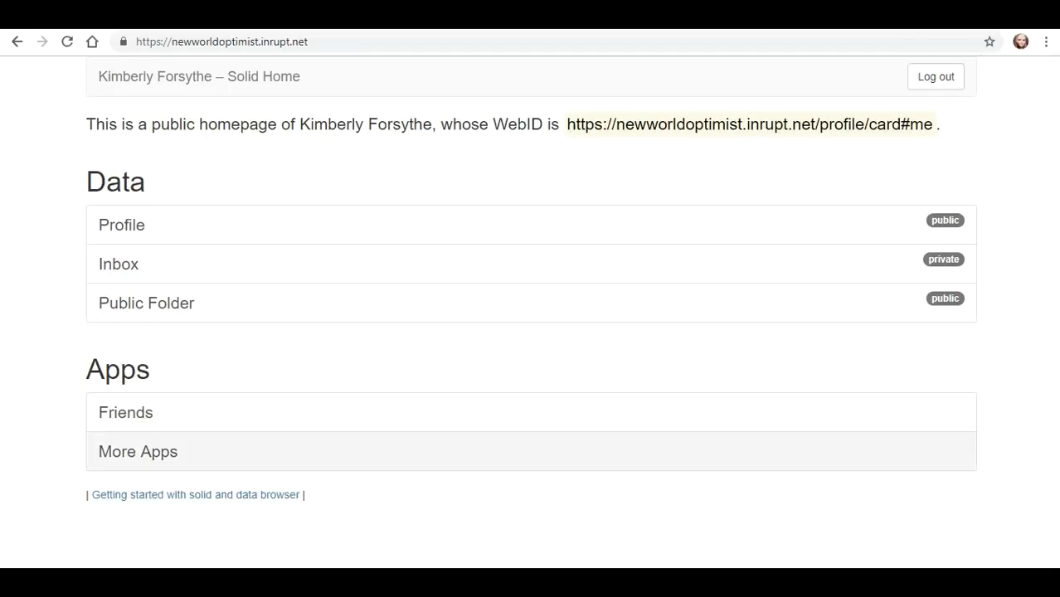
mouse_move(138, 451)
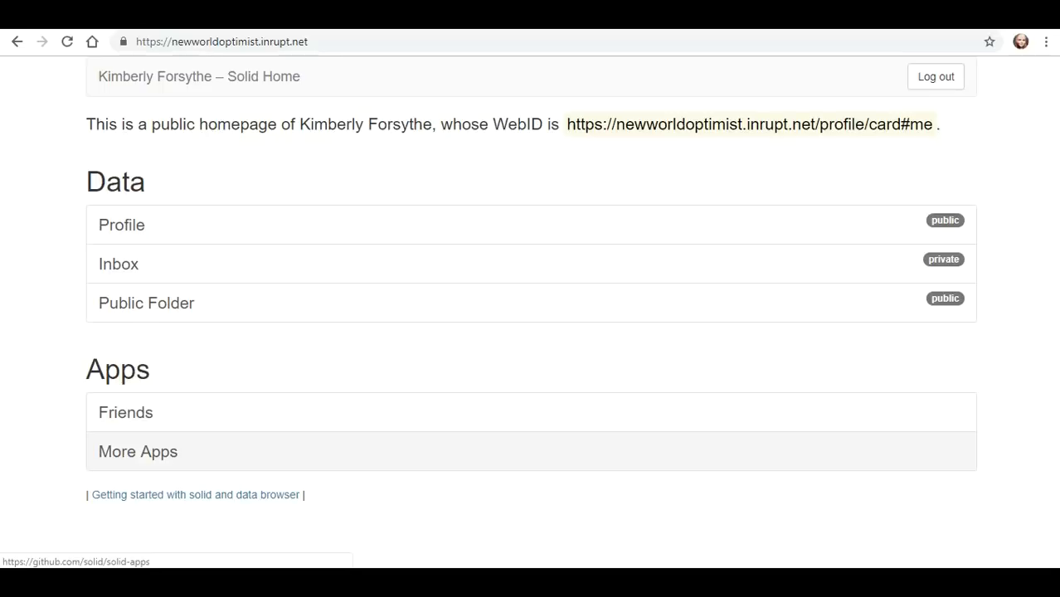
Reach the solid-apps README from the pod homepage link and read its personal data and tutorial app sections
click(138, 452)
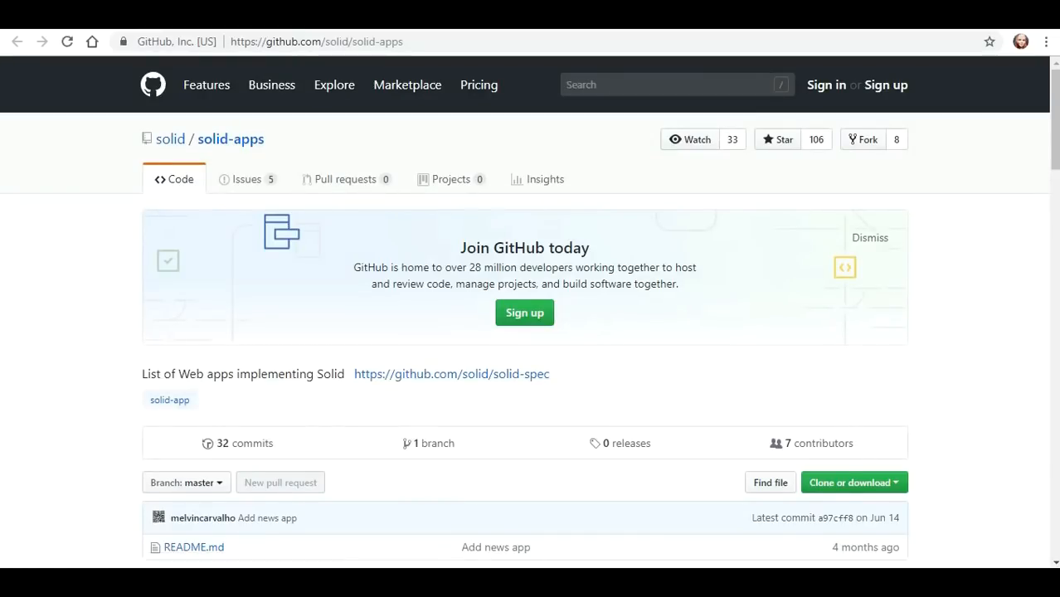
scroll(down, 3)
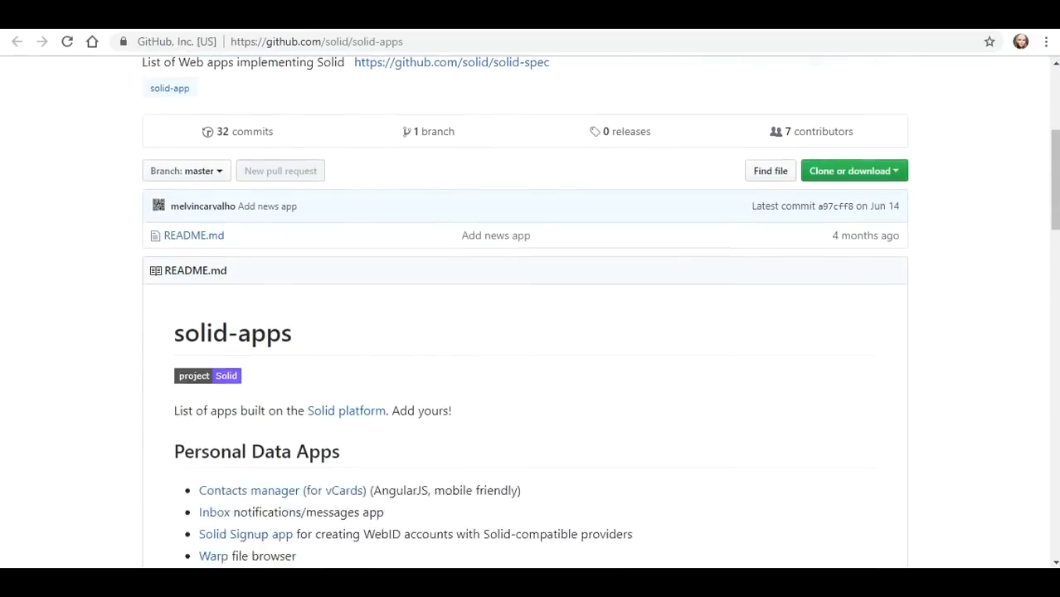
scroll(down, 3)
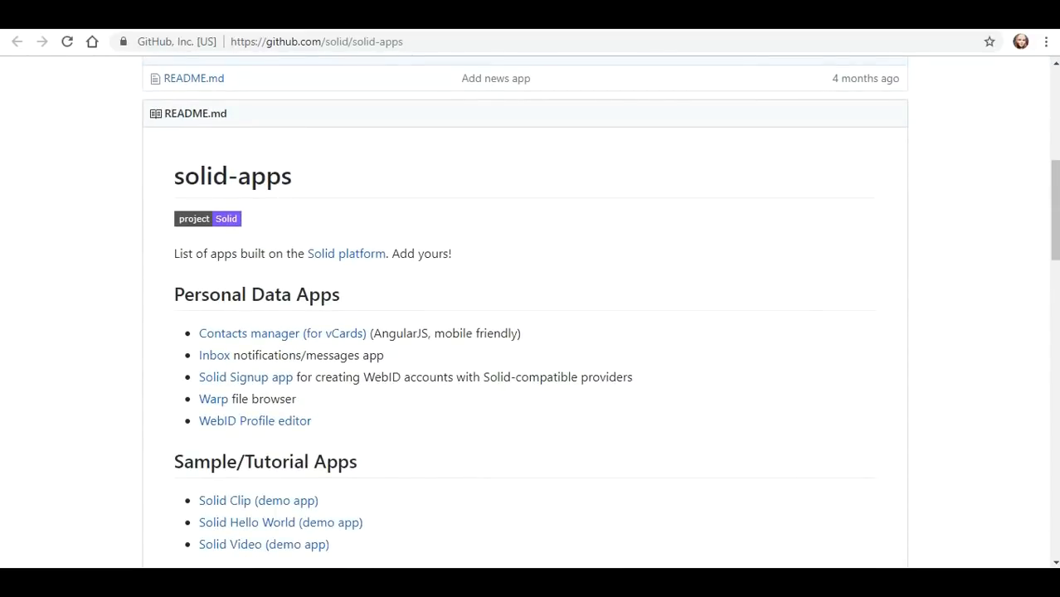
scroll(down, 3)
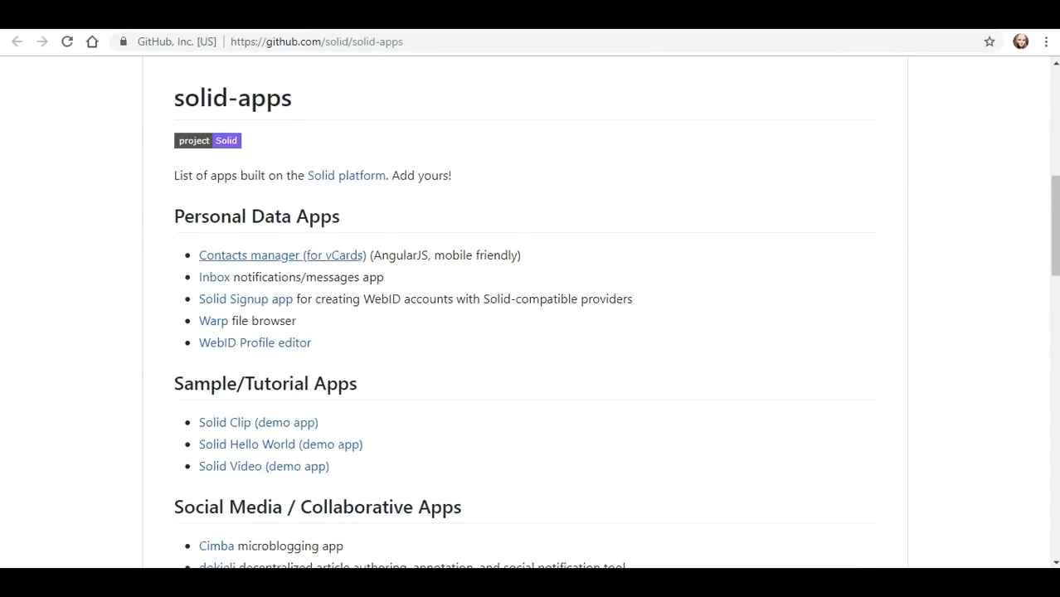
scroll(down, 3)
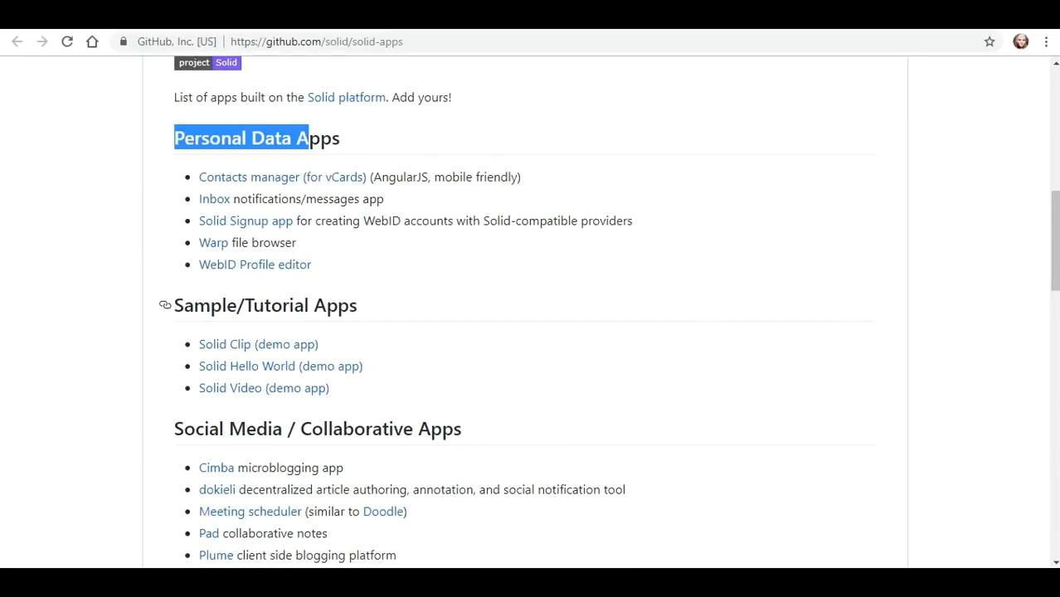
Review the social media apps, highlight the Games heading, and glance at the wishlist section
scroll(down, 3)
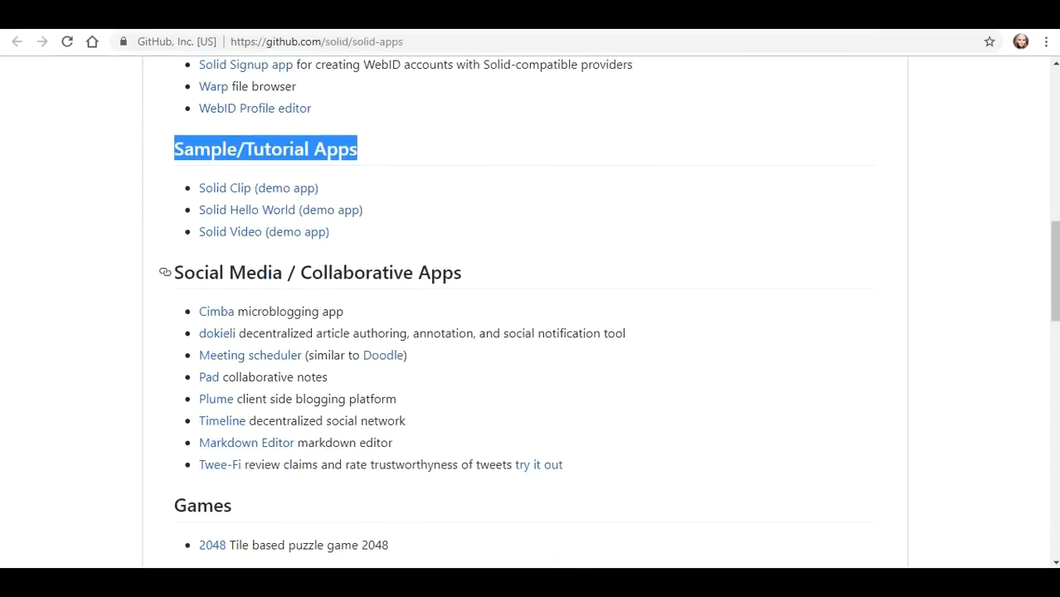
scroll(down, 3)
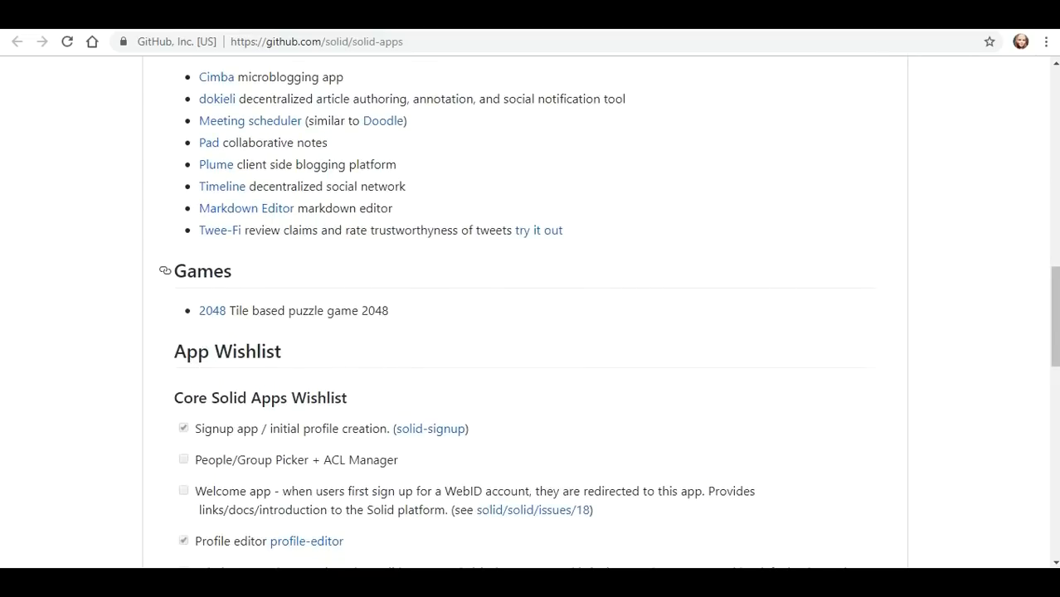
double_click(202, 271)
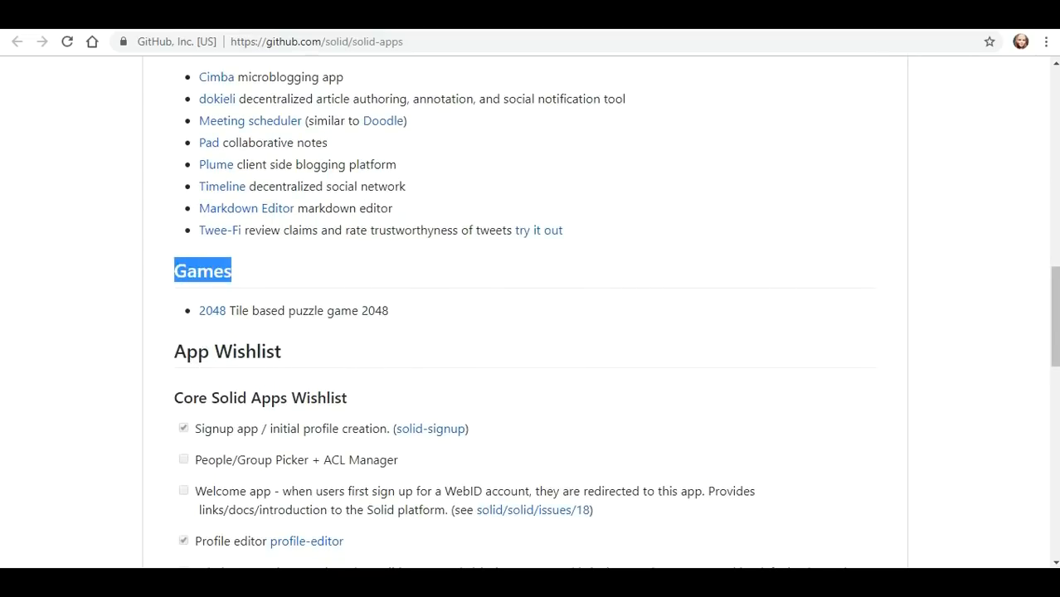
scroll(up, 3)
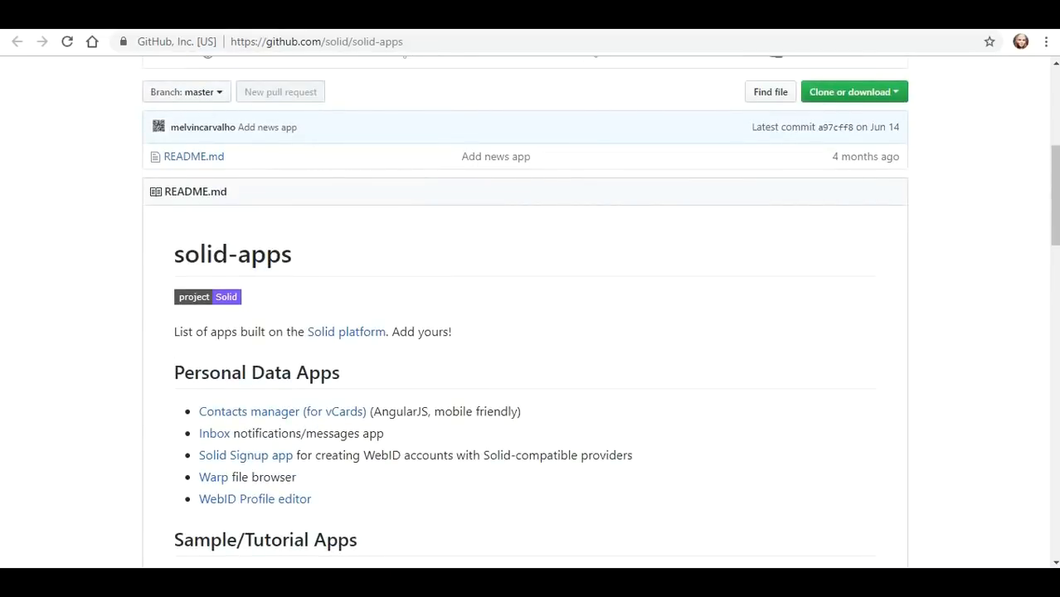
scroll(down, 3)
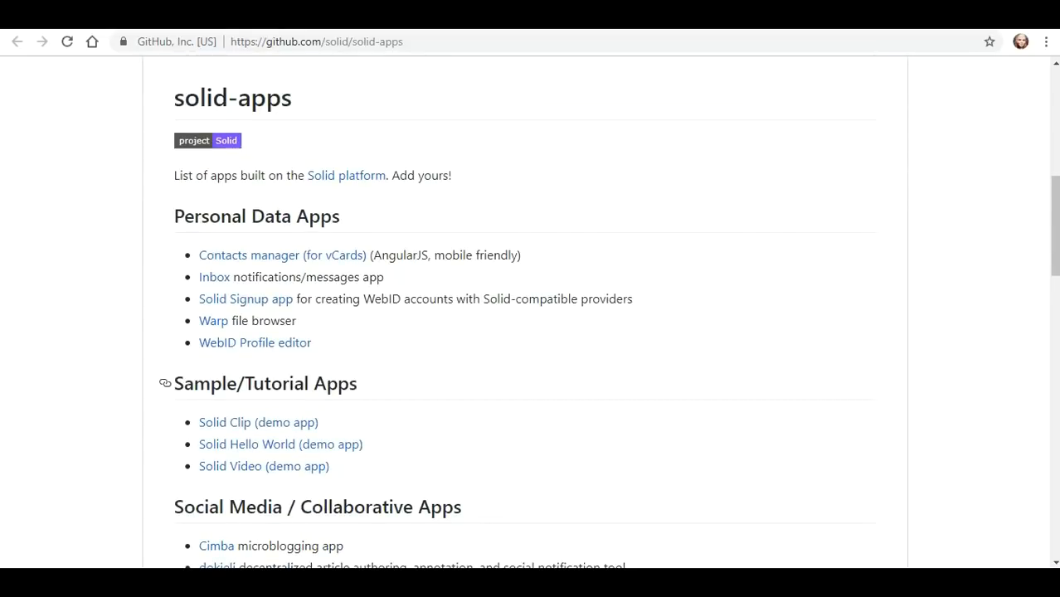
mouse_move(282, 255)
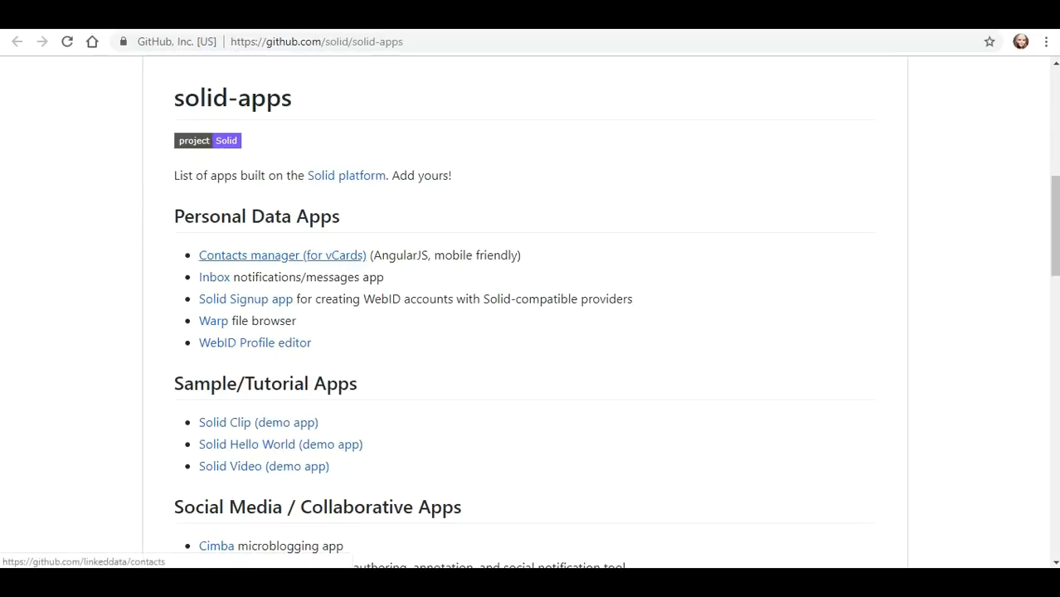
From the Contacts manager entry, read the linkeddata/contacts README and launch the app from its 'Running live here' URL
right_click(282, 255)
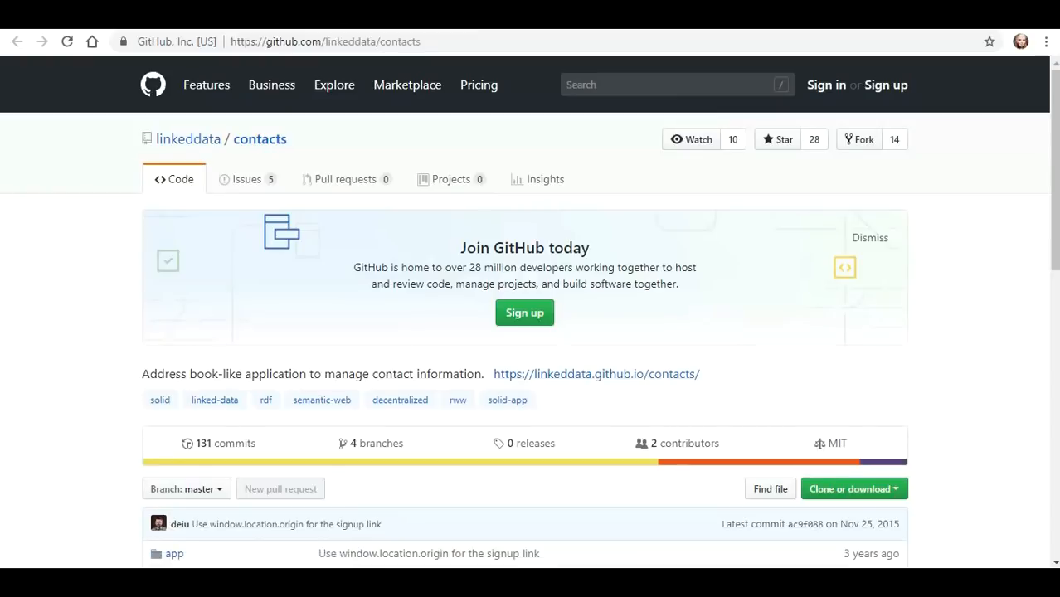
scroll(down, 3)
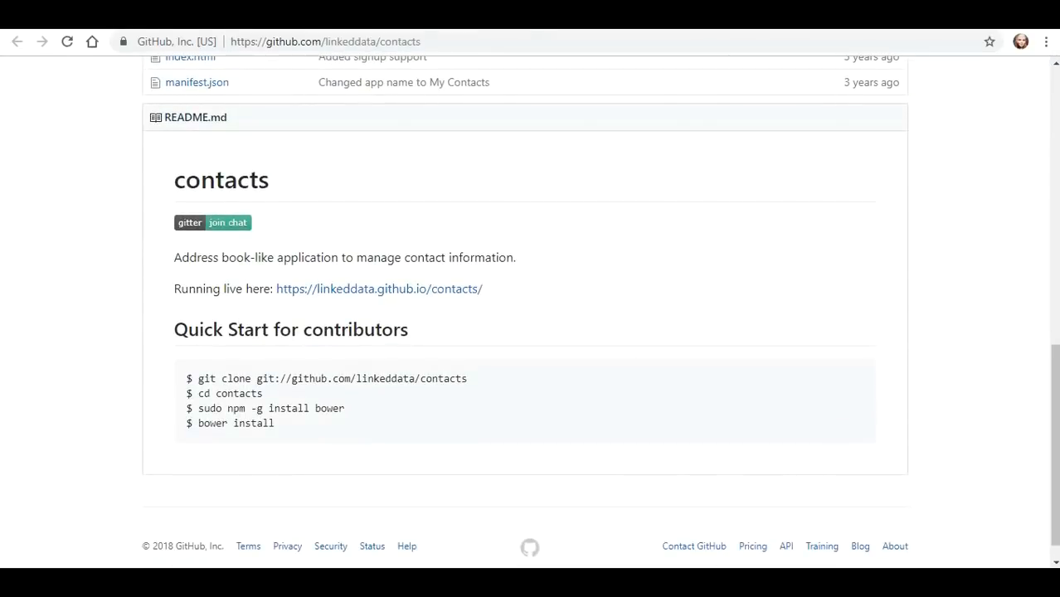
scroll(down, 3)
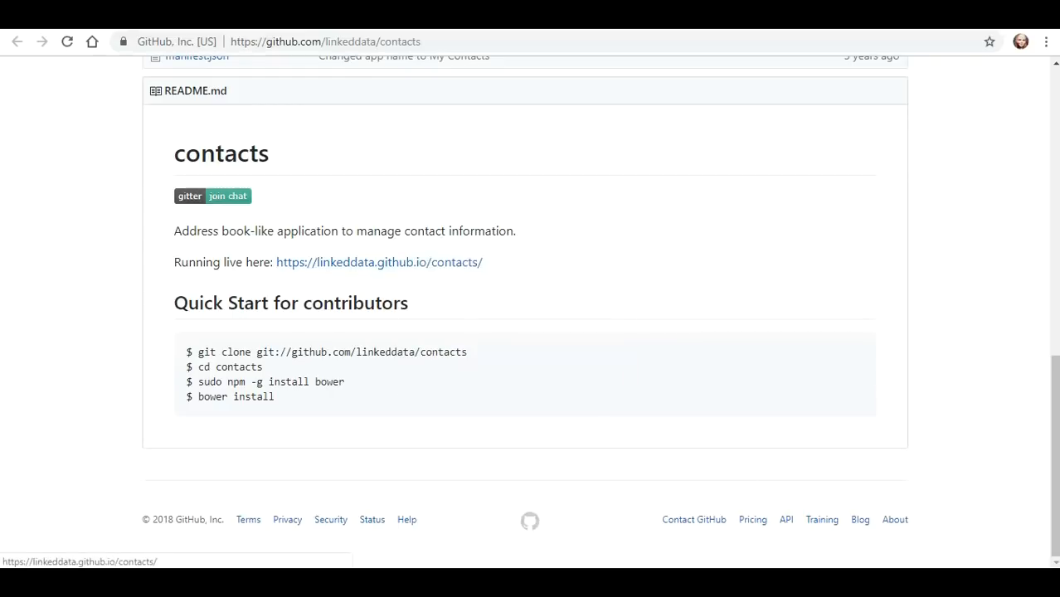
click(379, 262)
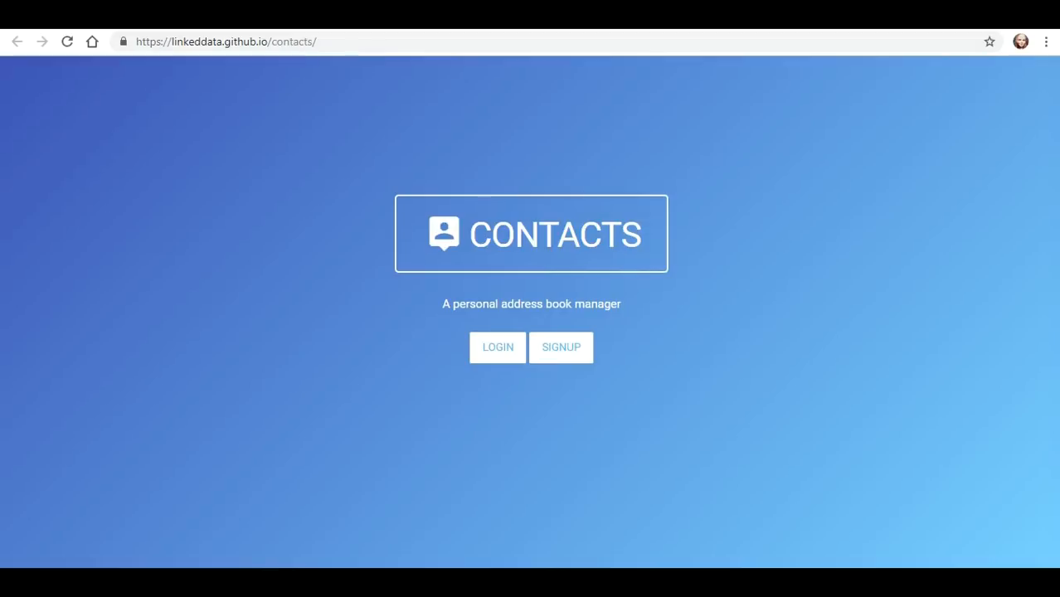
Attempt LOGIN in Contacts, see the WebID-TLS failure toast, and go back to the solid-apps list
click(498, 347)
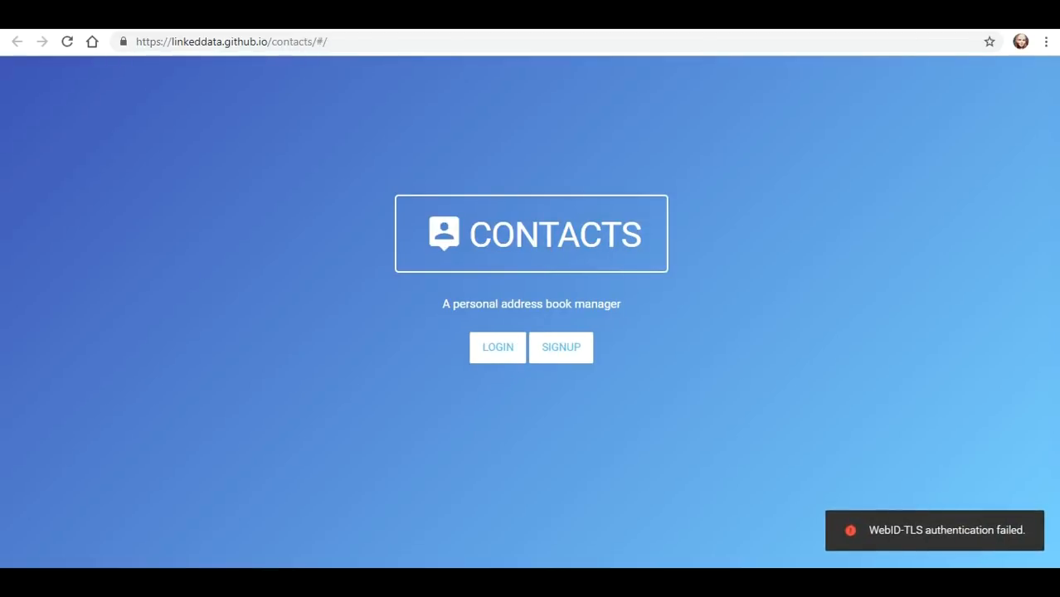
click(498, 347)
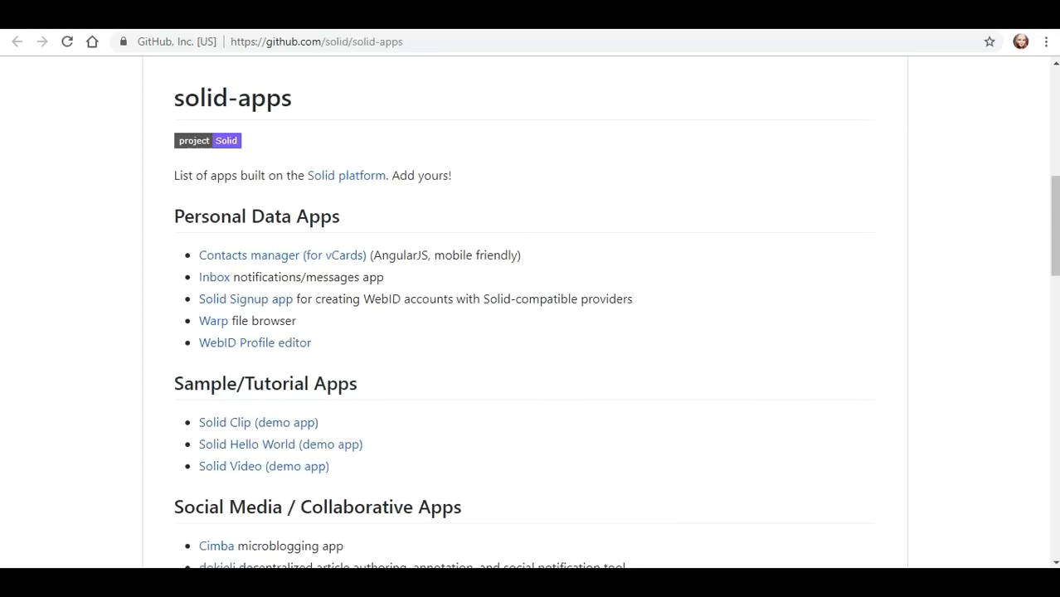
Look through the solid-inbox repository, then read the Solid Signup app's README
click(212, 277)
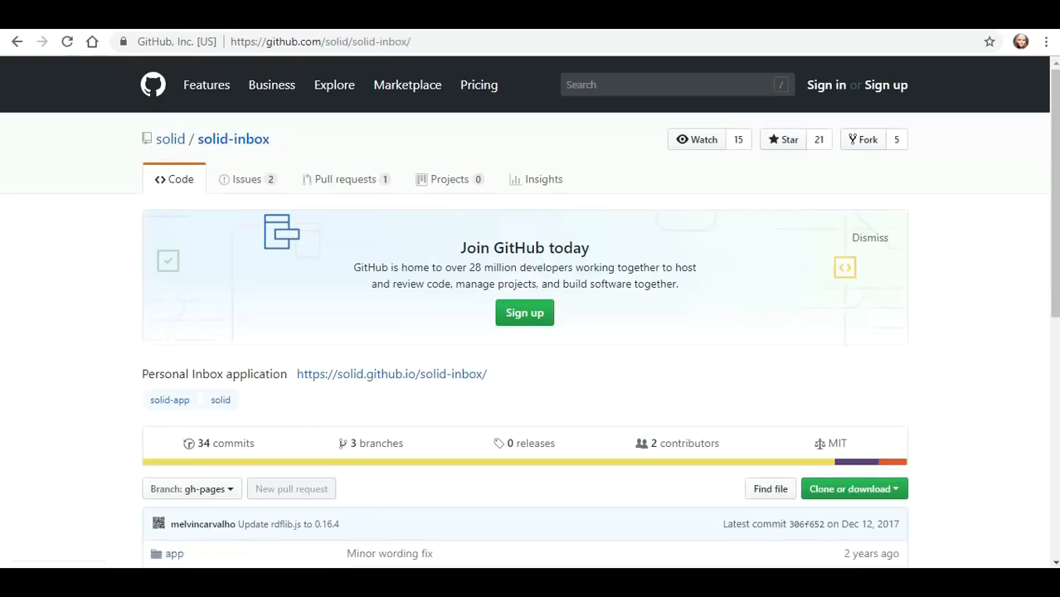
scroll(down, 3)
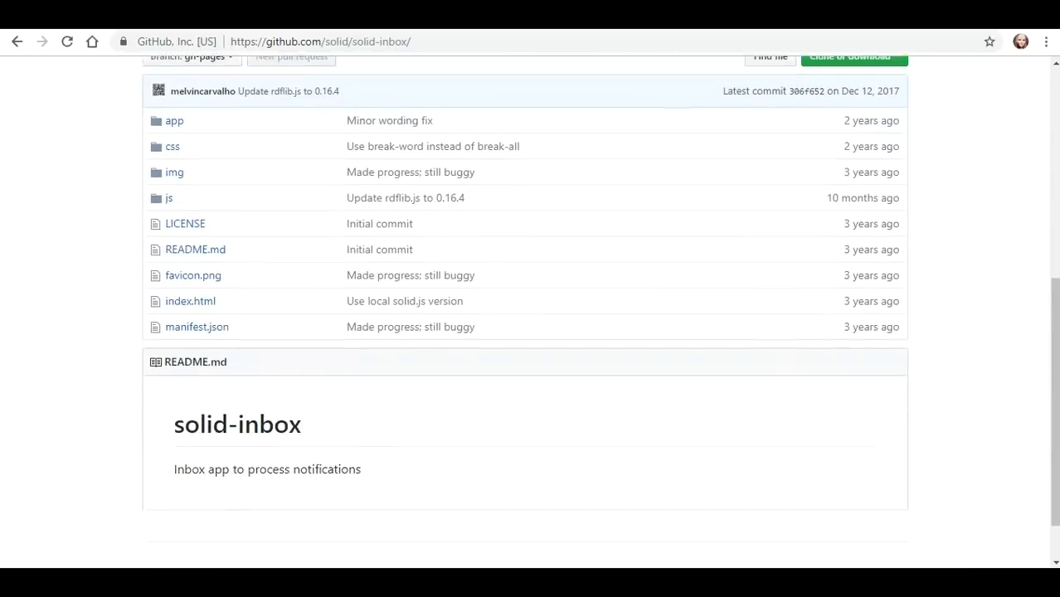
scroll(down, 3)
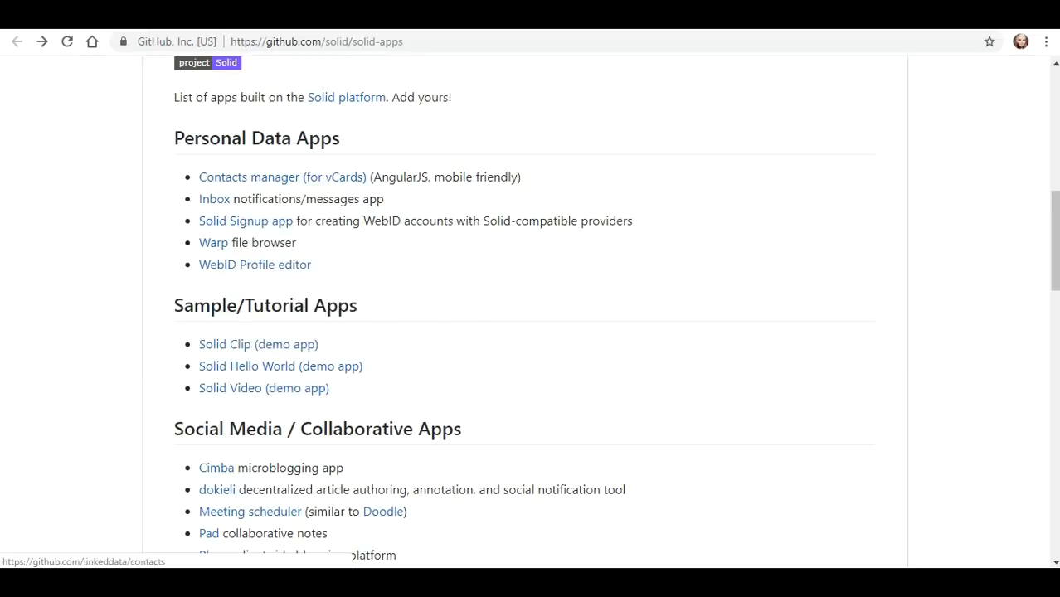
click(246, 221)
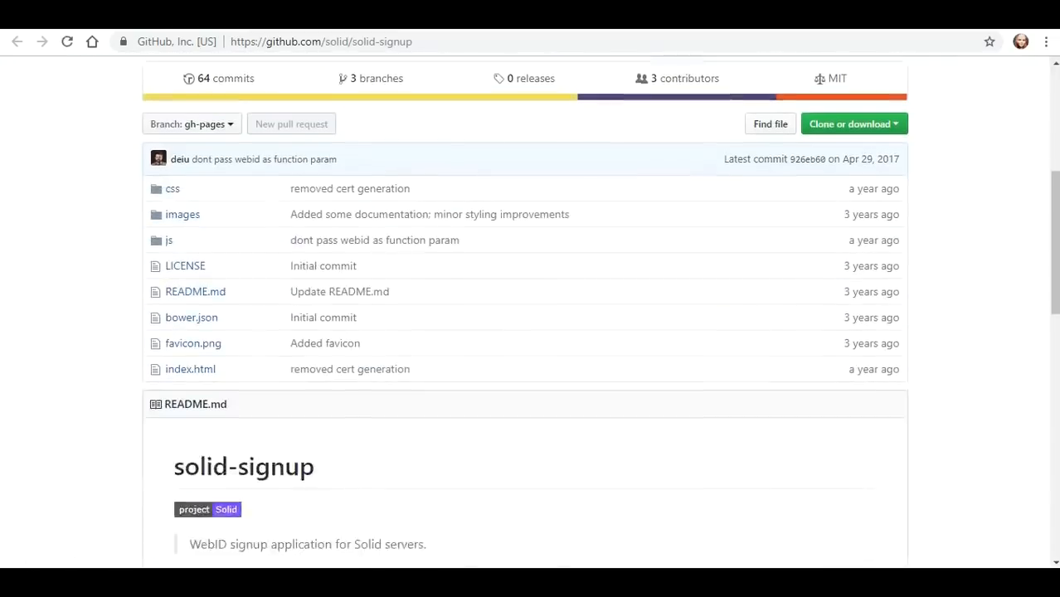
scroll(down, 3)
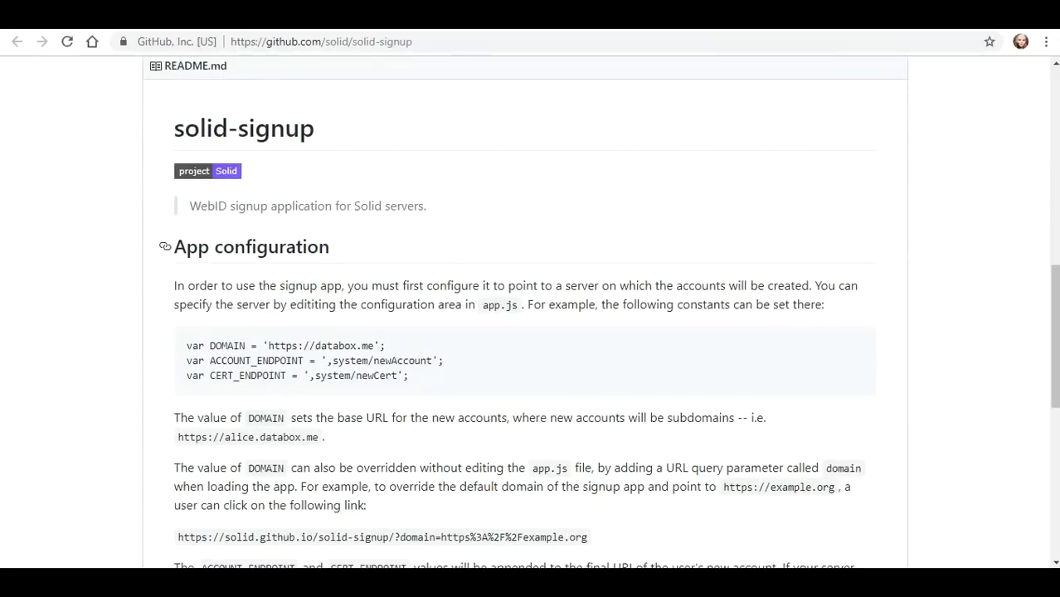
scroll(down, 3)
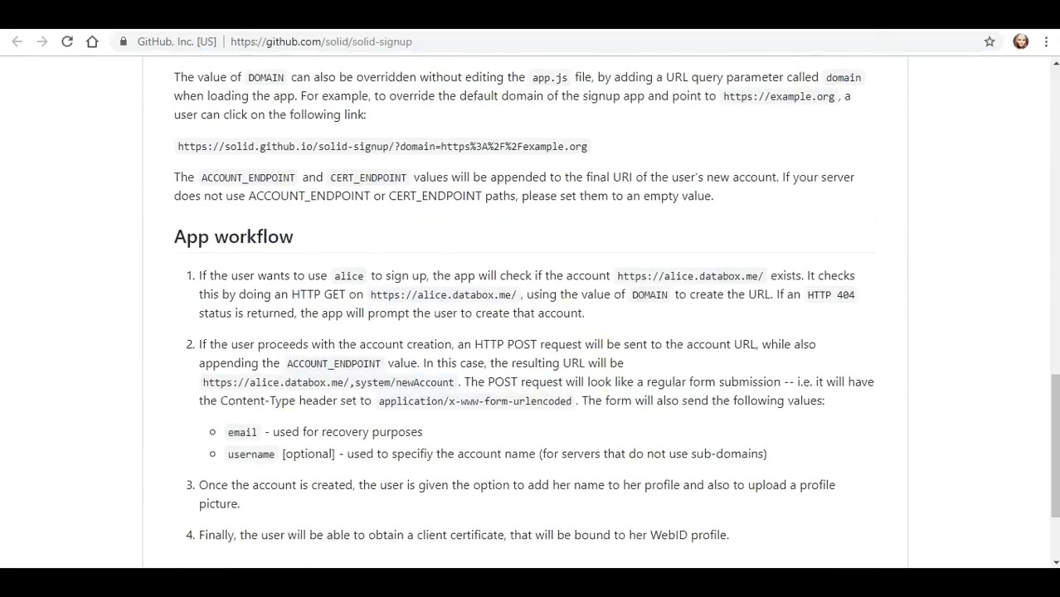
scroll(down, 3)
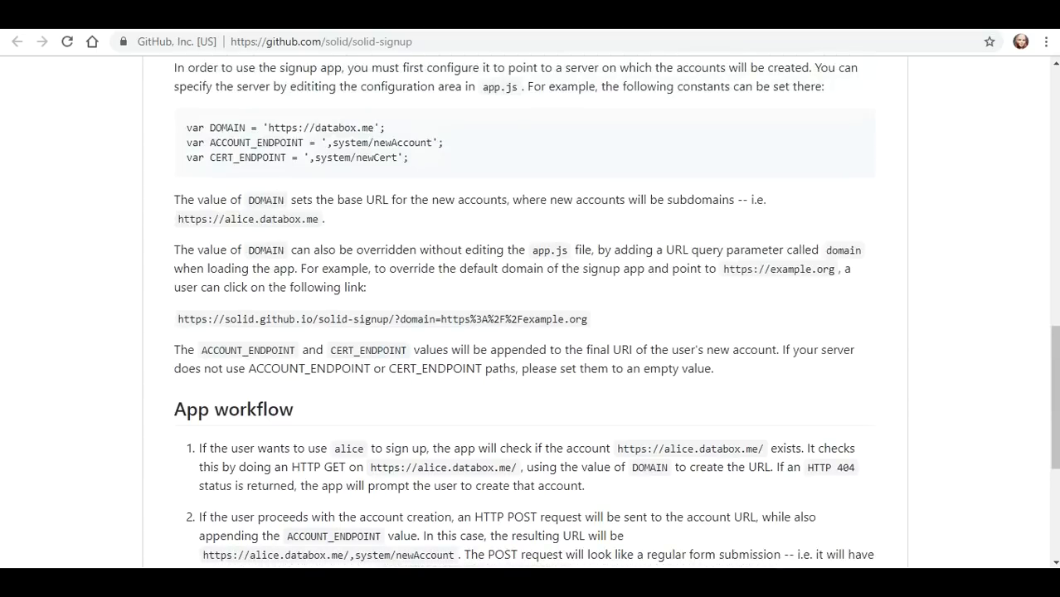
scroll(up, 3)
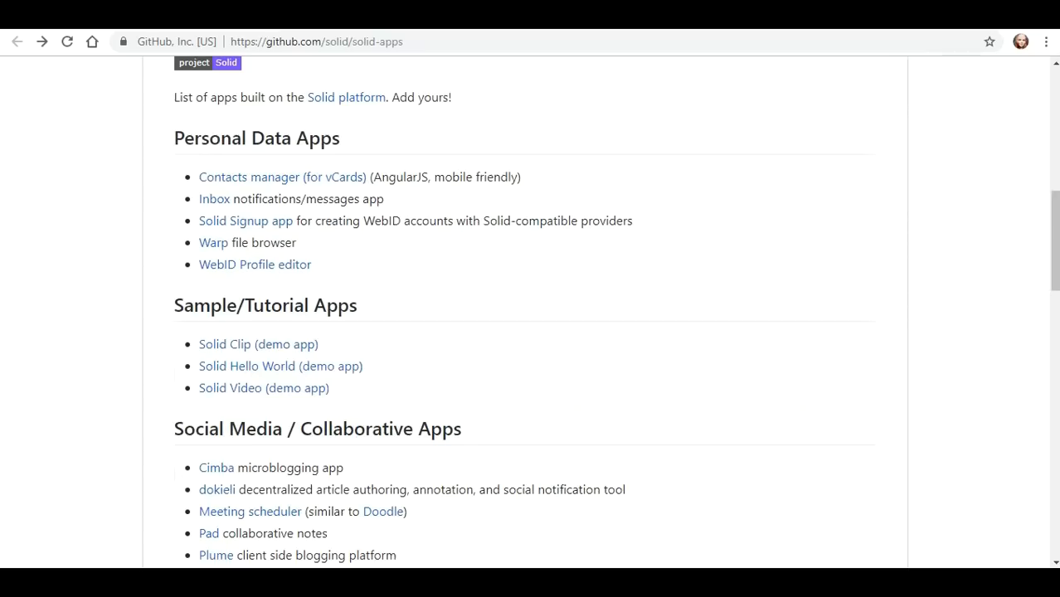
Review the Warp file browser repository's README
right_click(213, 243)
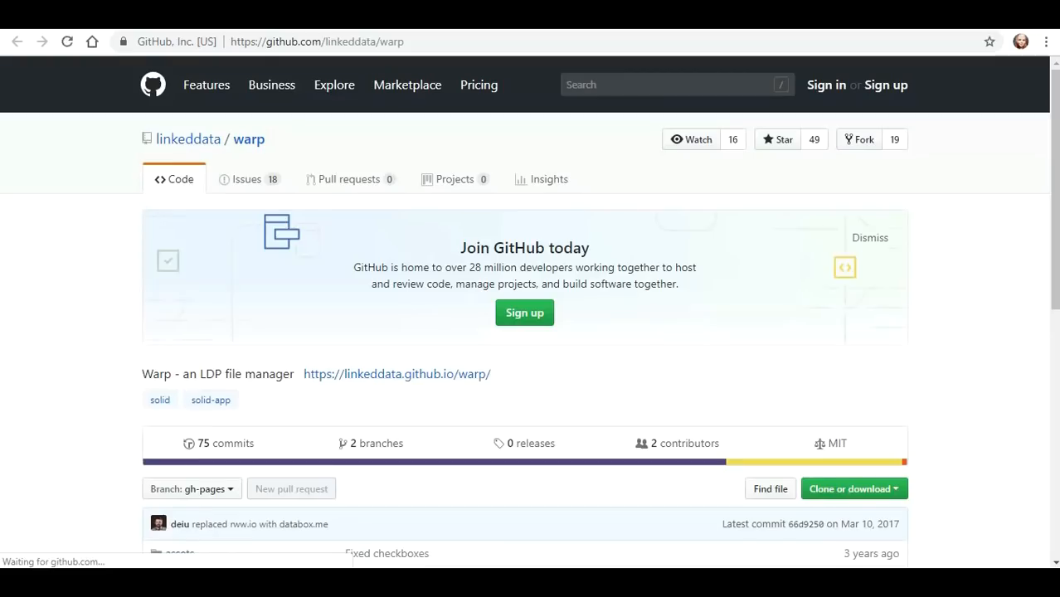
scroll(down, 3)
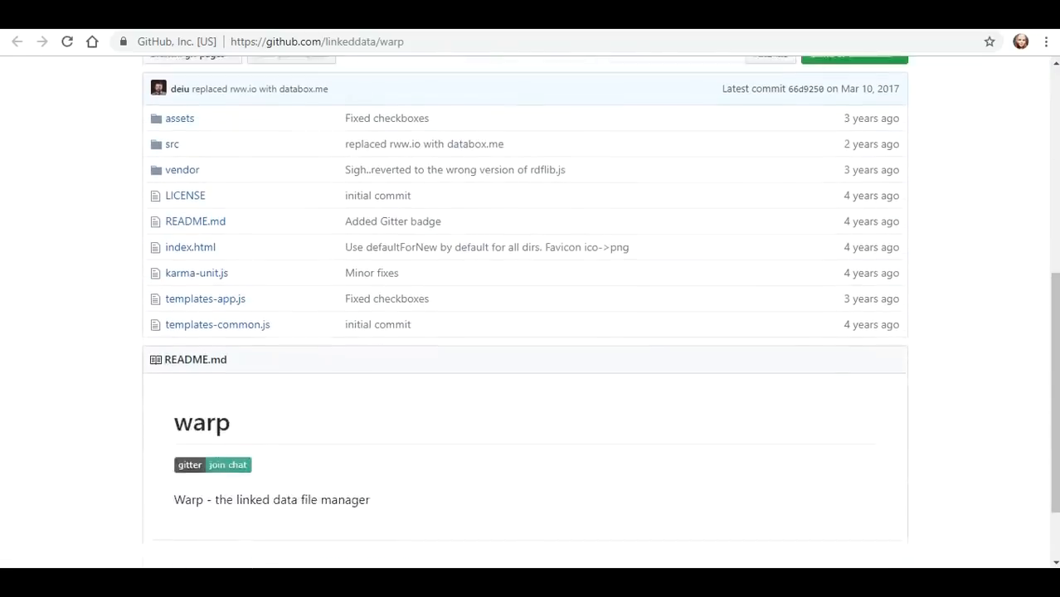
scroll(down, 3)
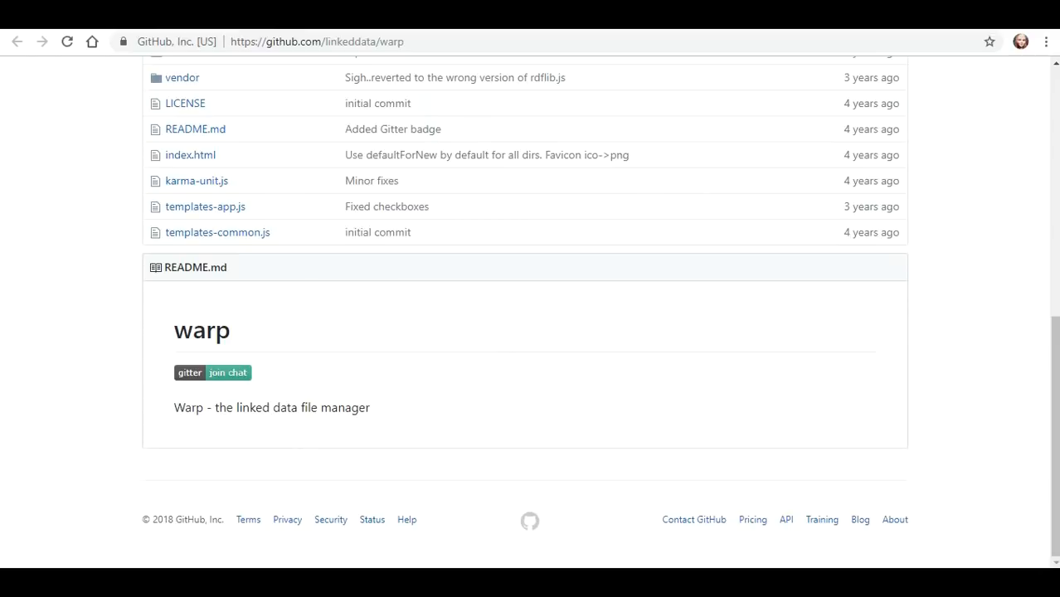
scroll(up, 3)
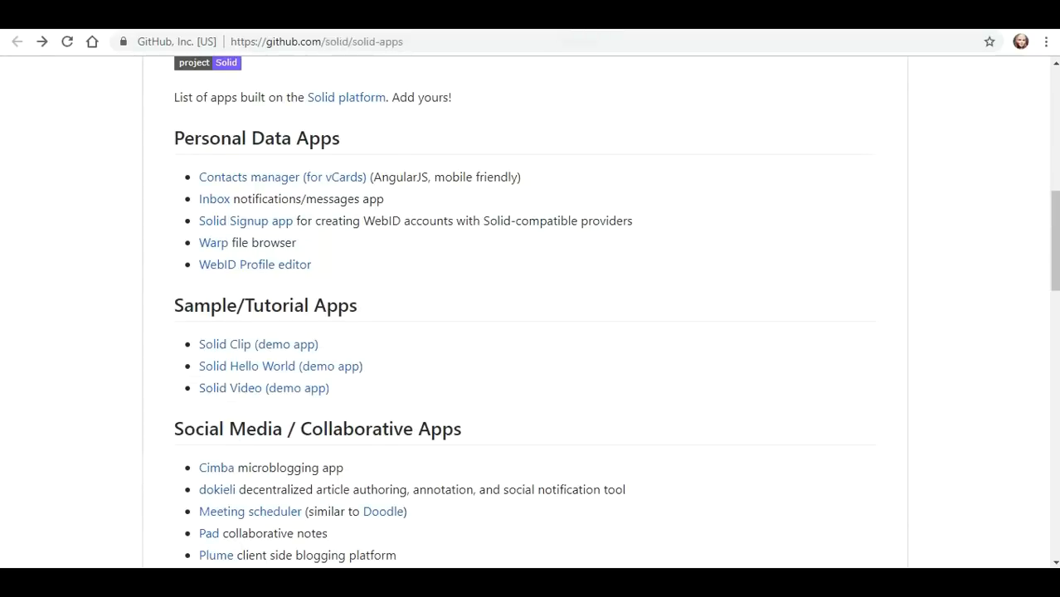
mouse_move(216, 554)
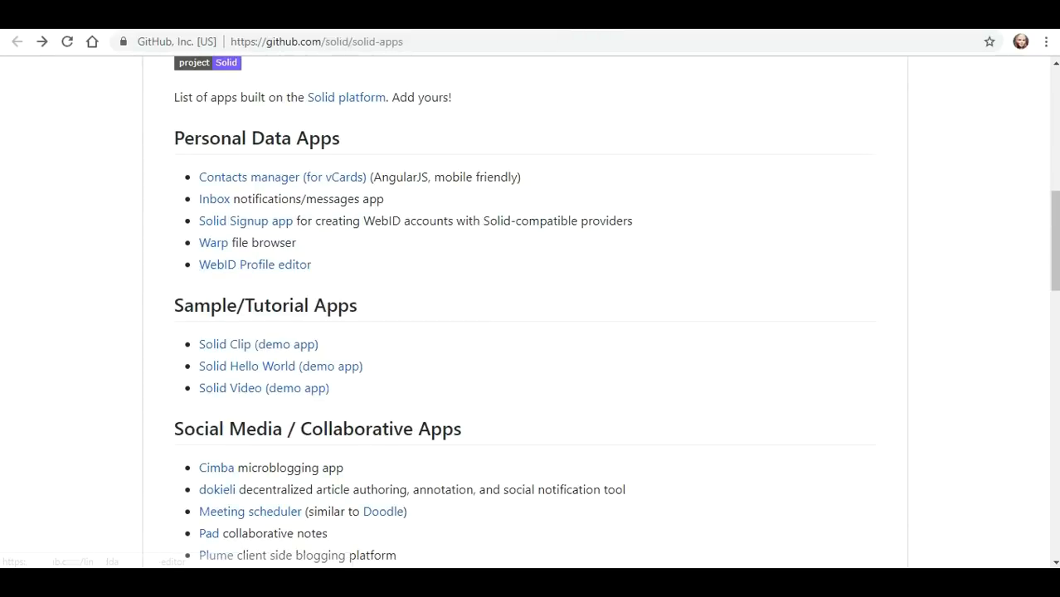
From the WebID Profile editor repository README, launch its live site in a new tab
click(236, 263)
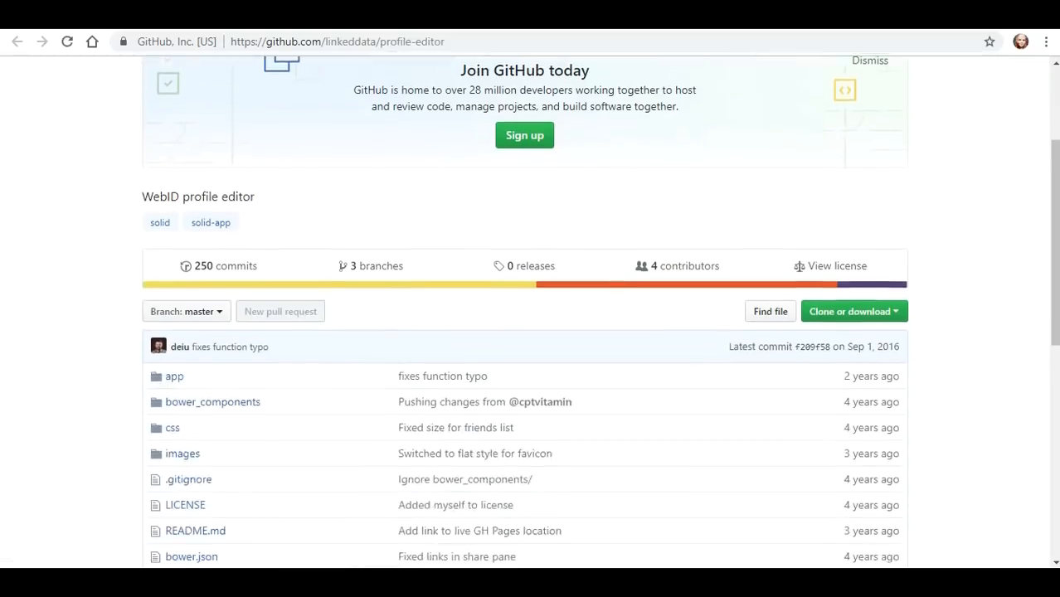
scroll(down, 3)
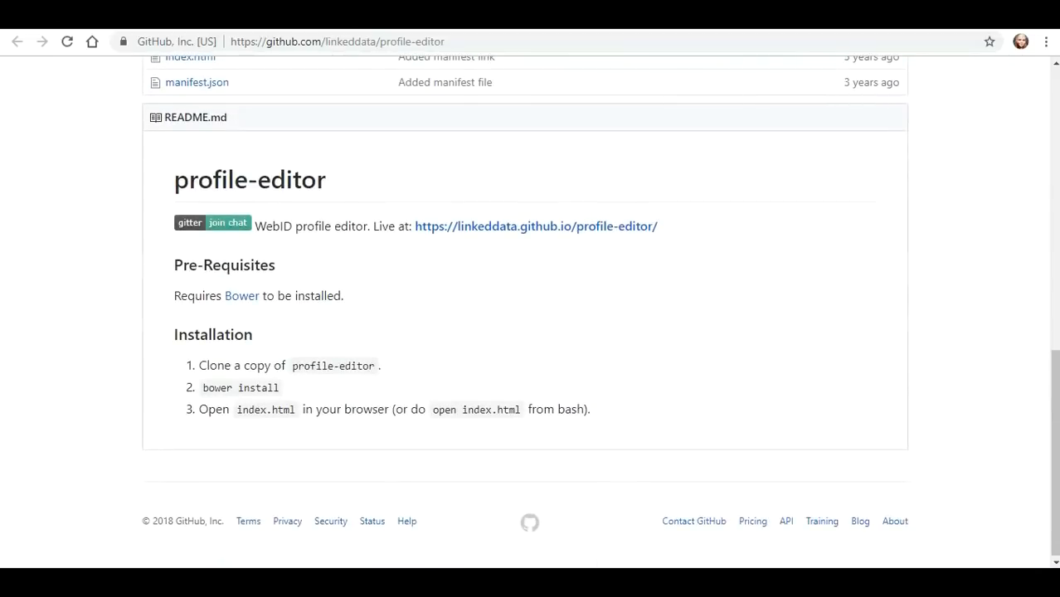
mouse_move(242, 295)
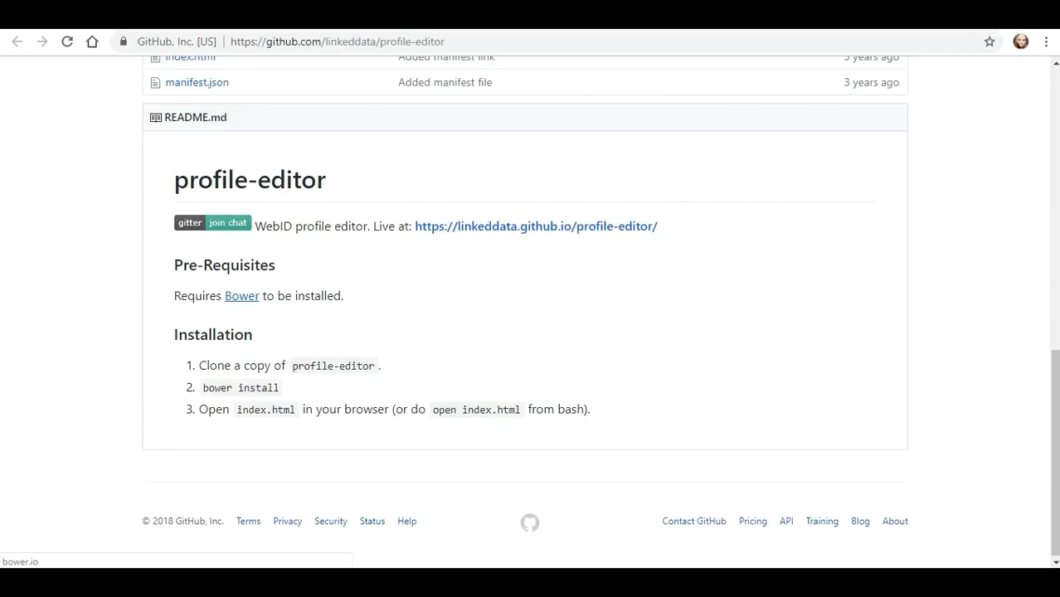
right_click(536, 226)
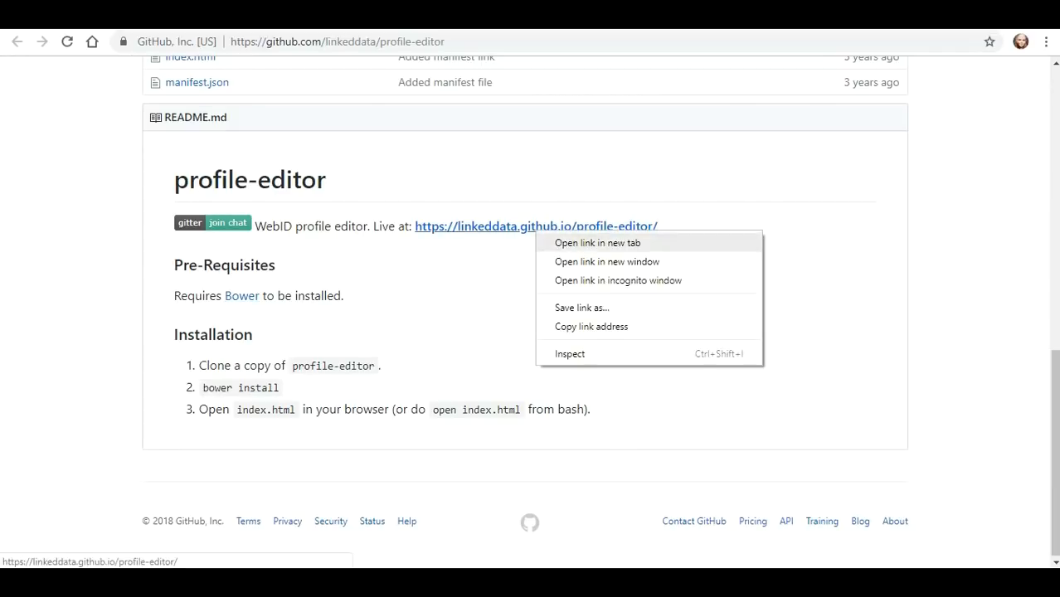
click(597, 242)
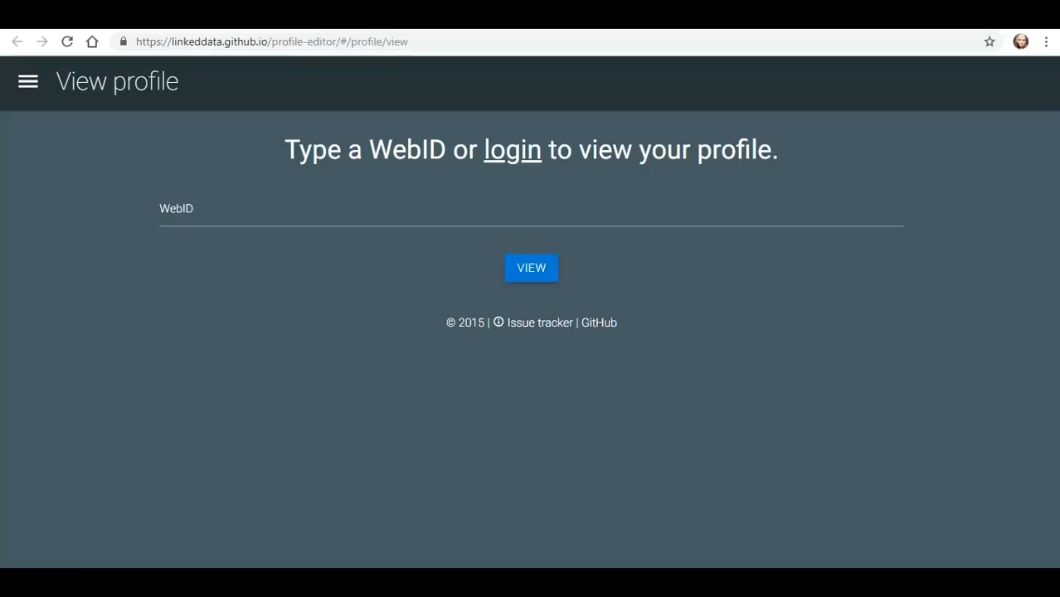
View the WebID profile, then switch to Edit profile via the menu and load it for editing
click(531, 267)
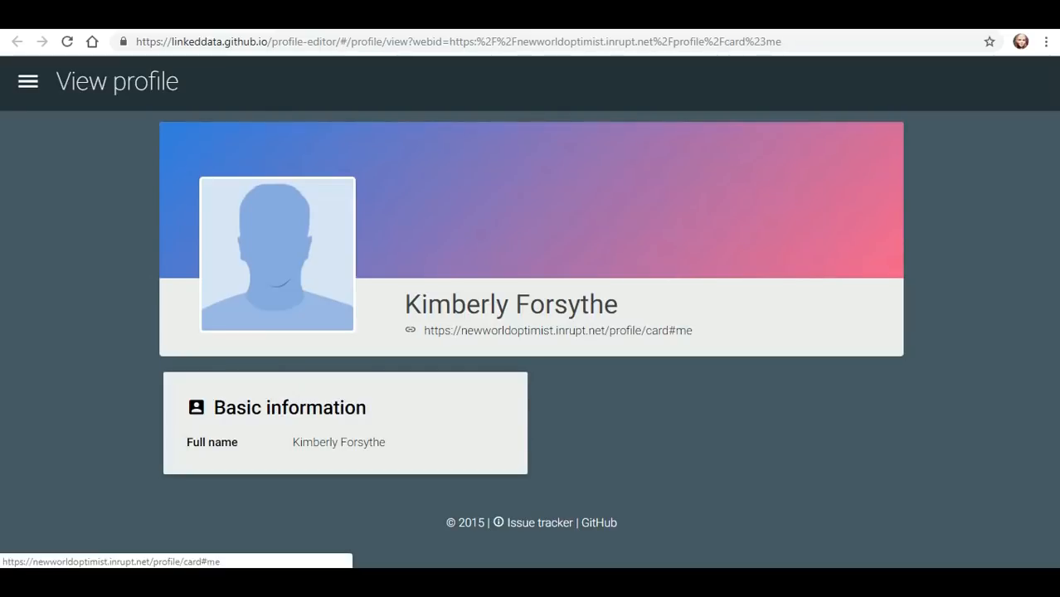
click(27, 81)
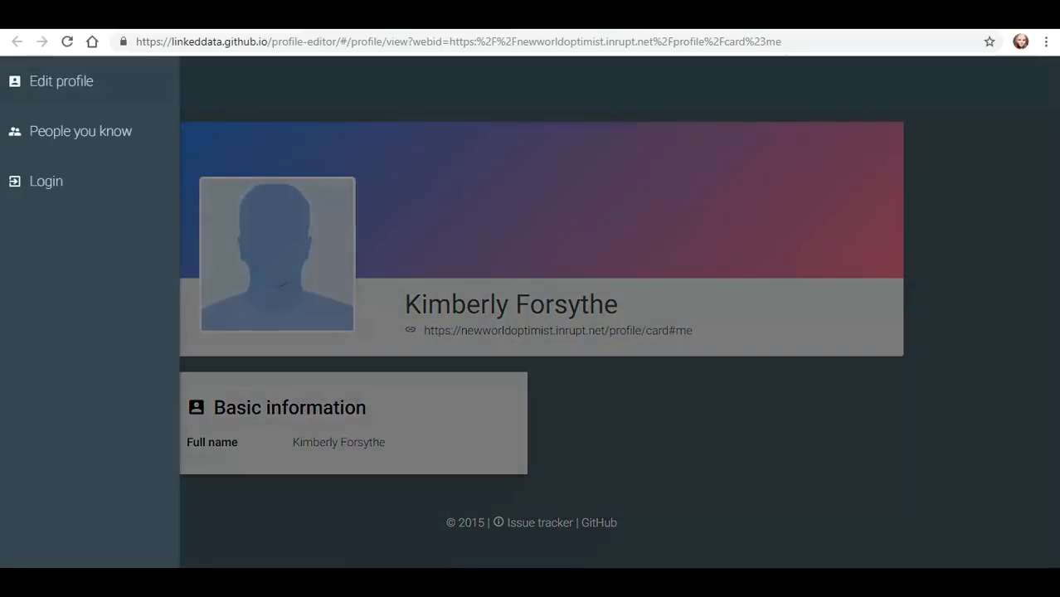
click(62, 80)
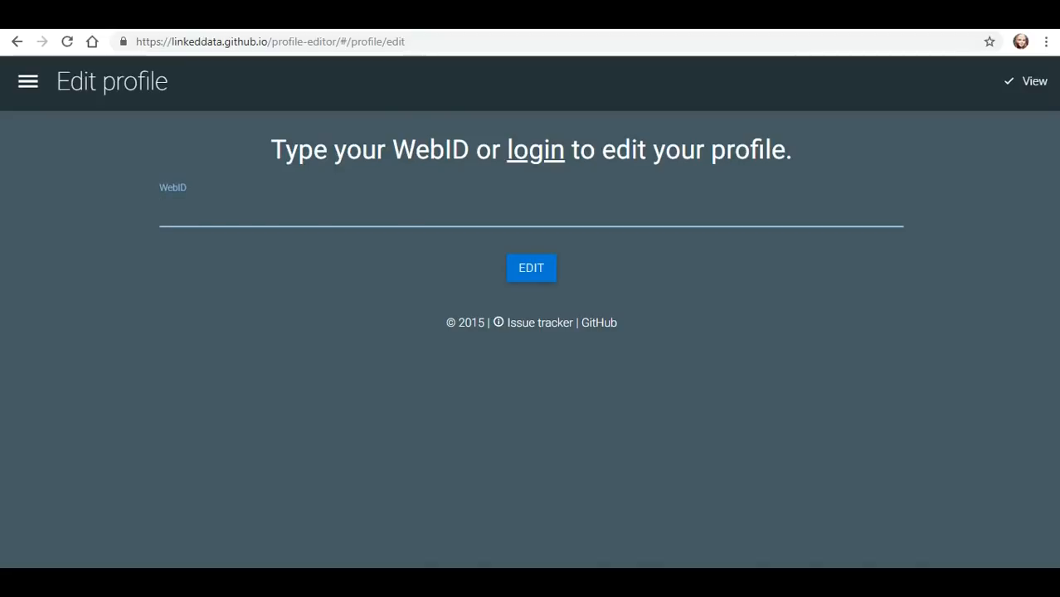
click(531, 267)
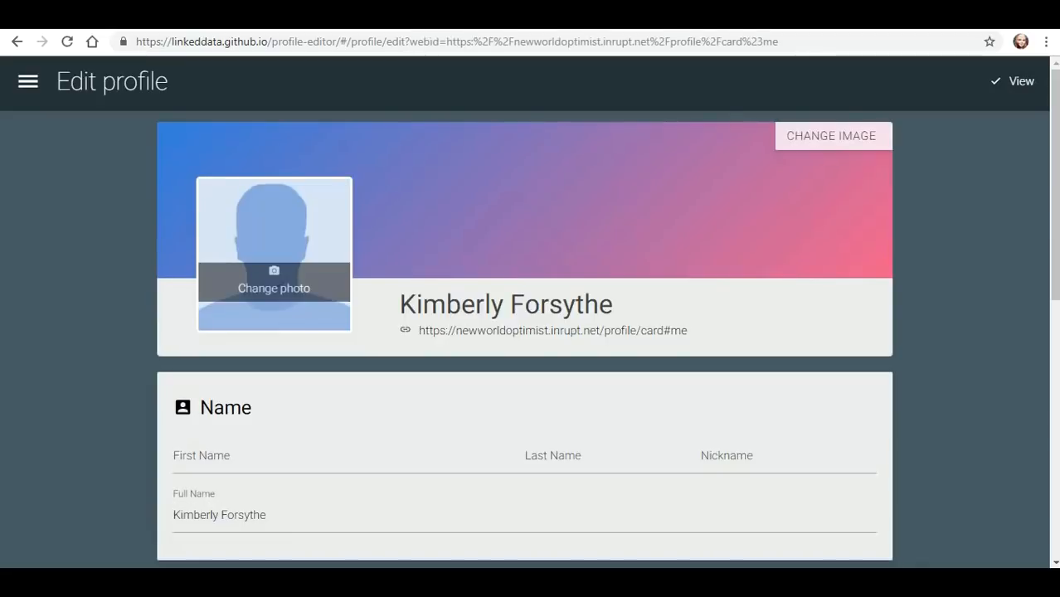
scroll(down, 3)
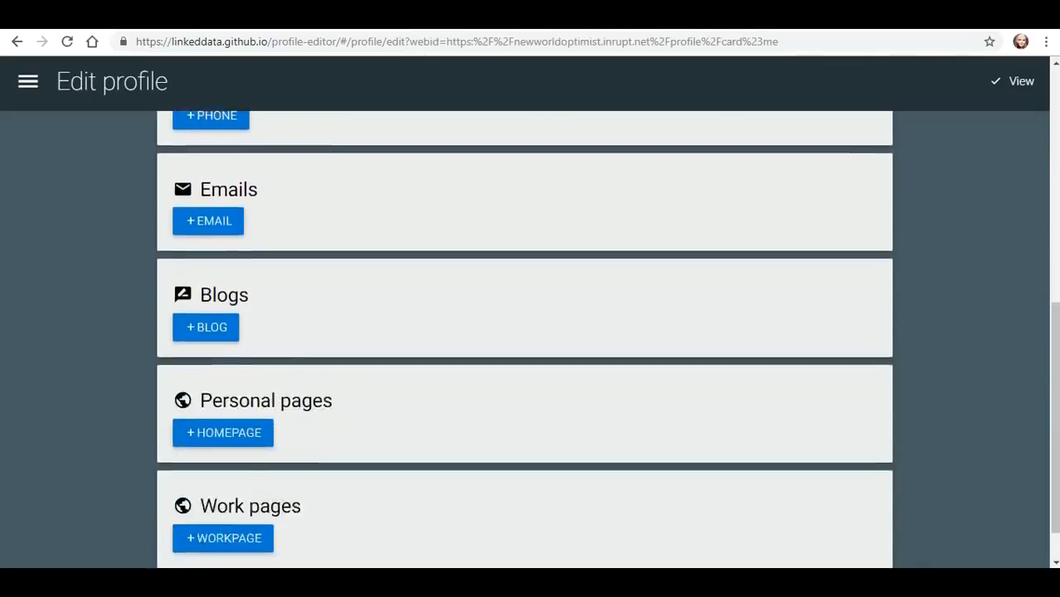
scroll(down, 3)
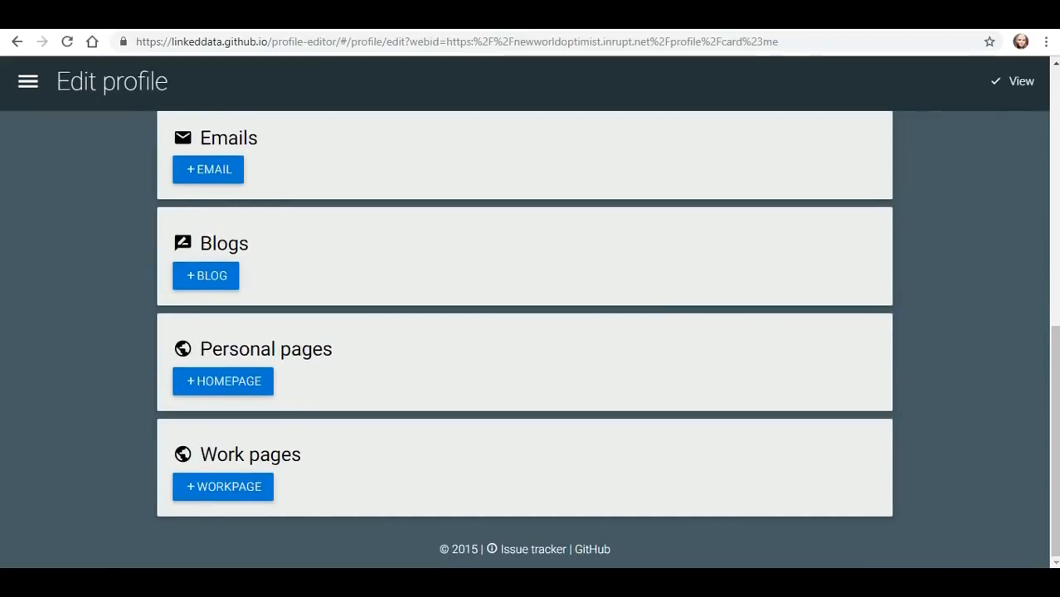
click(222, 380)
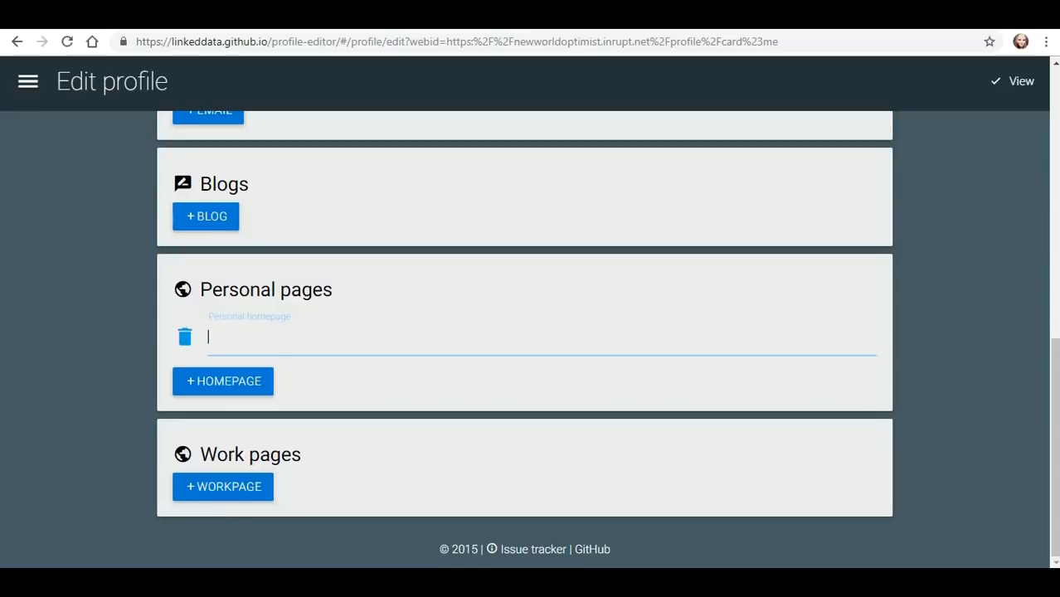
text(https://)
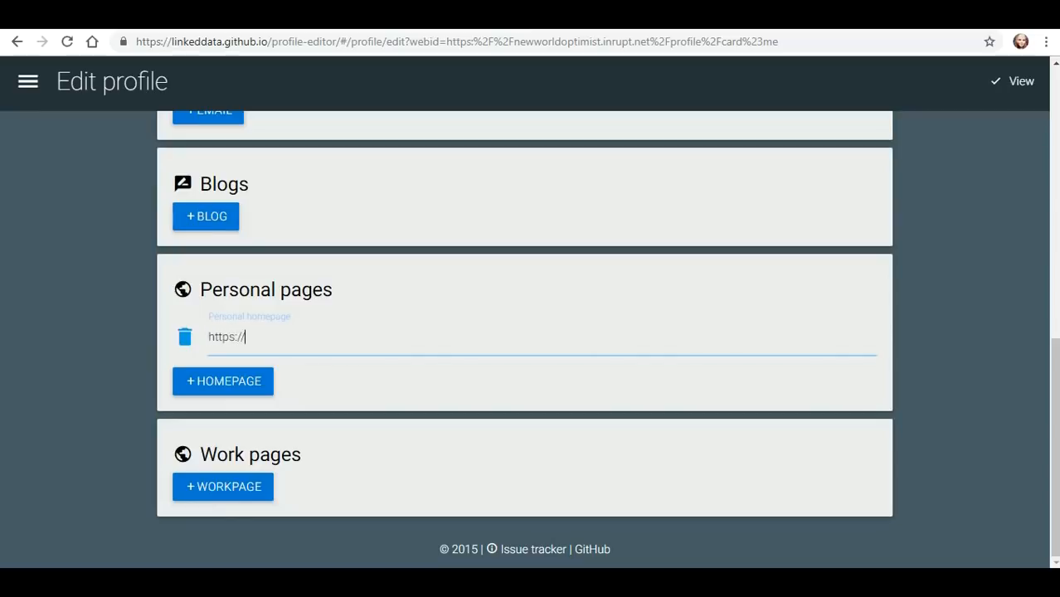
text(newworldo)
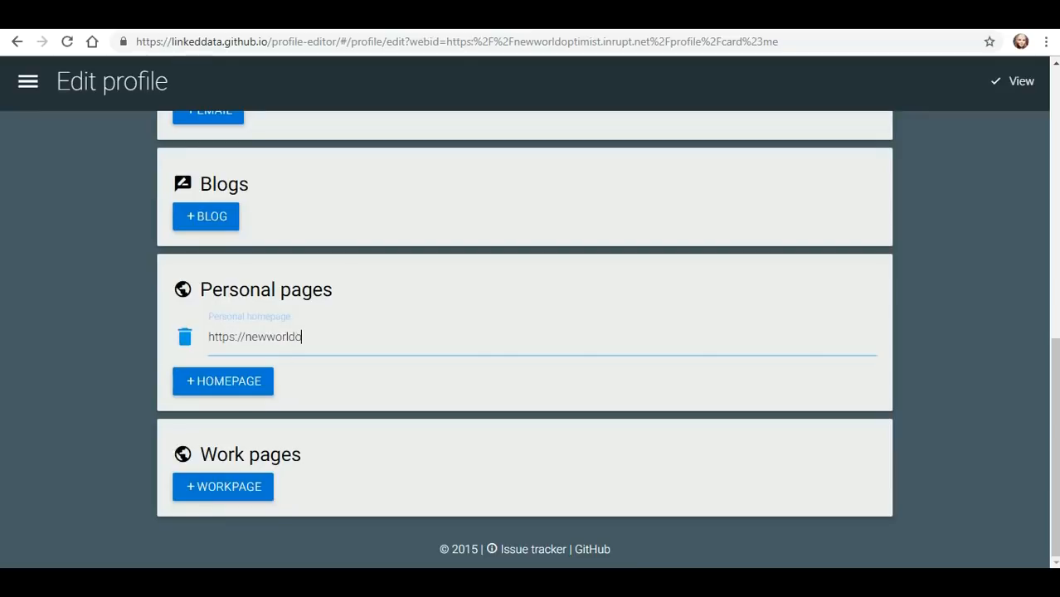
text(ptimist.com)
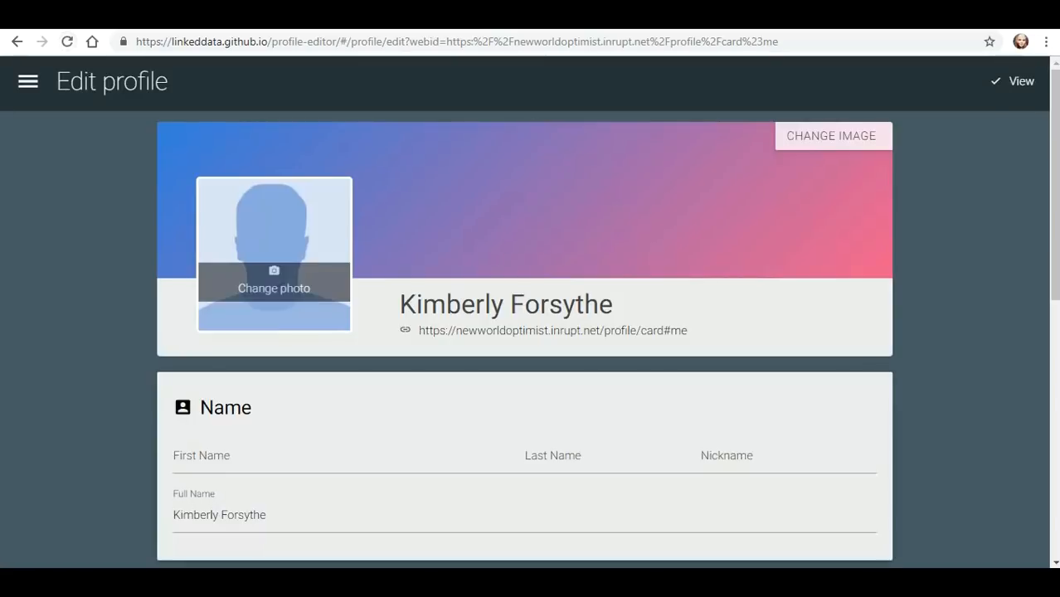
scroll(down, 3)
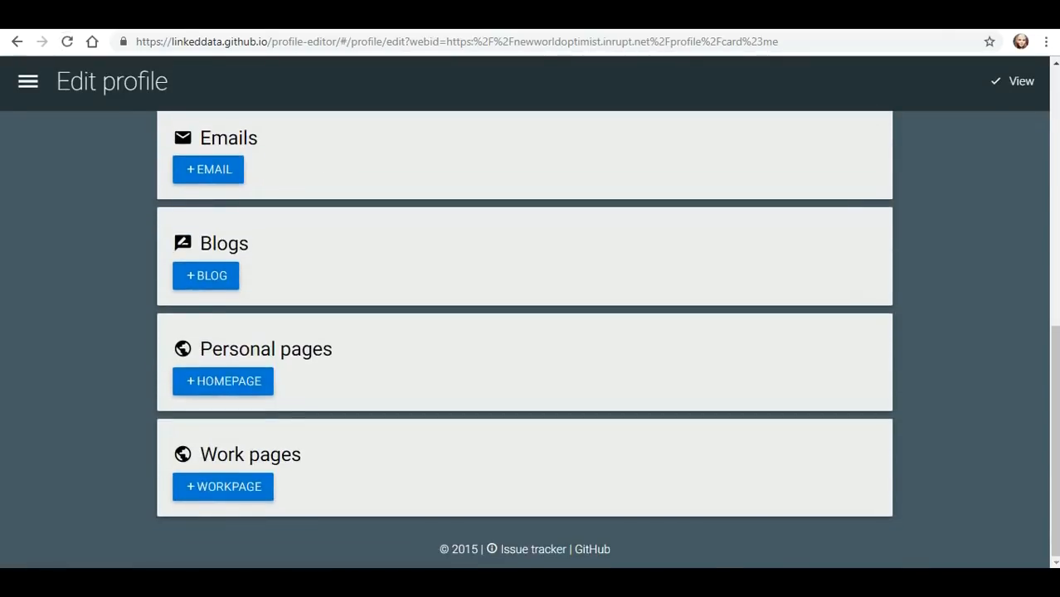
click(222, 380)
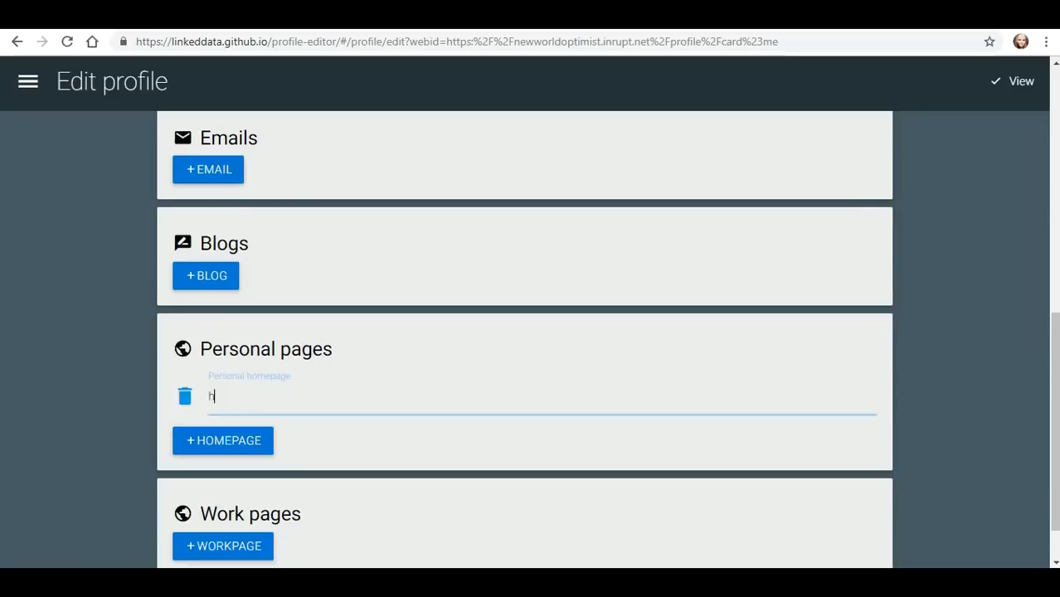
text(ttps://)
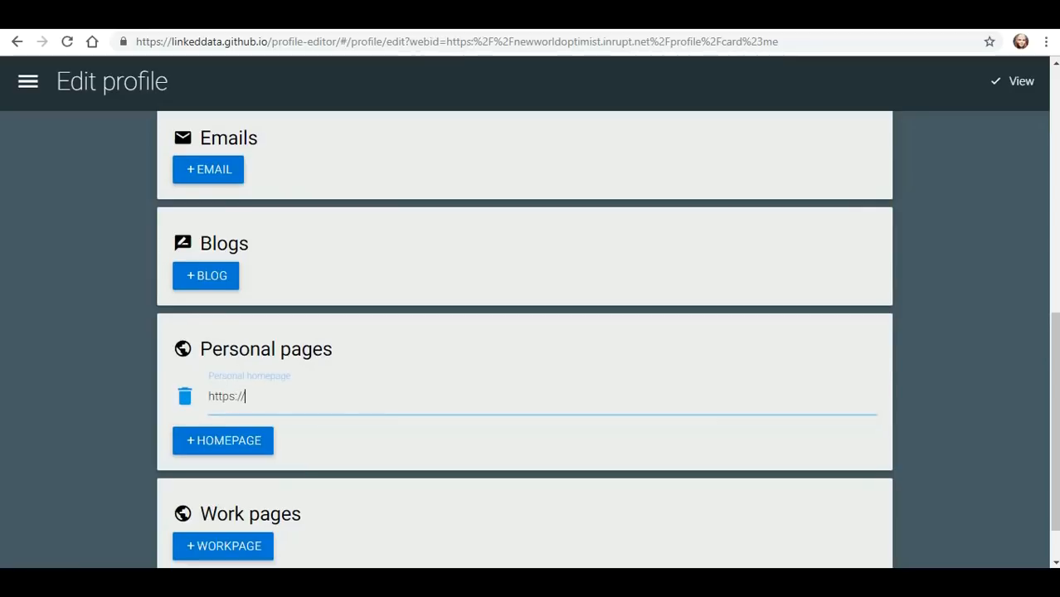
text(newworldoptimist.com)
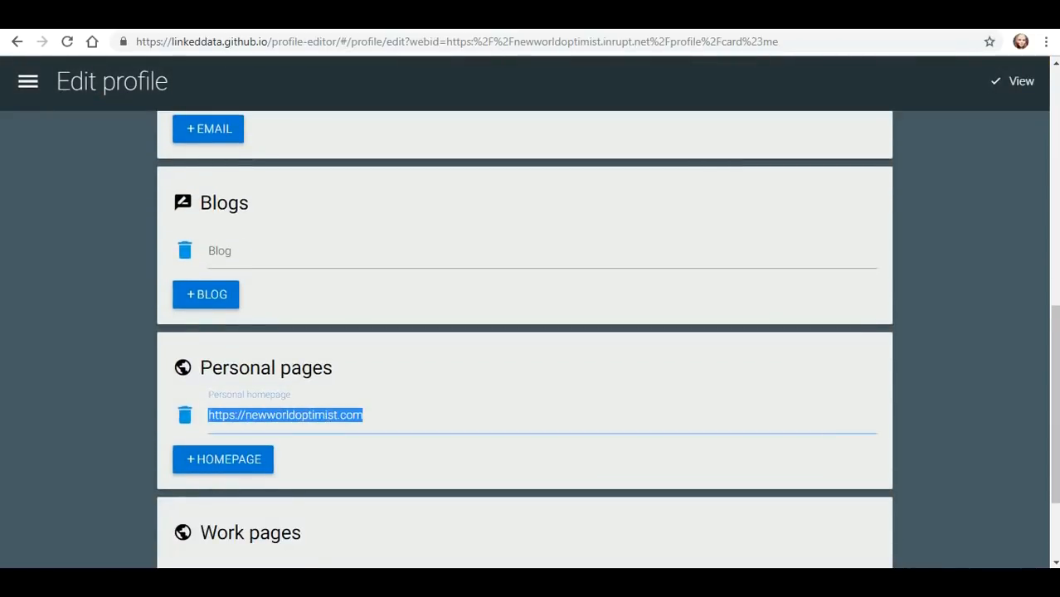
click(539, 250)
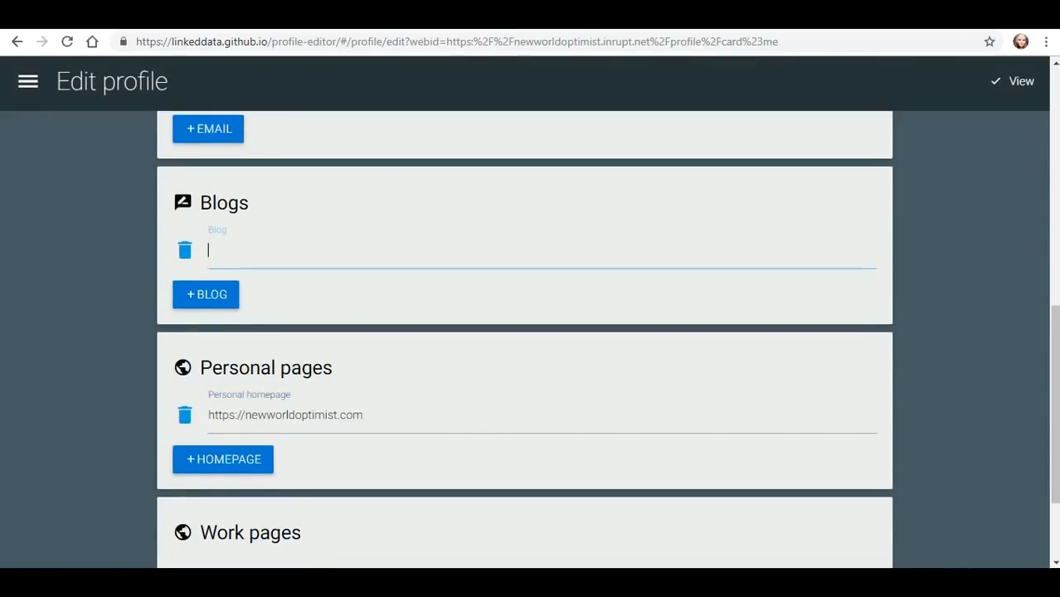
text(htto)
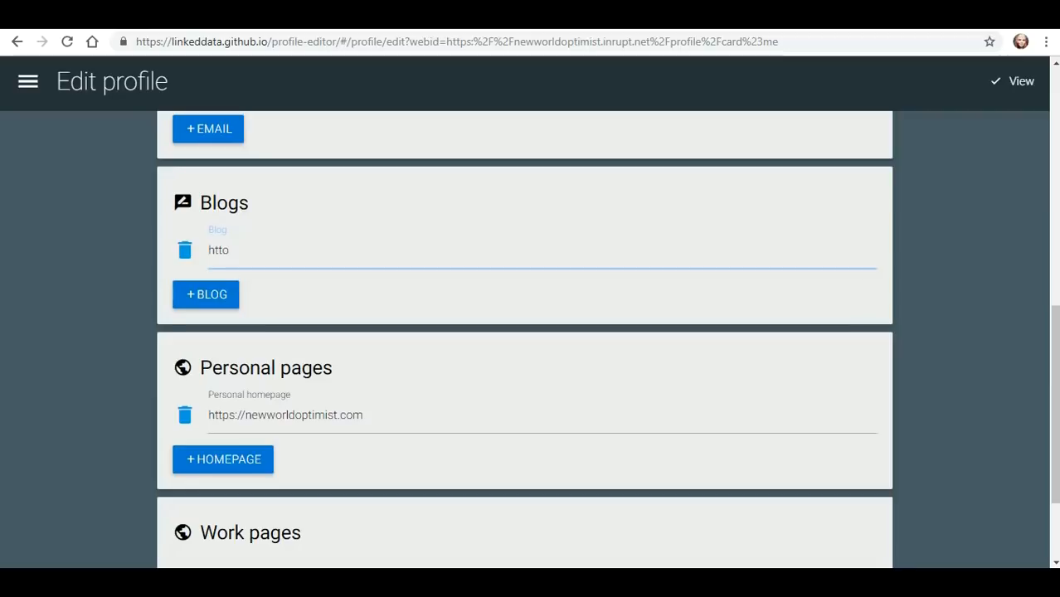
text(https://)
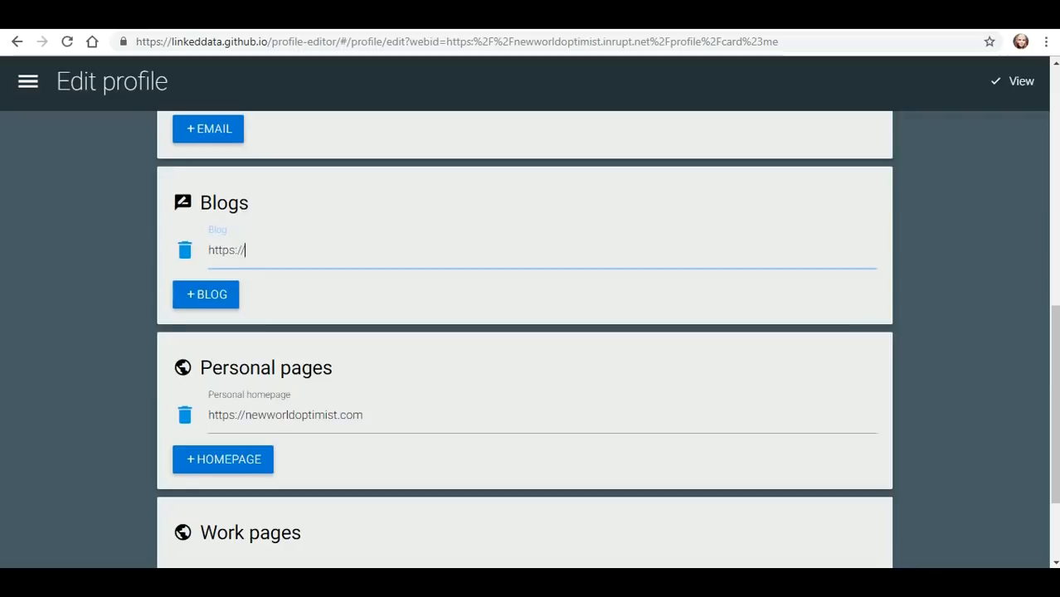
text(newworldoptim)
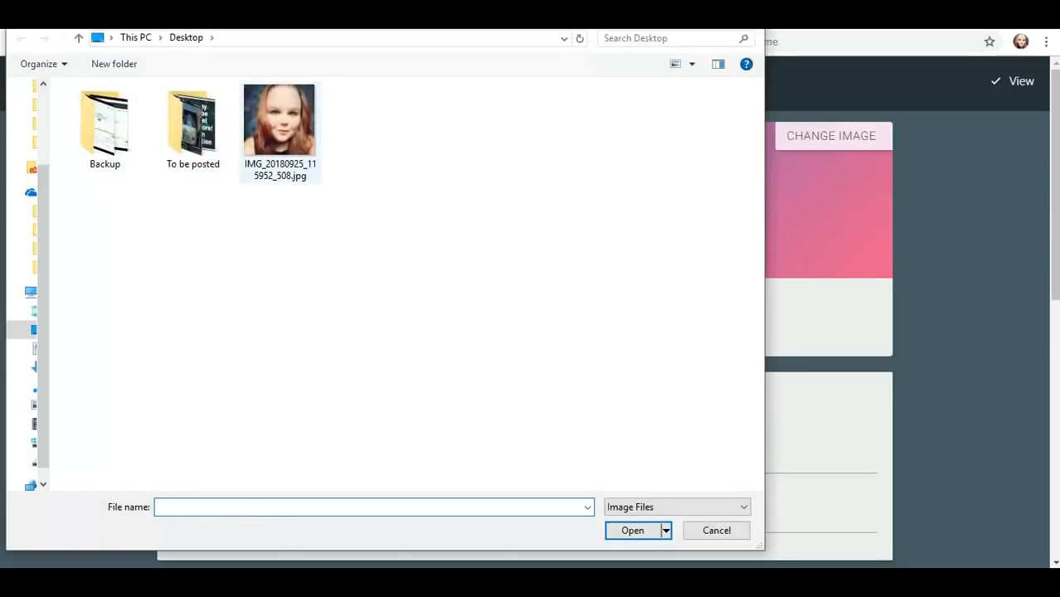
Choose the desktop portrait photo and save the face crop as profile picture twice; each upload fails
double_click(279, 120)
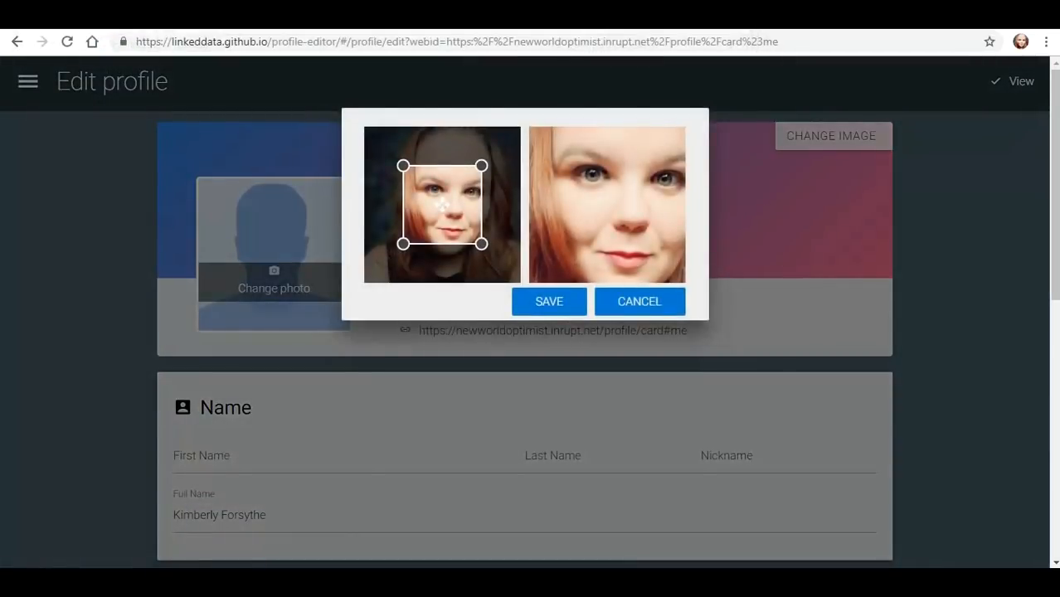
click(550, 302)
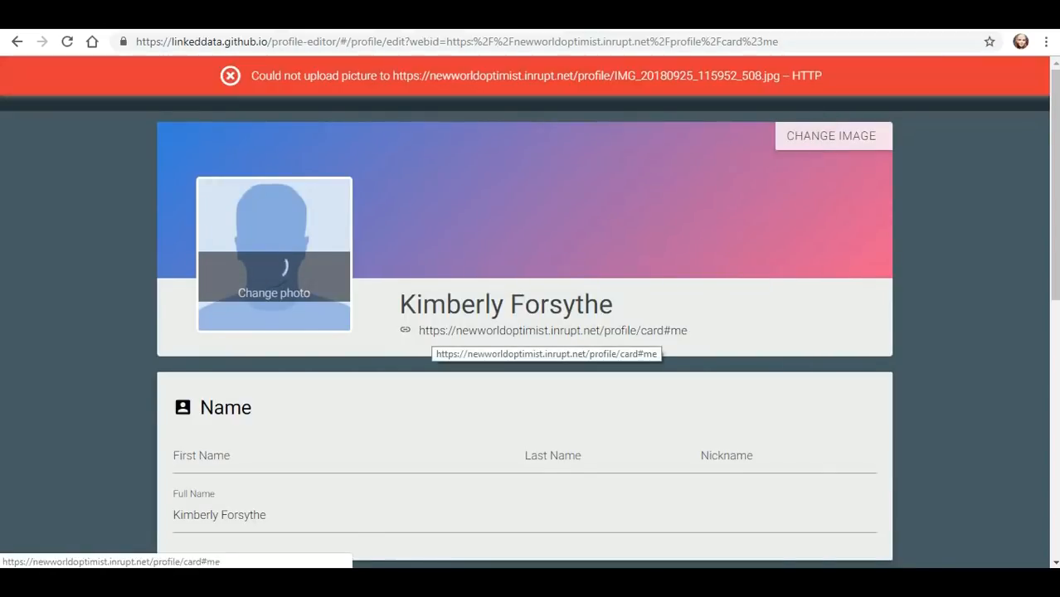
click(66, 41)
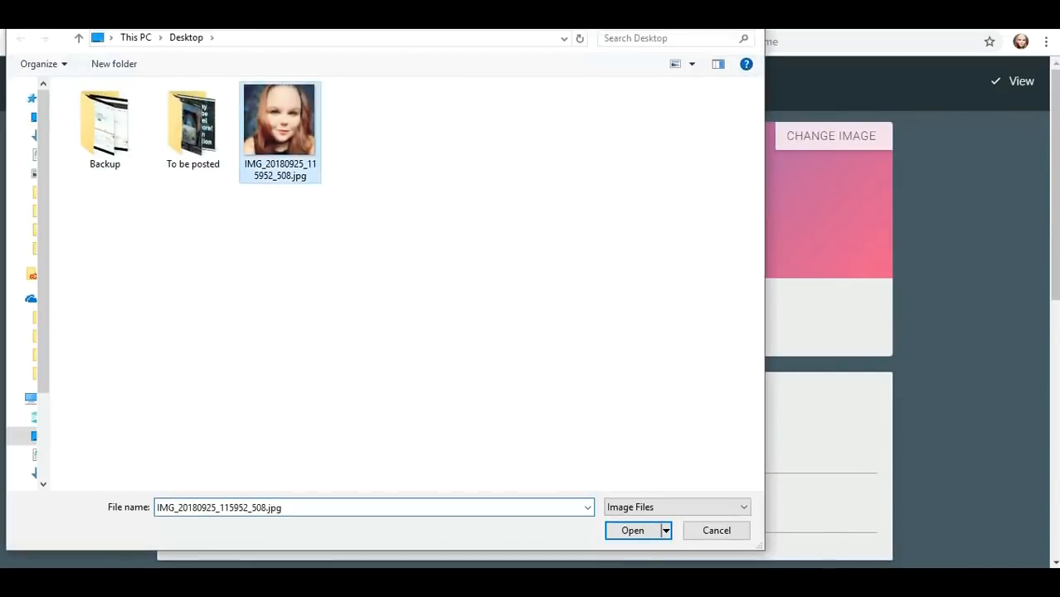
click(632, 531)
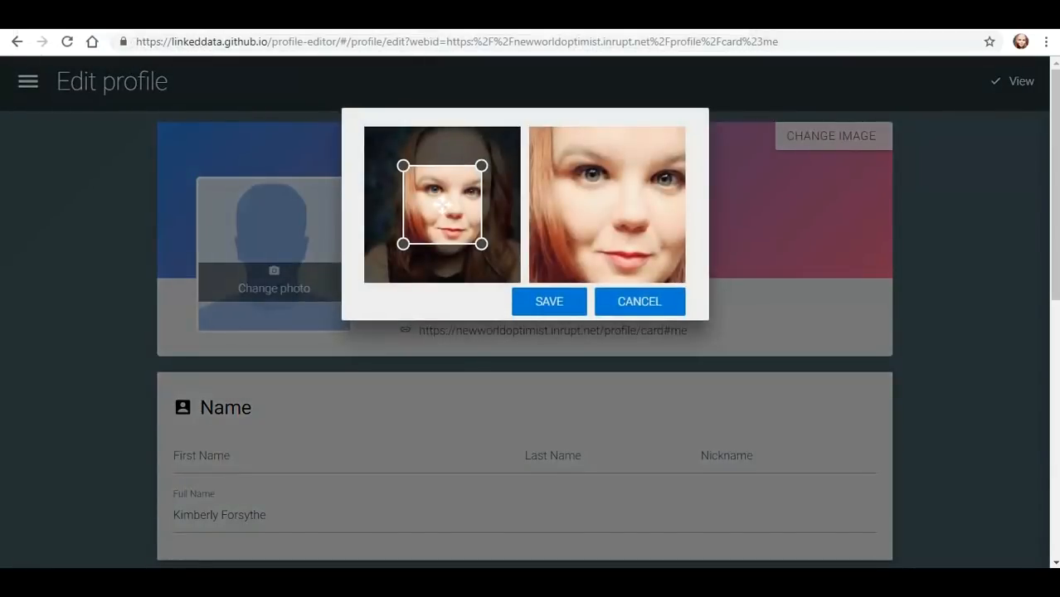
click(548, 302)
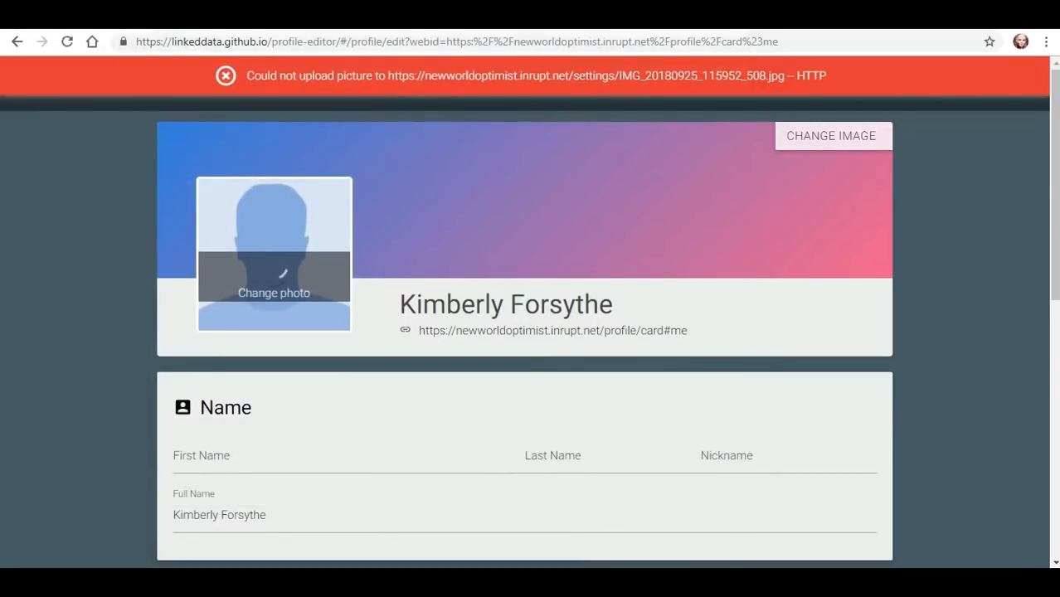
Retry the photo upload once more, then switch over to GitHub Desktop showing the 2048 repository
click(274, 273)
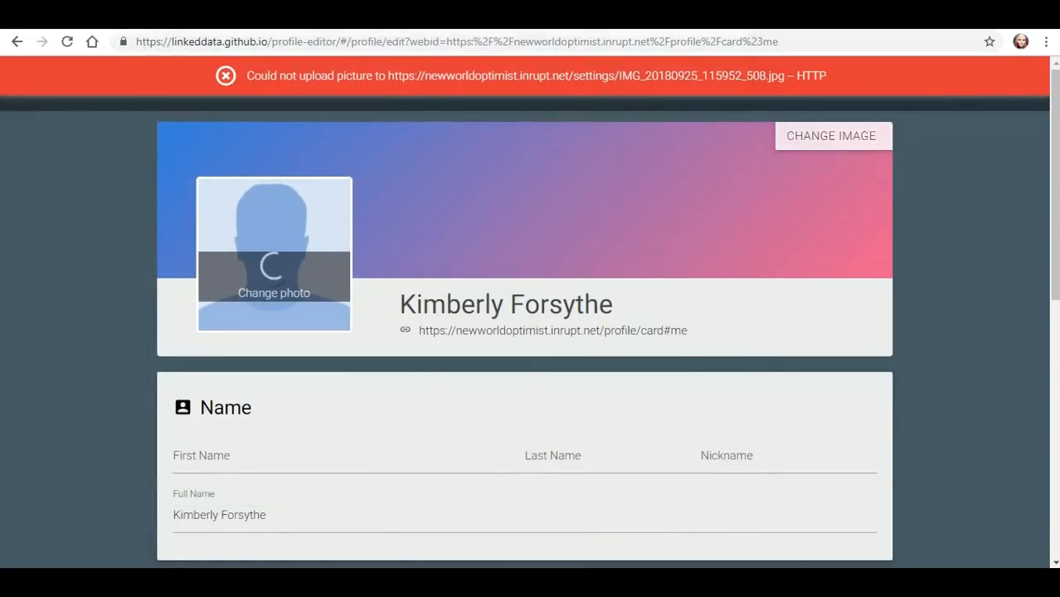
click(226, 76)
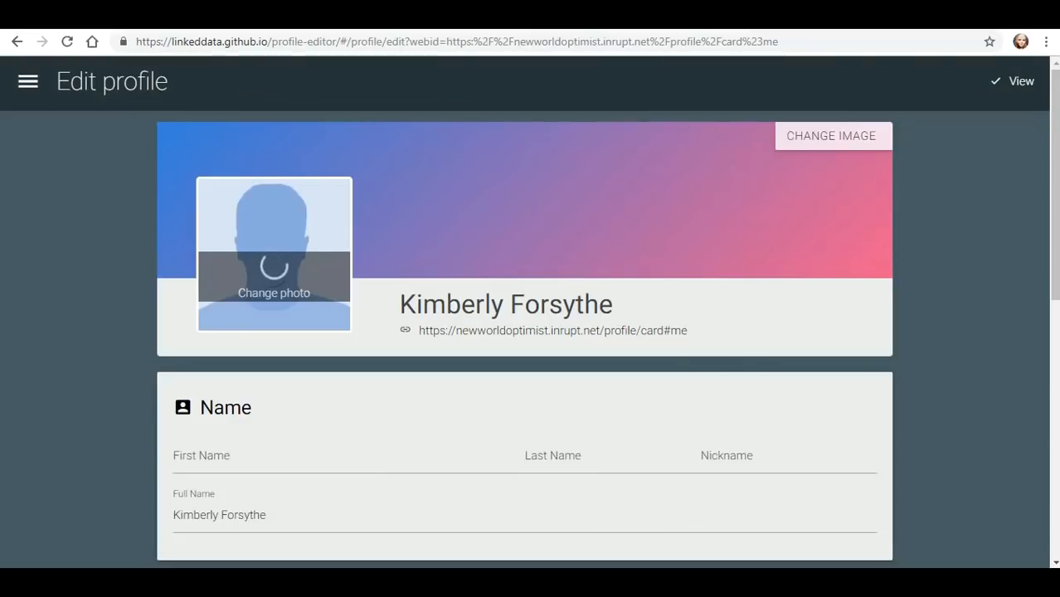
click(1012, 81)
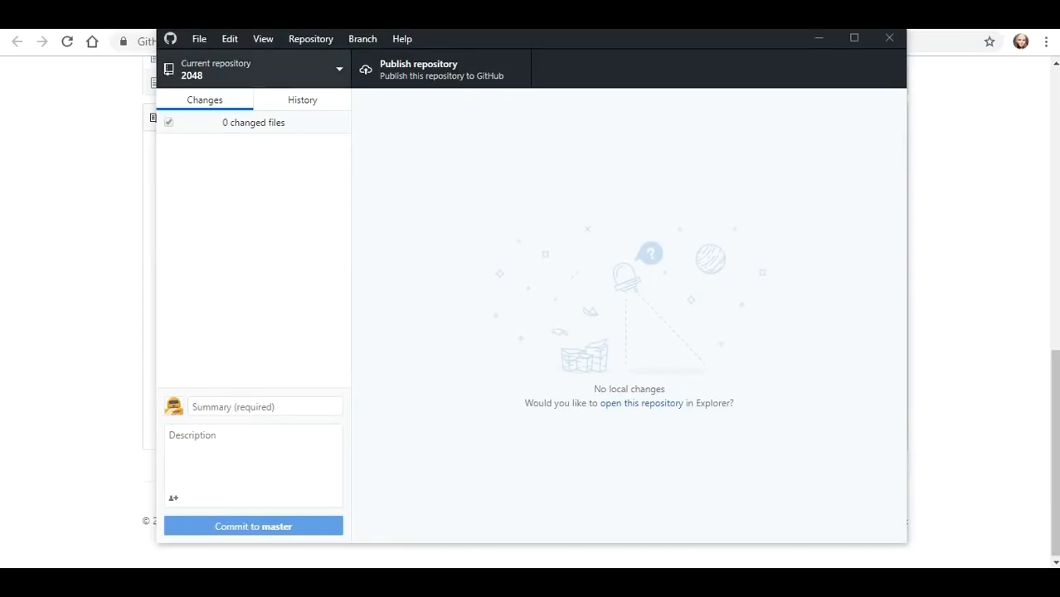
View the repository on GitHub and send profile-editor to Open in Desktop
click(310, 38)
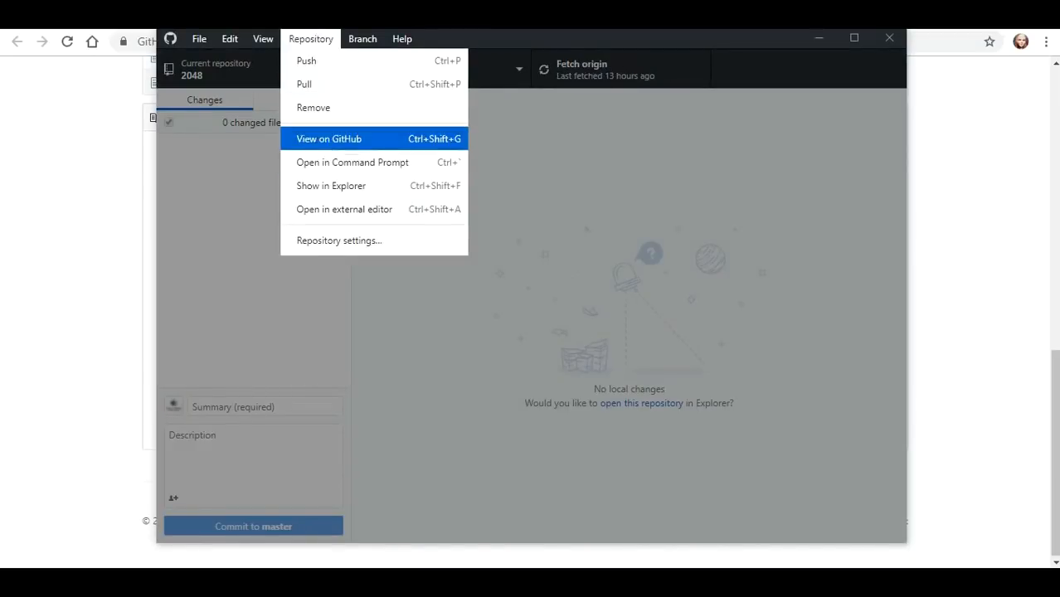
click(329, 140)
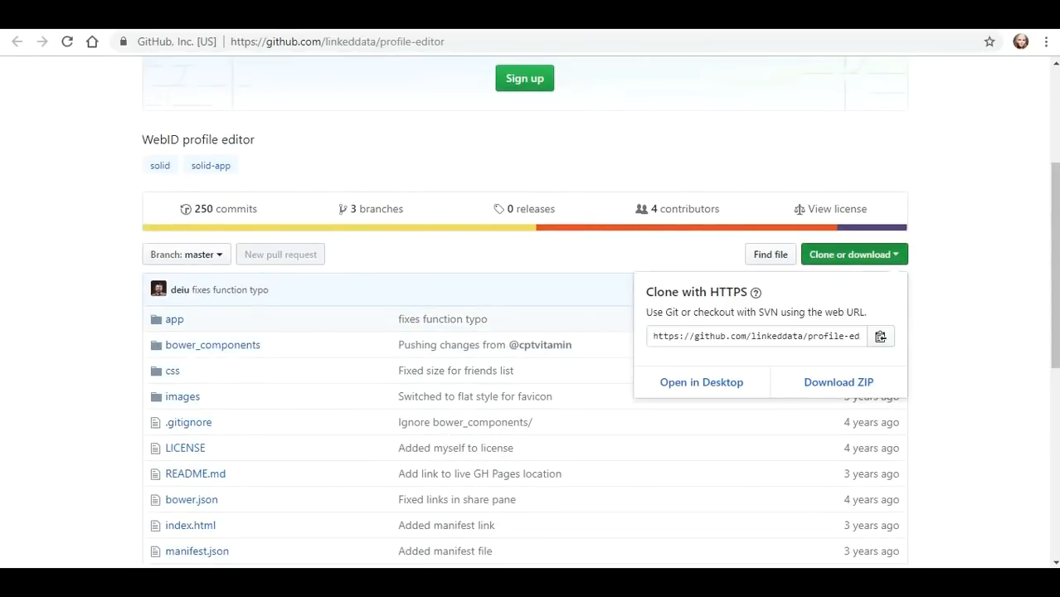
click(755, 335)
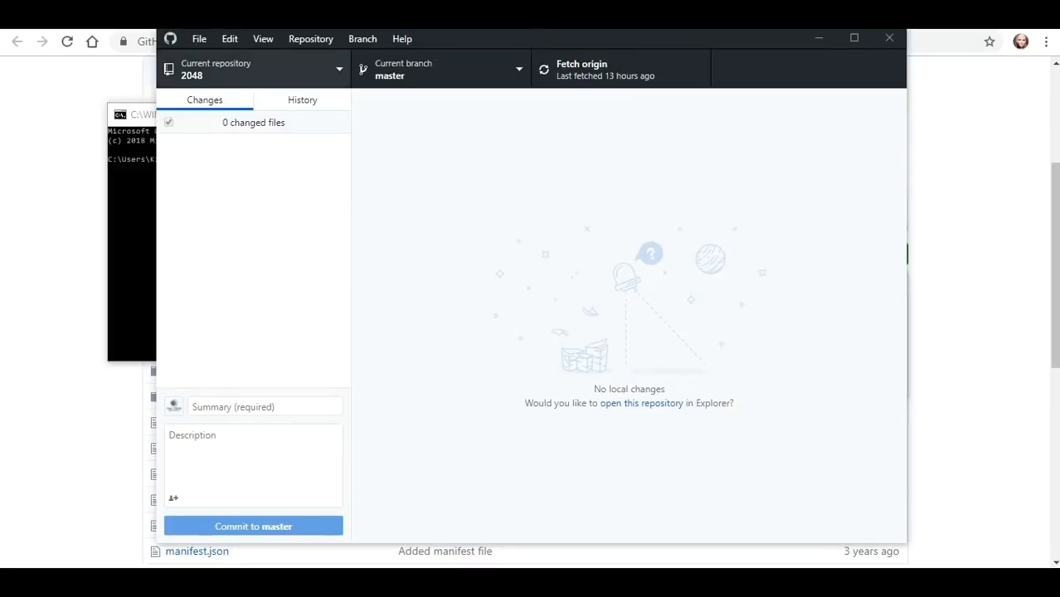
Start cloning profile-editor by URL, cancel since the folder exists, and select the local profile-editor repository instead
click(199, 38)
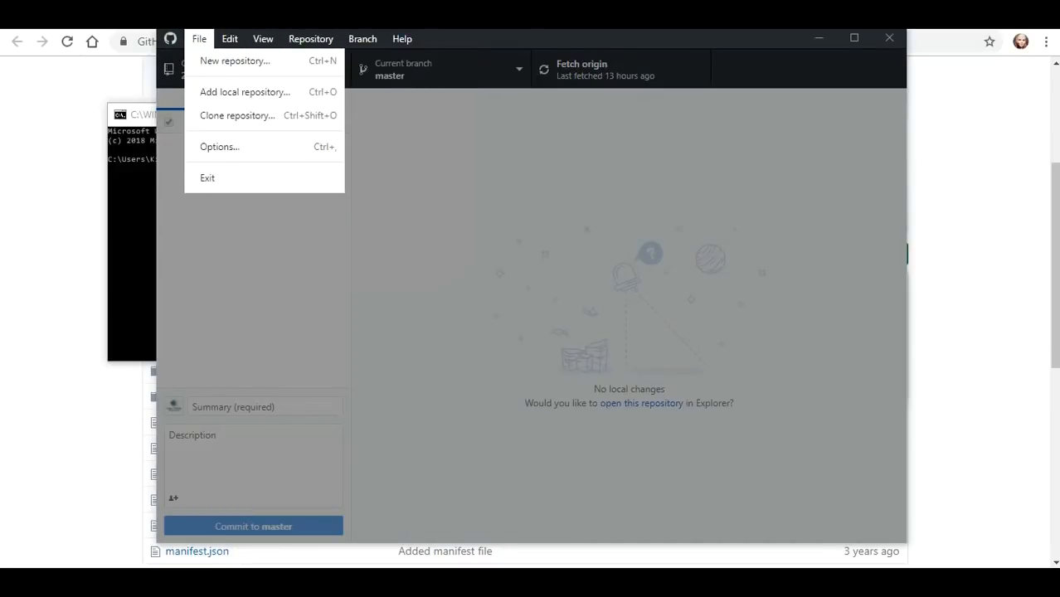
click(236, 116)
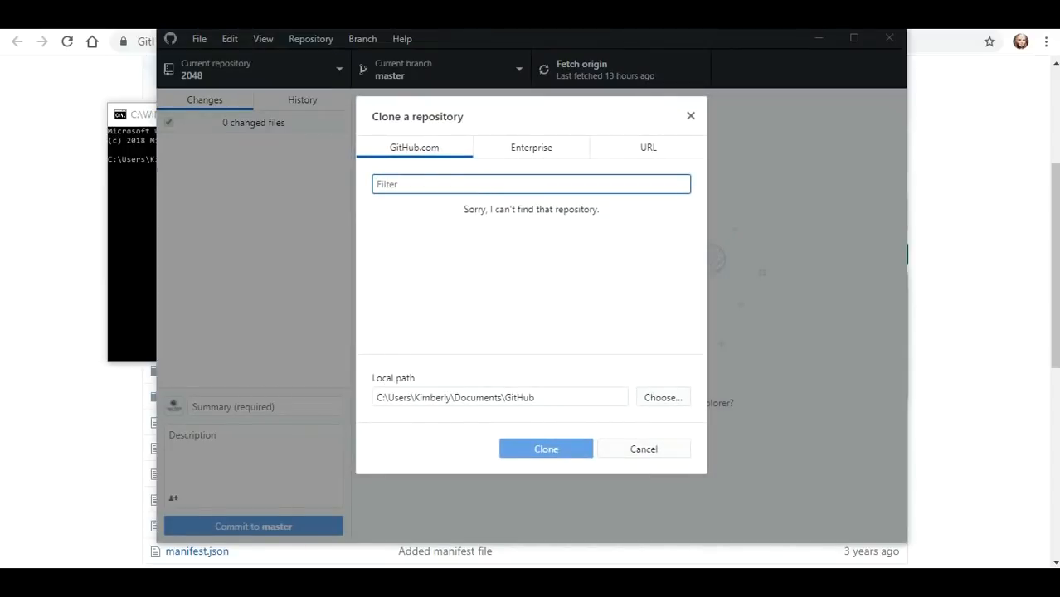
click(649, 146)
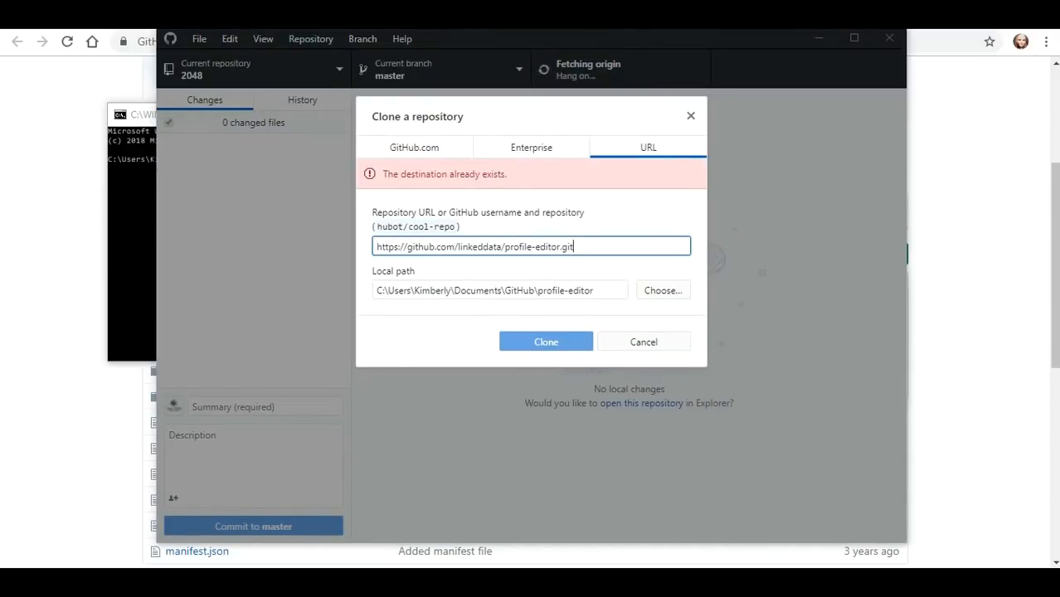
click(644, 342)
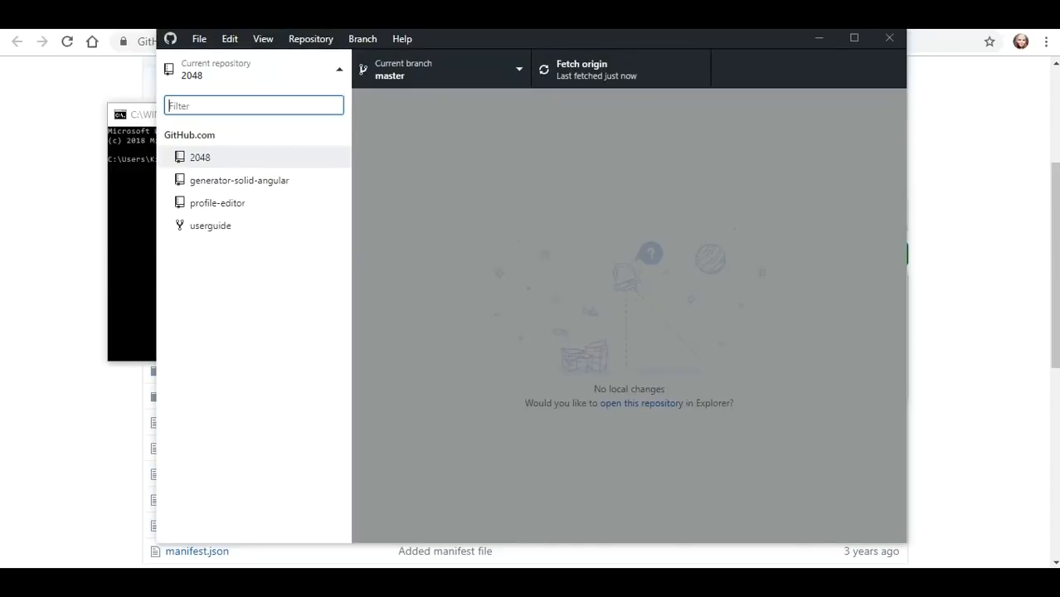
click(218, 203)
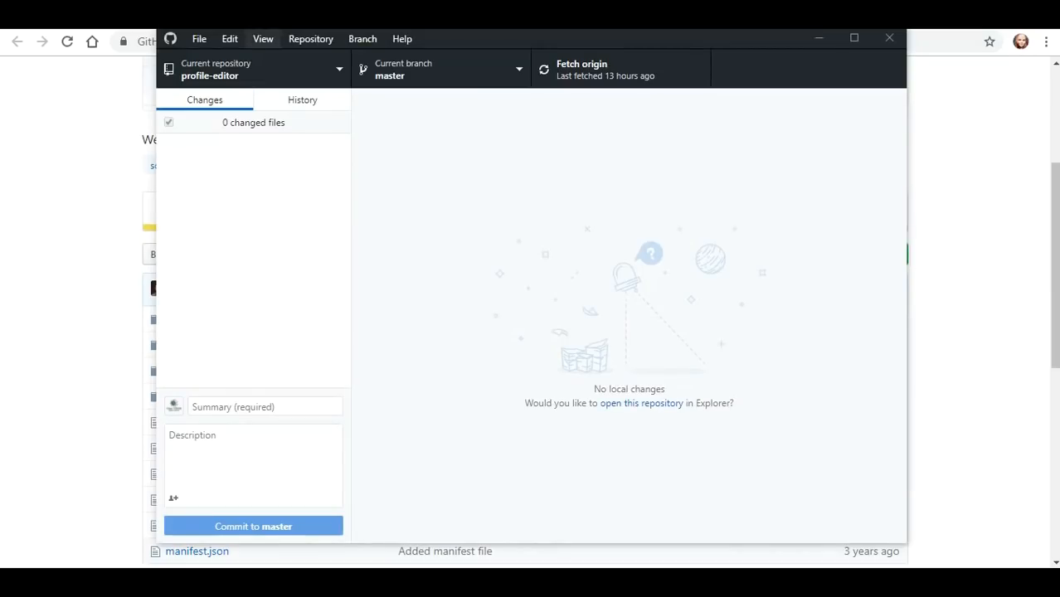
Launch a command prompt in the profile-editor repository folder
click(311, 38)
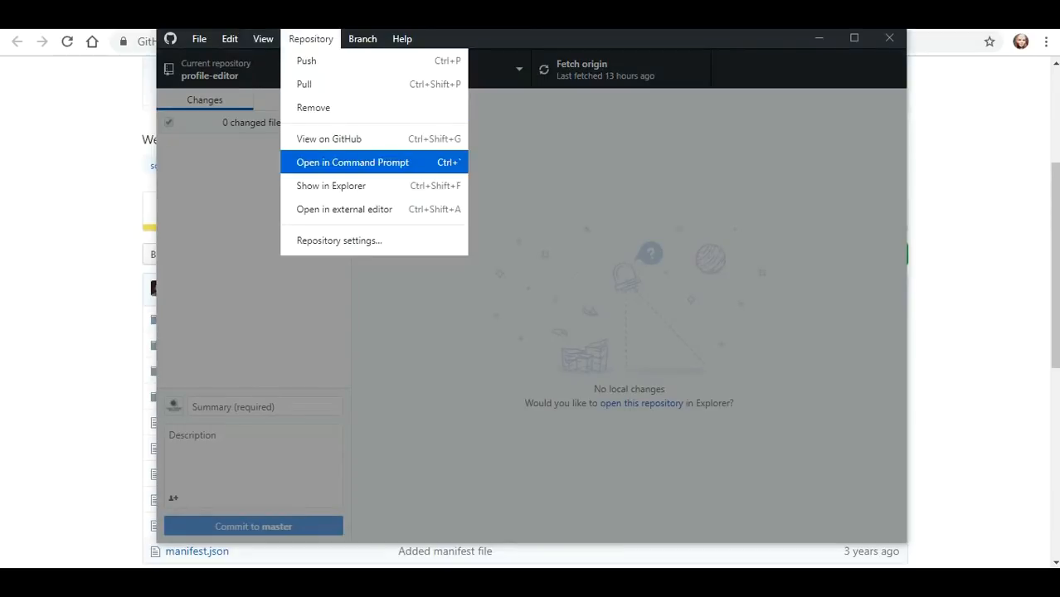
click(351, 162)
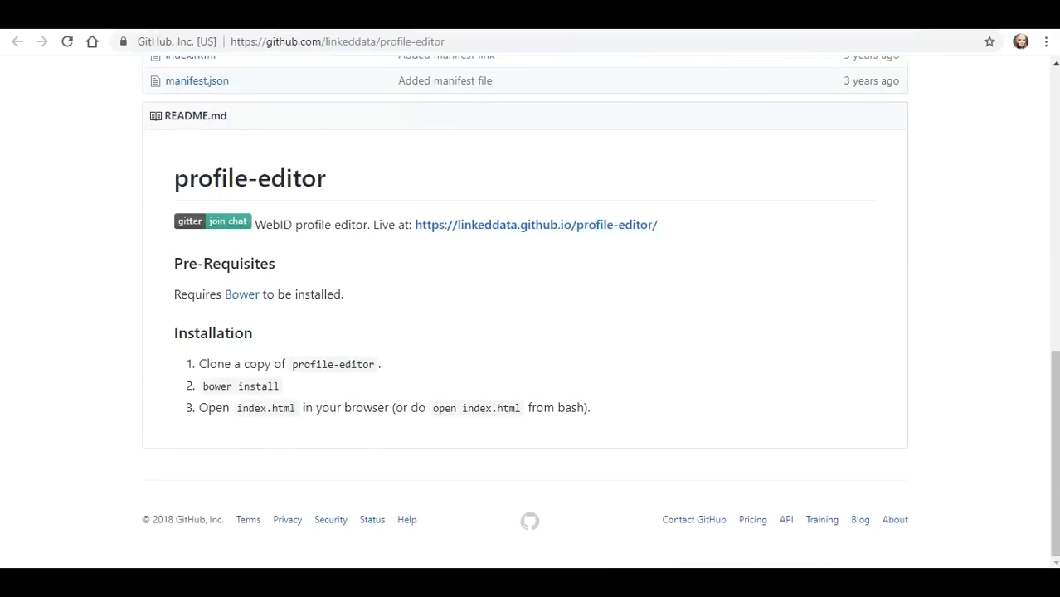
Following the README, run 'bower install' in the profile-editor folder, then run it a second time
double_click(241, 385)
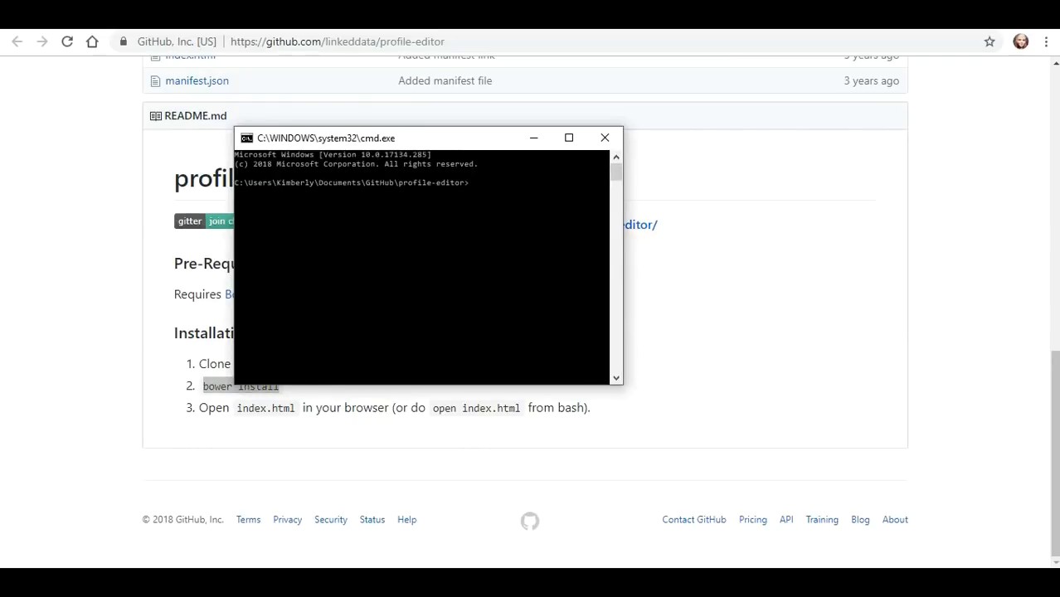
text(bower install)
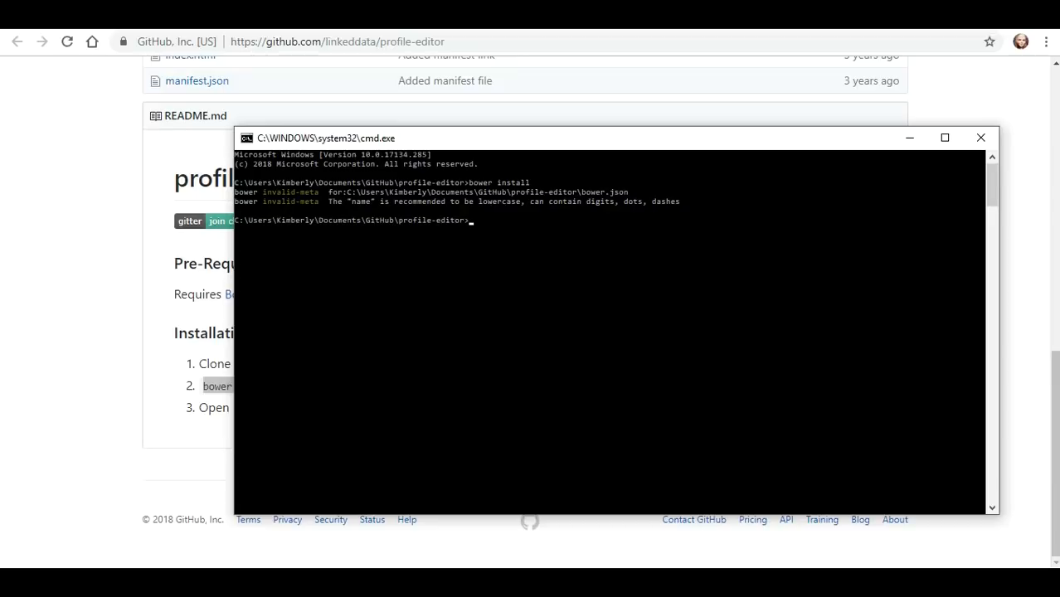
click(981, 138)
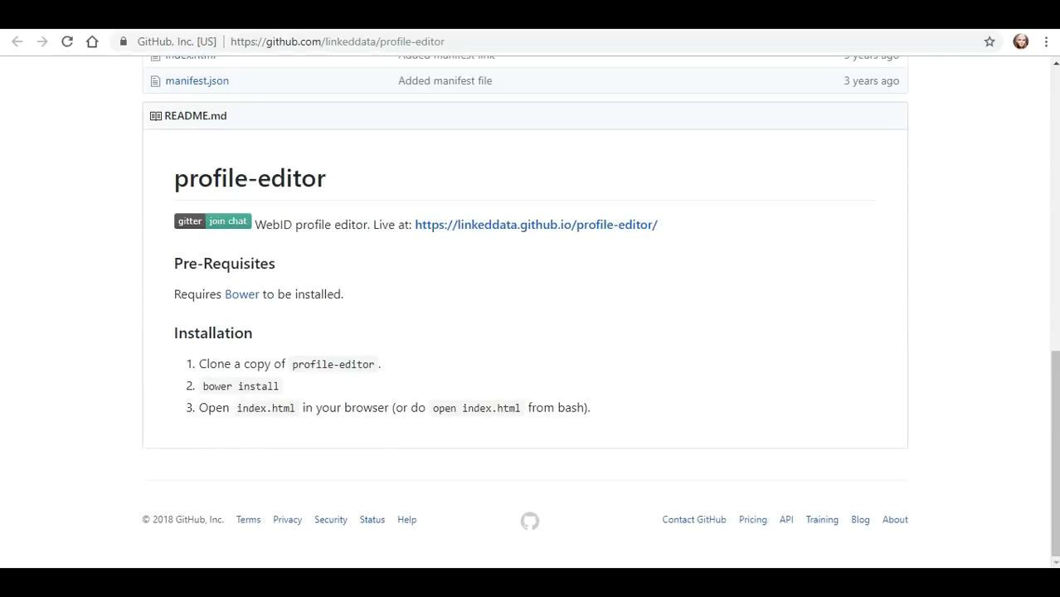
double_click(257, 385)
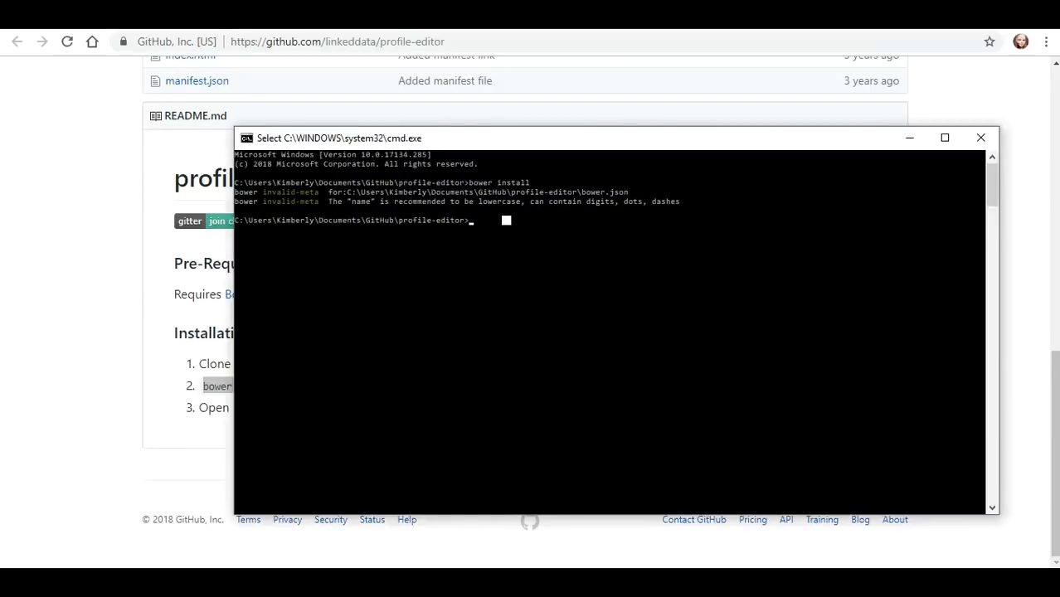
text(bower install)
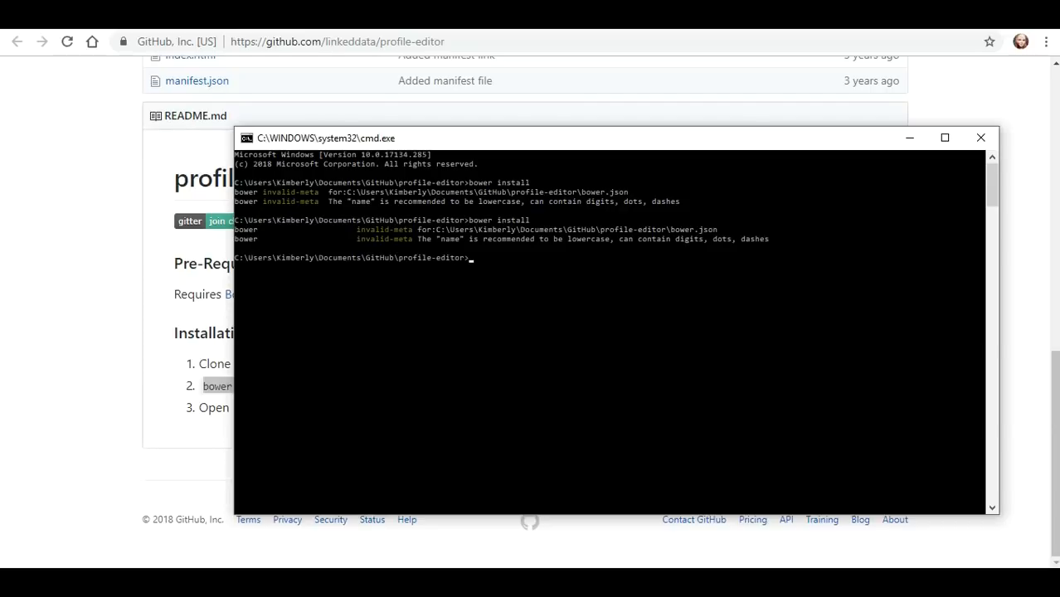
Run plain 'bower', then pick out the README's 'open index.html' instruction
text(bower)
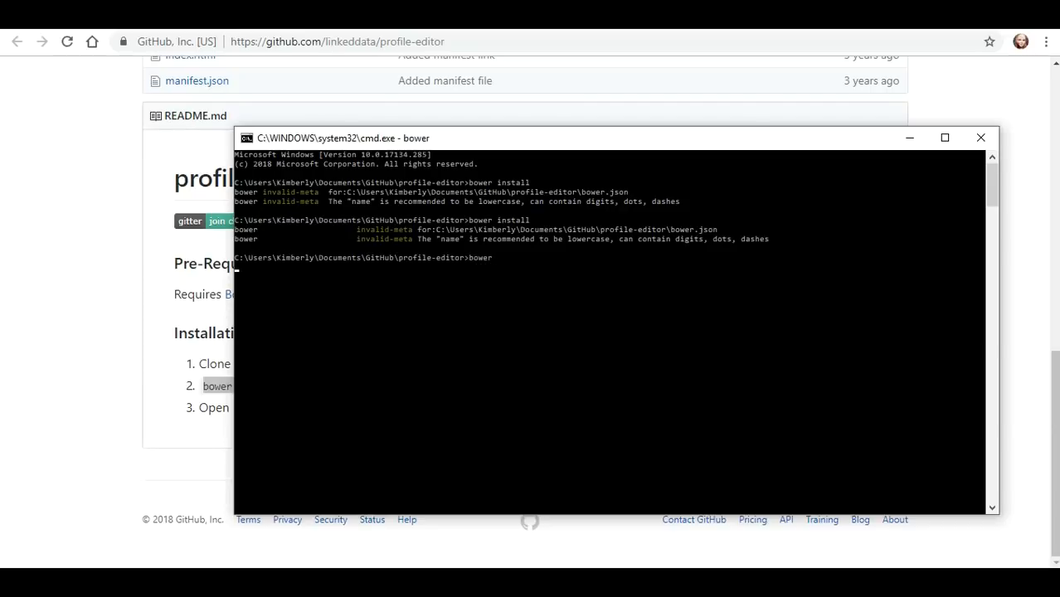
key(enter)
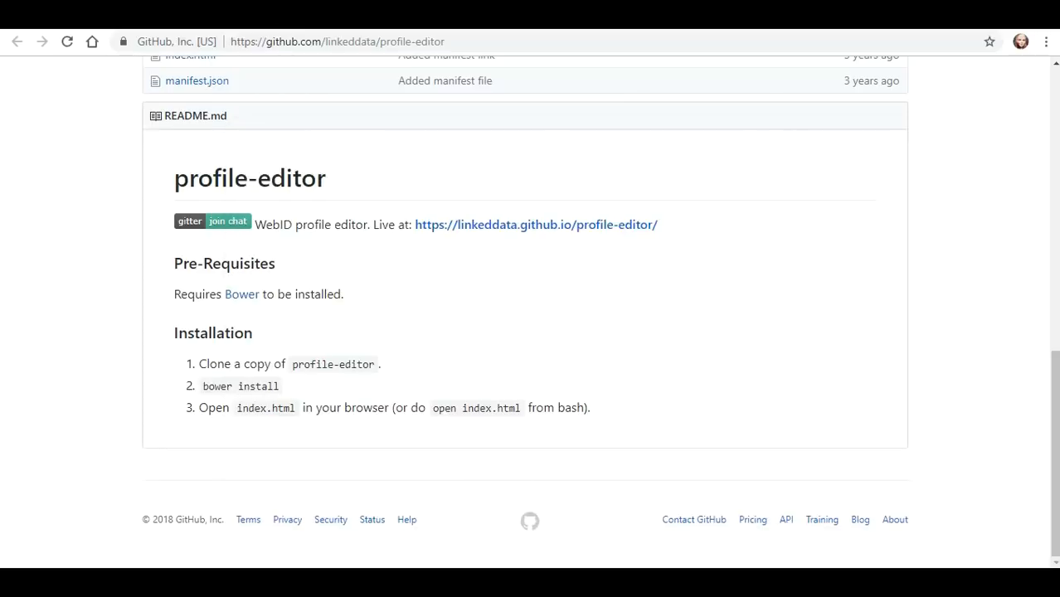
double_click(265, 408)
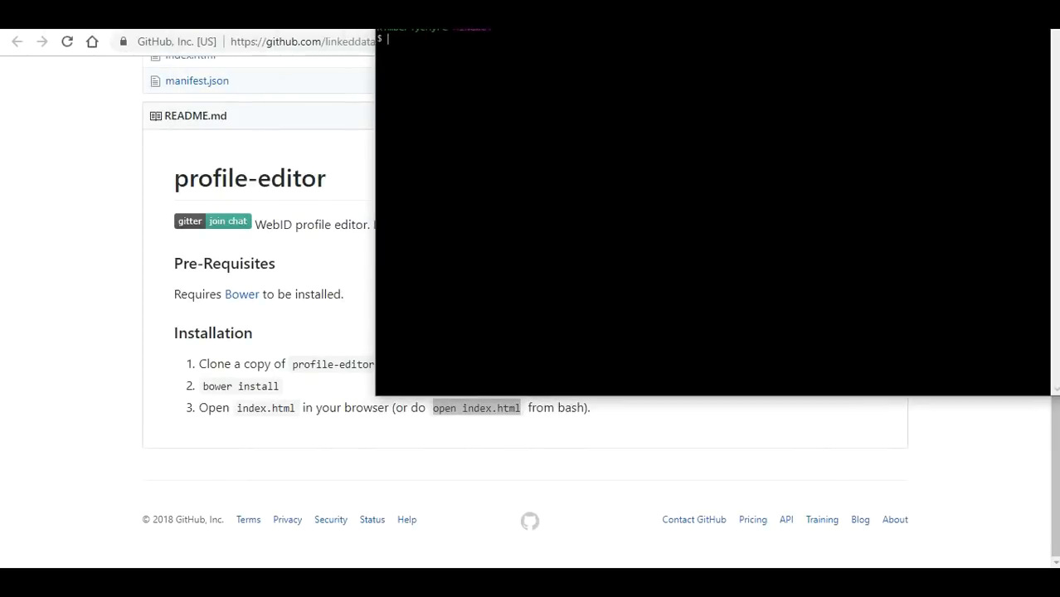
Run 'open index.html' in Git Bash, where the command isn't found
text(open)
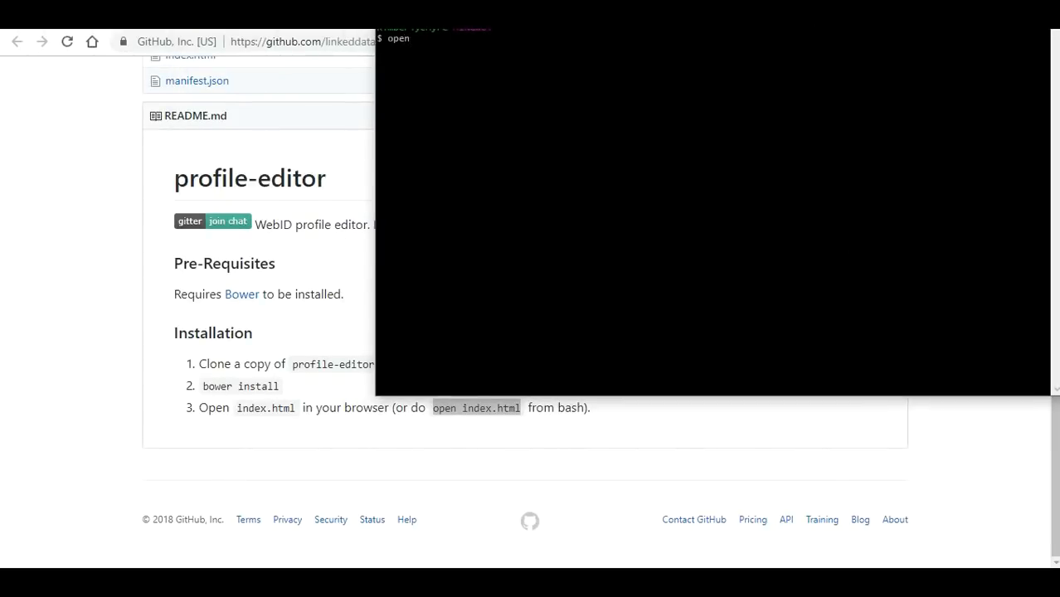
text(index.html)
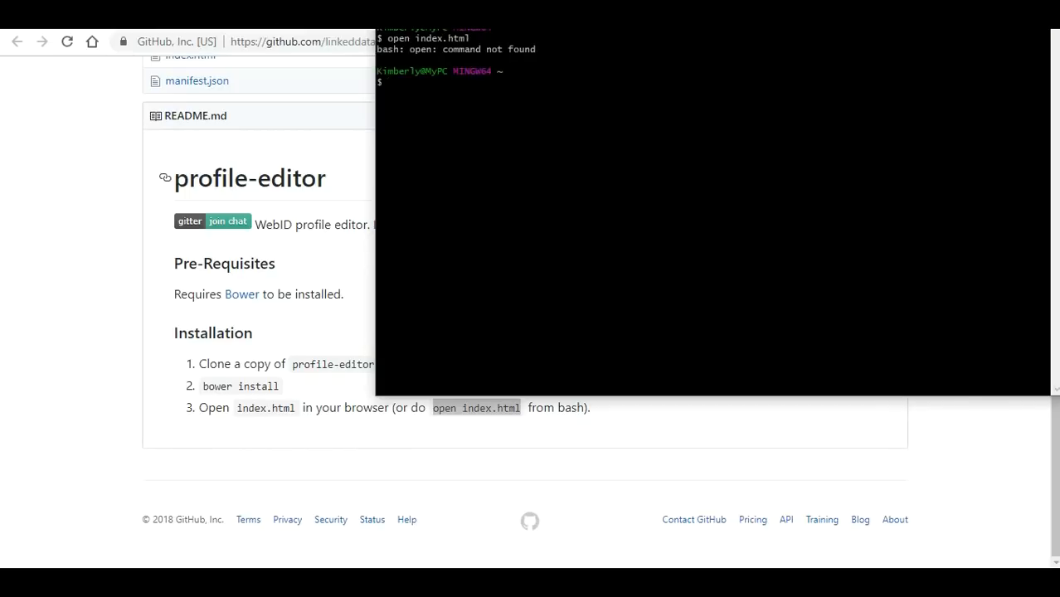
text(index.ht)
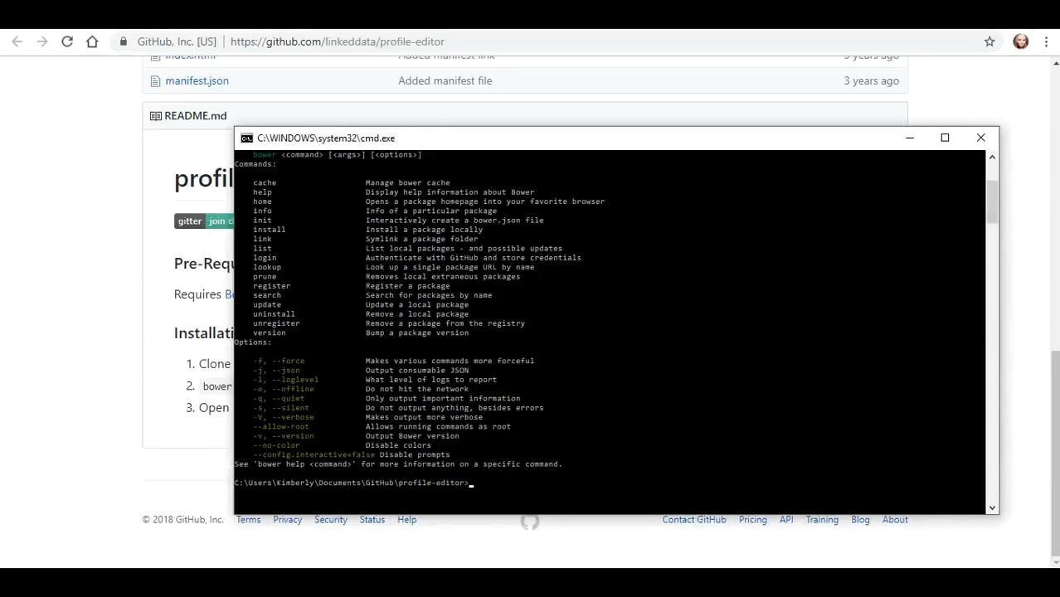
Retype 'open index.html' in the Windows command prompt, which rejects it as well
text(o)
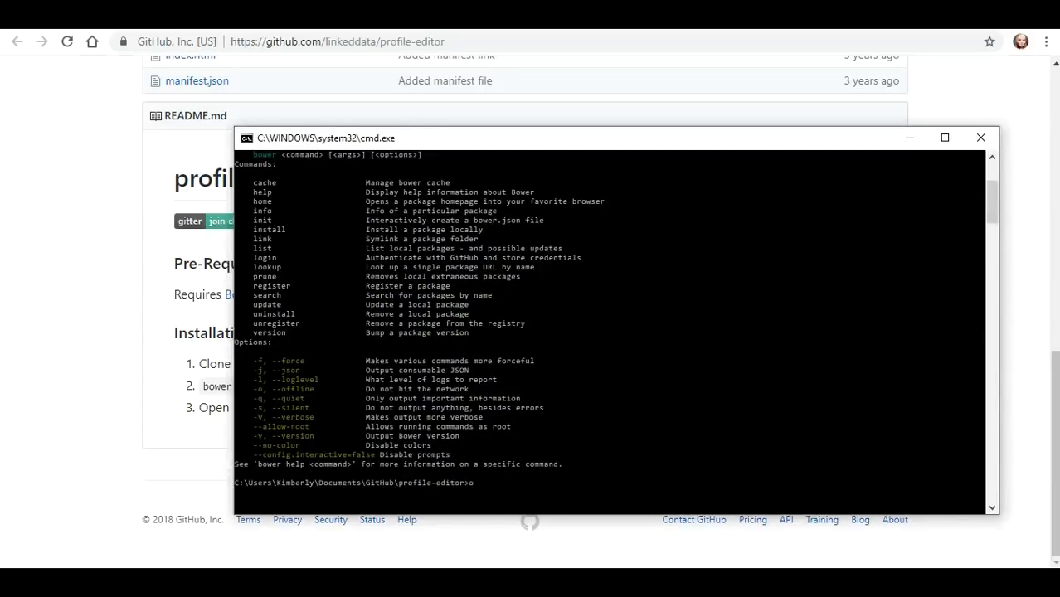
text(pne)
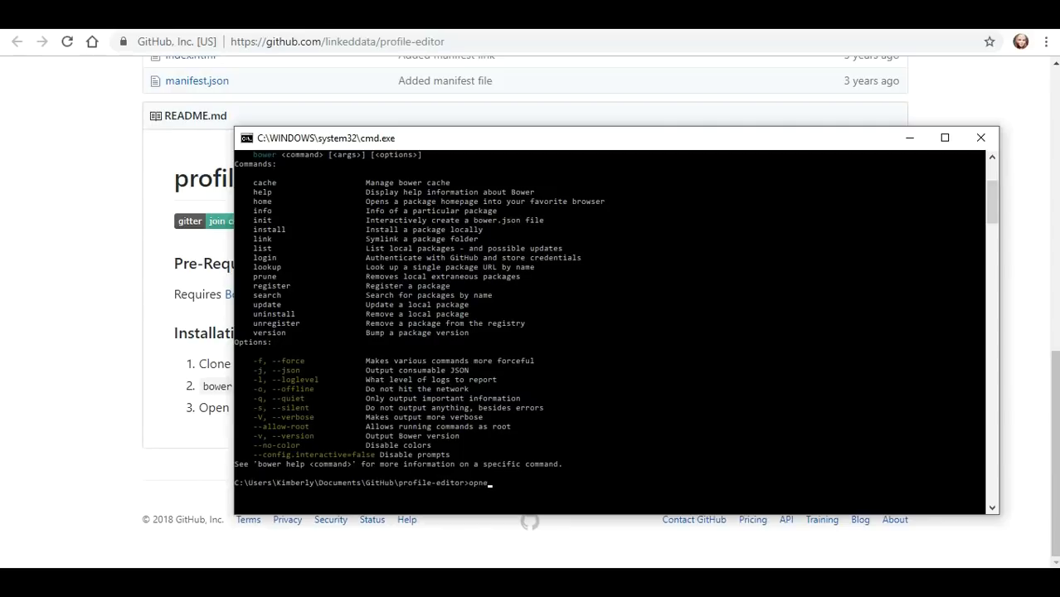
text(open index.)
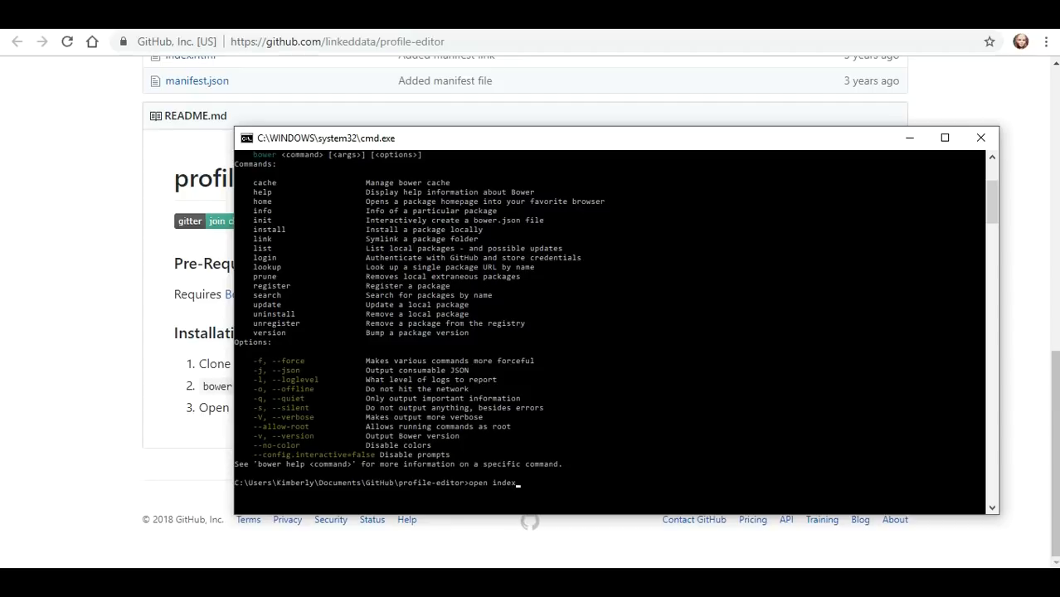
drag(325, 138, 351, 83)
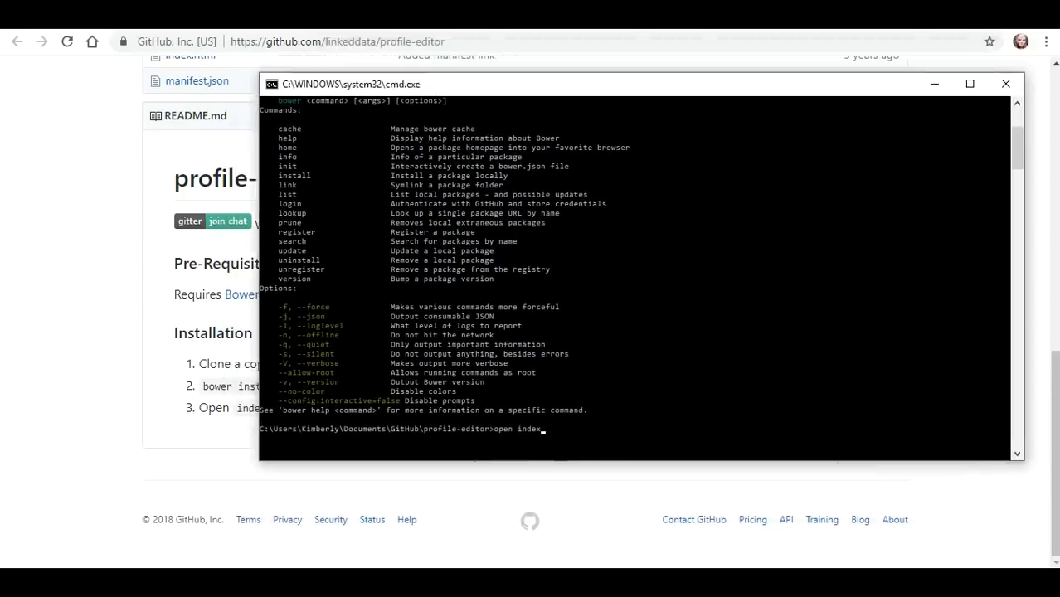
text(.html)
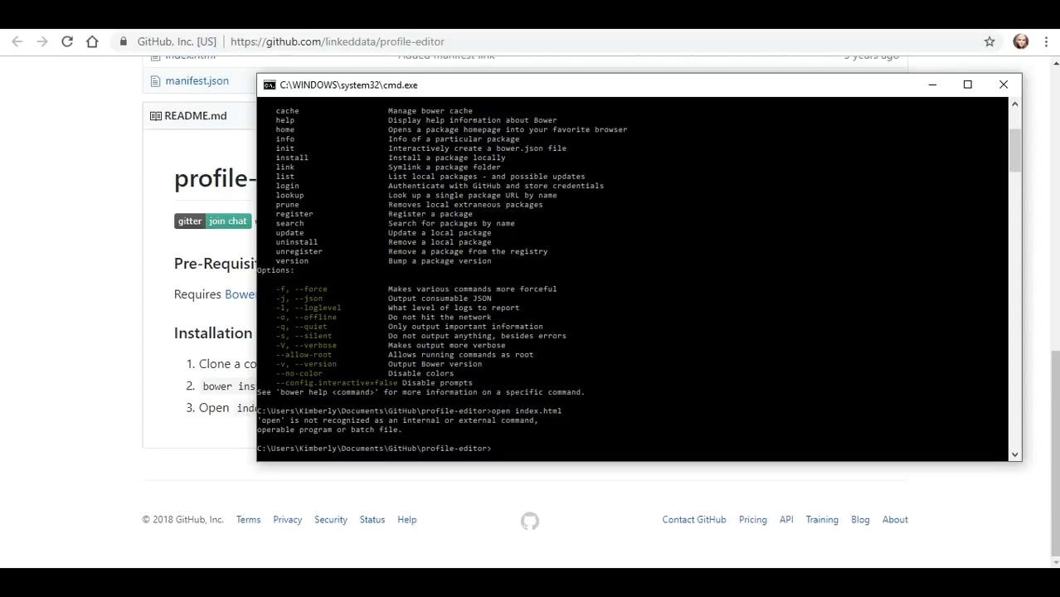
text(index.html)
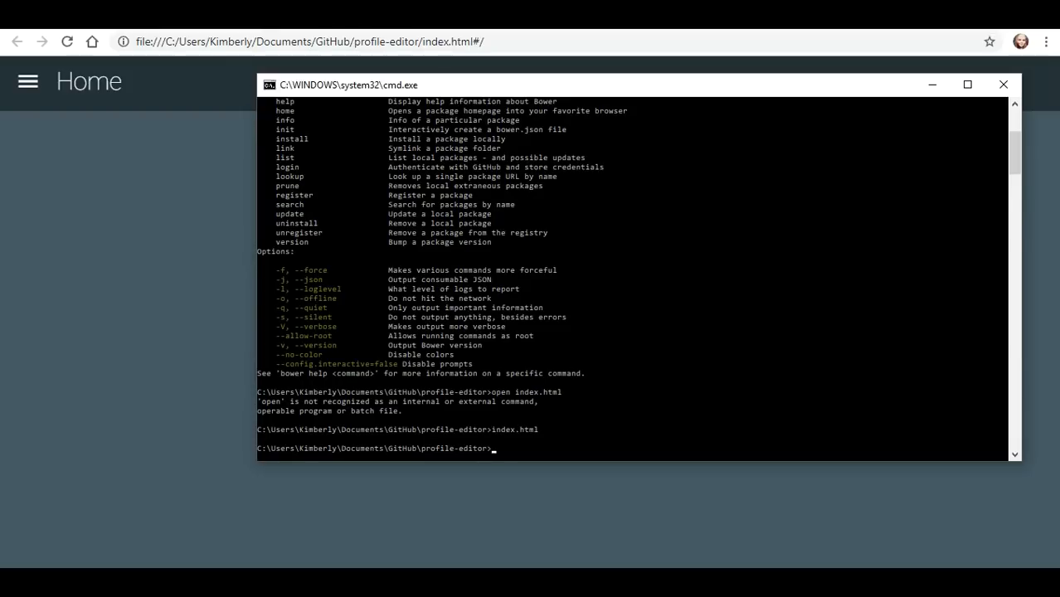
Explore the local profile editor's menu (Edit profile, People you know, Login), then return to the GitHub README
text(index.html)
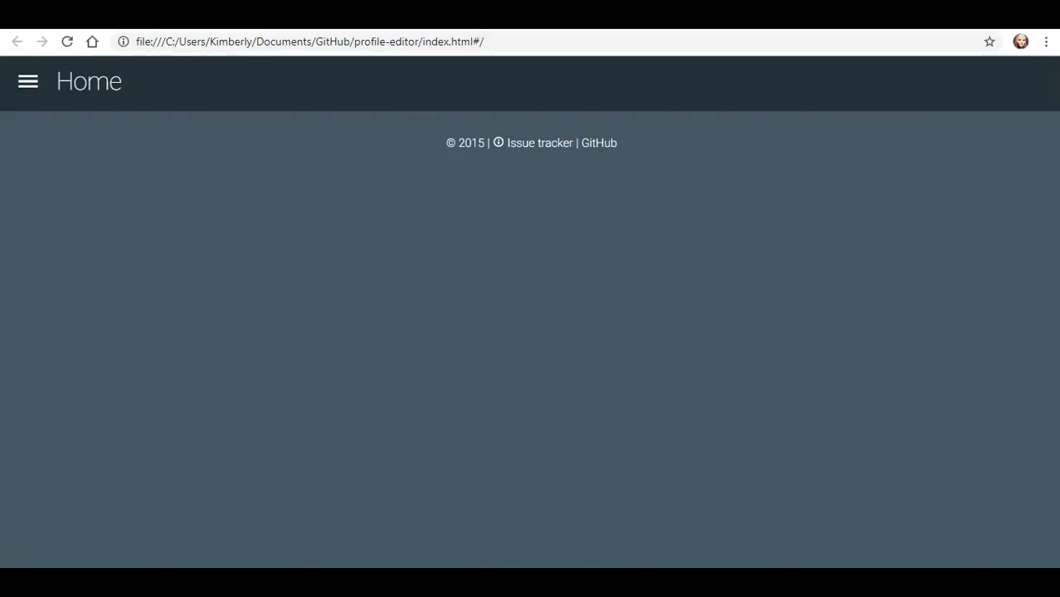
click(27, 82)
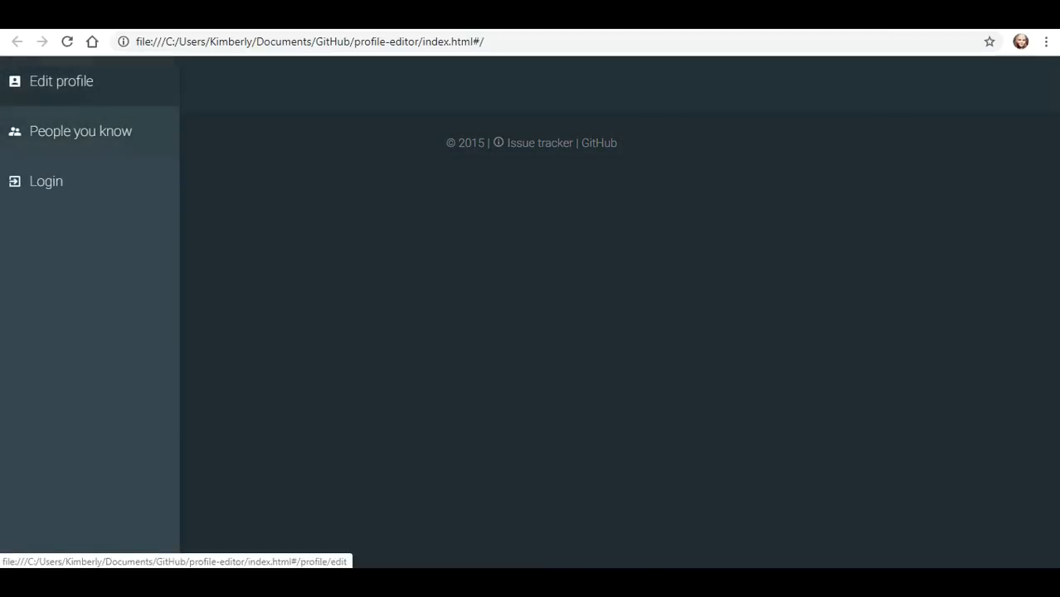
mouse_move(45, 181)
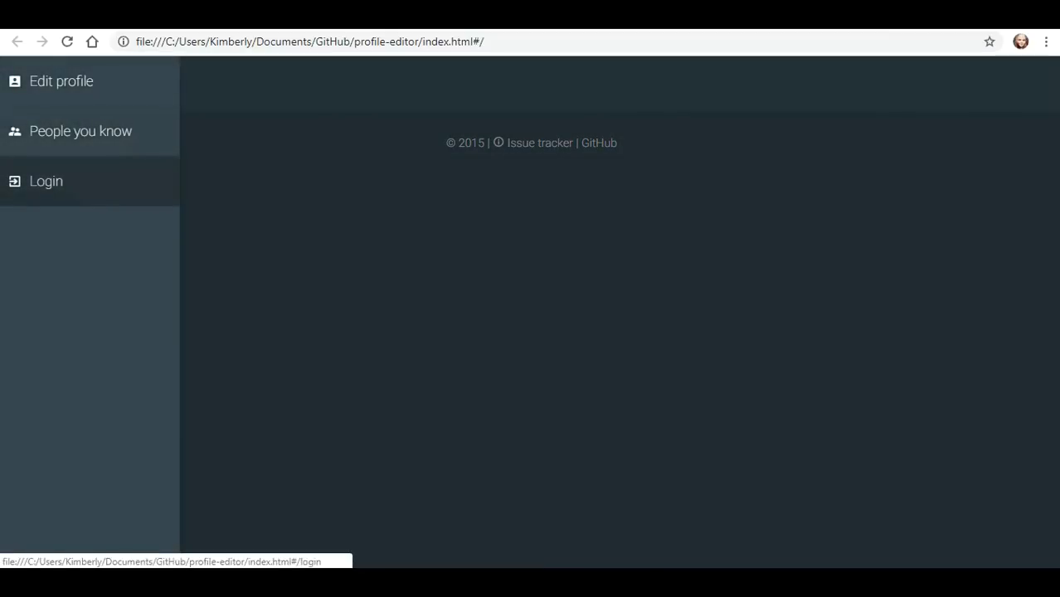
click(26, 82)
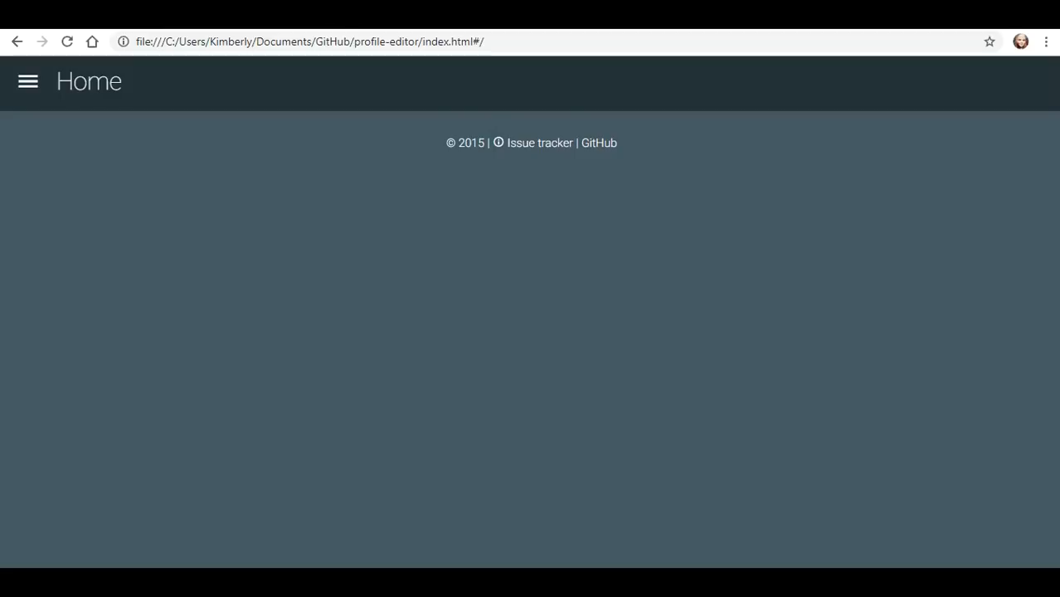
click(26, 81)
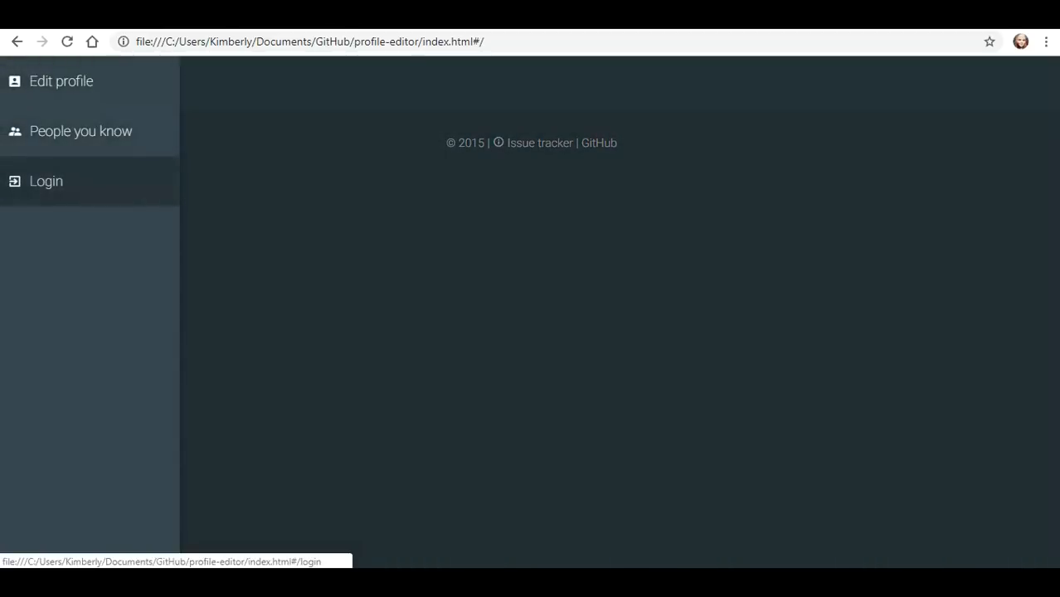
click(26, 81)
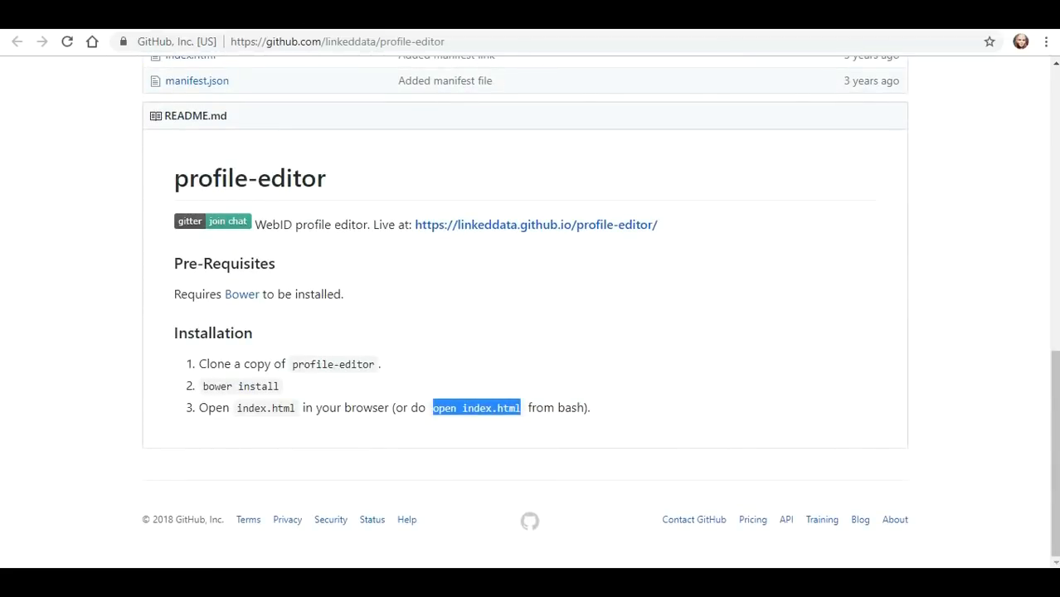
From the solid-apps list, go to the Solid Clip demo app repository
scroll(up, 3)
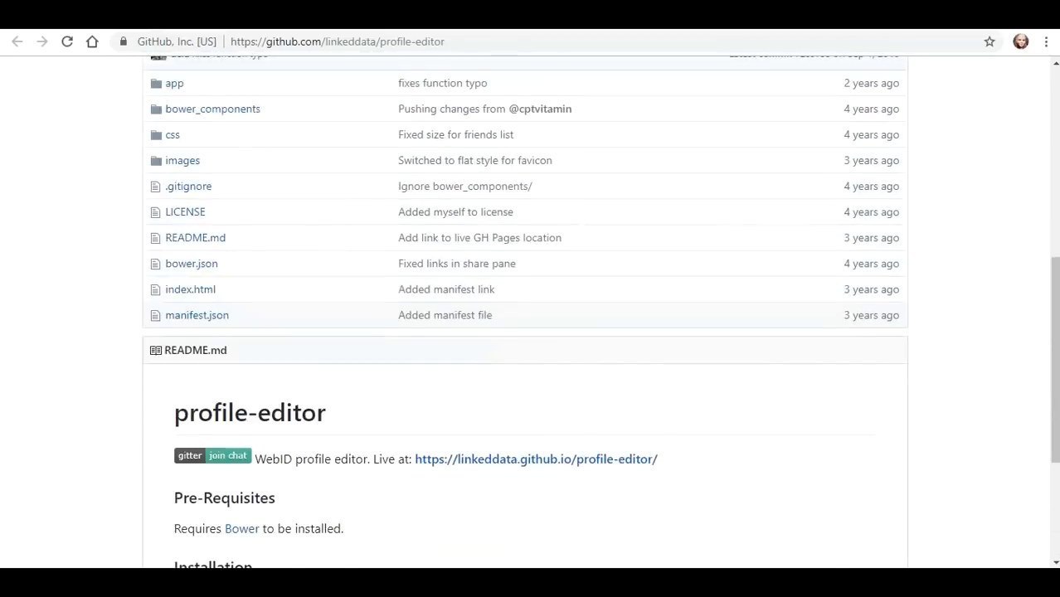
scroll(up, 3)
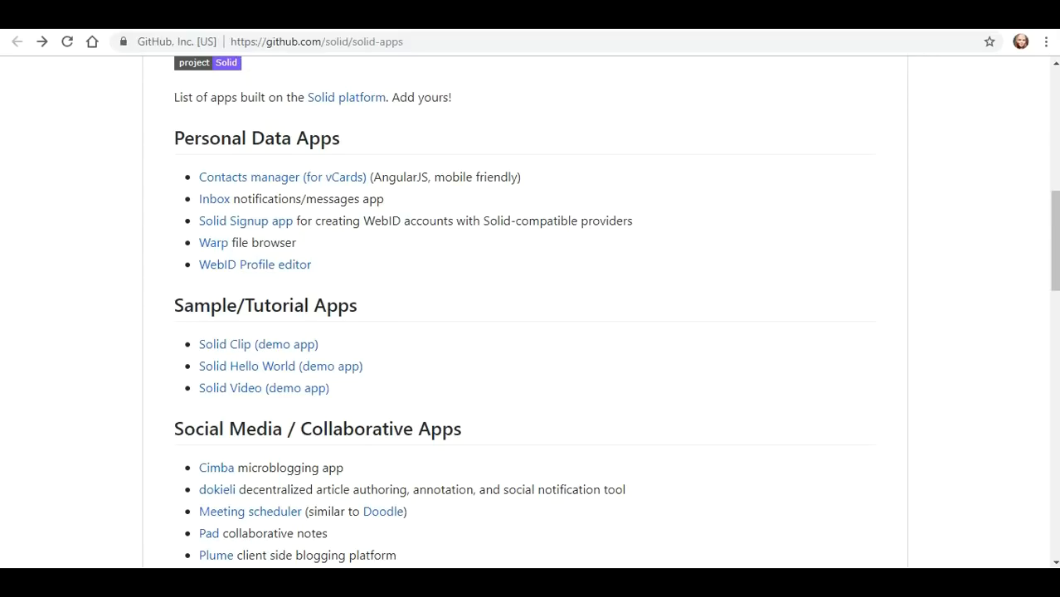
scroll(down, 3)
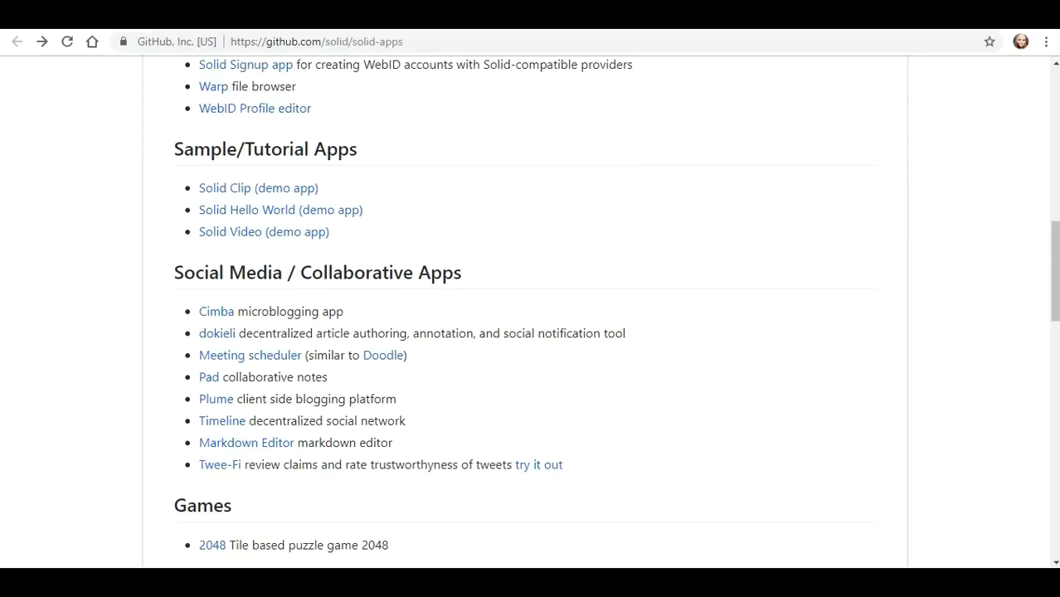
click(226, 187)
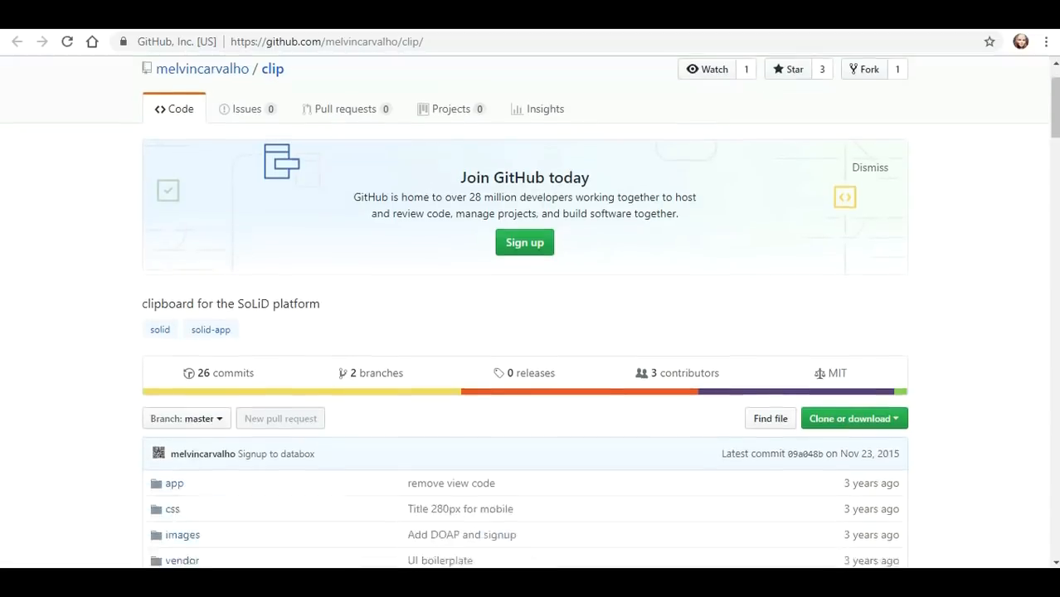
Launch Solid Clip's 'Running live here' link in a new tab from the README
scroll(down, 3)
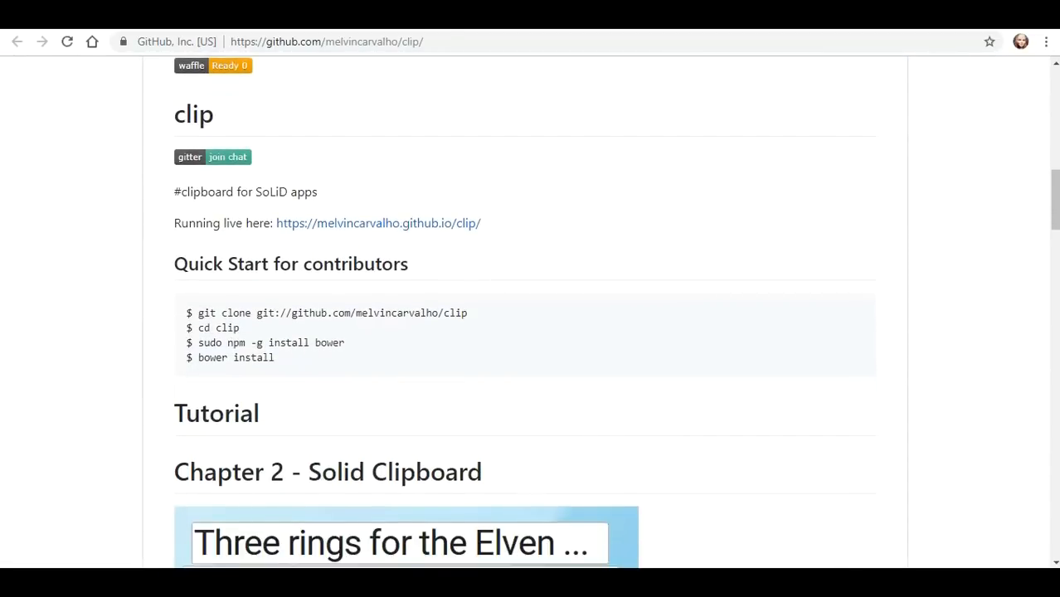
right_click(378, 223)
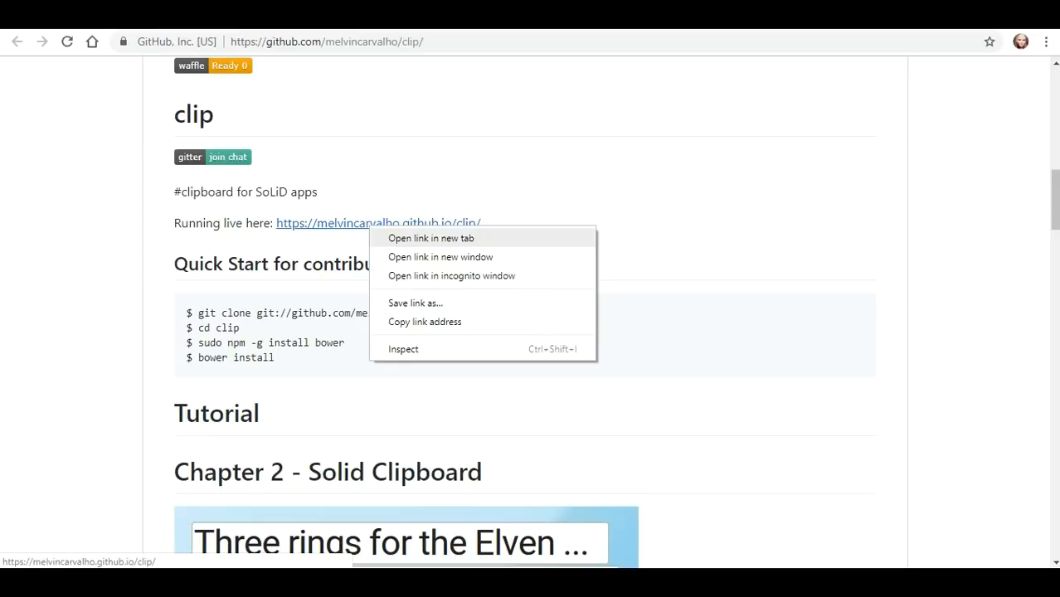
click(432, 239)
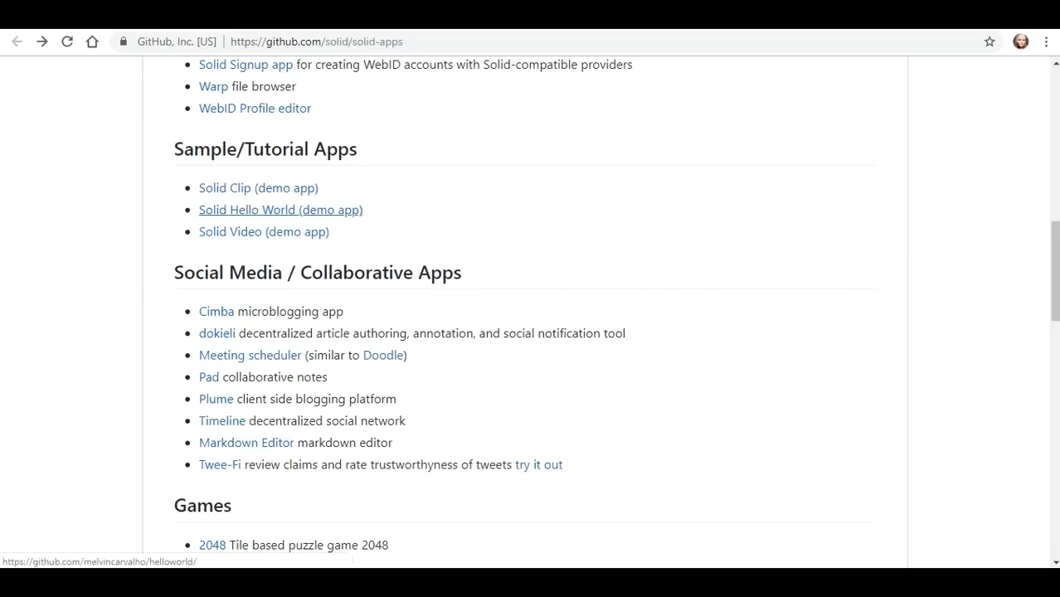
click(281, 209)
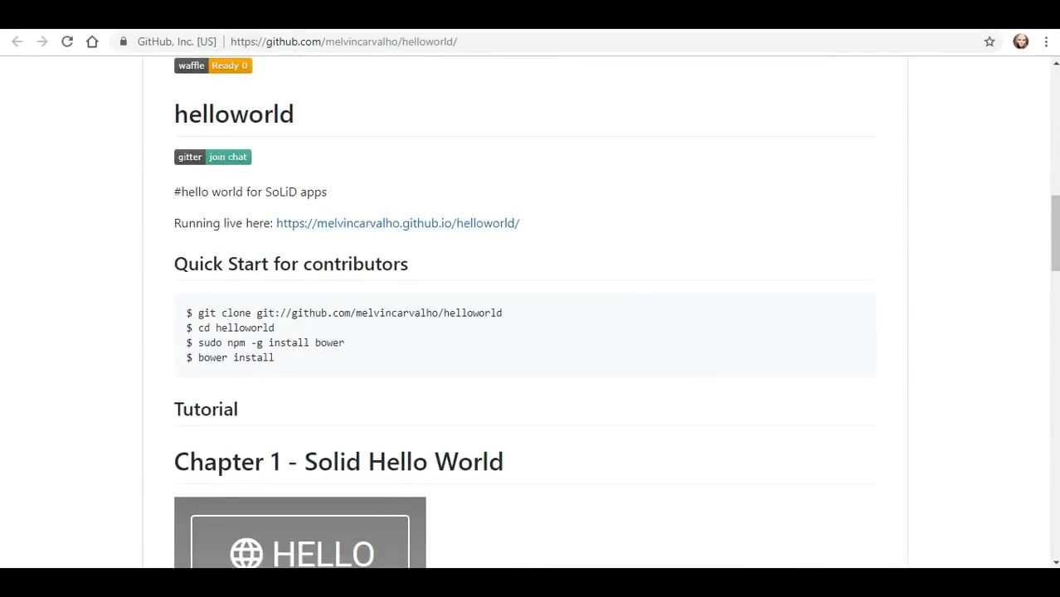
click(398, 222)
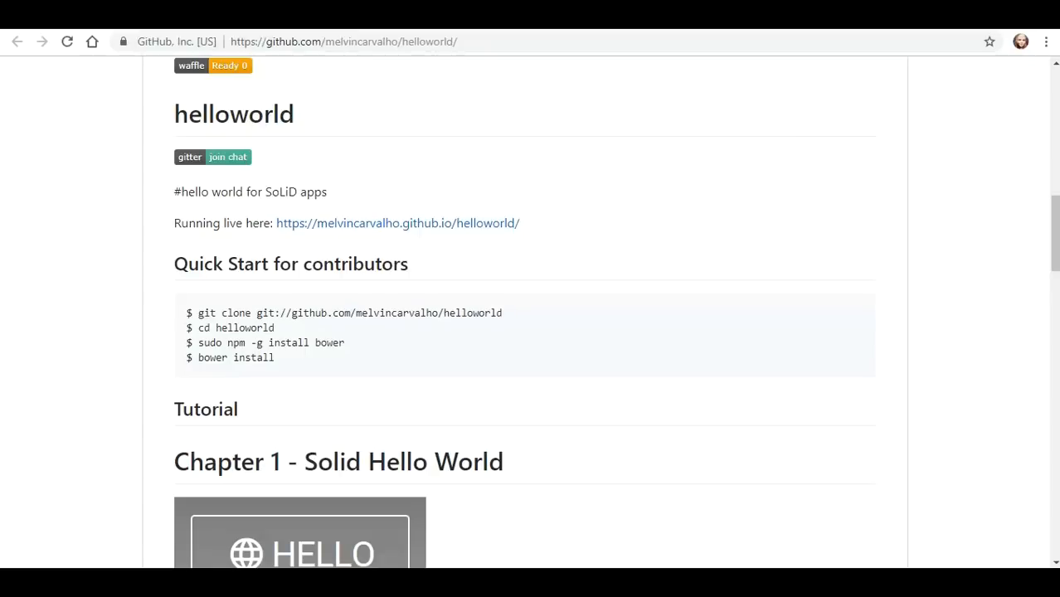
scroll(down, 3)
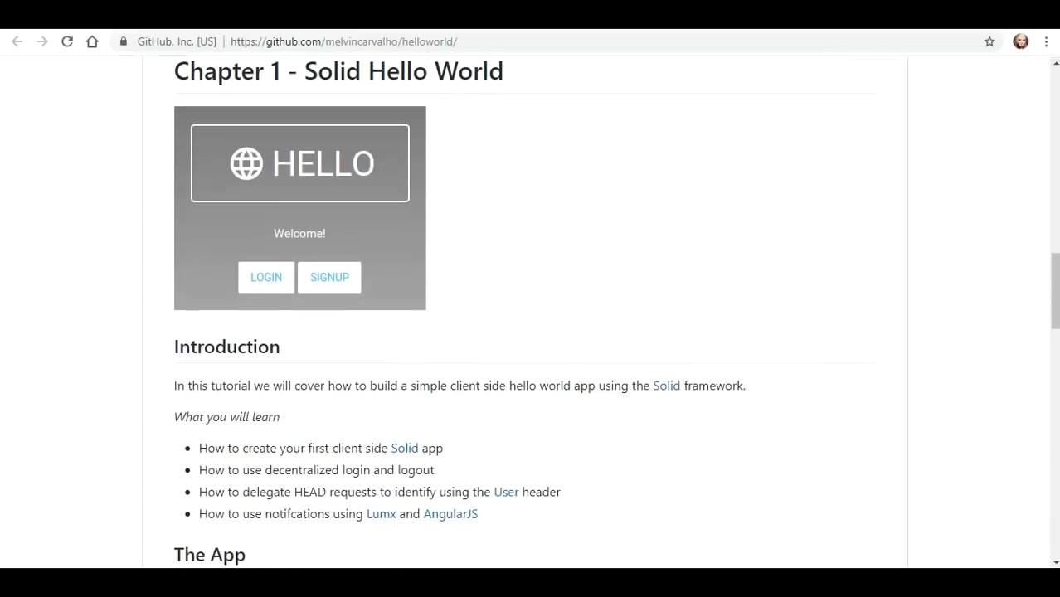
scroll(down, 3)
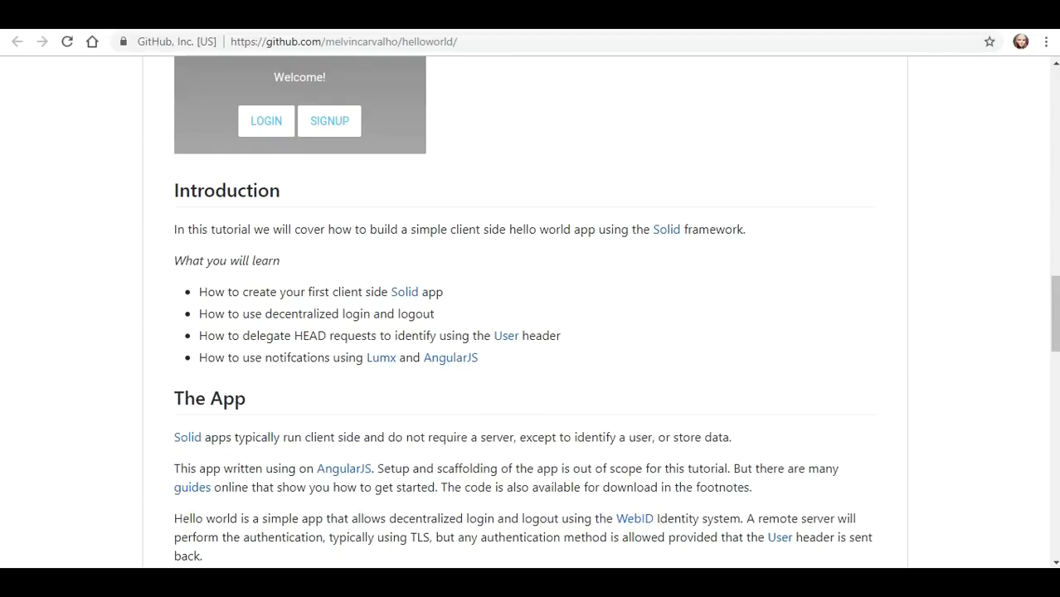
scroll(down, 3)
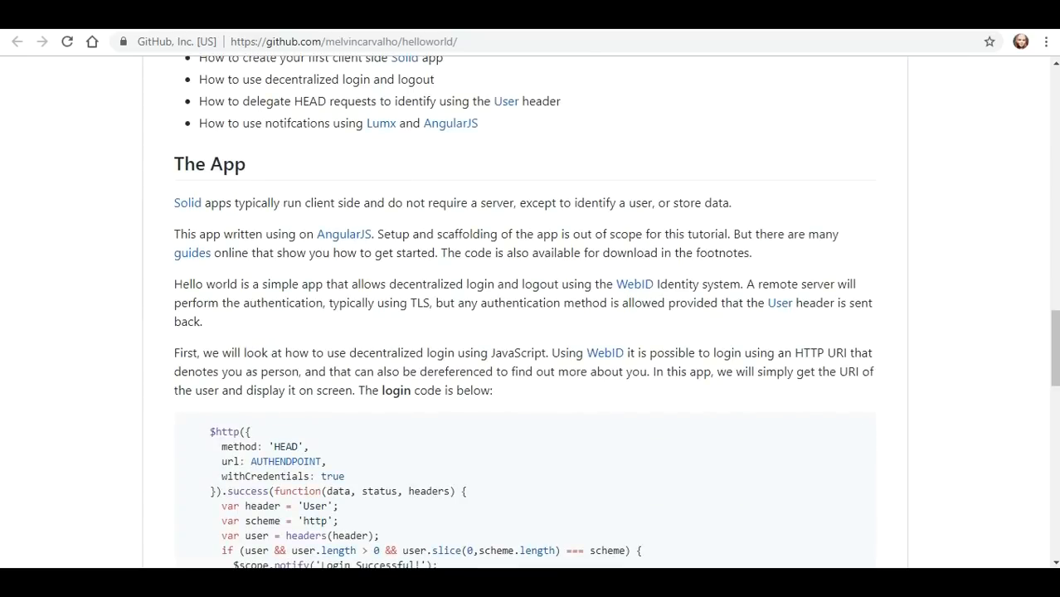
scroll(down, 3)
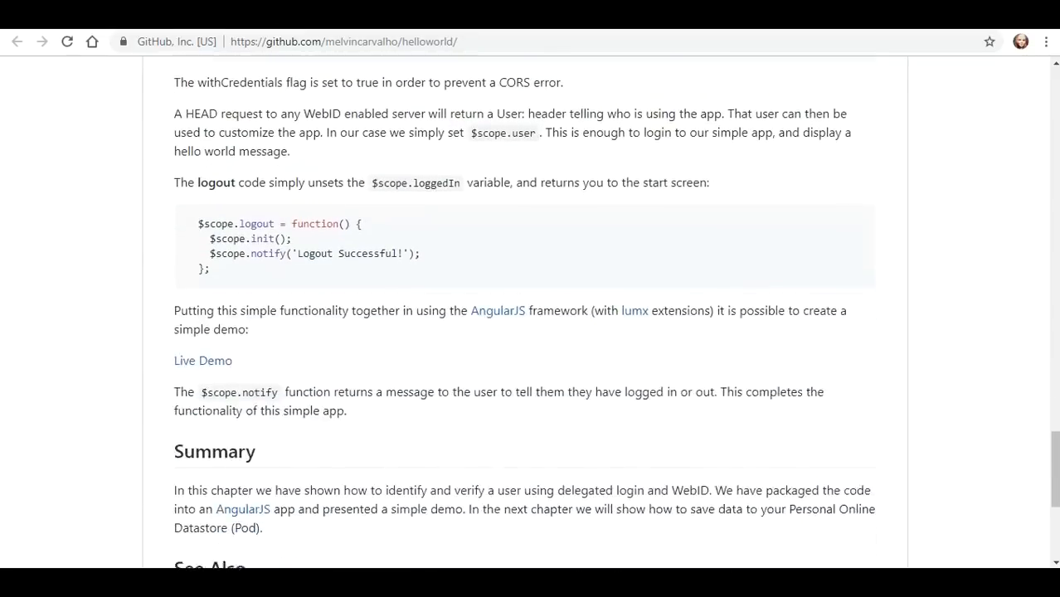
scroll(up, 3)
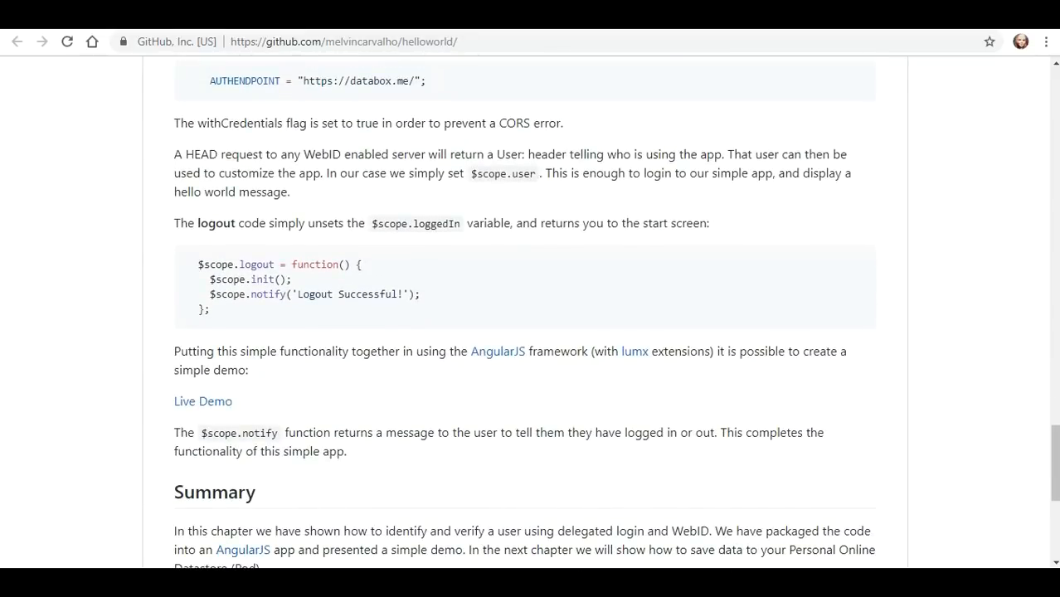
scroll(down, 3)
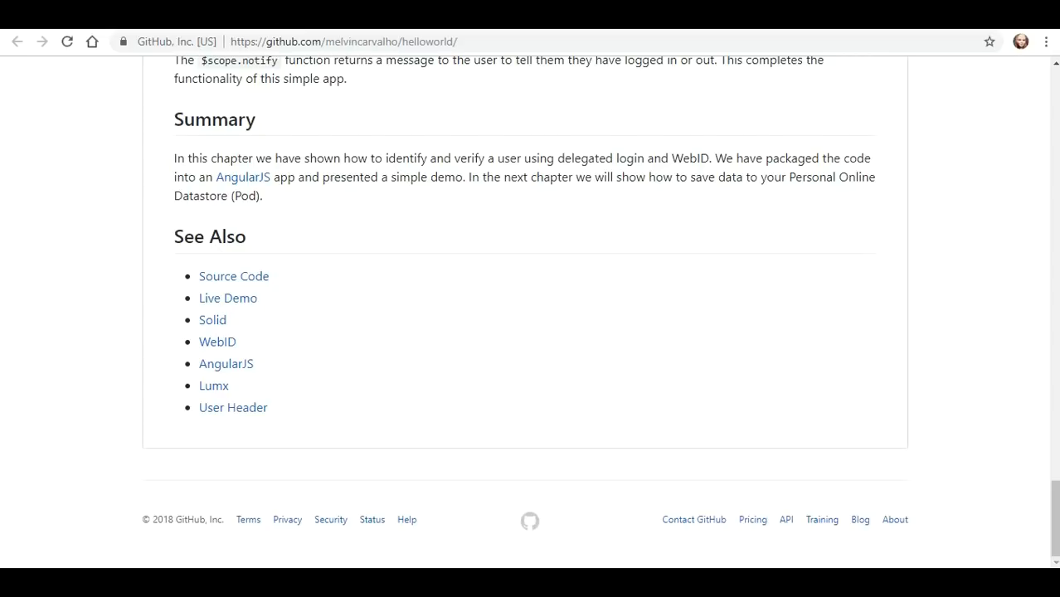
click(212, 318)
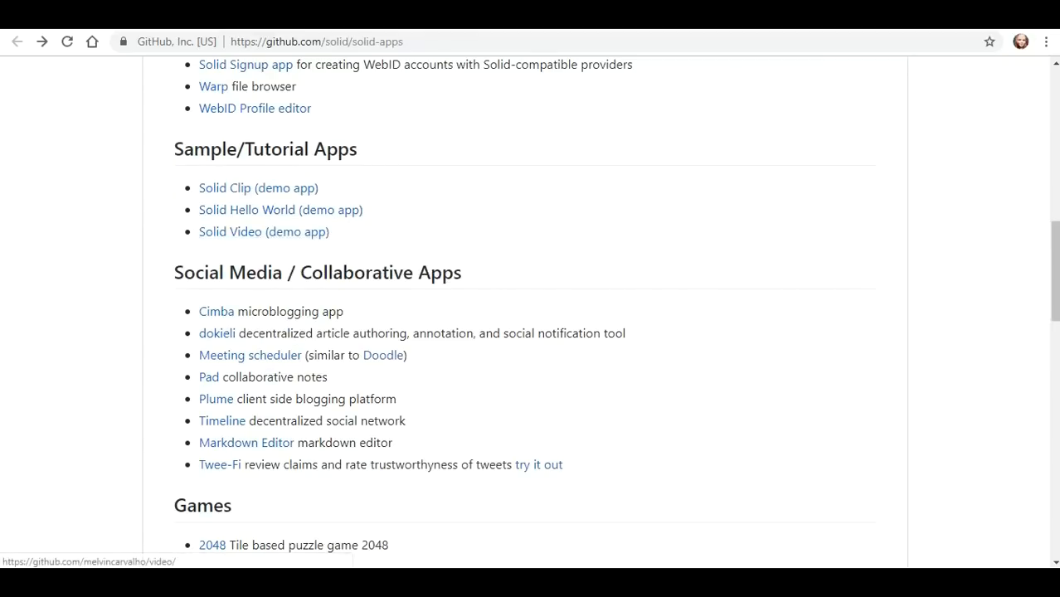
click(229, 232)
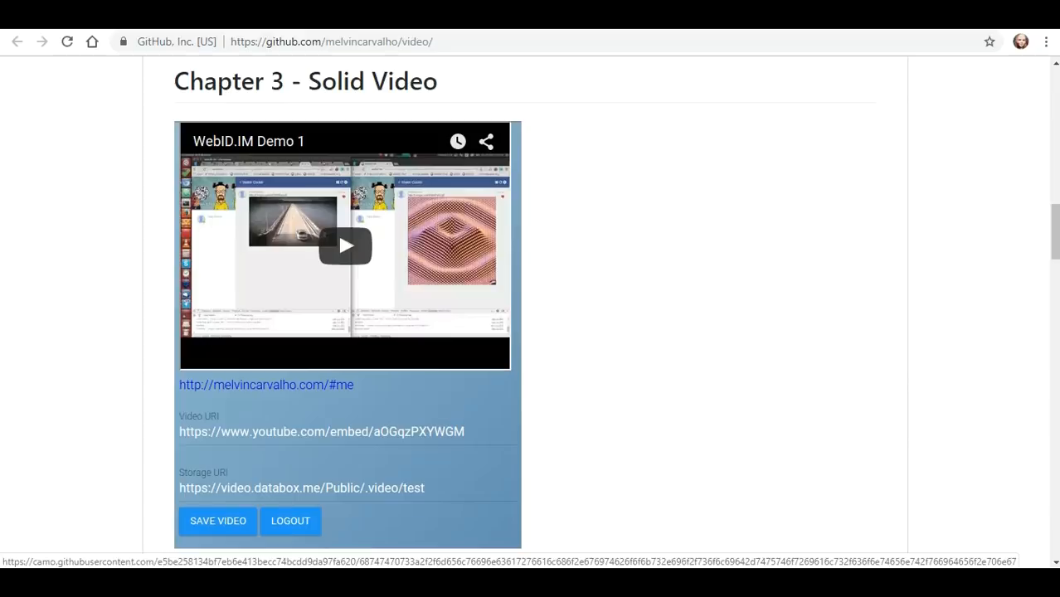
scroll(down, 3)
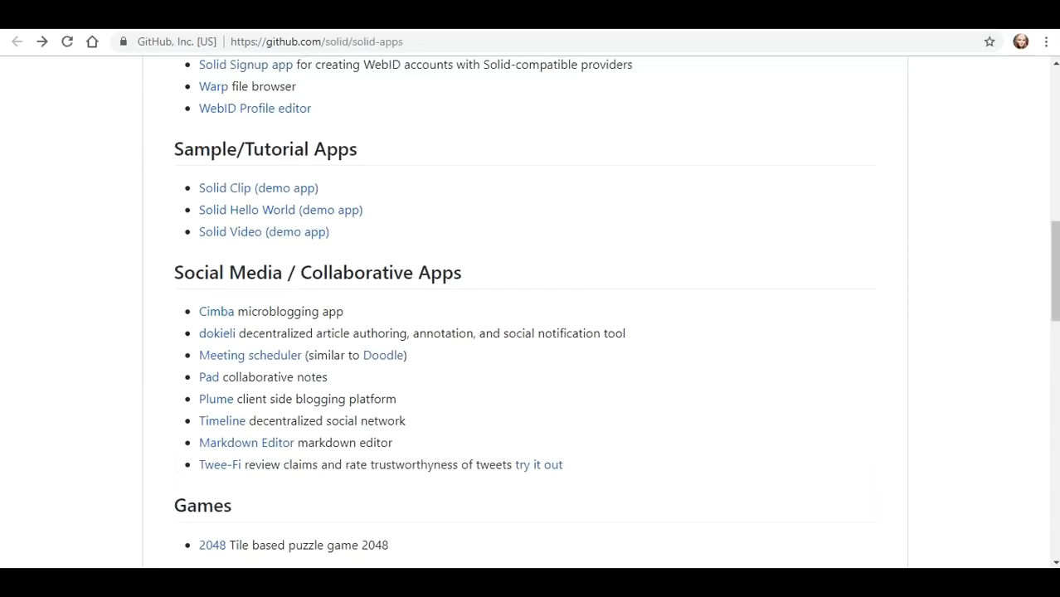
scroll(down, 3)
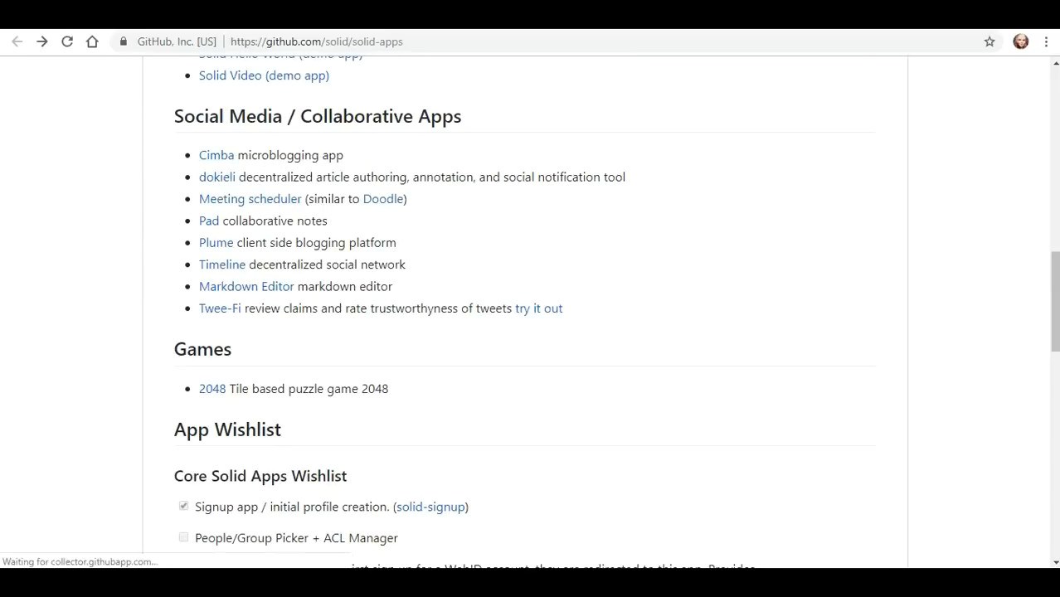
Read the CIMBA microblogging README's end-user section, selecting the sentence about replacing the web app
click(216, 156)
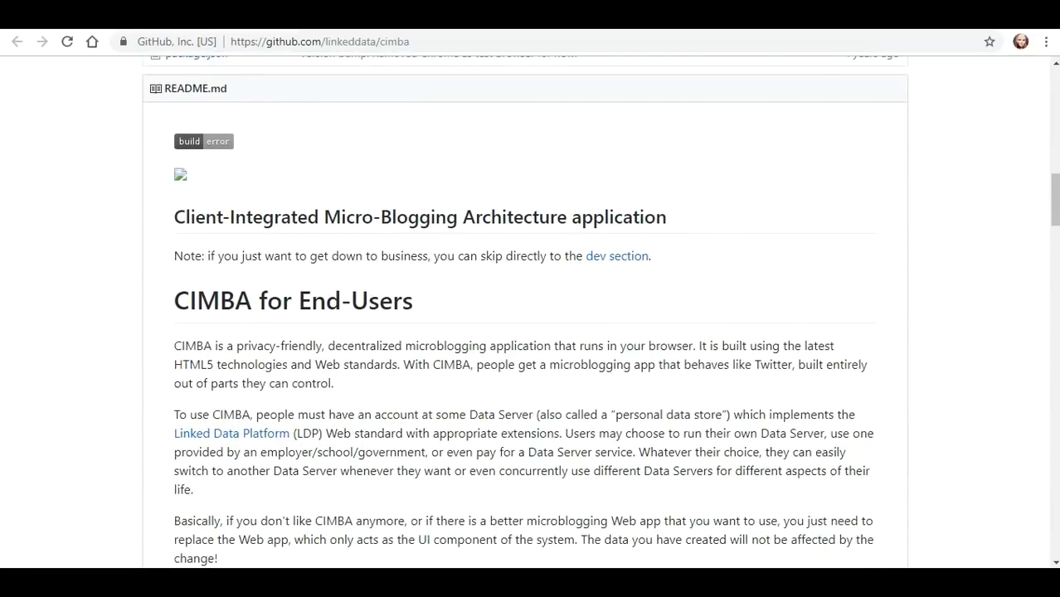
scroll(down, 3)
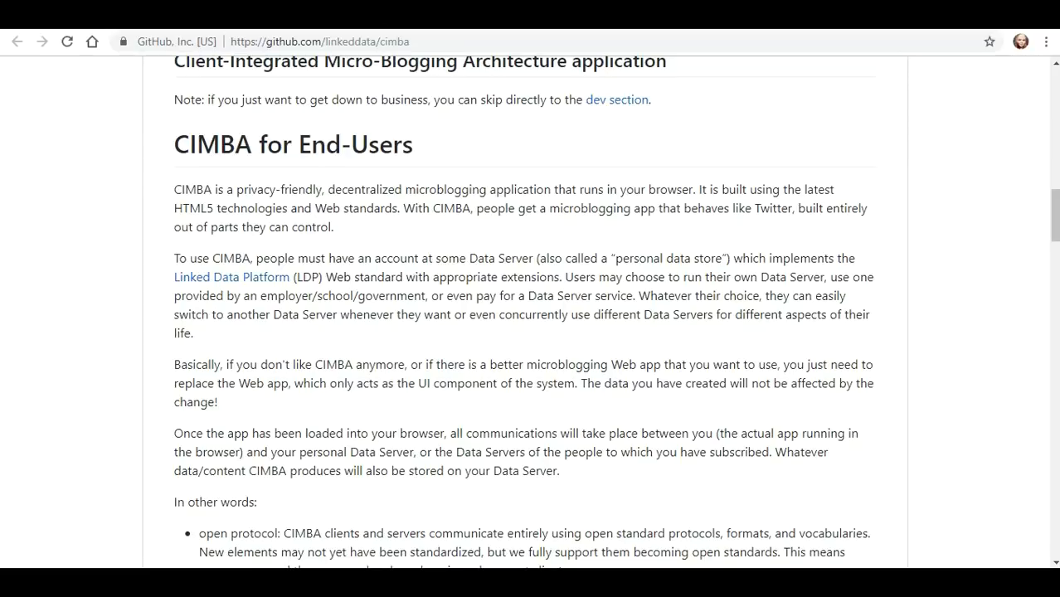
scroll(down, 3)
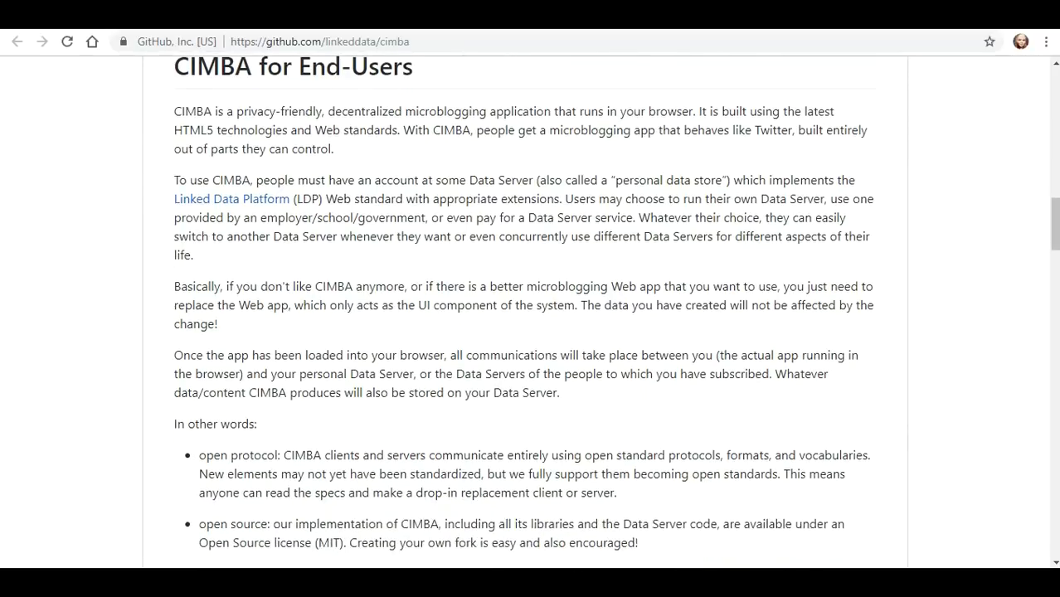
scroll(down, 3)
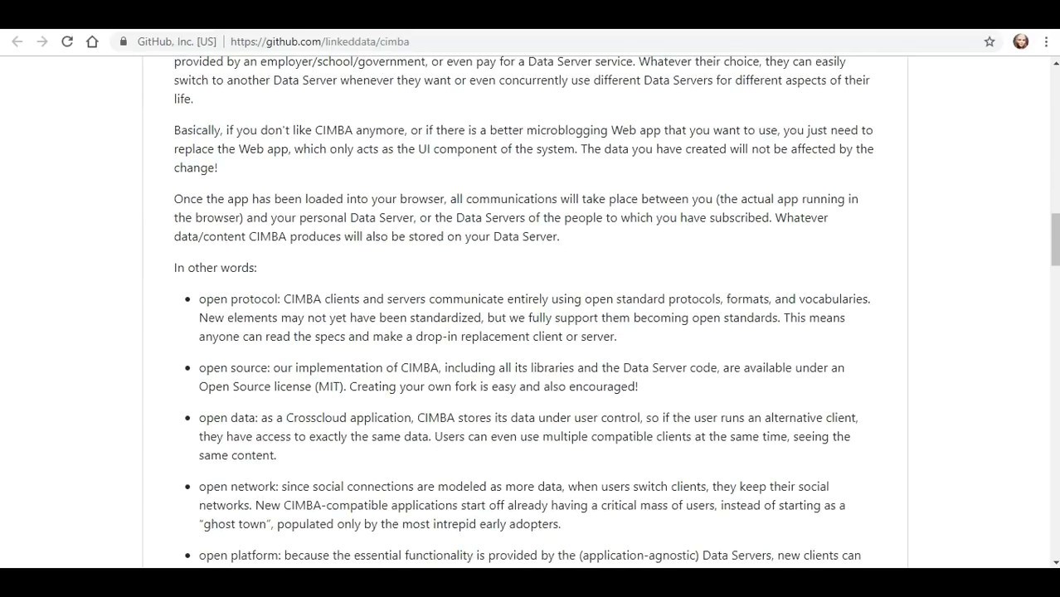
drag(172, 130, 292, 130)
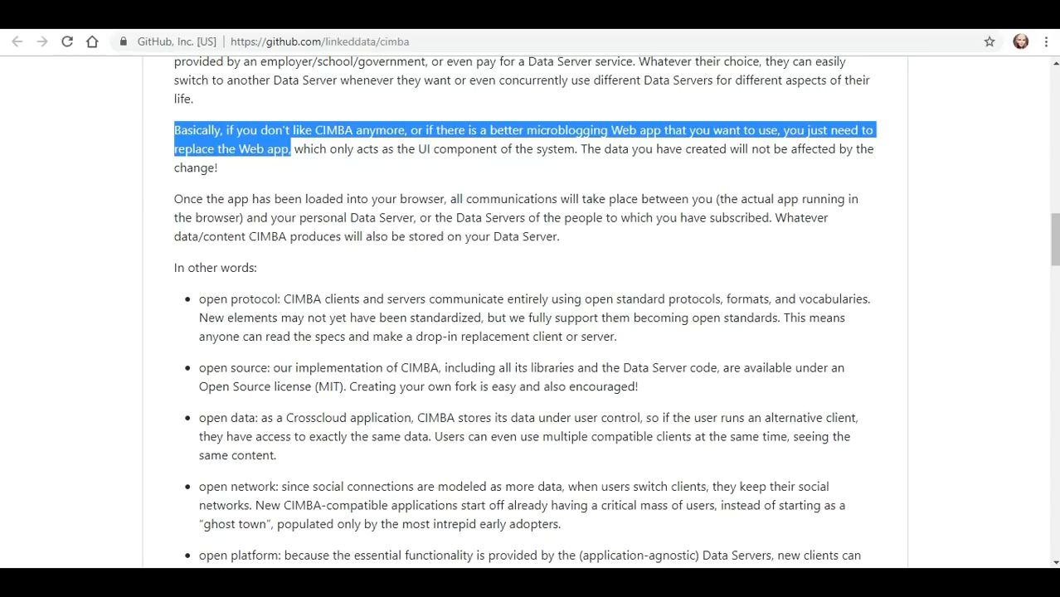
Continue through CIMBA's components and architecture sections to the end of the README
scroll(down, 3)
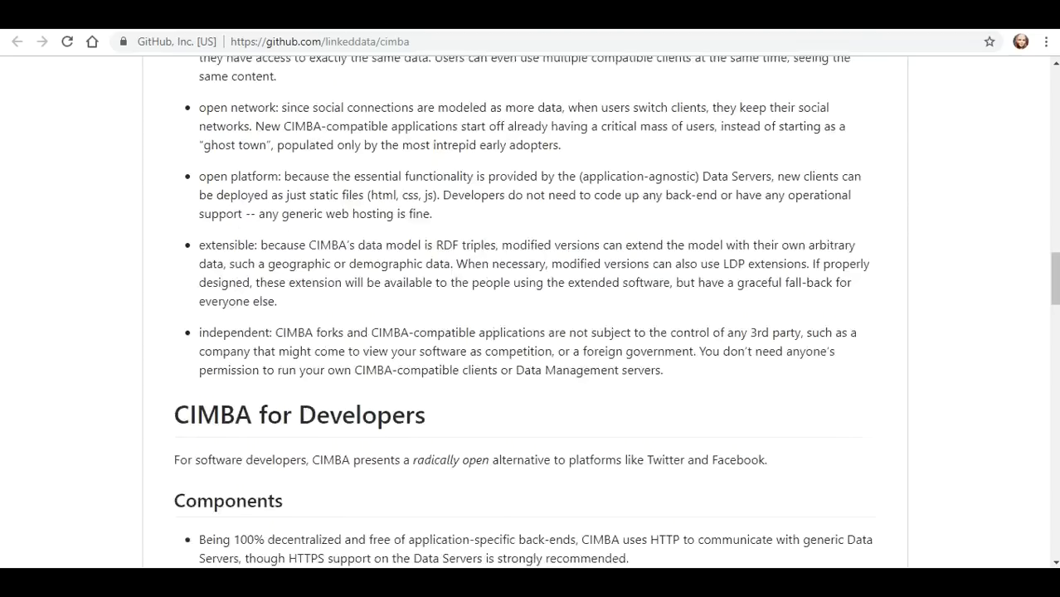
scroll(up, 3)
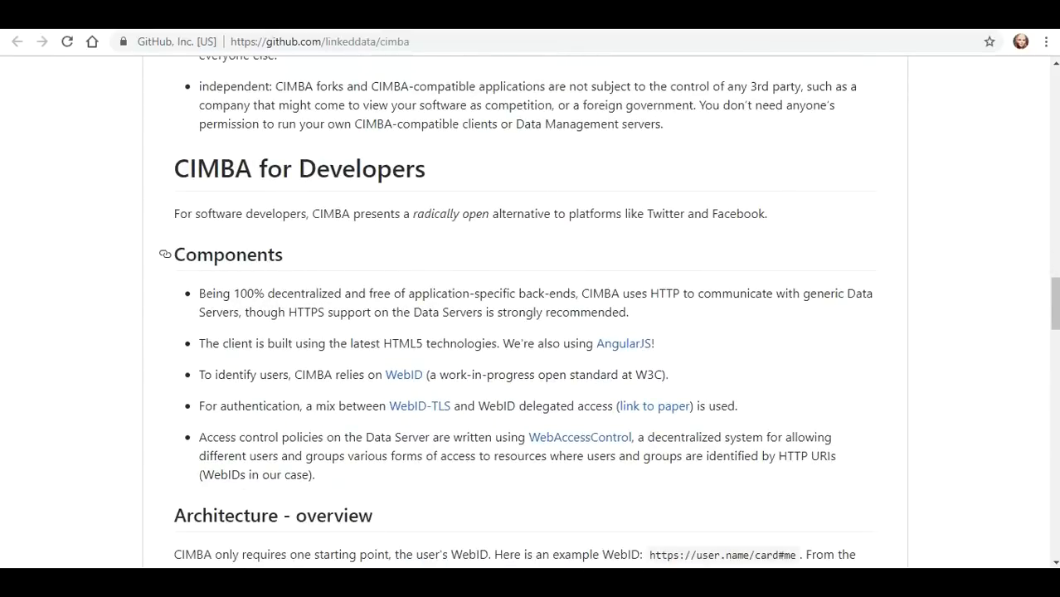
scroll(down, 3)
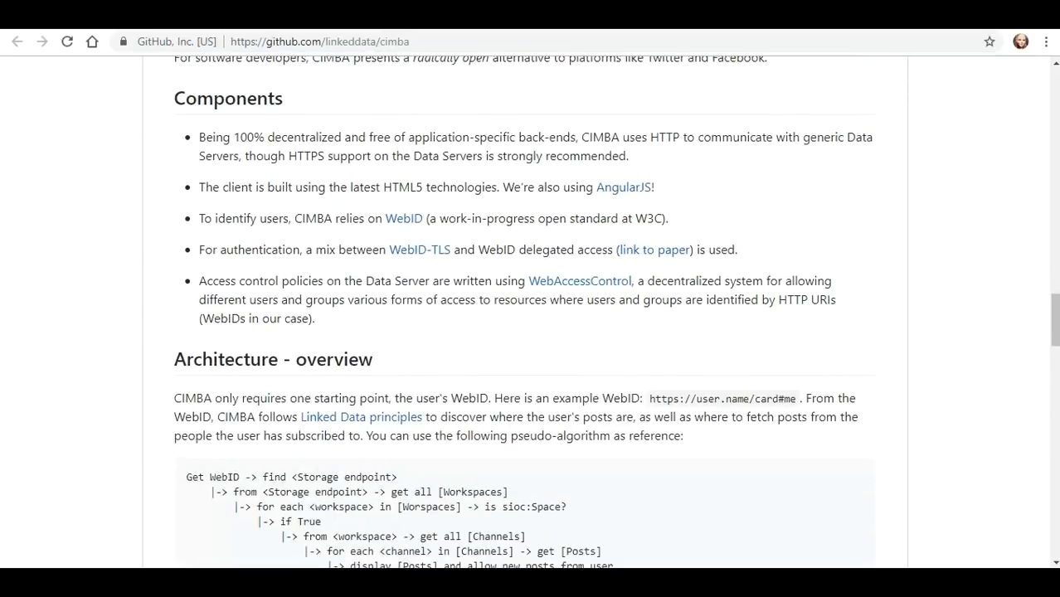
scroll(down, 3)
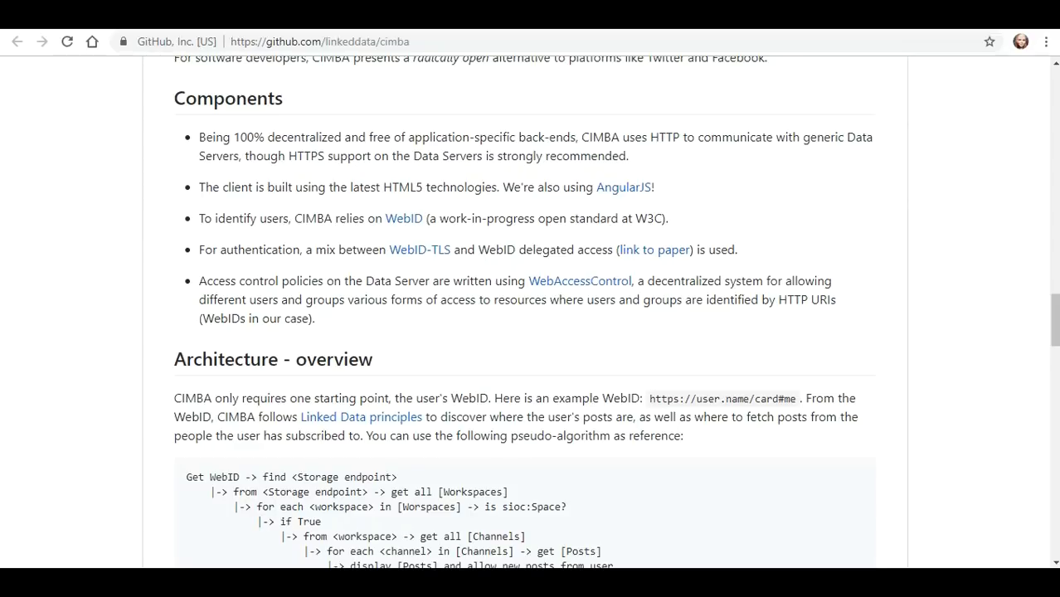
scroll(down, 3)
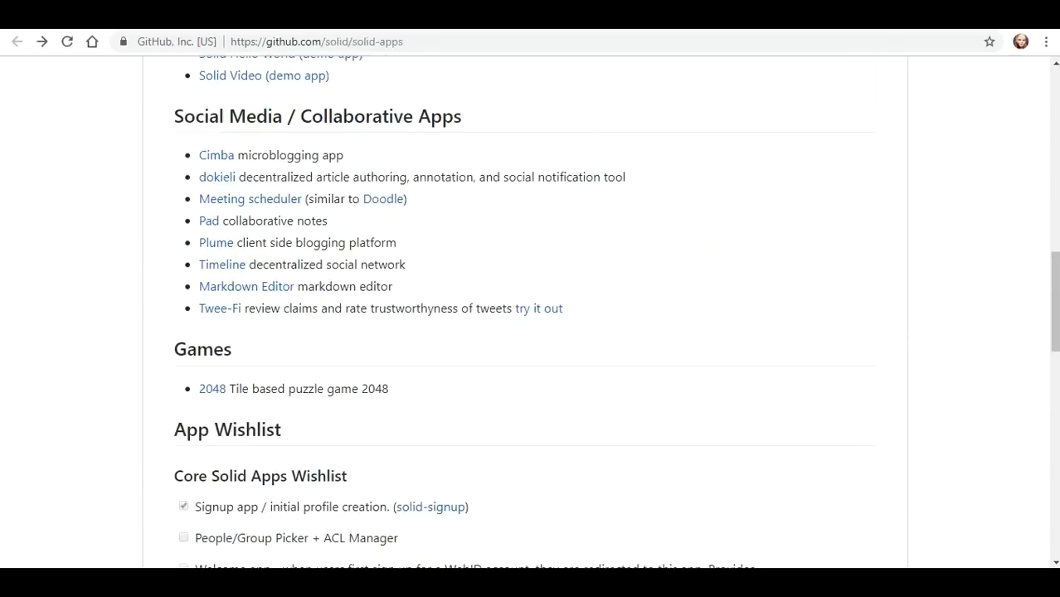
mouse_move(216, 176)
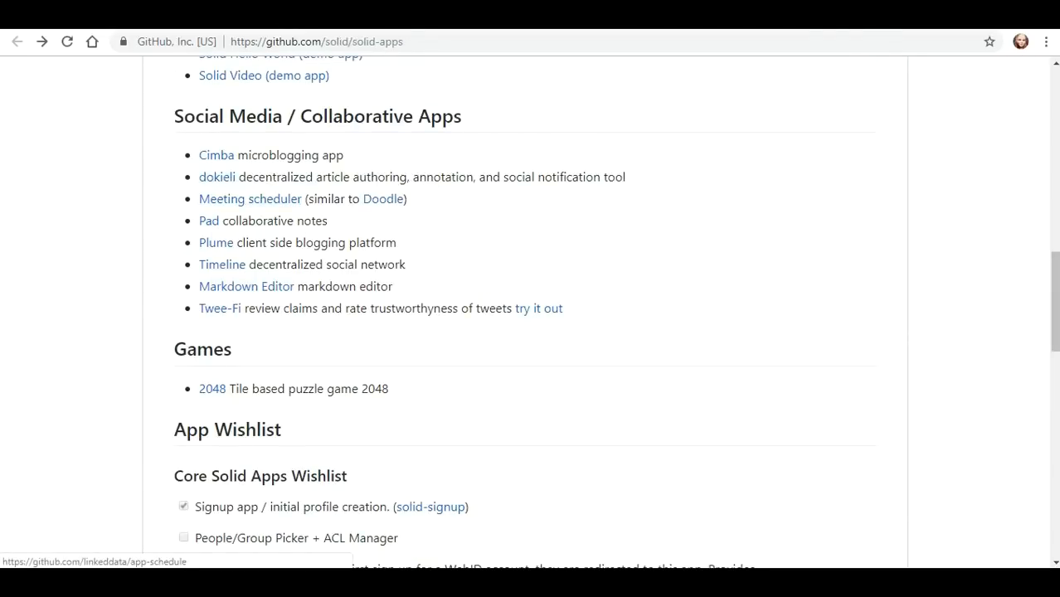
Via the Solid pod homepage and WebID profile card, reach the dokieli project page
click(216, 176)
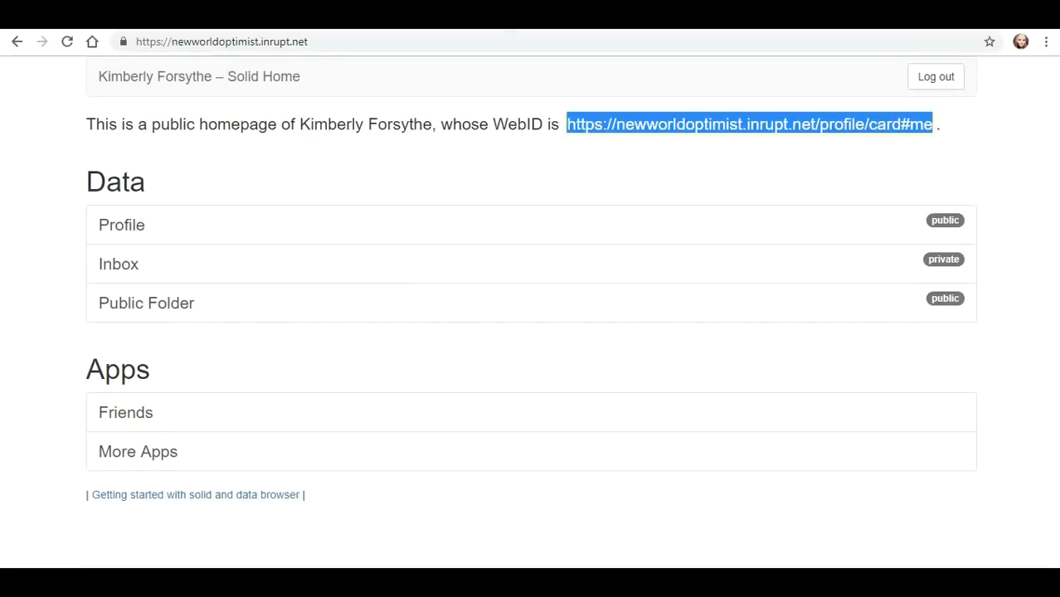
click(750, 123)
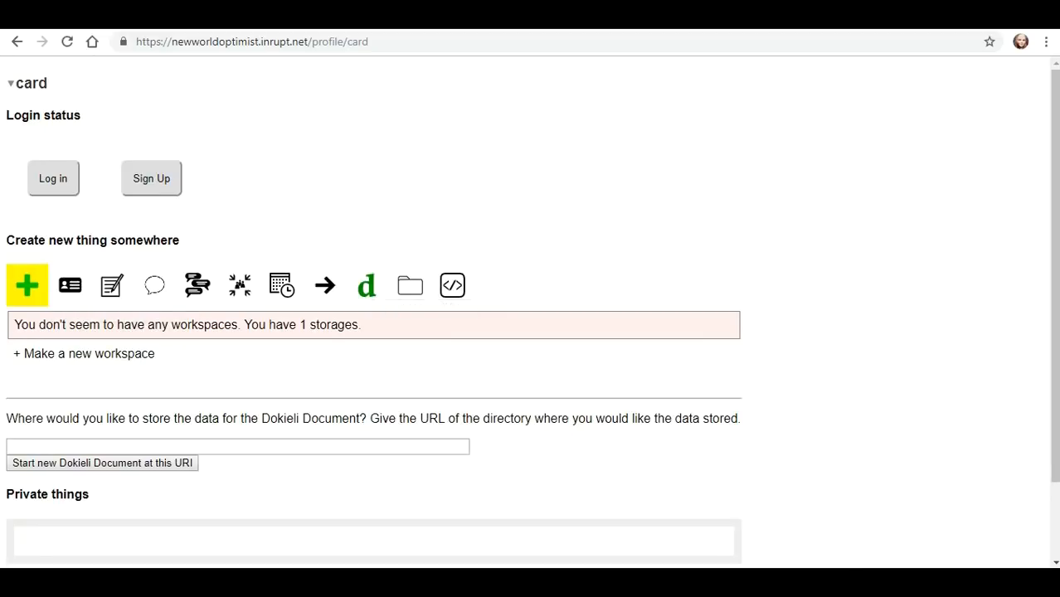
click(365, 285)
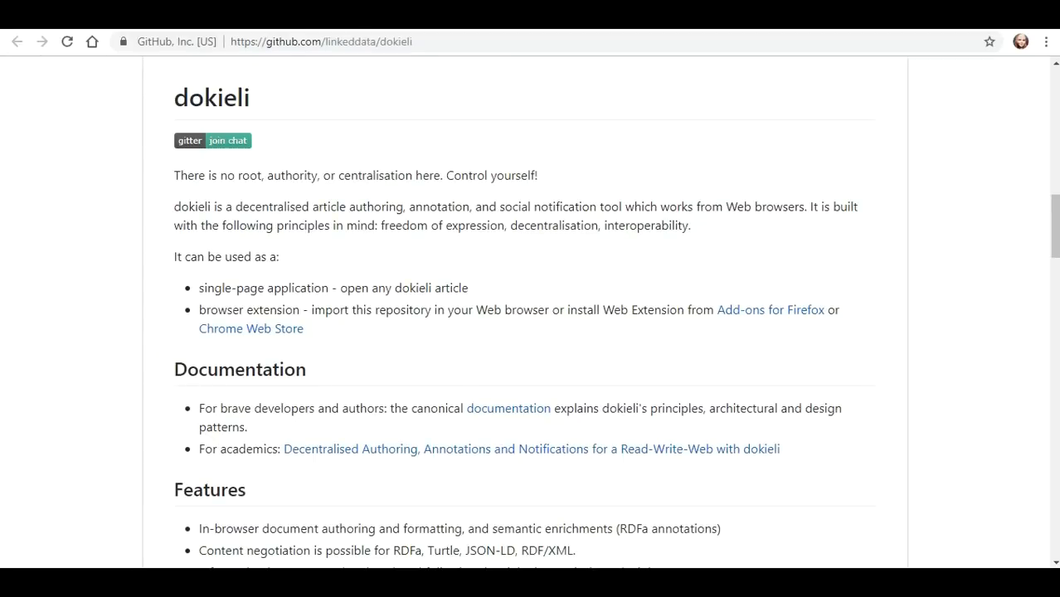
Read through dokieli's Features and Screencasts down to the dokie.li link
scroll(down, 3)
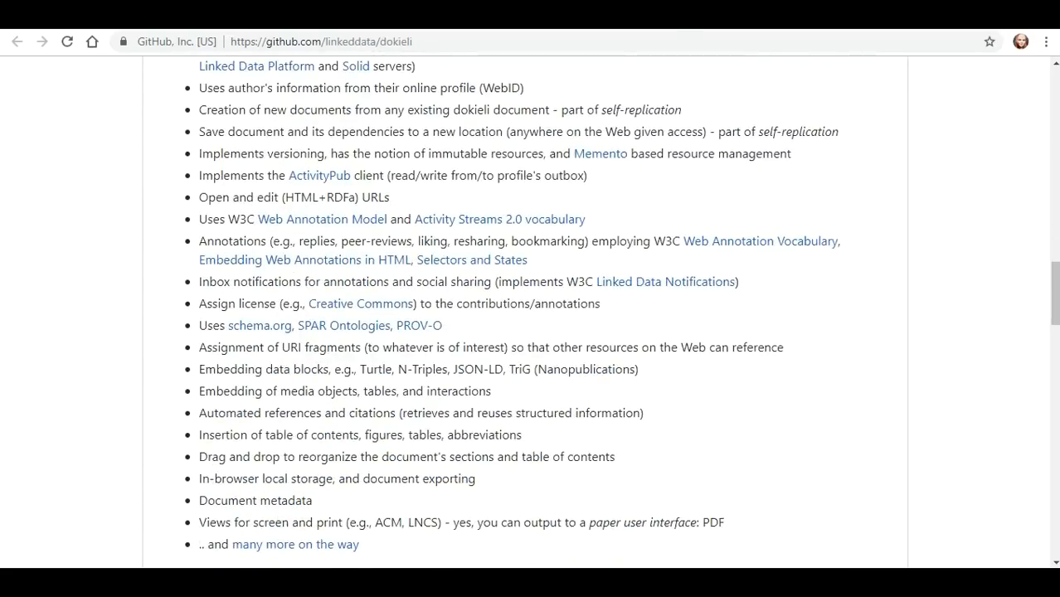
scroll(down, 3)
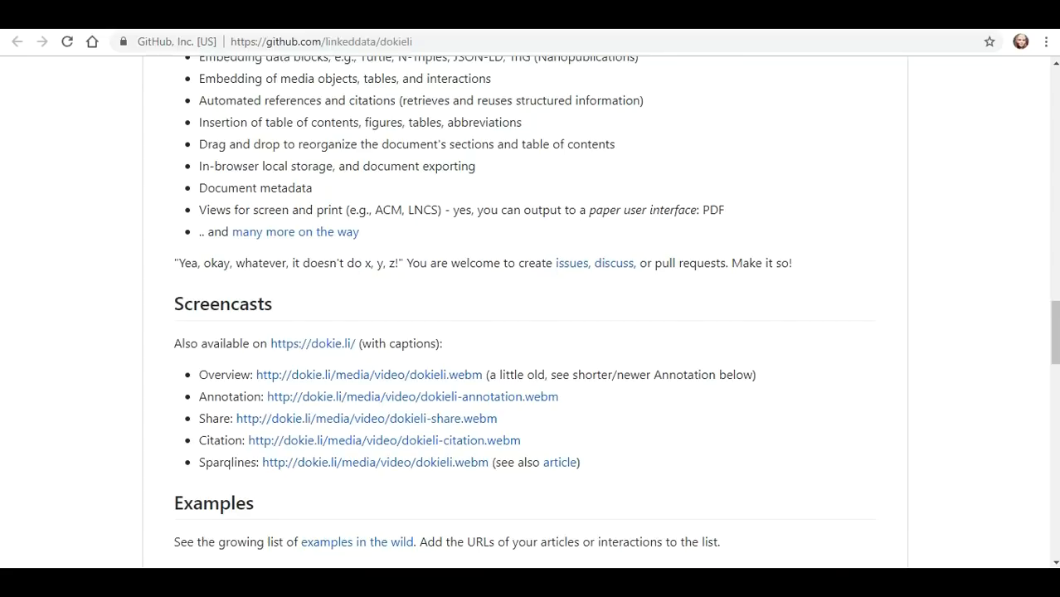
scroll(down, 3)
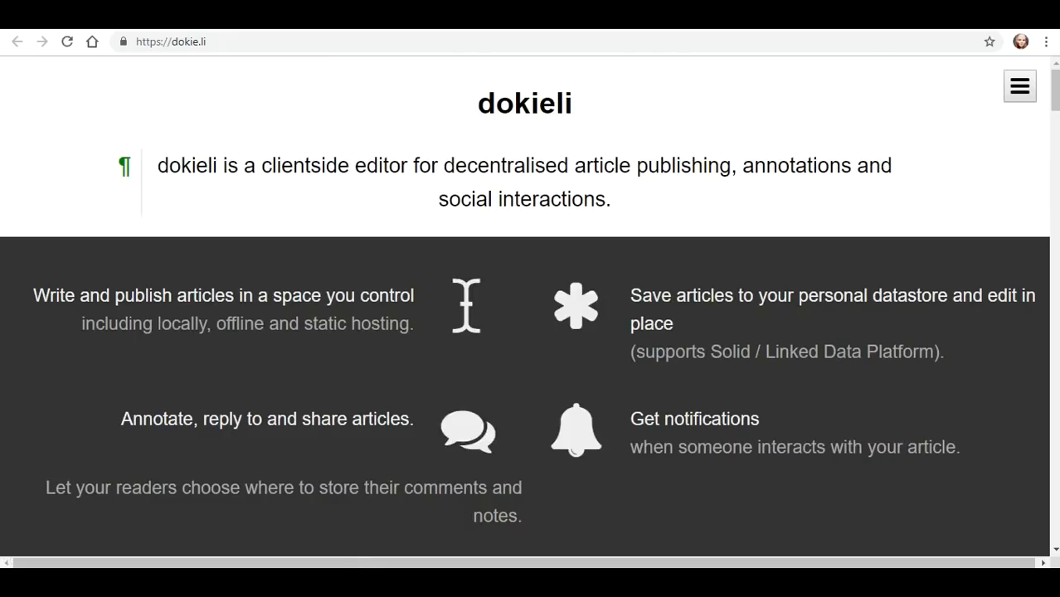
Read the dokie.li homepage's feature tiles on annotation, embedding and themes down to 'Try it now!'
scroll(down, 3)
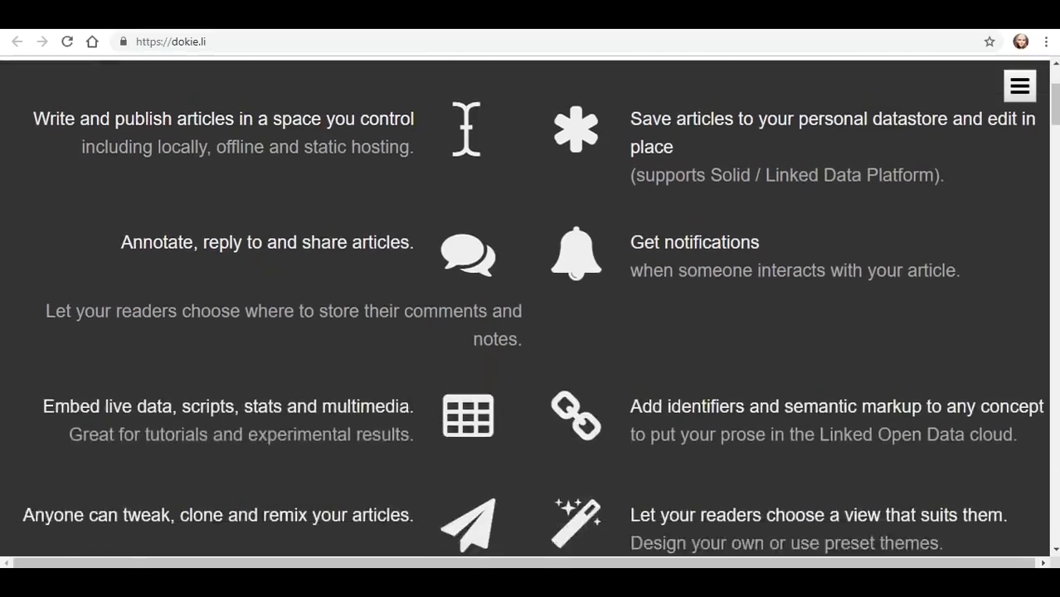
scroll(down, 3)
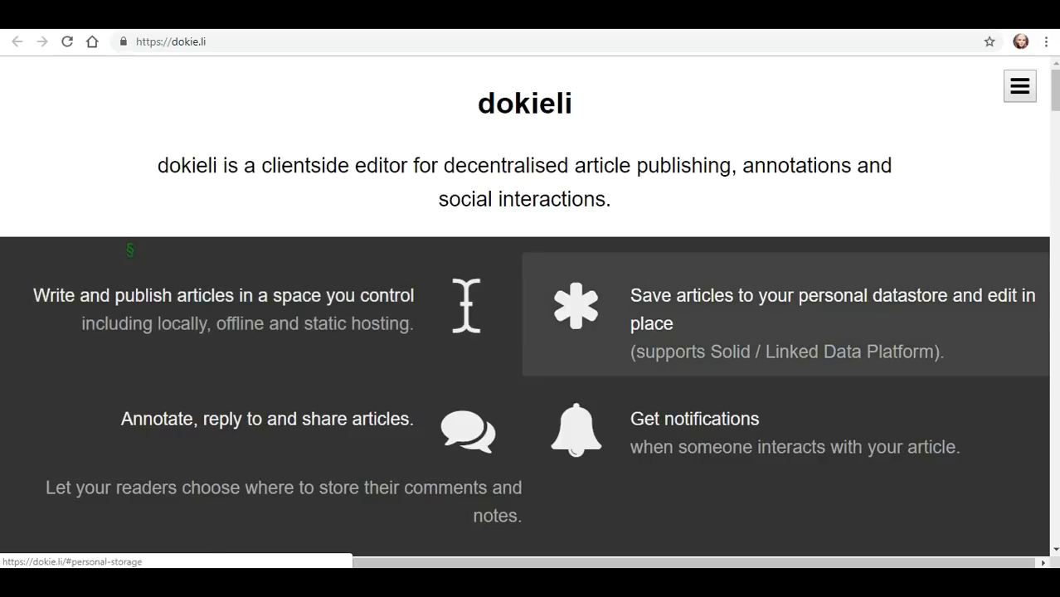
scroll(down, 3)
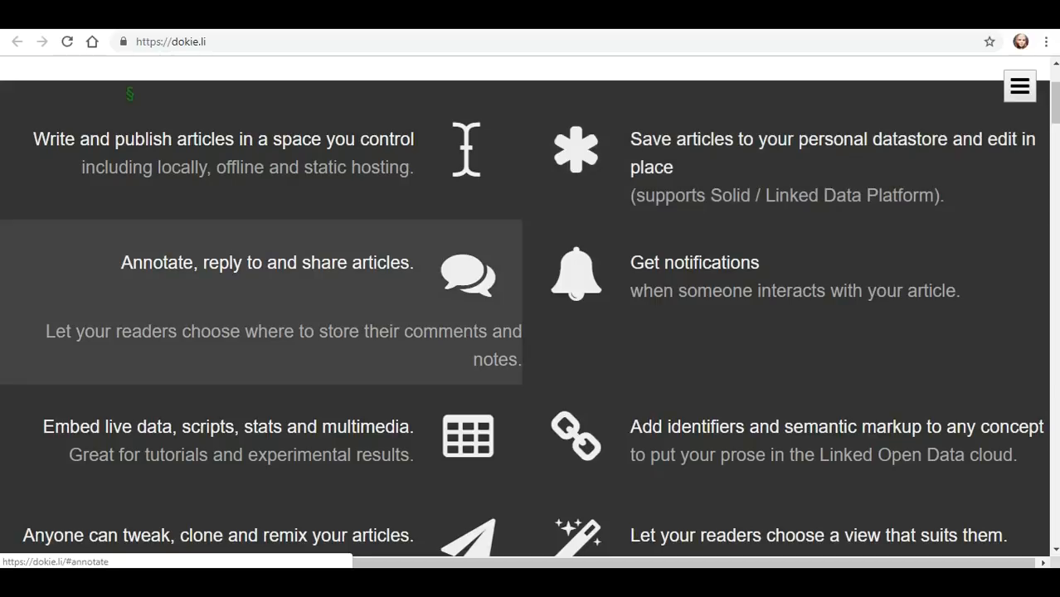
scroll(down, 3)
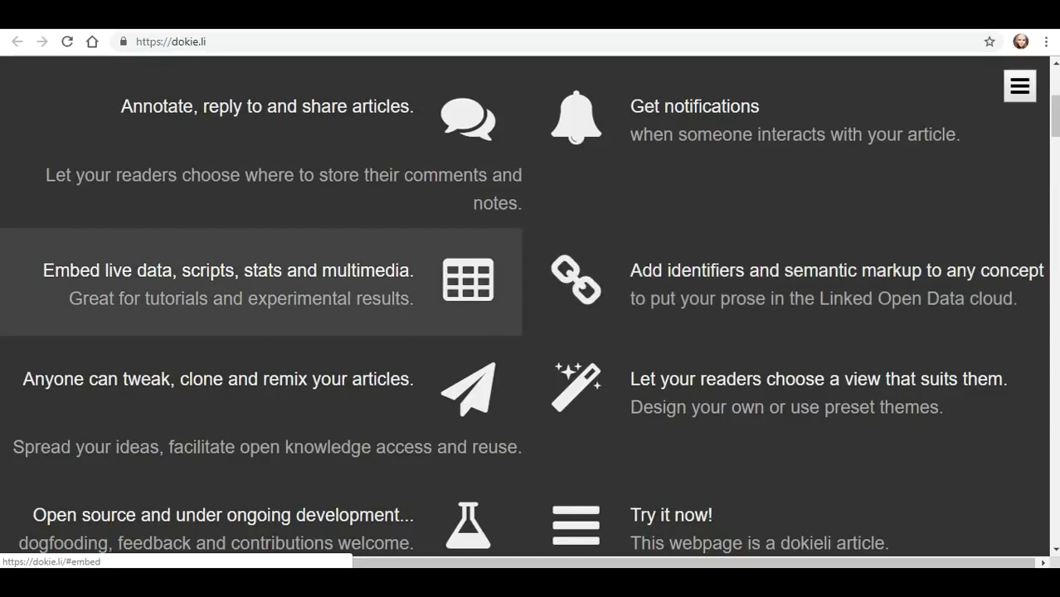
scroll(down, 3)
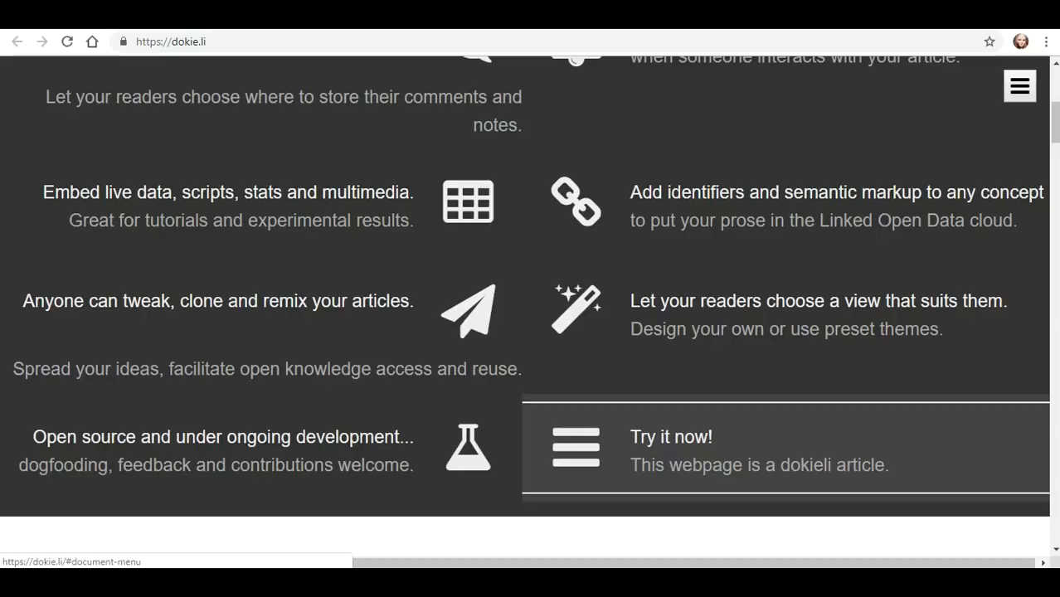
Jump to 'Write and publish' from the article's table of contents, then bring the menu back
click(1019, 86)
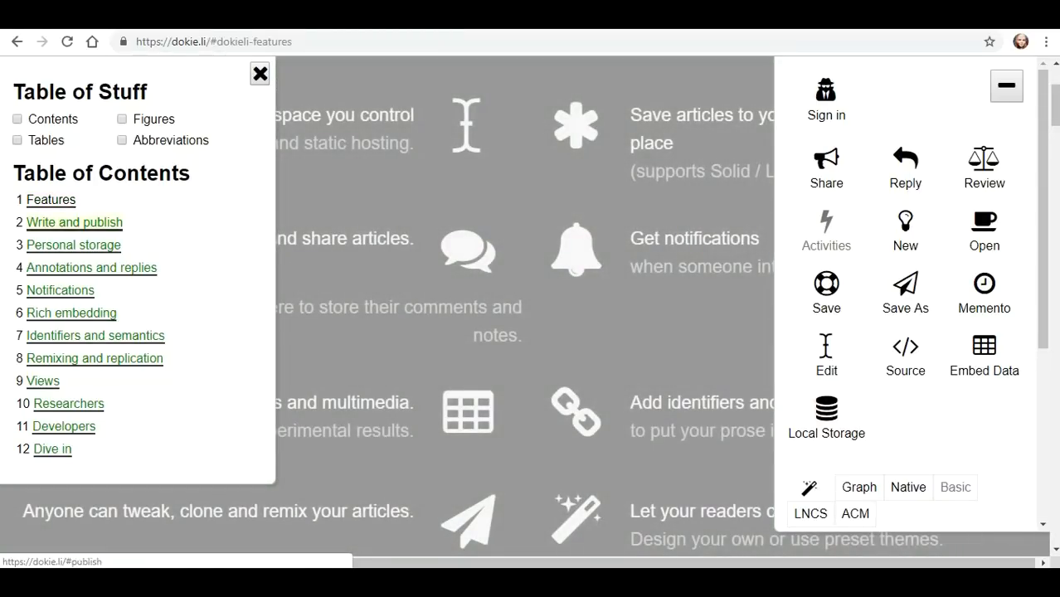
click(74, 223)
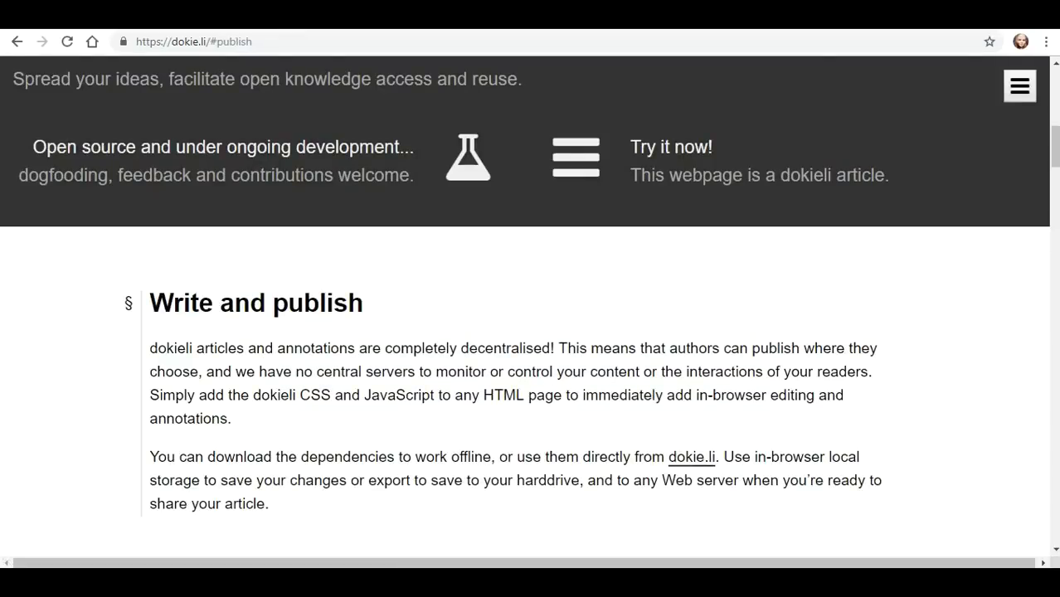
scroll(down, 3)
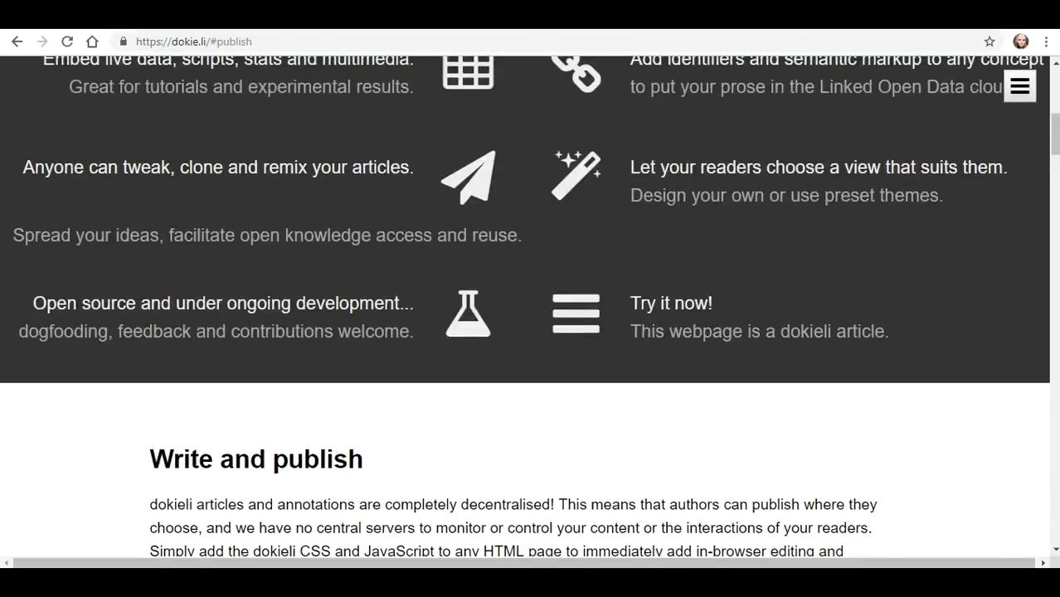
click(1019, 87)
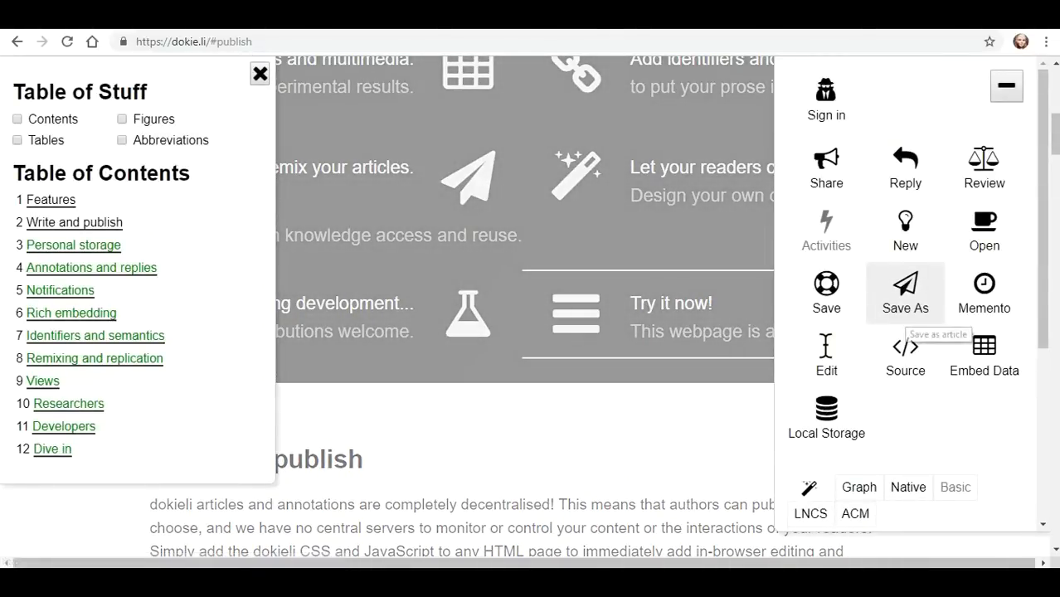
click(826, 99)
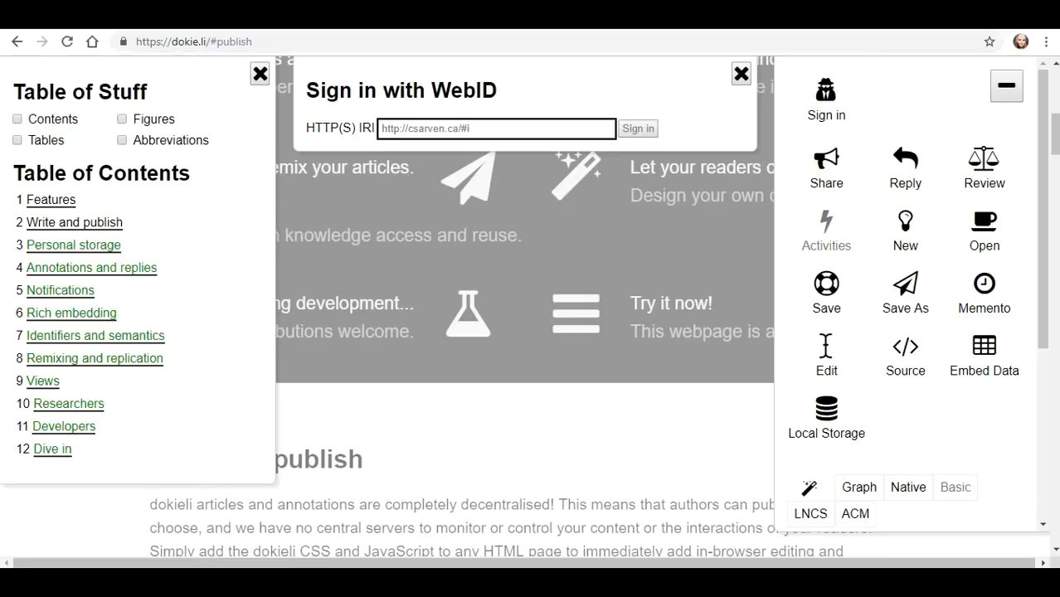
text(open index.htm)
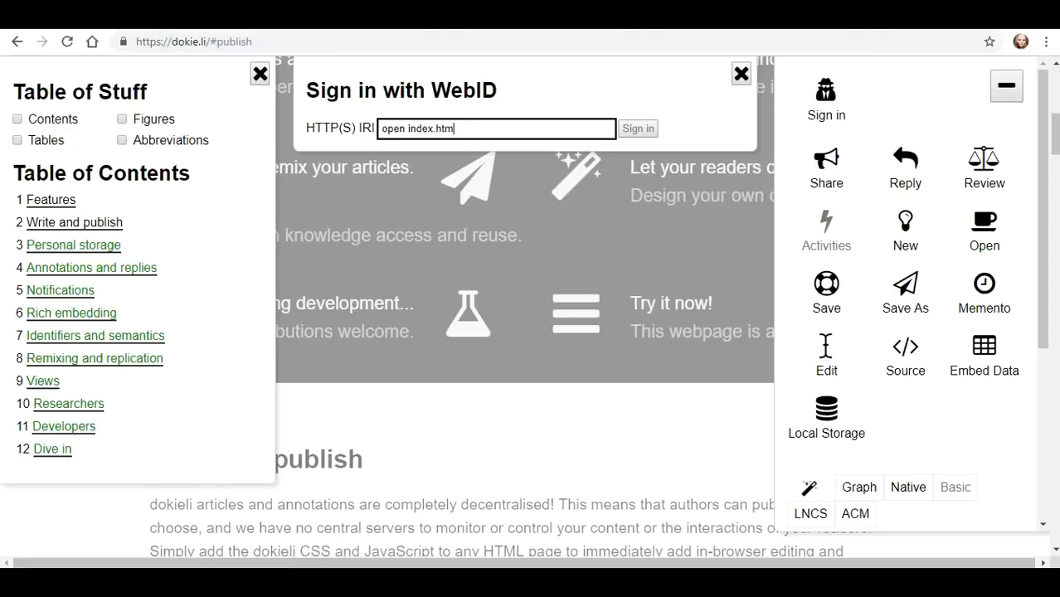
click(637, 128)
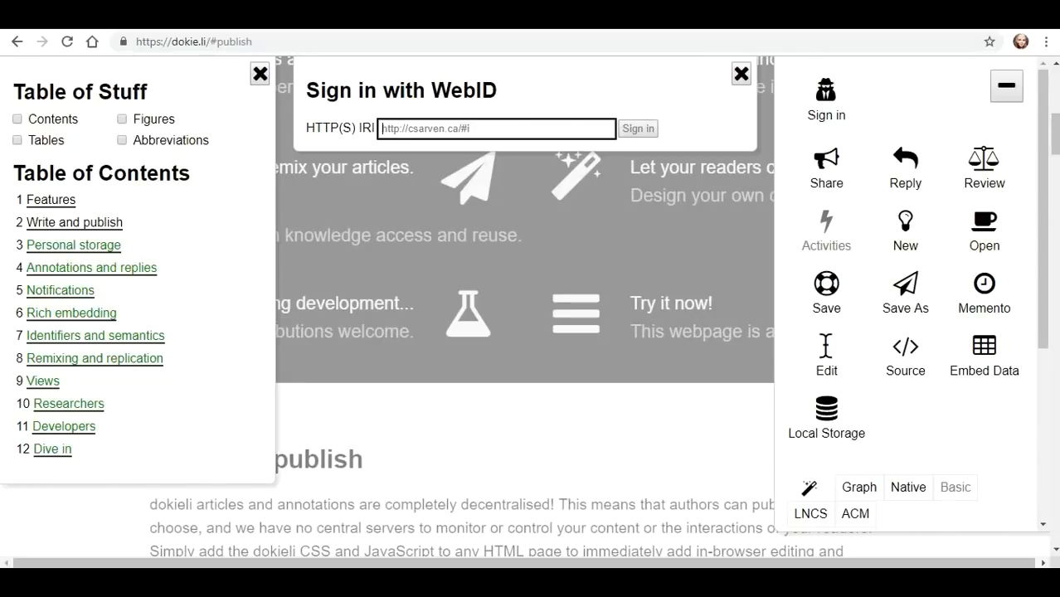
text(https://newworldoptimist.inrupt.net/profile/card#me)
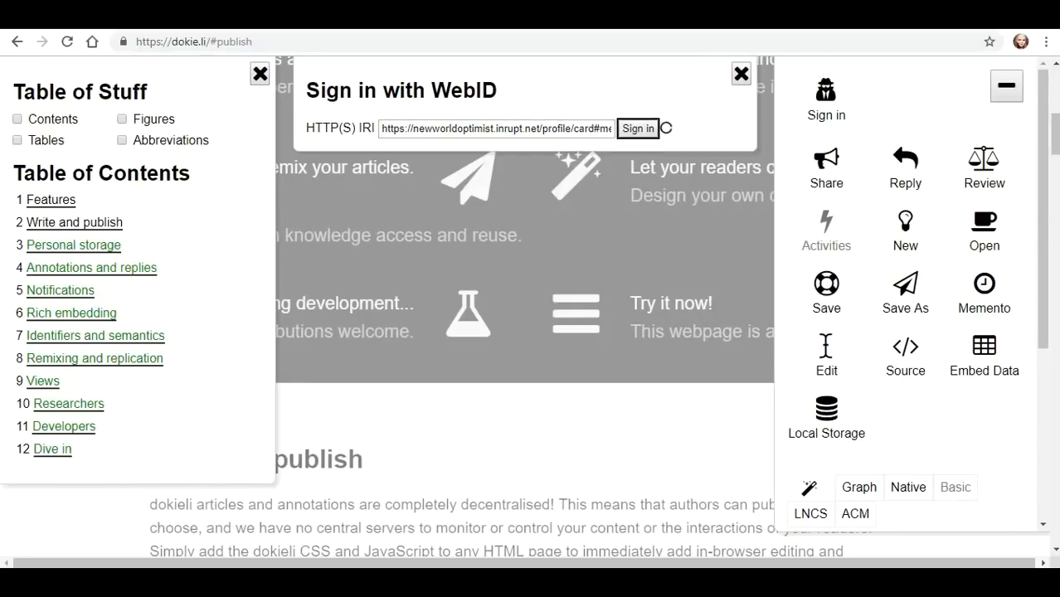
click(637, 129)
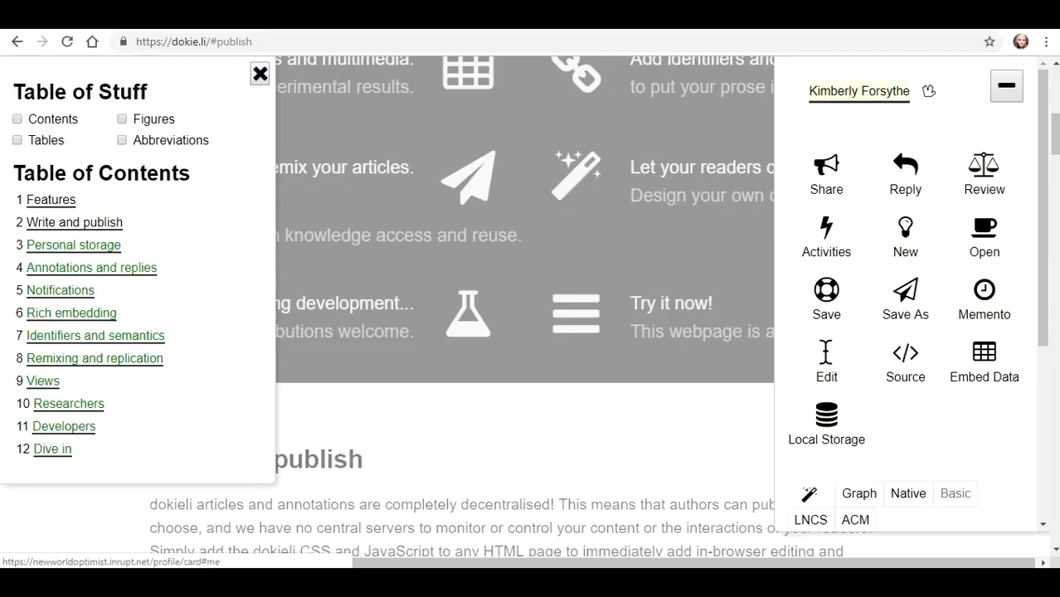
mouse_move(929, 91)
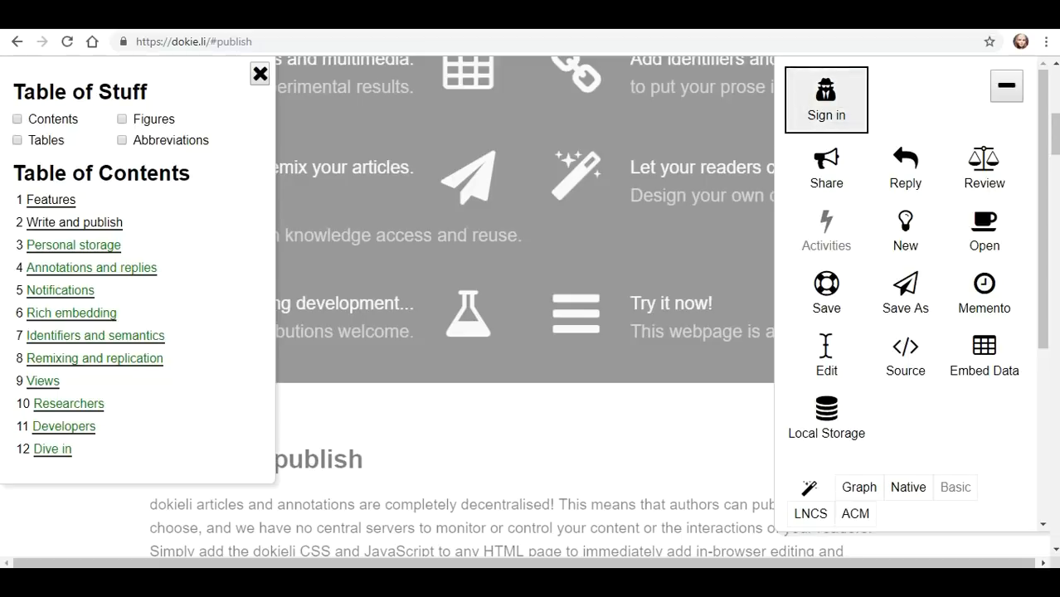
Confirm the WebID sign-in a second time so the menu shows the signed-in user
click(827, 100)
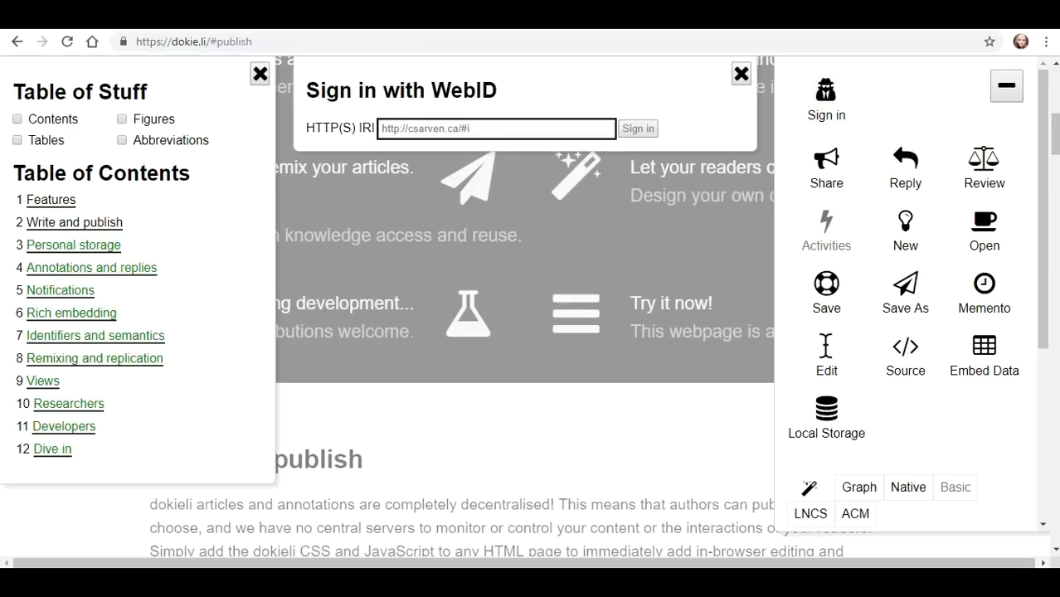
click(637, 127)
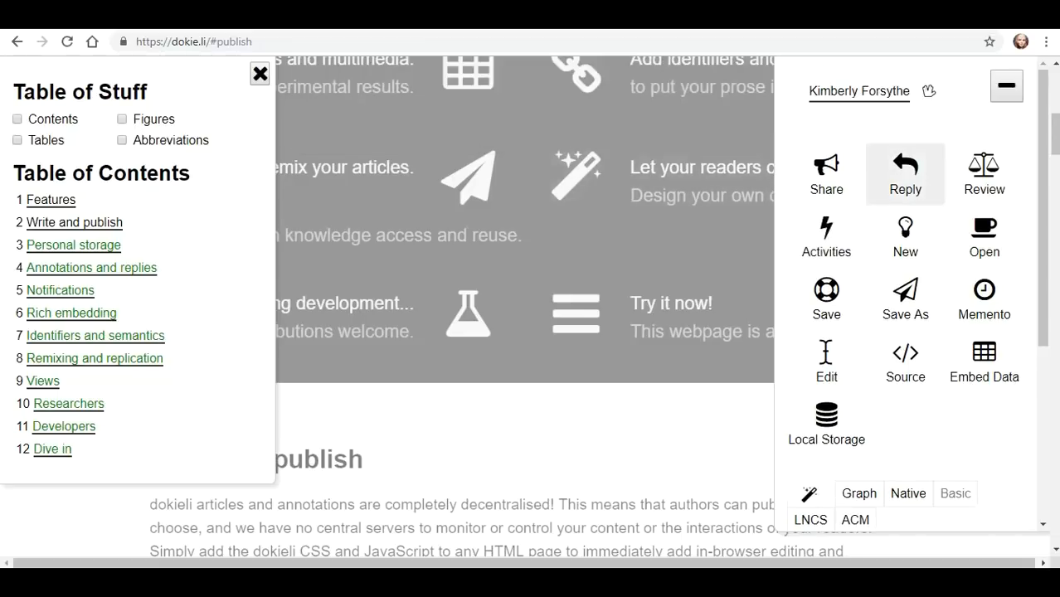
click(826, 165)
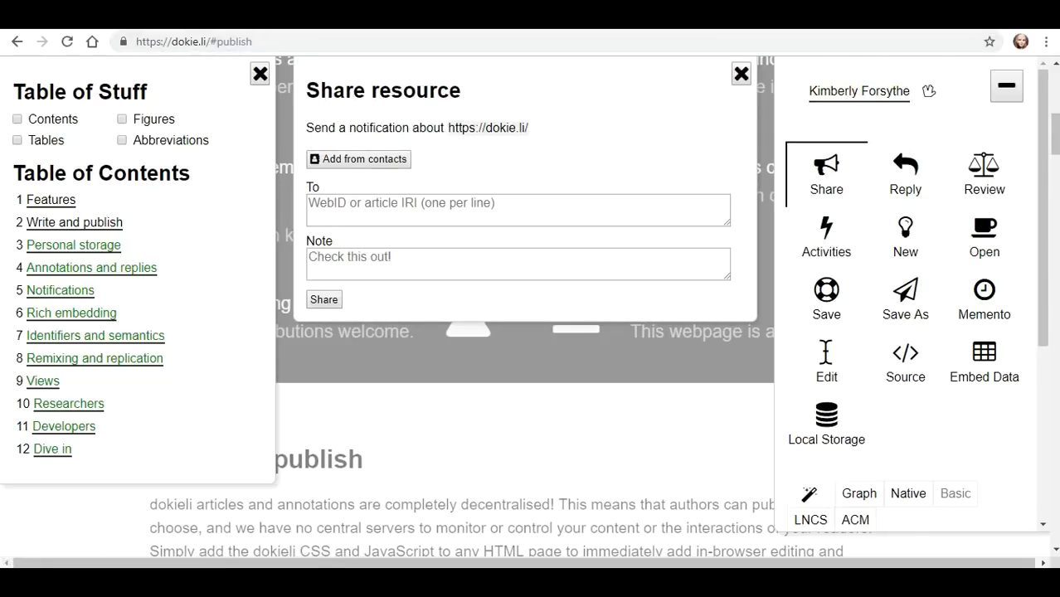
click(518, 209)
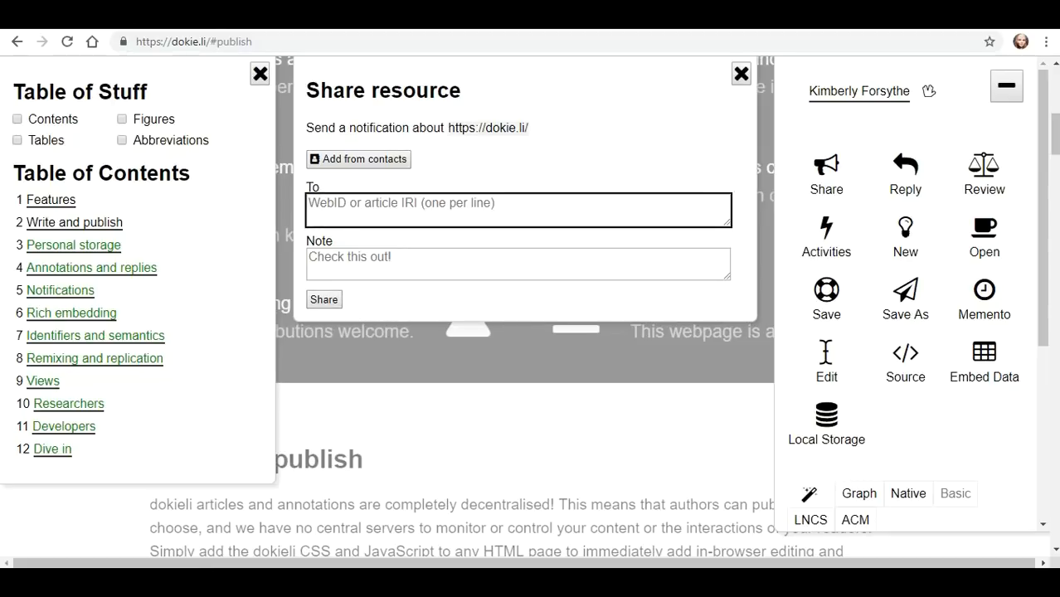
click(518, 264)
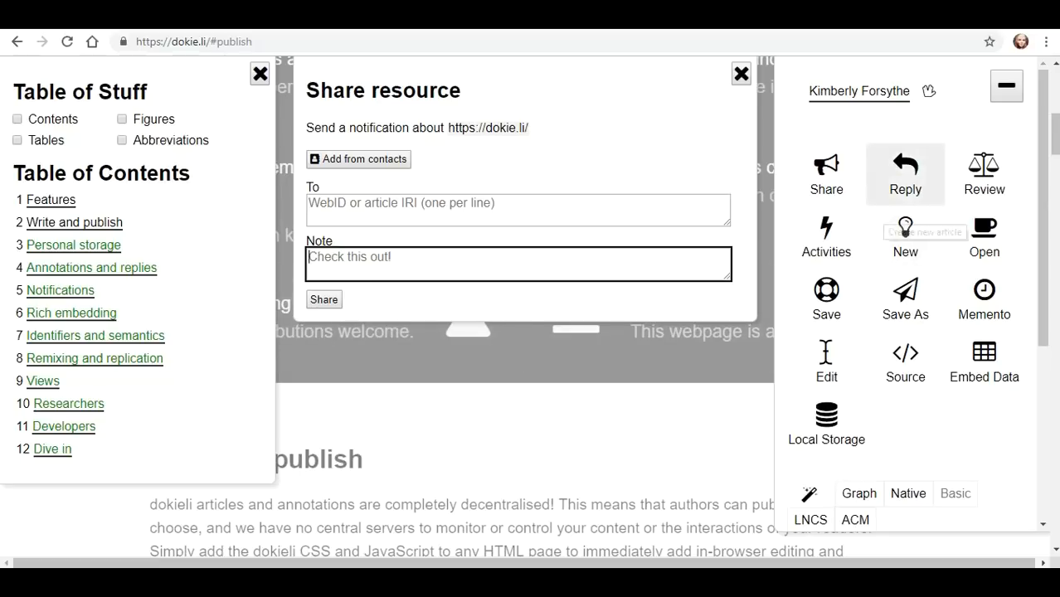
click(906, 174)
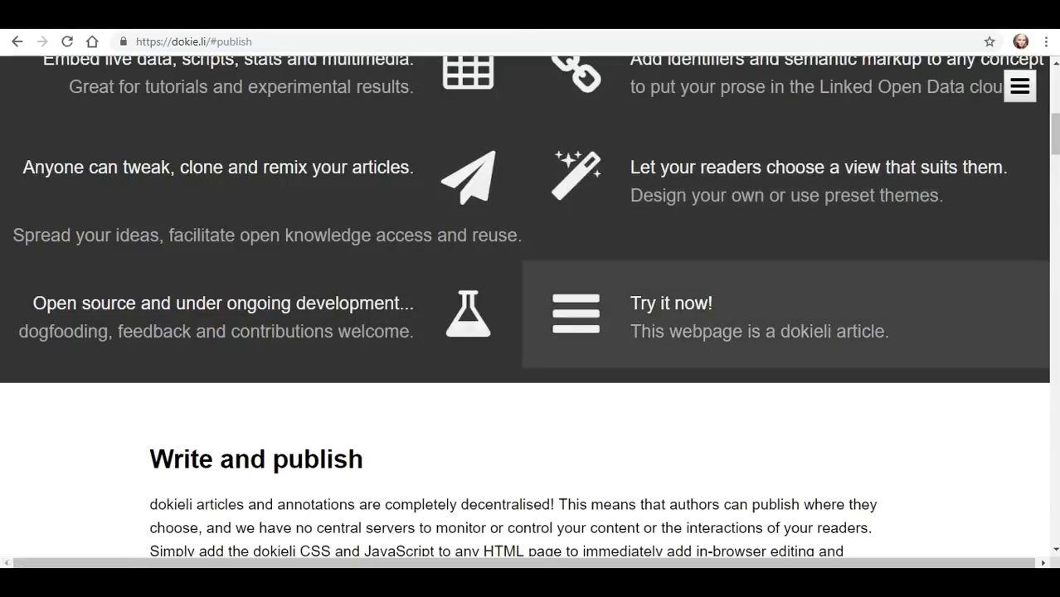
click(1019, 86)
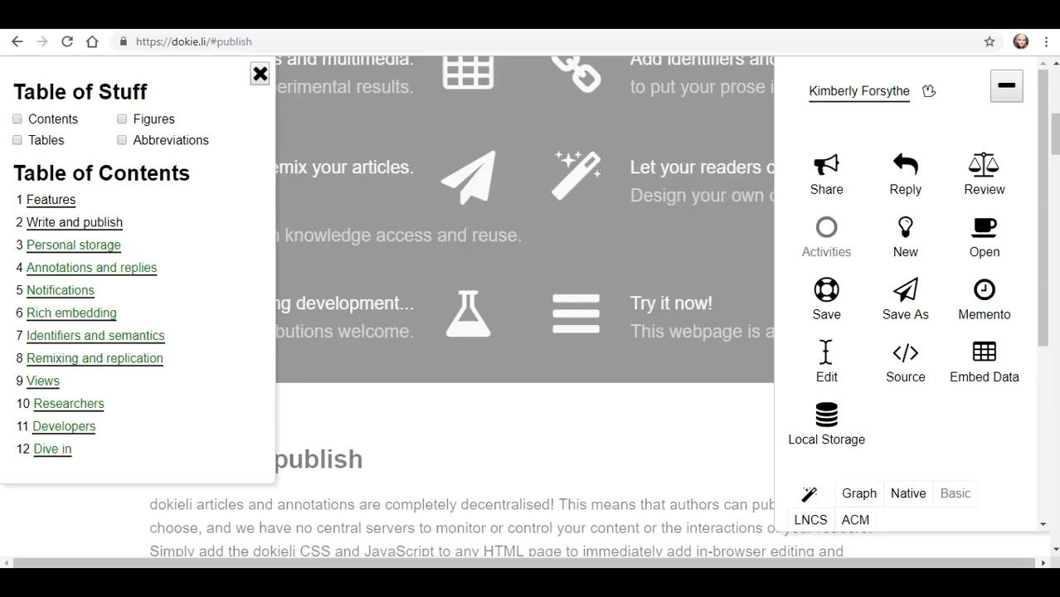
mouse_move(905, 235)
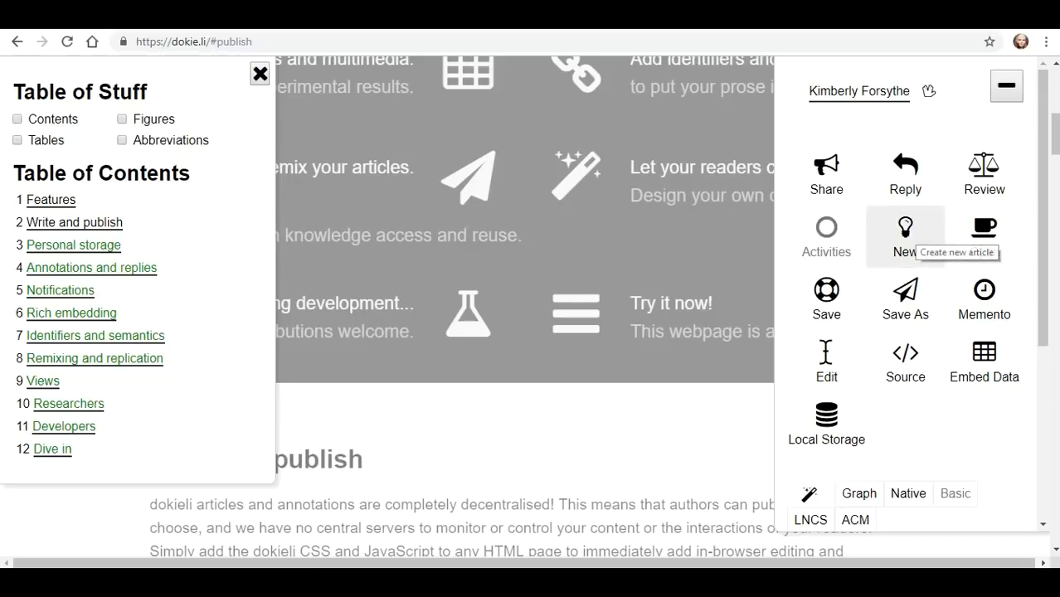
Attempt to create a new article with 'Use references as is', which fails to fetch from the pod
click(906, 235)
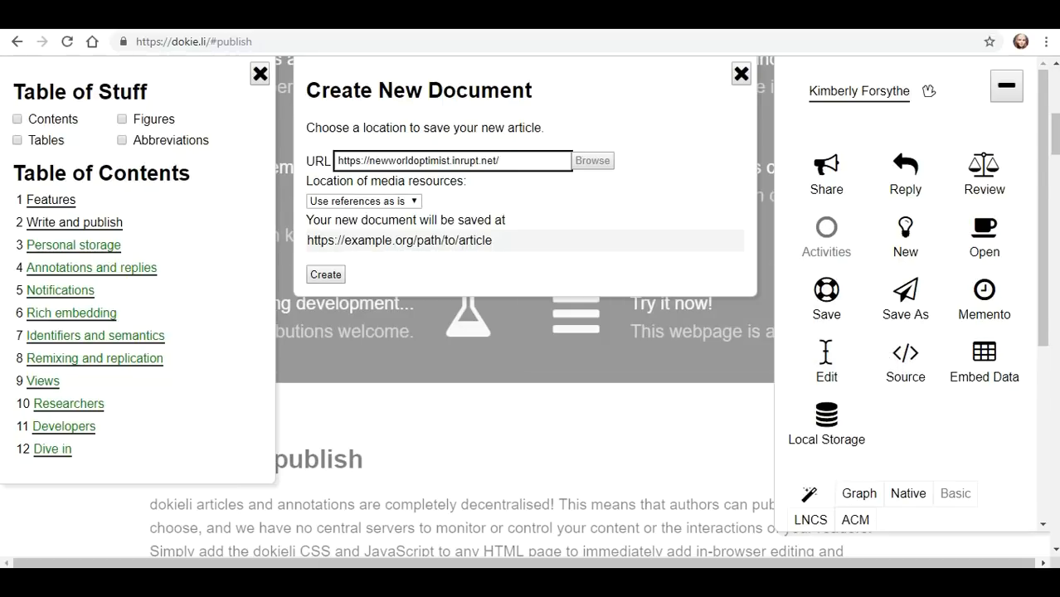
click(362, 201)
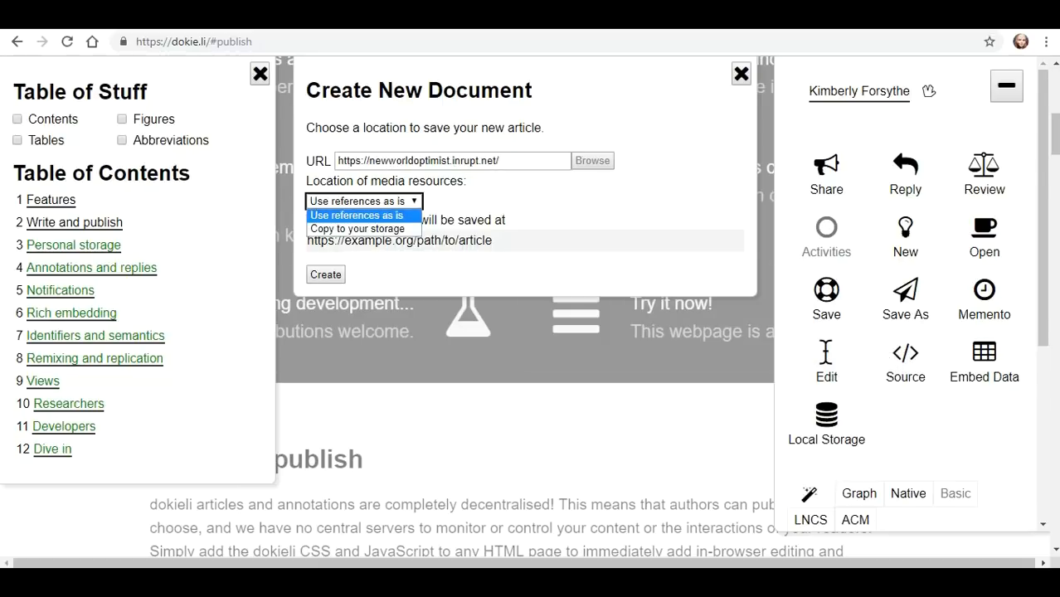
click(358, 215)
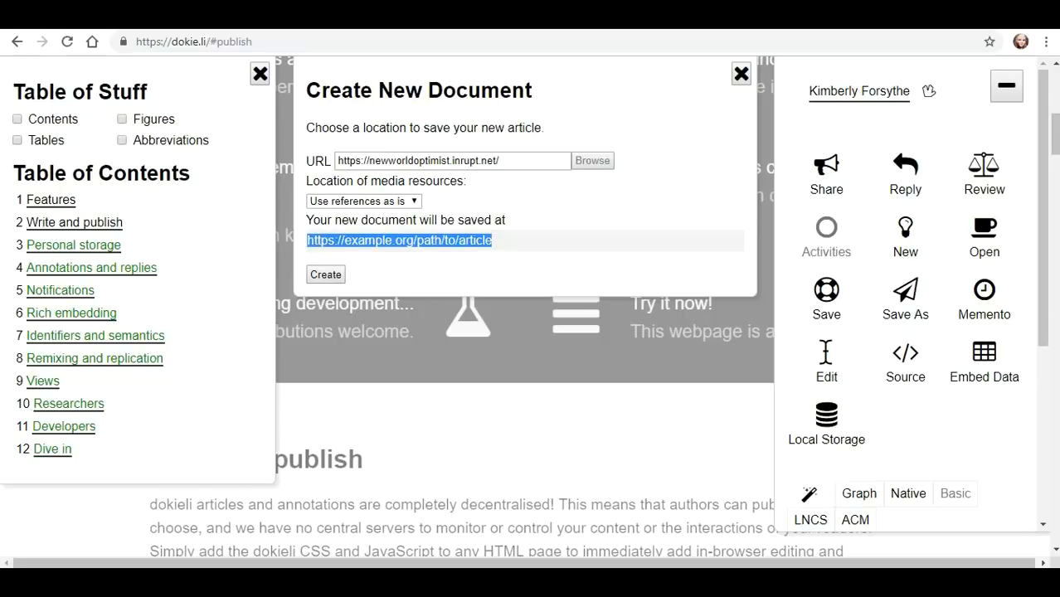
click(325, 273)
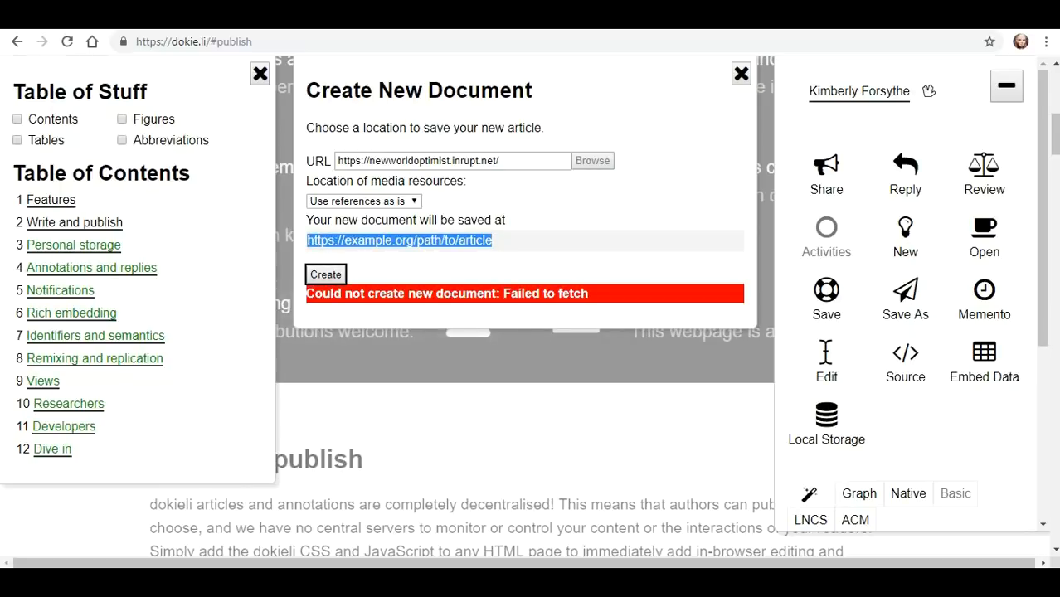
mouse_move(826, 299)
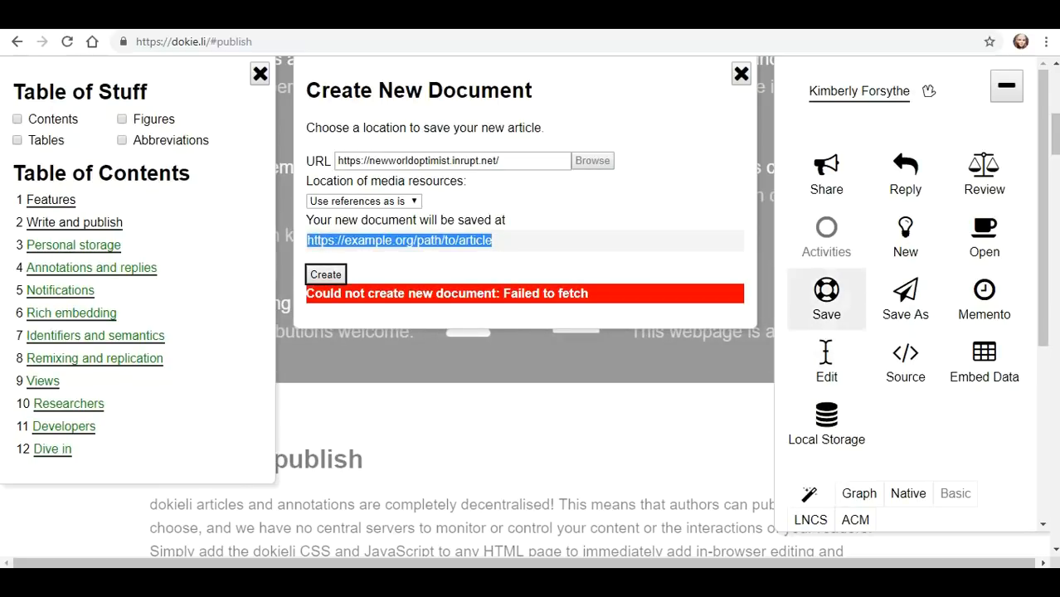
mouse_move(906, 236)
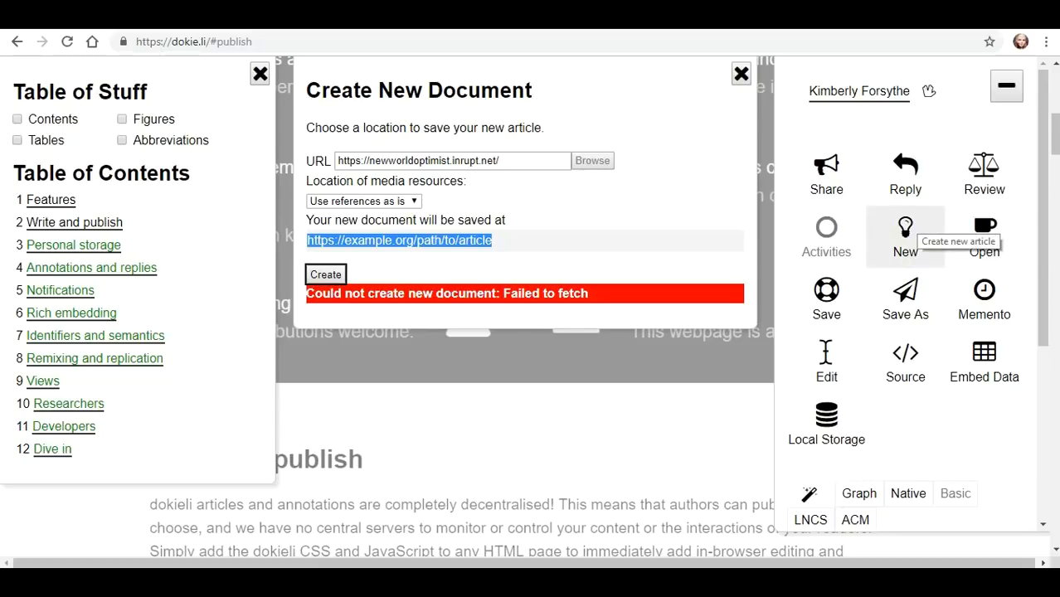
mouse_move(905, 235)
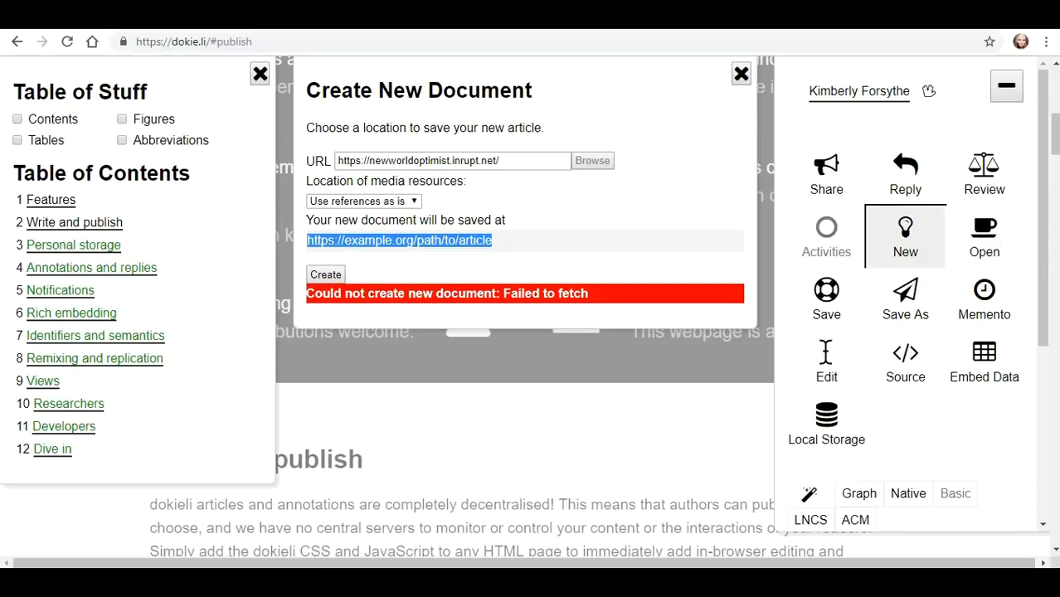
Start another new-article form and switch to the Open Document options
click(325, 273)
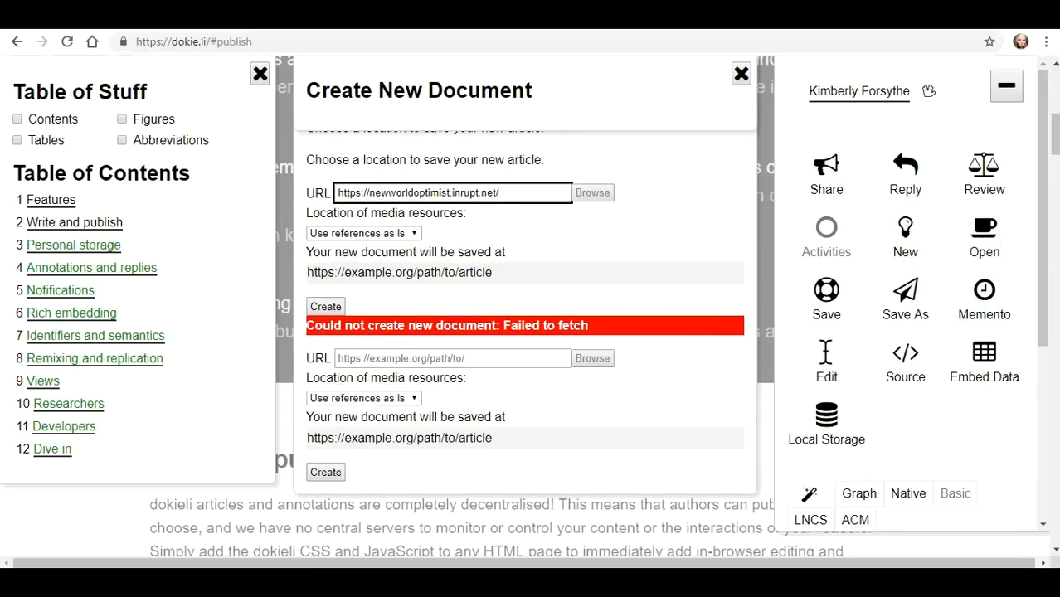
click(984, 235)
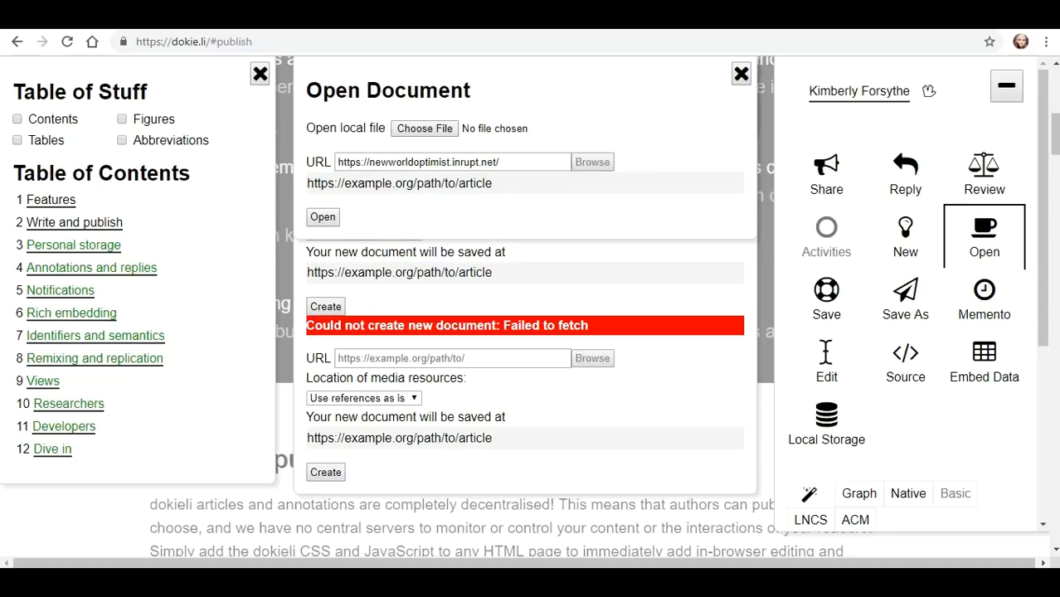
Pick the desktop portrait JPG as a local file in the Open Document form and open it
click(740, 73)
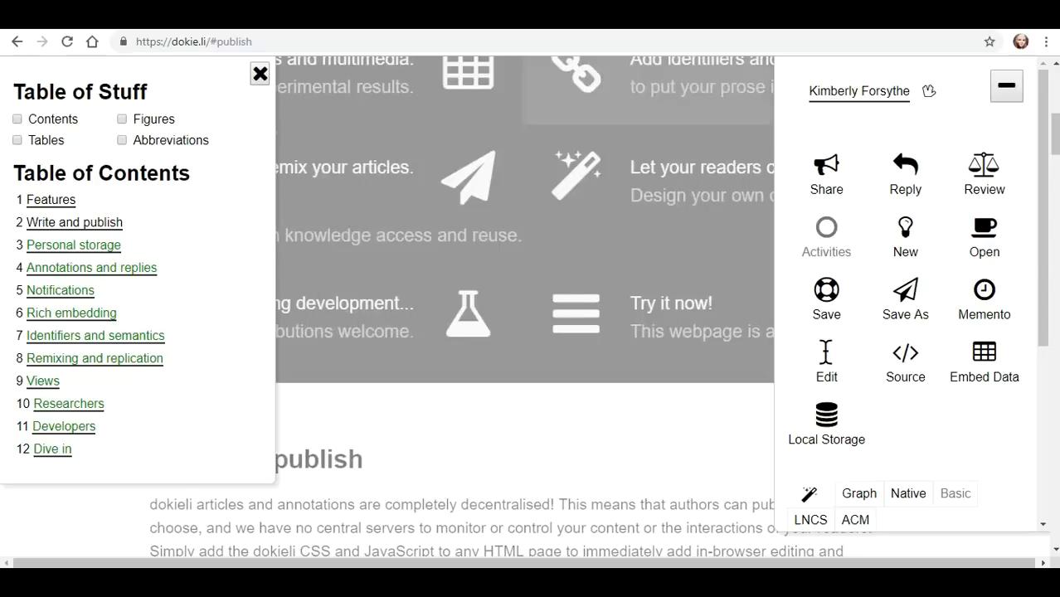
click(984, 236)
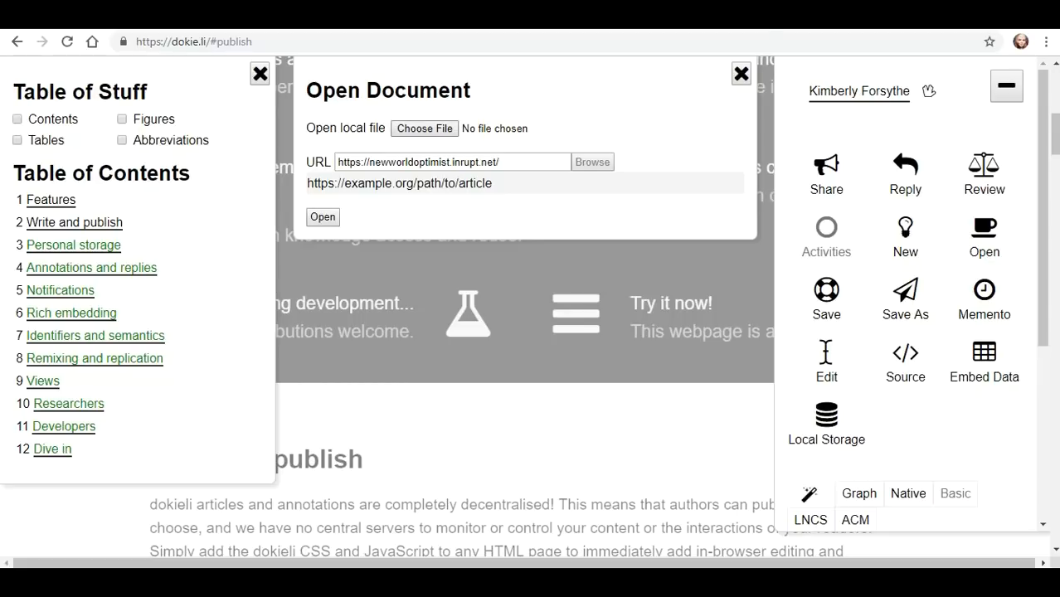
click(425, 128)
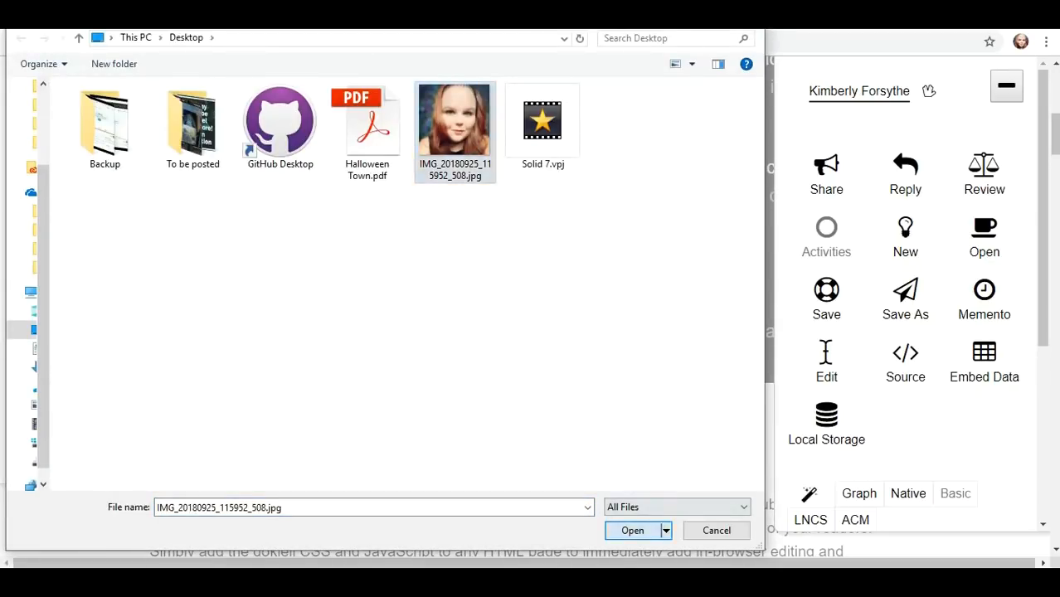
click(632, 531)
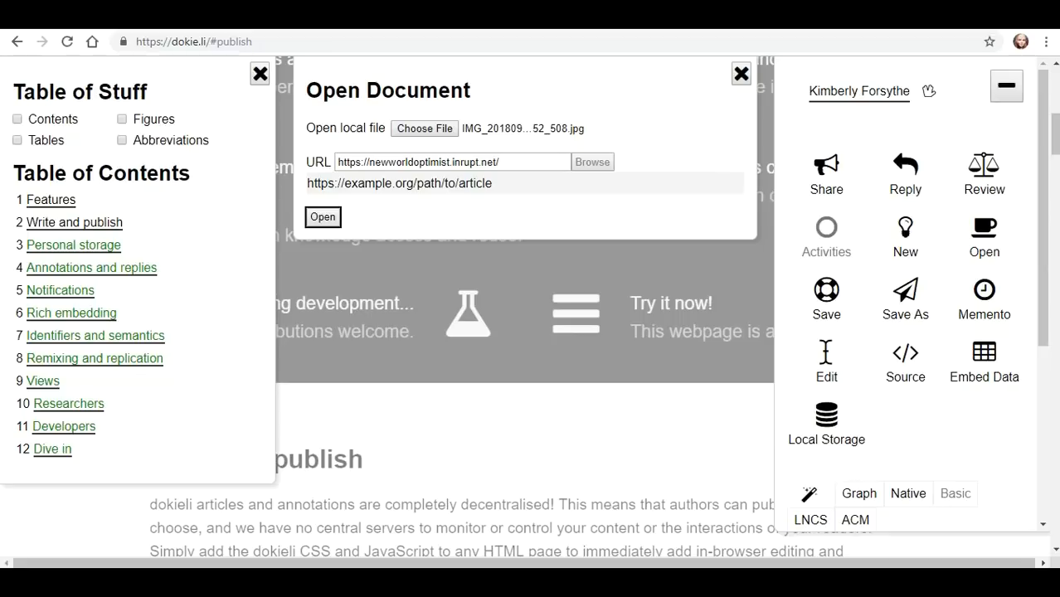
click(740, 73)
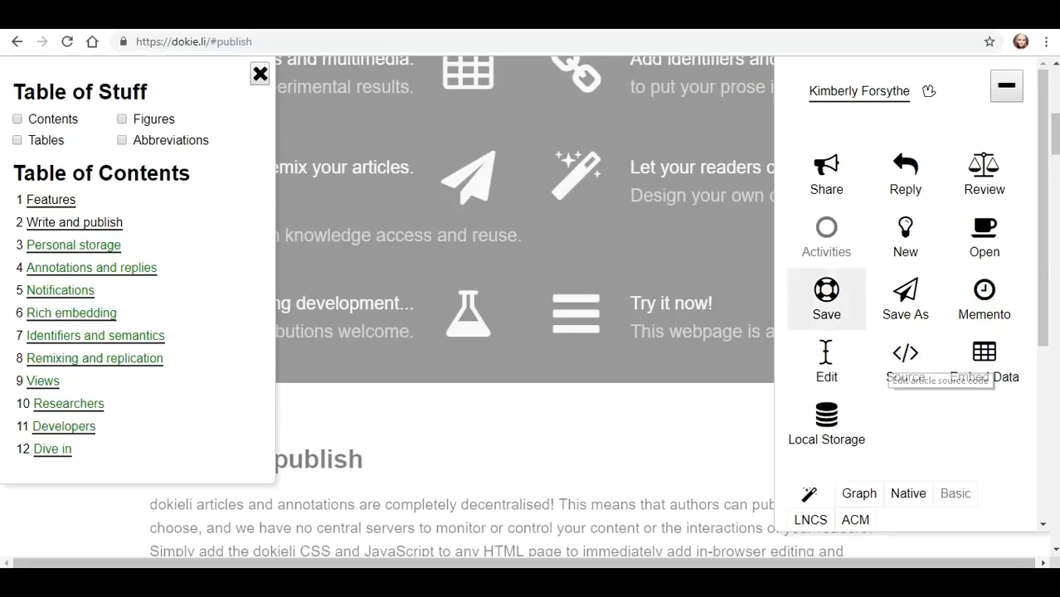
Save the article and Save As to the newworldoptimist pod address
click(826, 299)
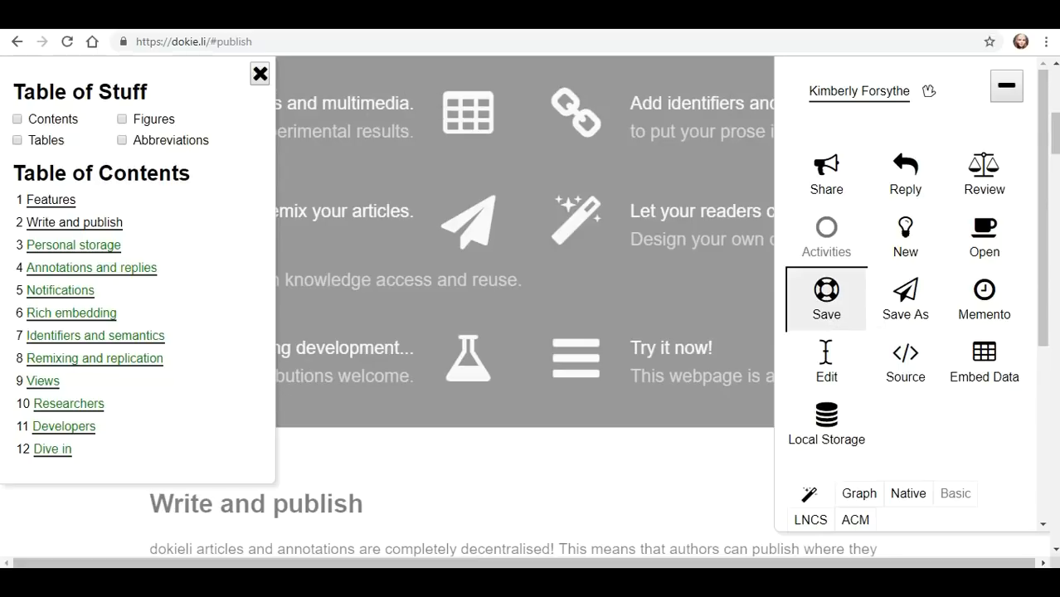
click(906, 299)
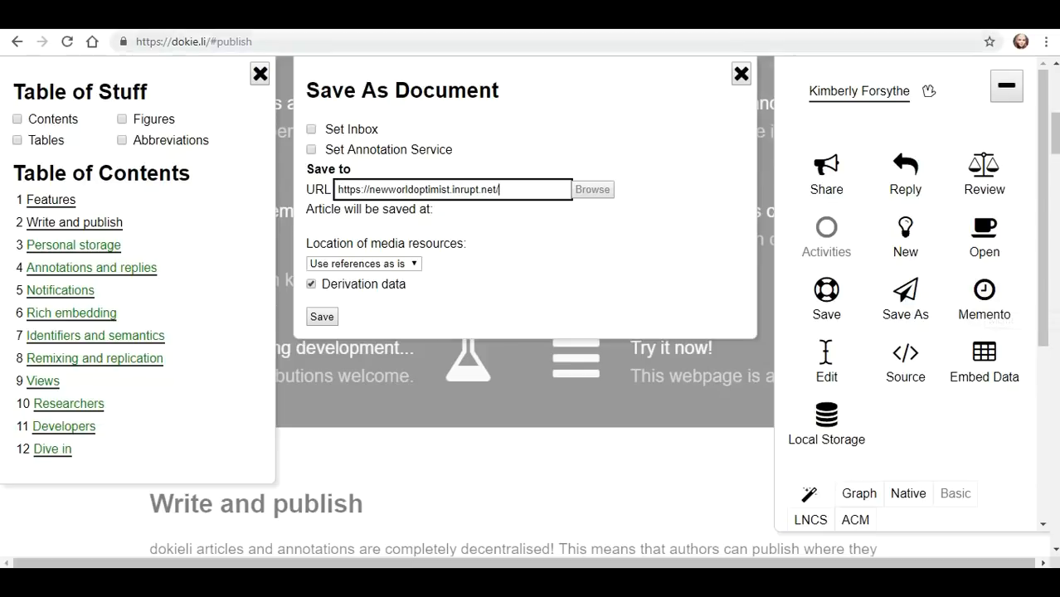
click(740, 73)
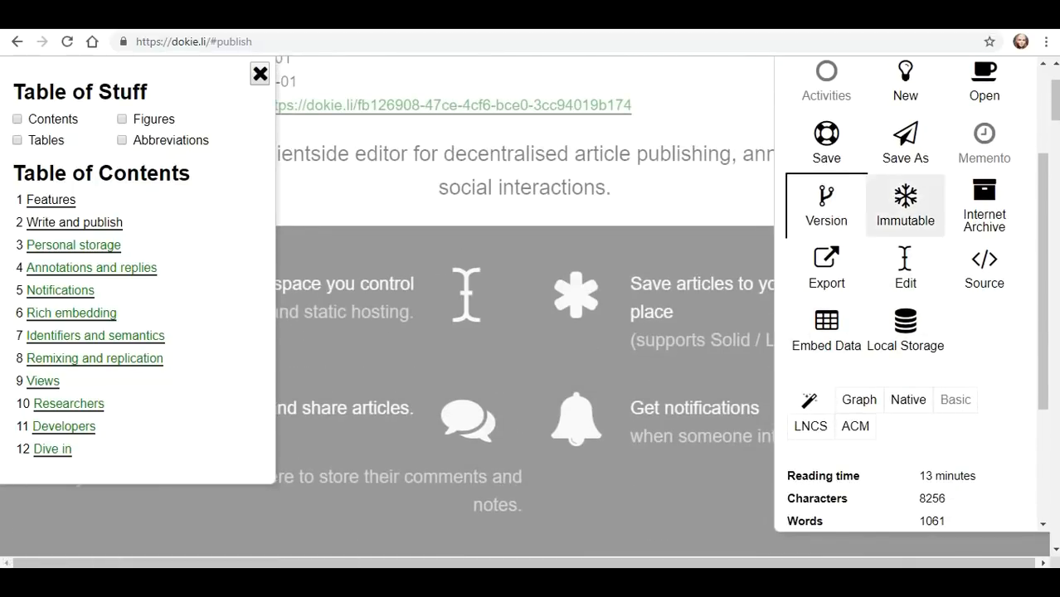
Make an immutable version (refused with a rewrite error) and enable editing, leaving latest and predecessor versions listed
click(906, 206)
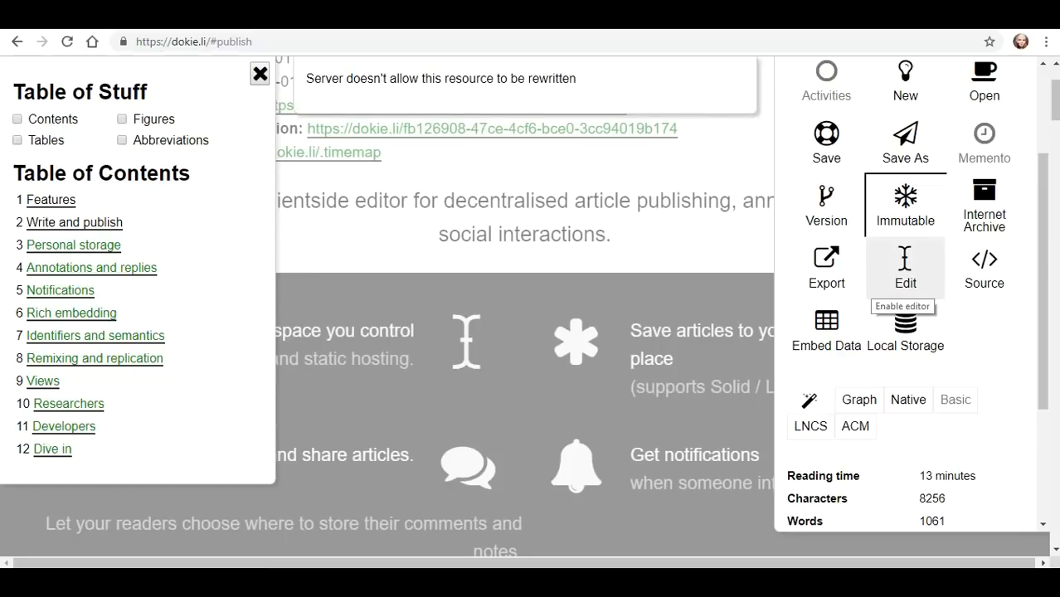
click(984, 203)
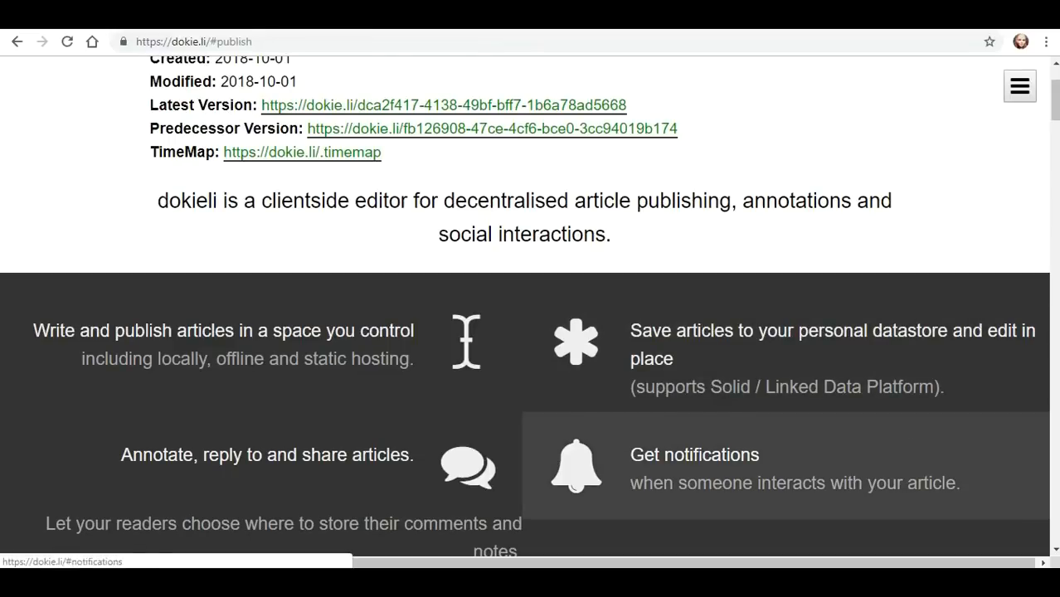
click(1019, 86)
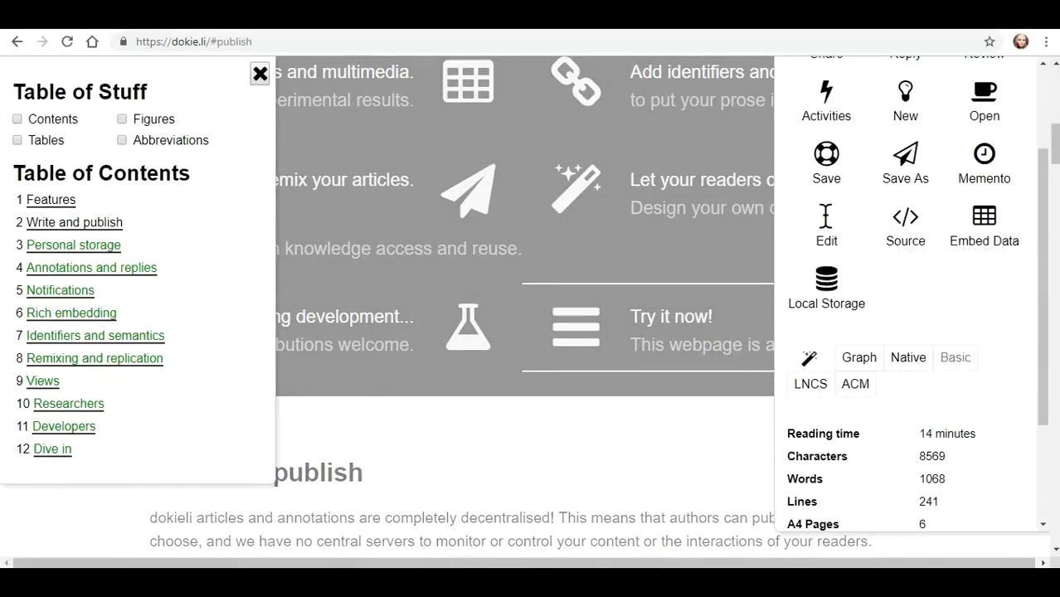
mouse_move(906, 224)
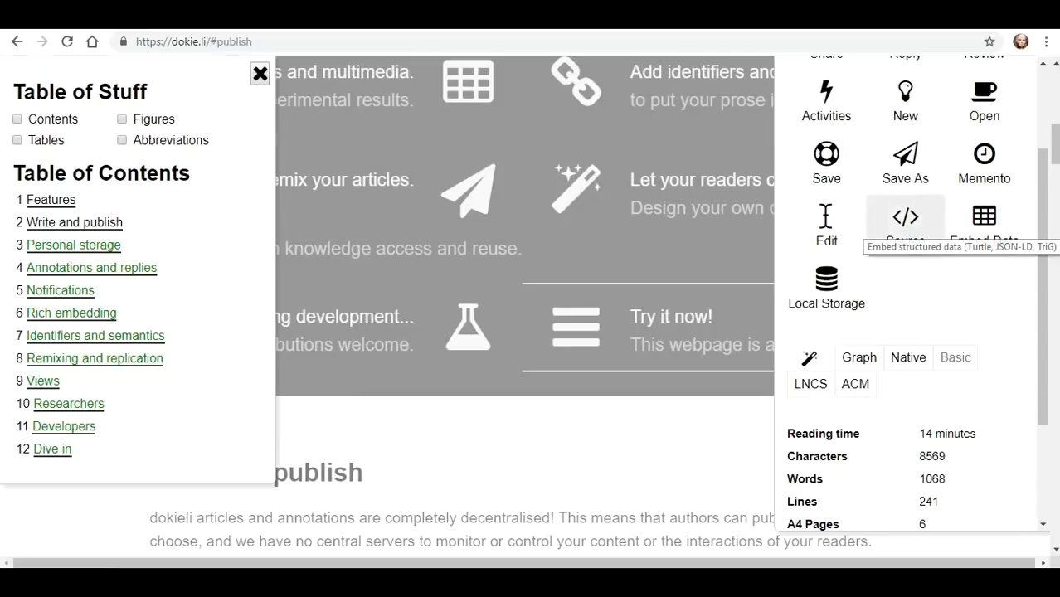
View the article's source markup, then the Embed Data panel's JSON-LD entry, and close it
click(258, 73)
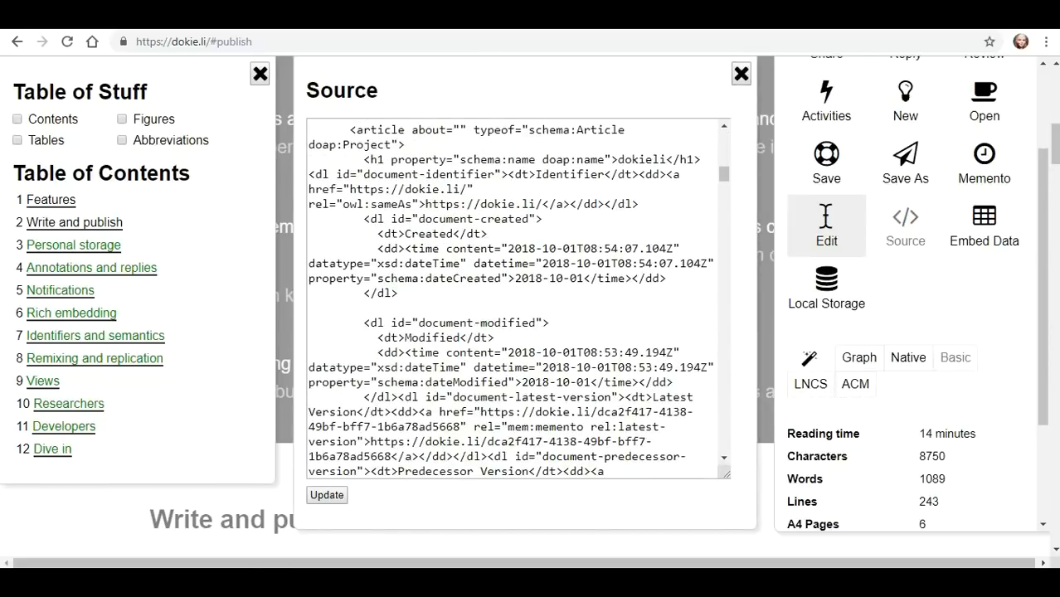
click(984, 224)
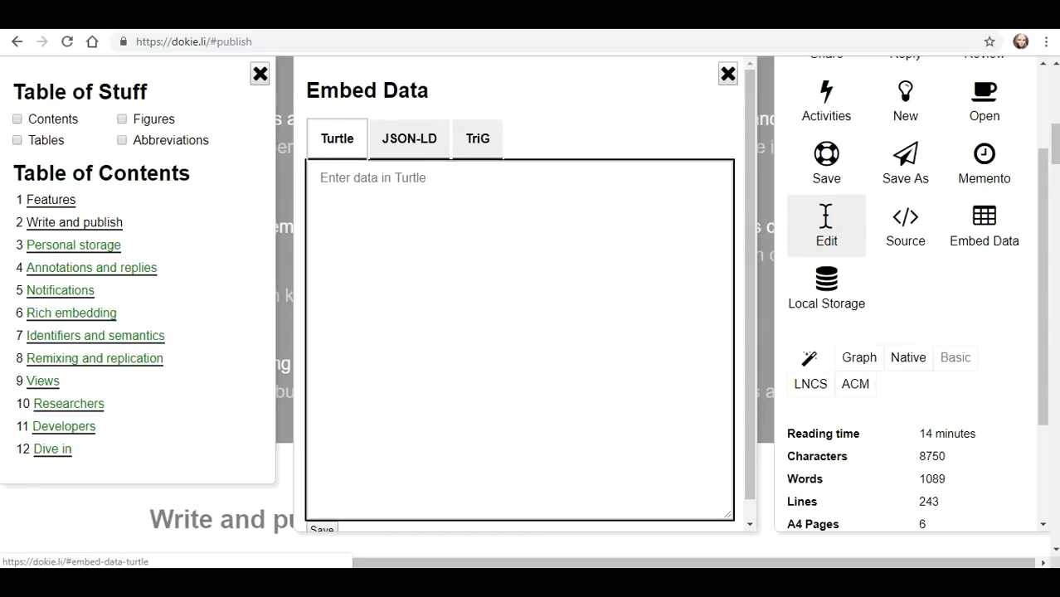
click(408, 140)
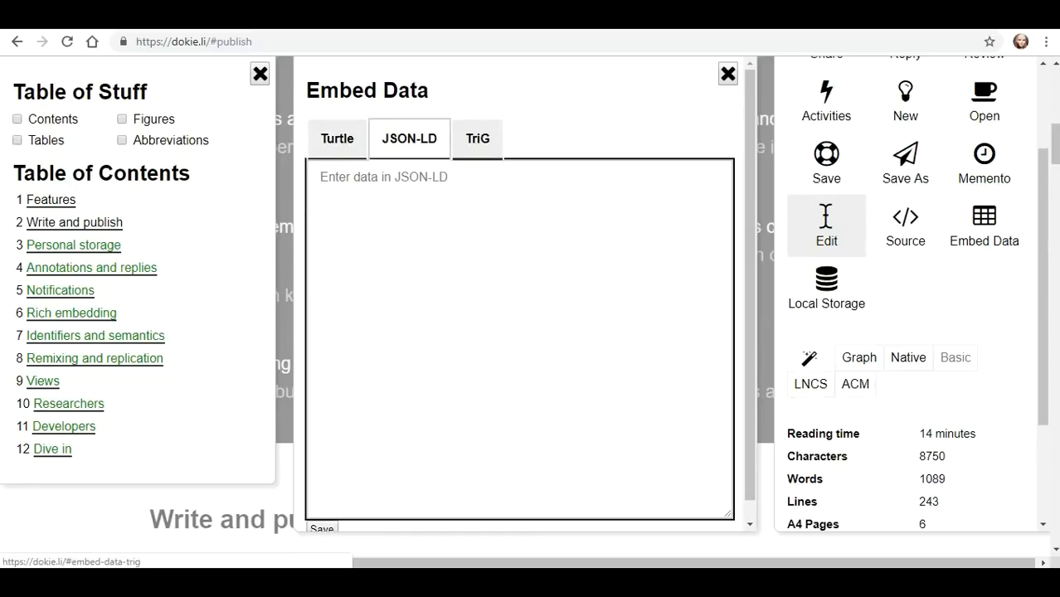
click(478, 140)
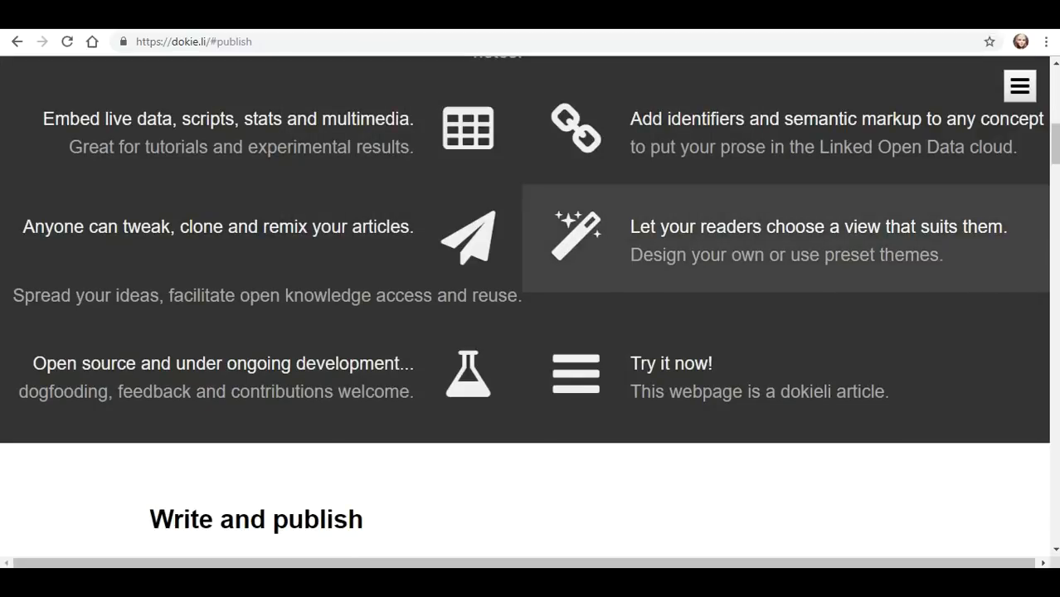
Preview the article as a data graph from the dokieli menu, then close the graph
click(1018, 86)
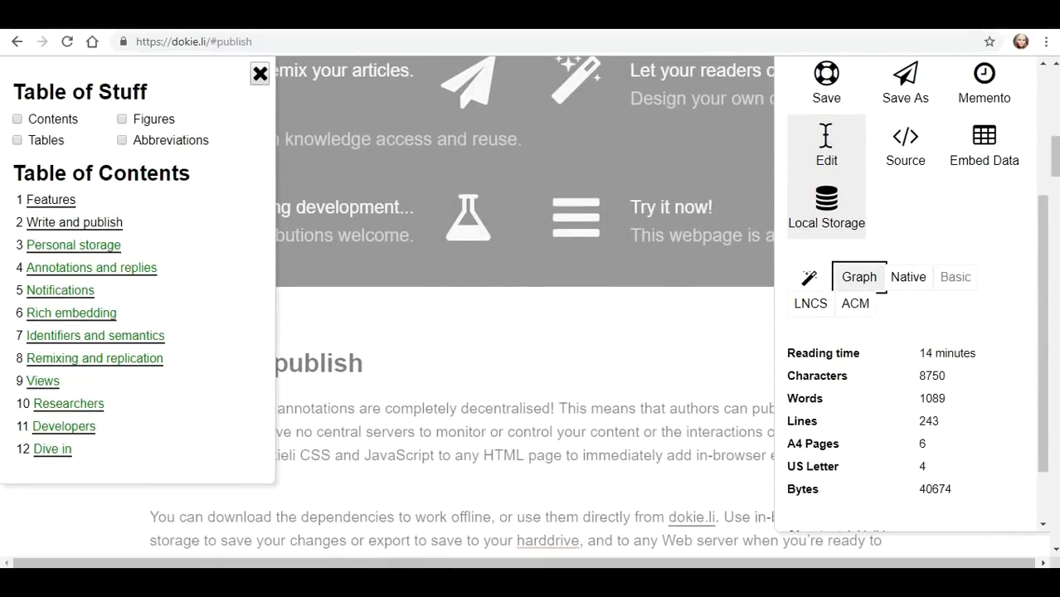
click(859, 275)
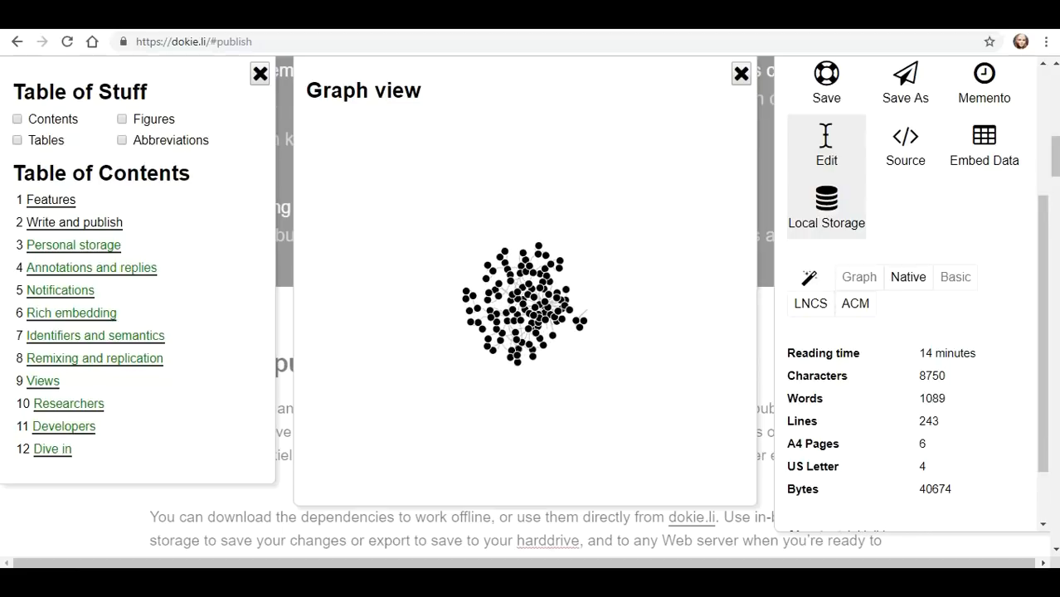
double_click(399, 89)
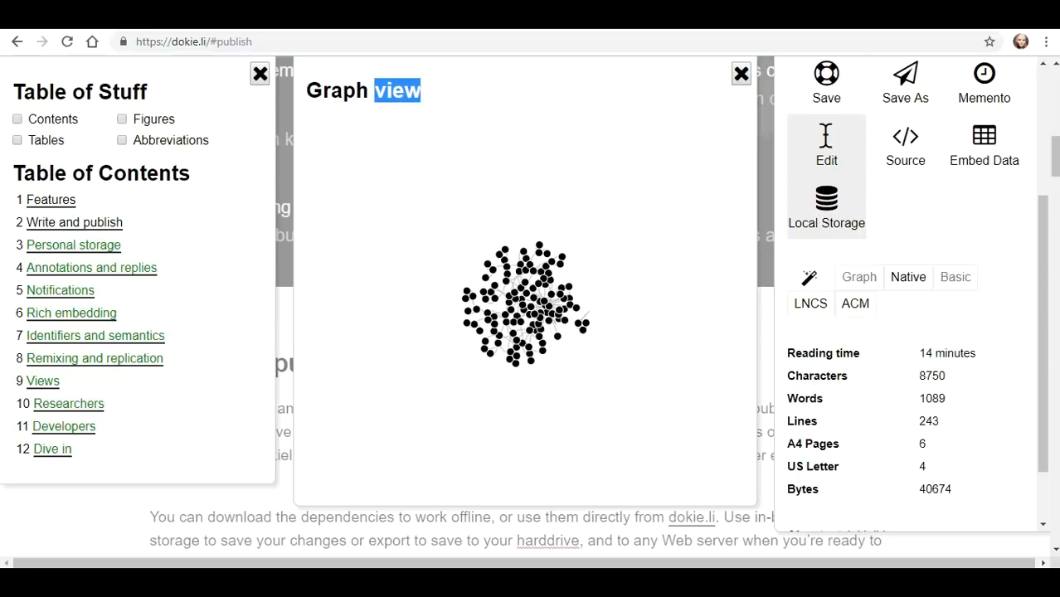
click(740, 73)
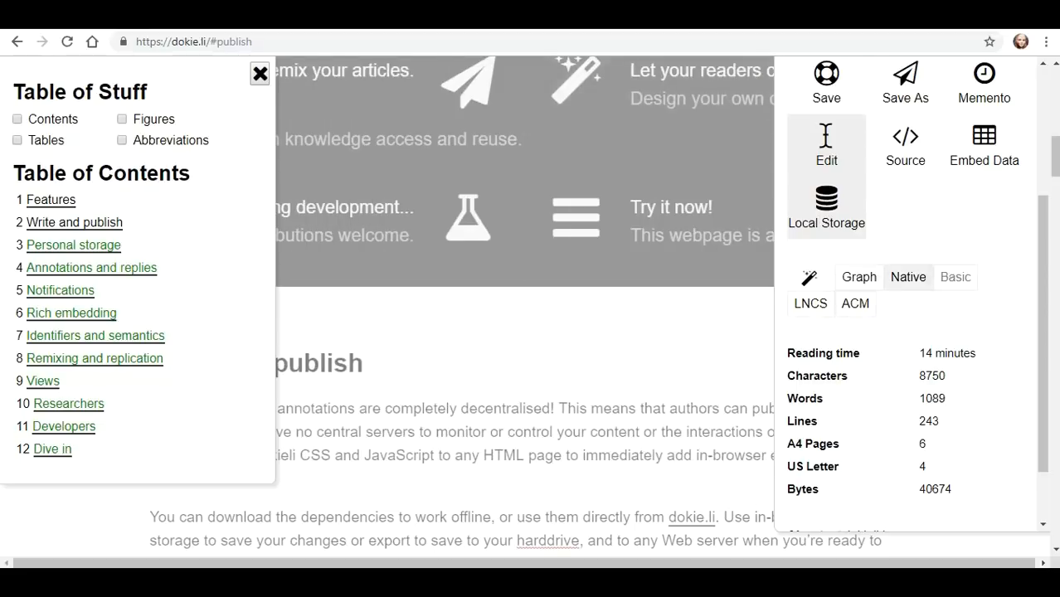
Switch the article to Native styling and preview its data graph once more before closing it
scroll(down, 3)
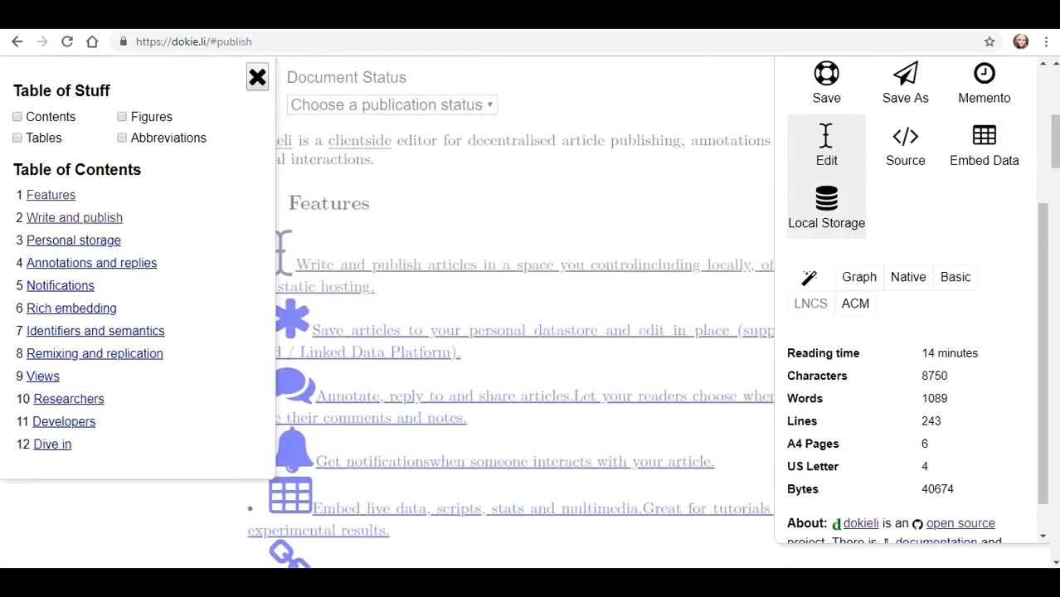
scroll(down, 3)
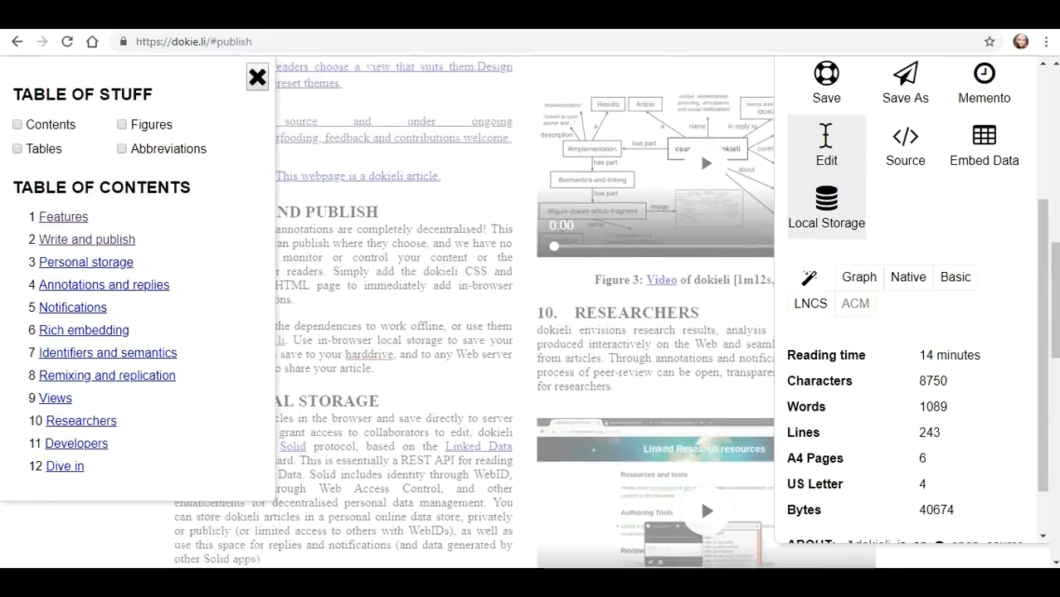
scroll(down, 3)
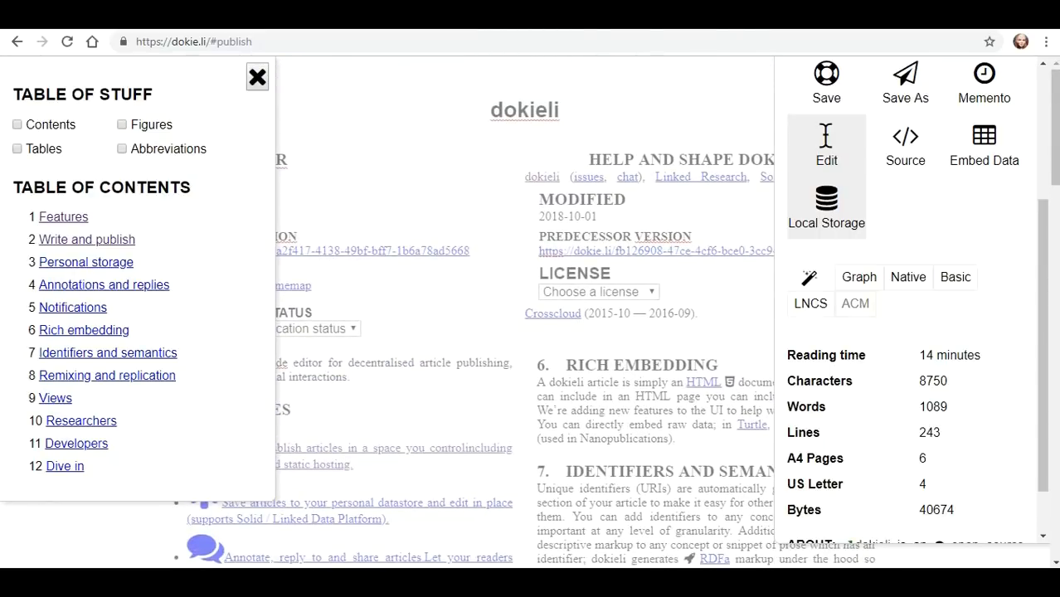
scroll(down, 3)
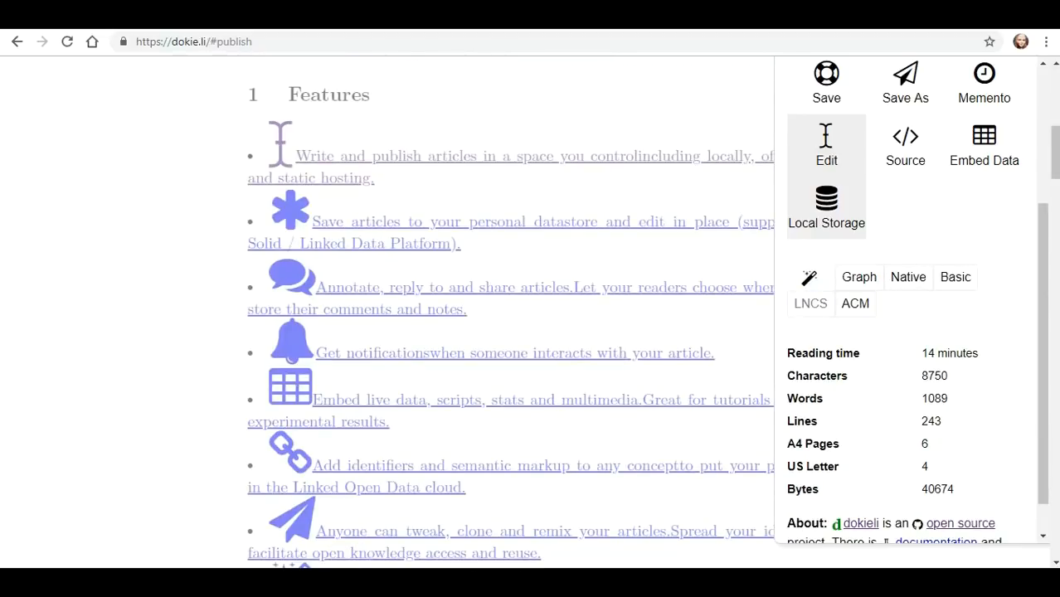
click(956, 277)
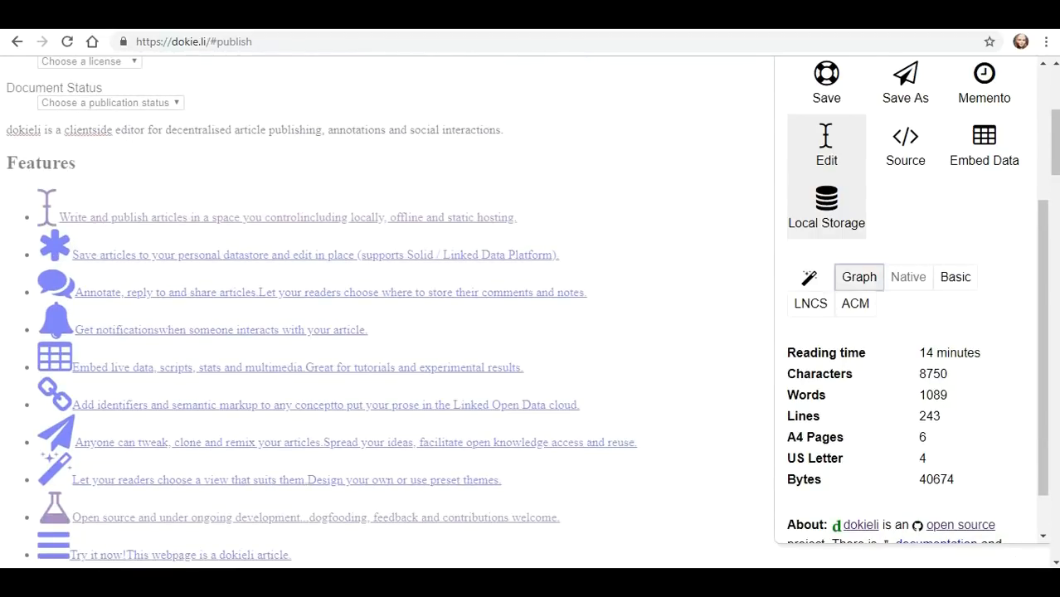
click(860, 275)
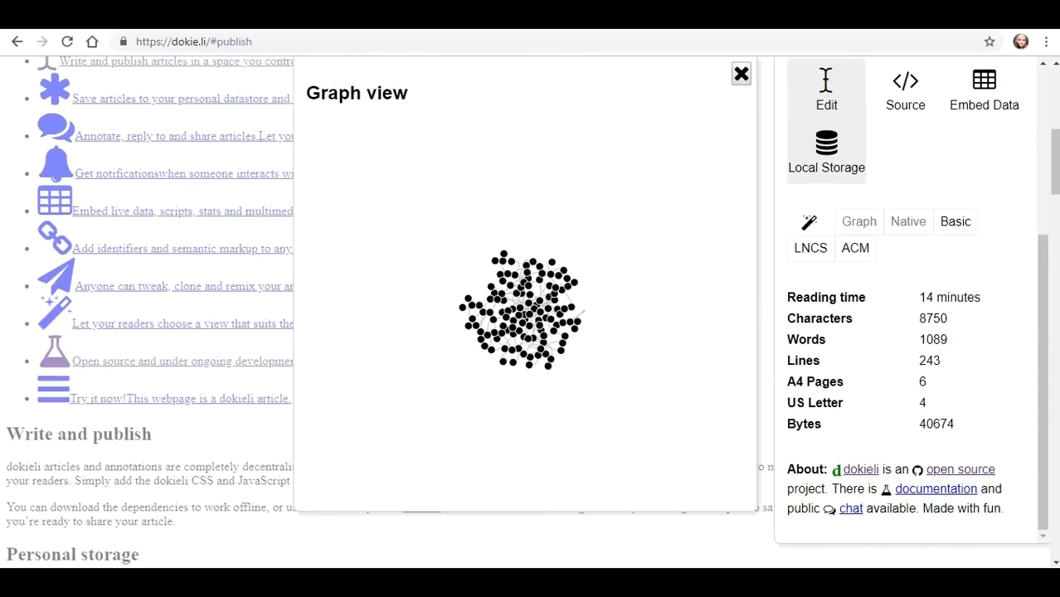
click(740, 73)
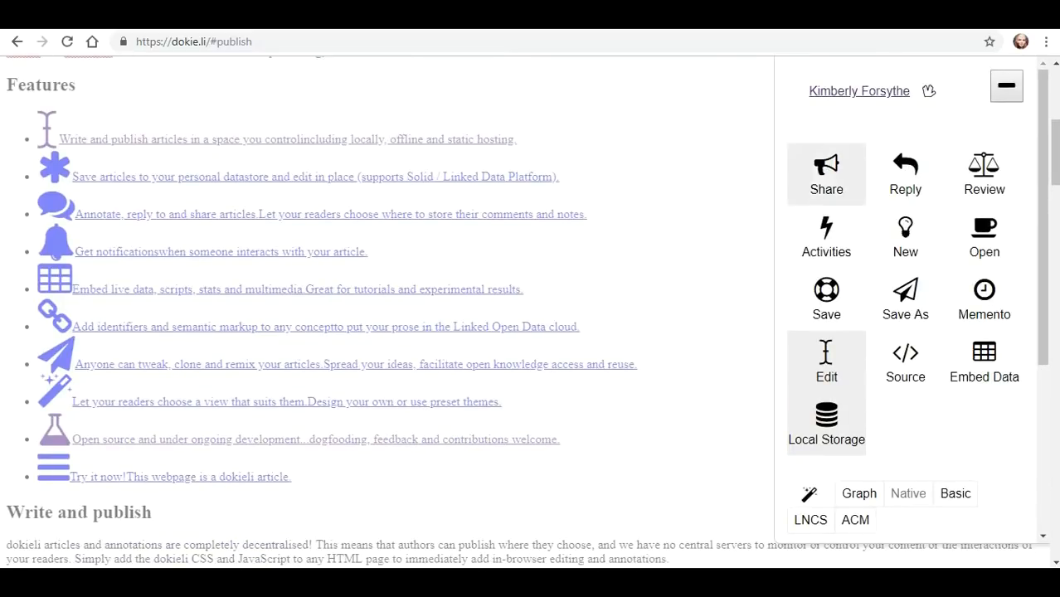
mouse_move(827, 174)
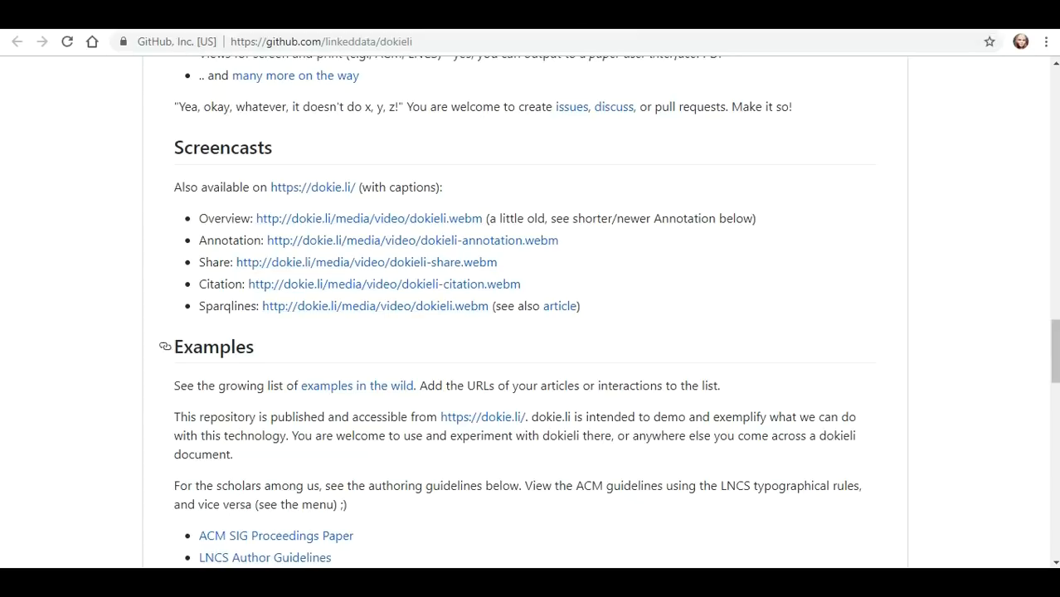
Read the app-schedule README noting its code moved to a pane, then reach the solid-spec repository
scroll(down, 3)
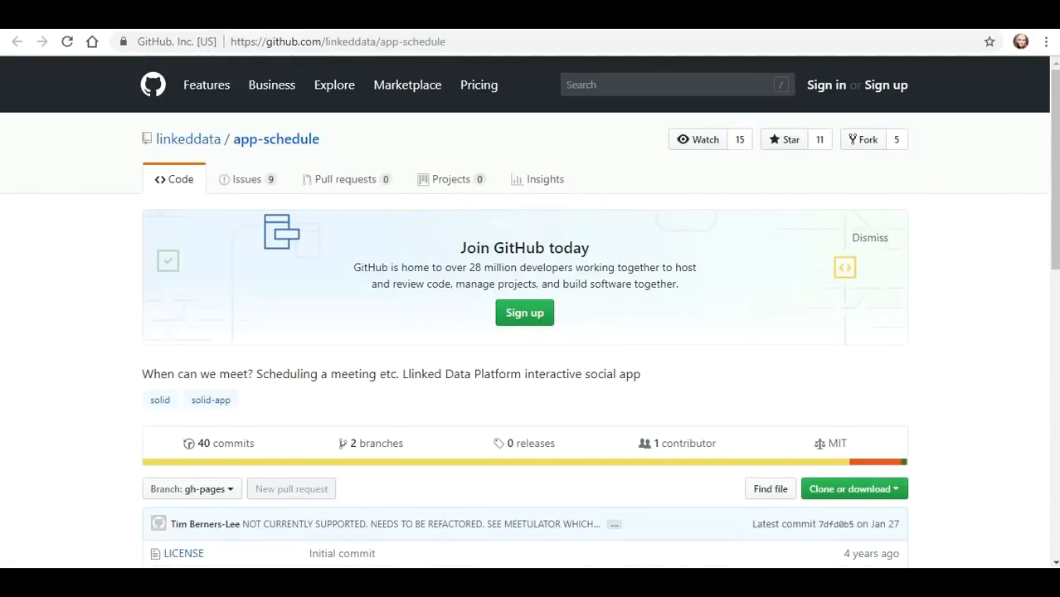
scroll(down, 3)
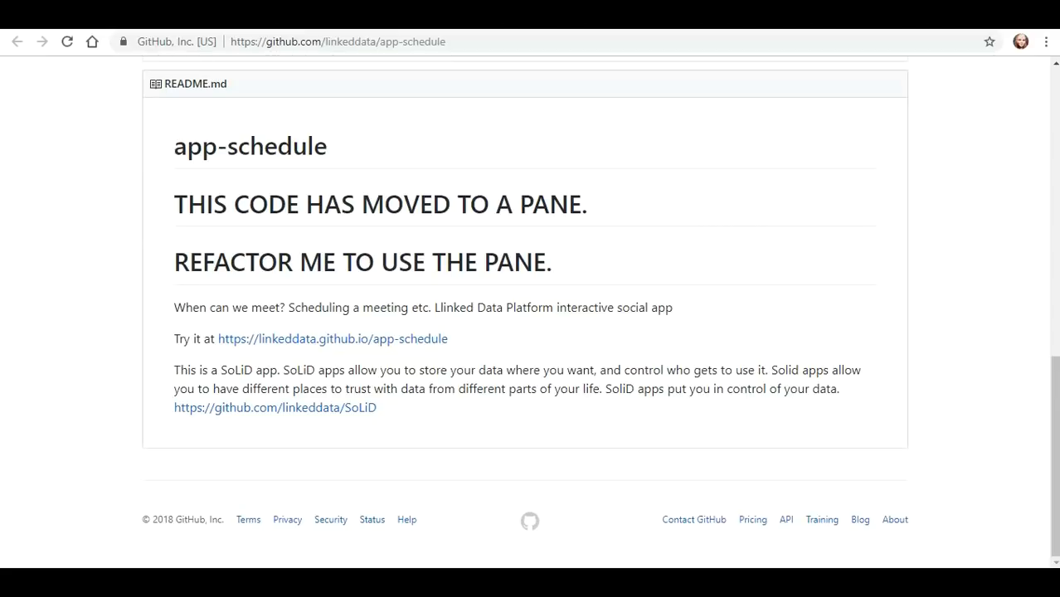
right_click(331, 339)
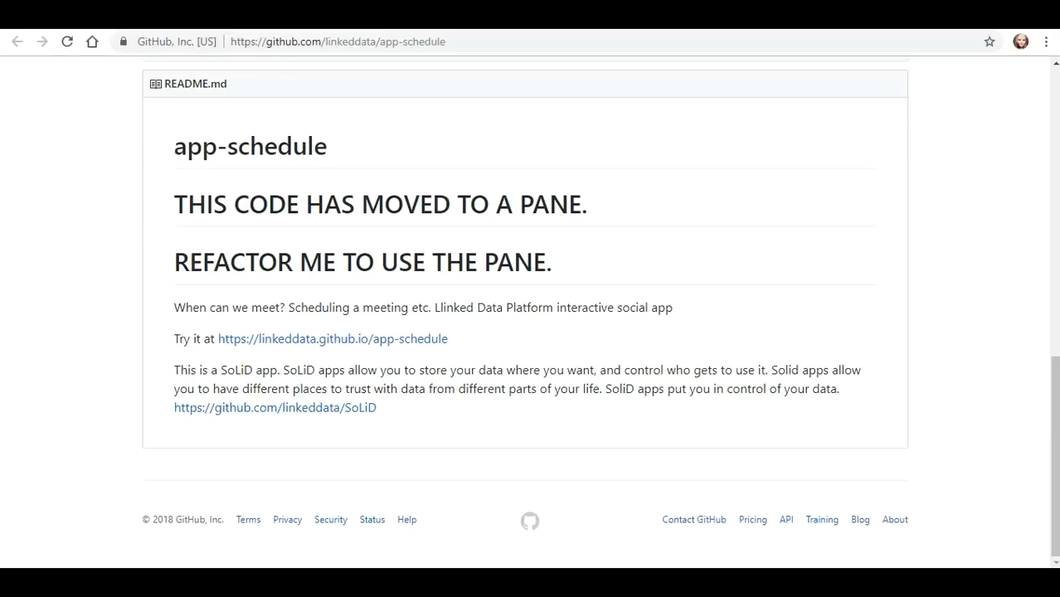
right_click(275, 408)
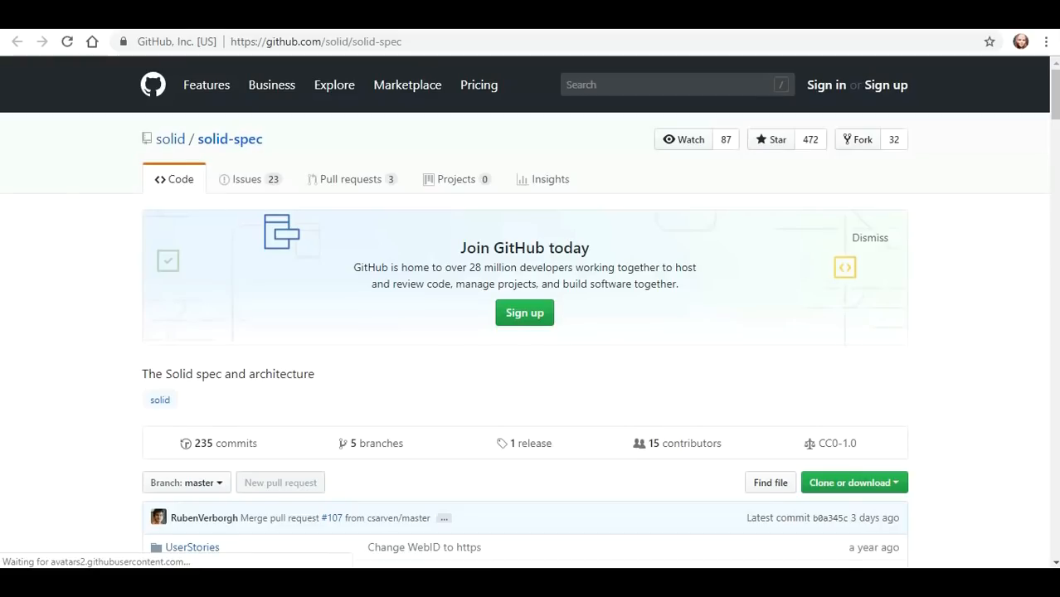
Skim the solid-spec README's table of contents and overview
scroll(down, 3)
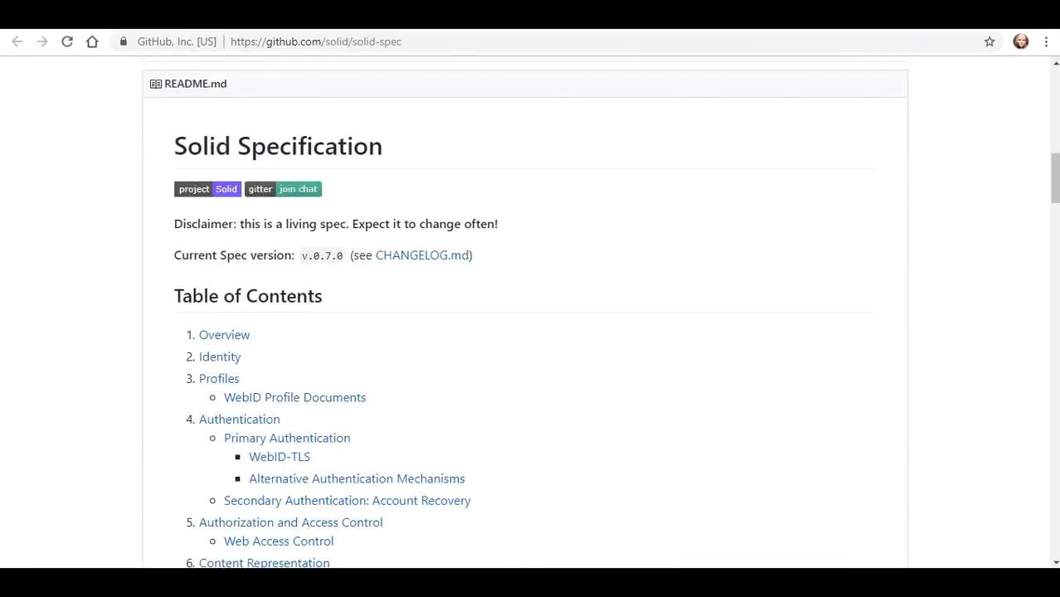
scroll(down, 3)
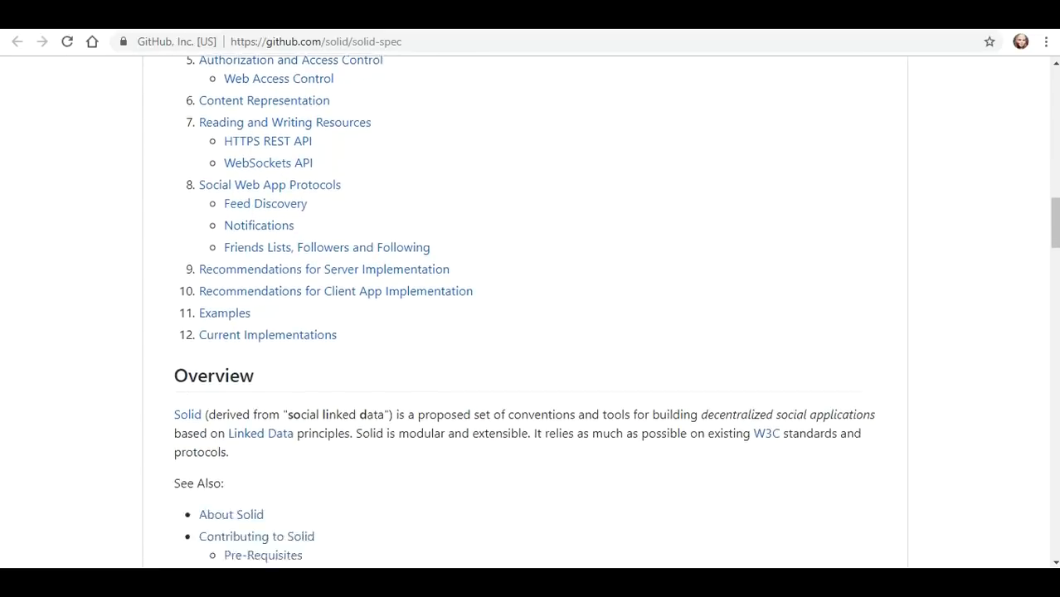
scroll(down, 3)
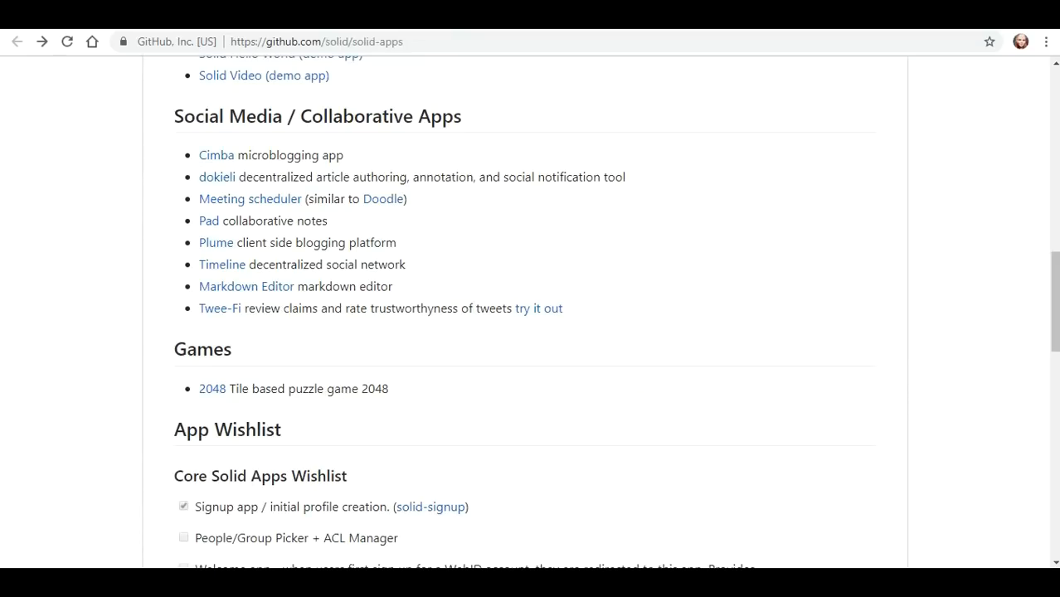
mouse_move(209, 221)
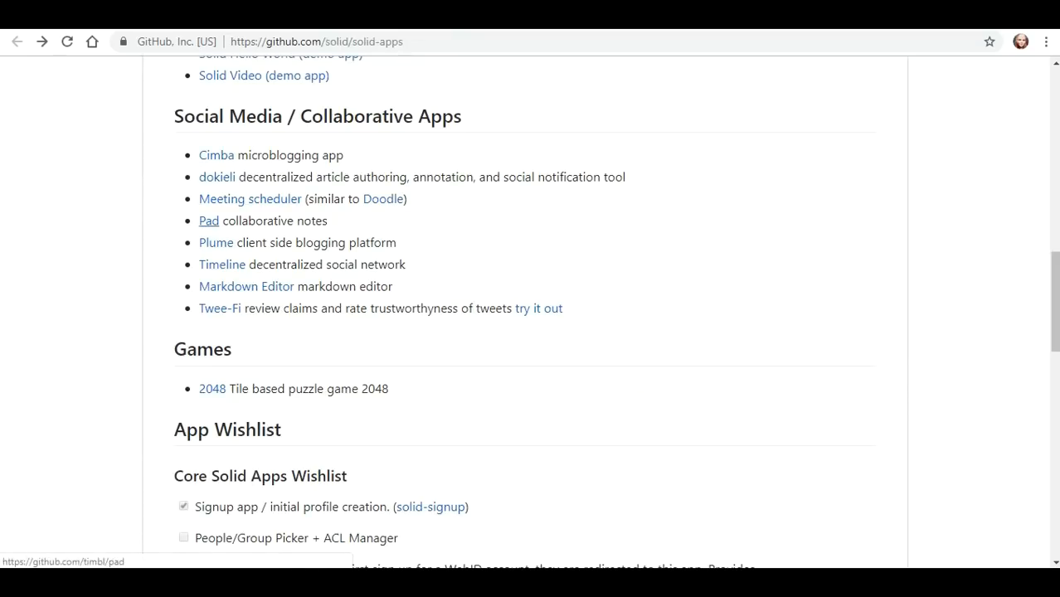
click(210, 221)
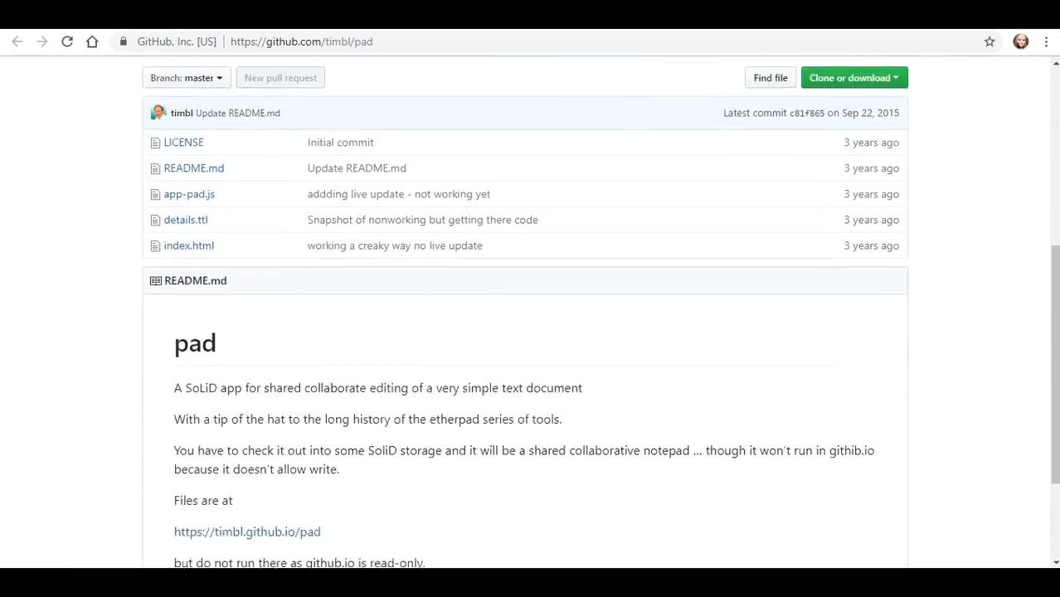
scroll(down, 3)
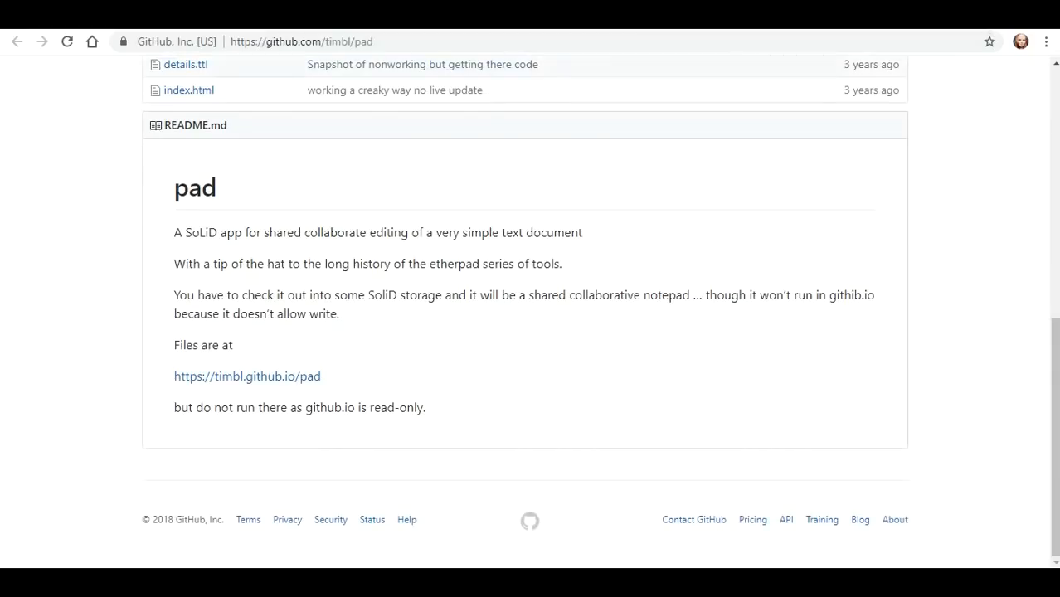
mouse_move(247, 374)
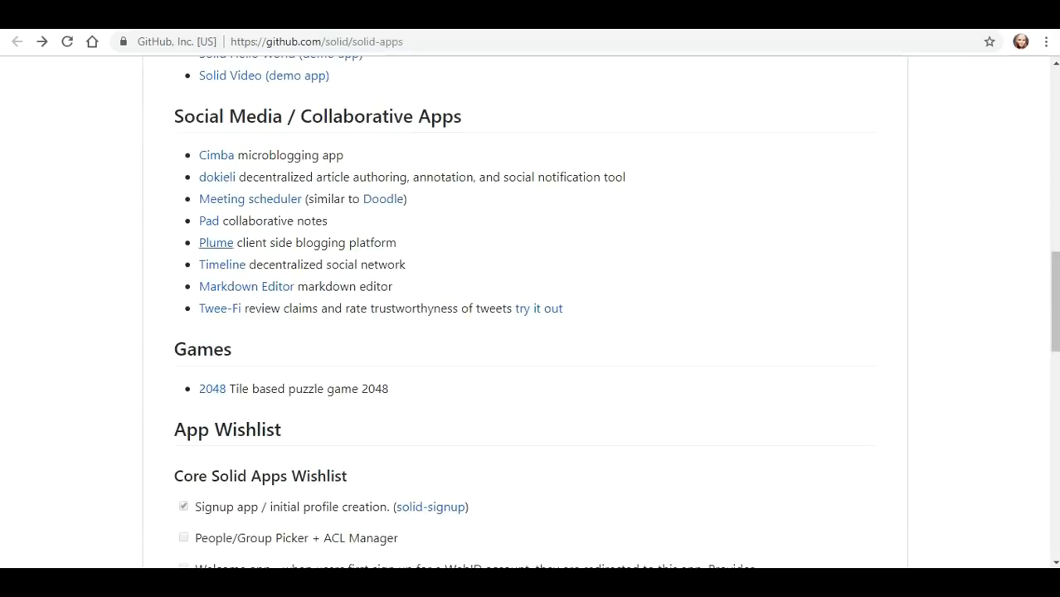
click(216, 242)
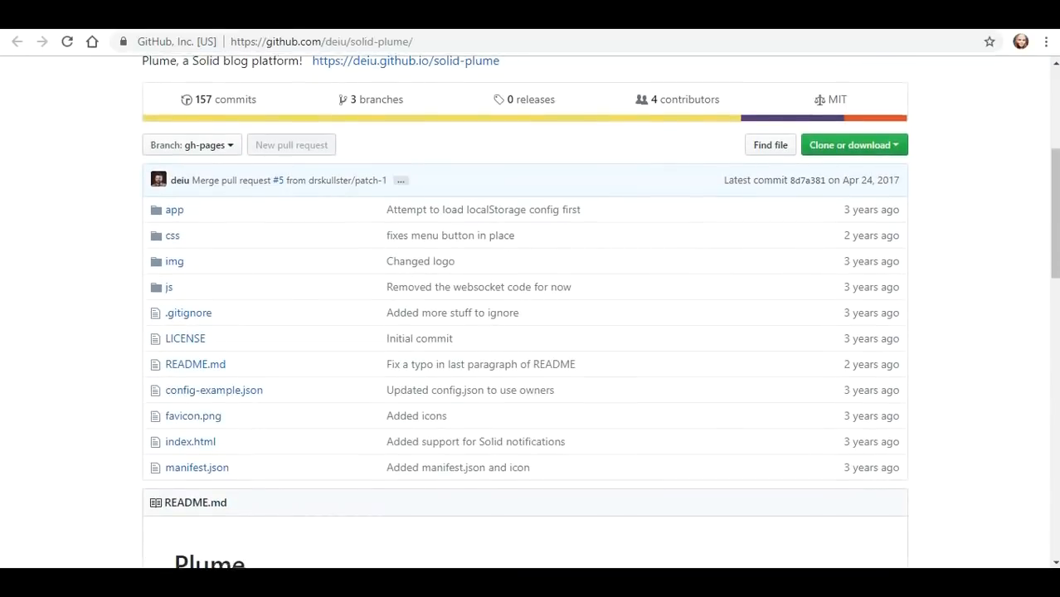
scroll(down, 3)
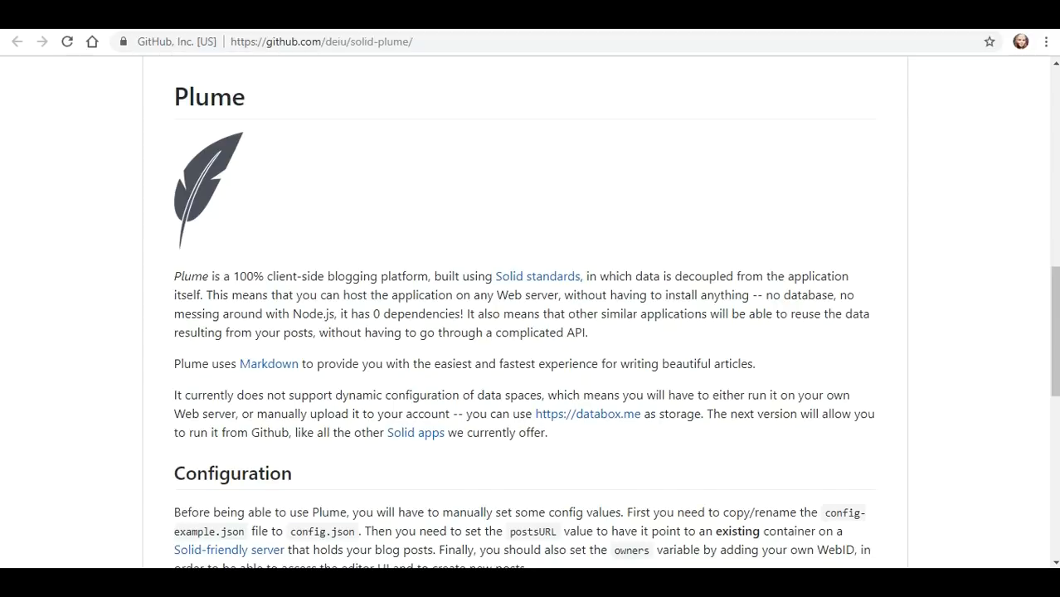
scroll(down, 3)
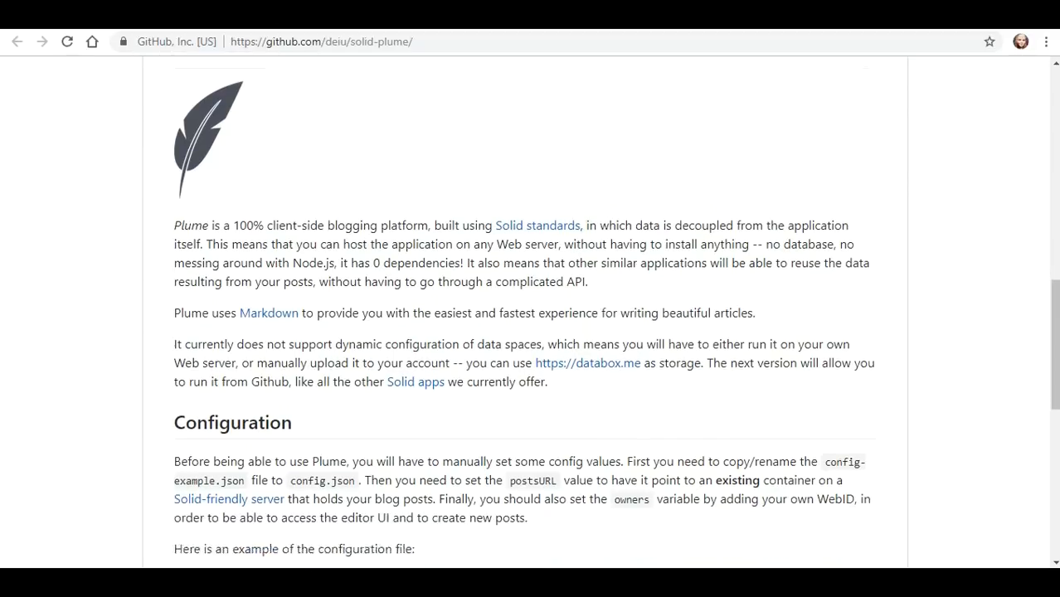
scroll(down, 3)
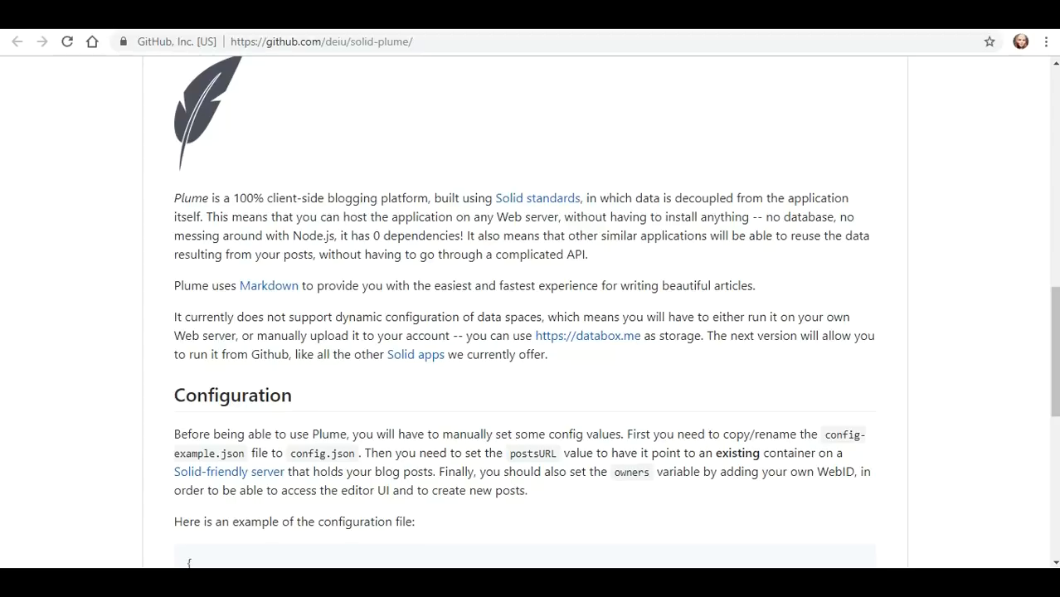
scroll(down, 3)
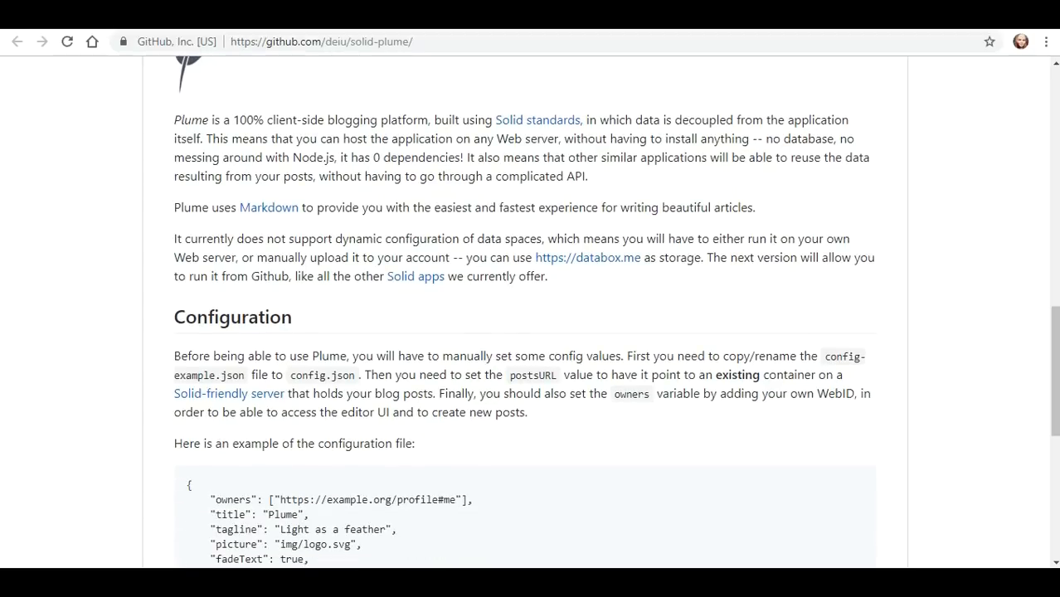
scroll(down, 3)
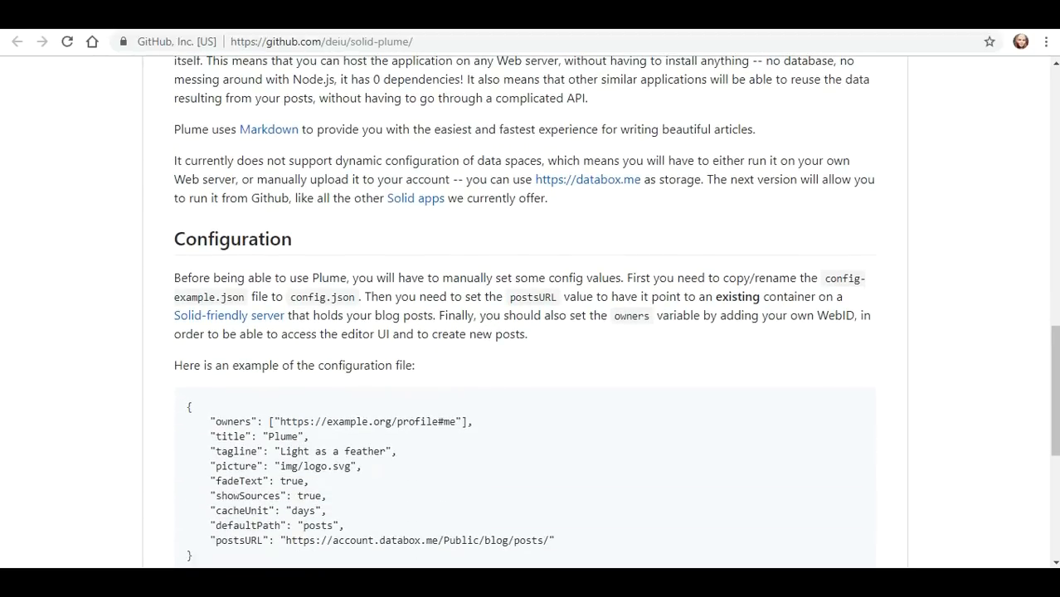
right_click(587, 179)
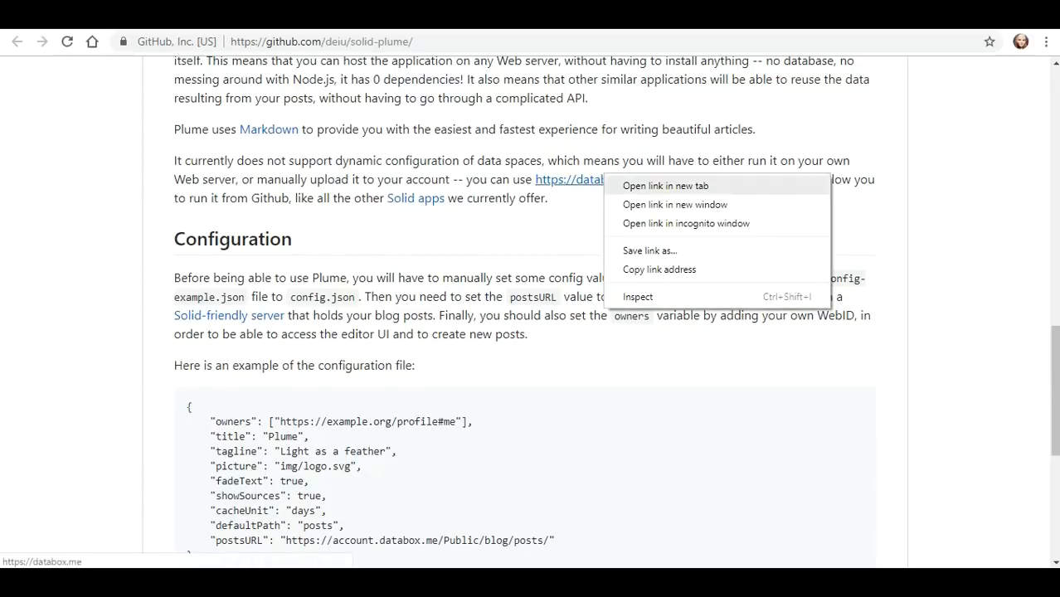
click(666, 185)
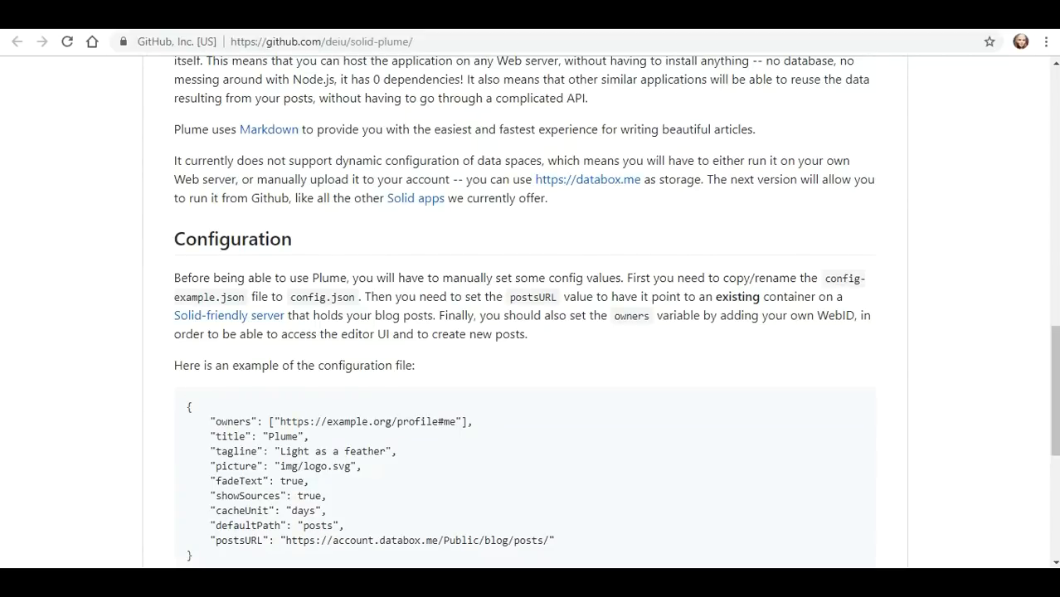
scroll(down, 3)
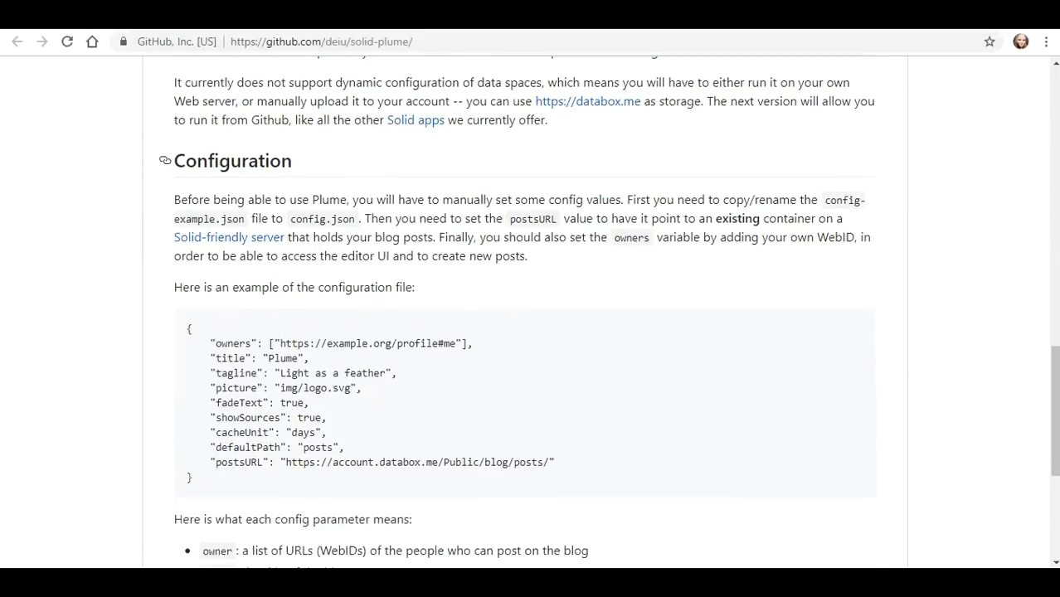
scroll(down, 3)
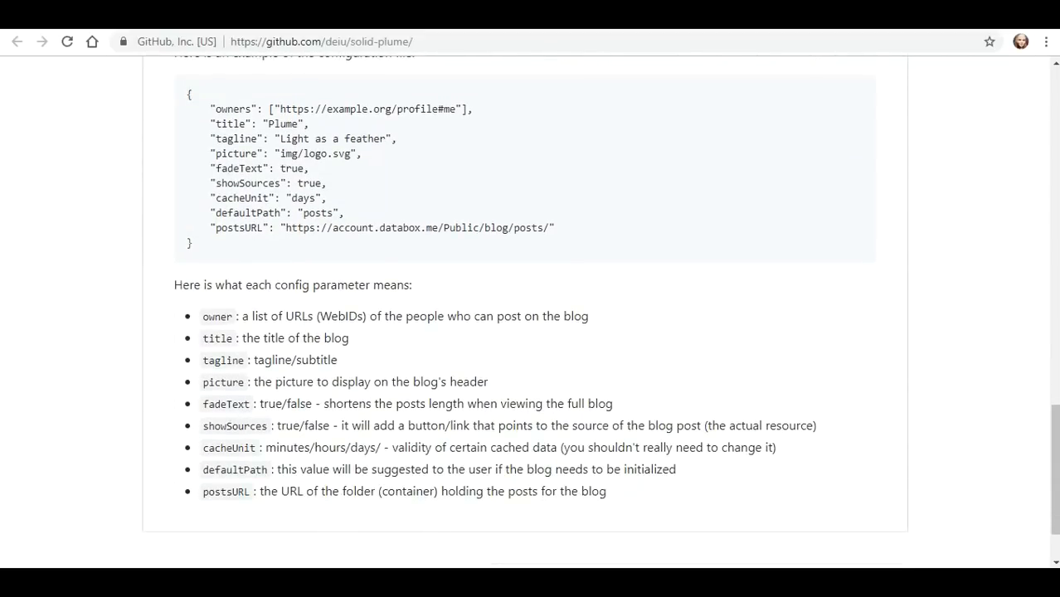
scroll(up, 3)
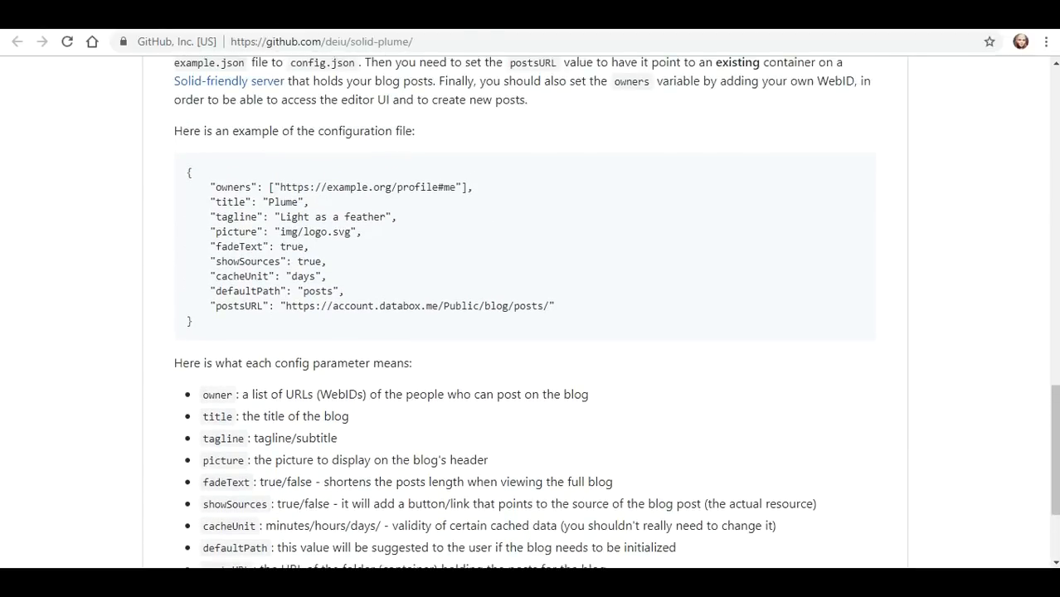
scroll(up, 3)
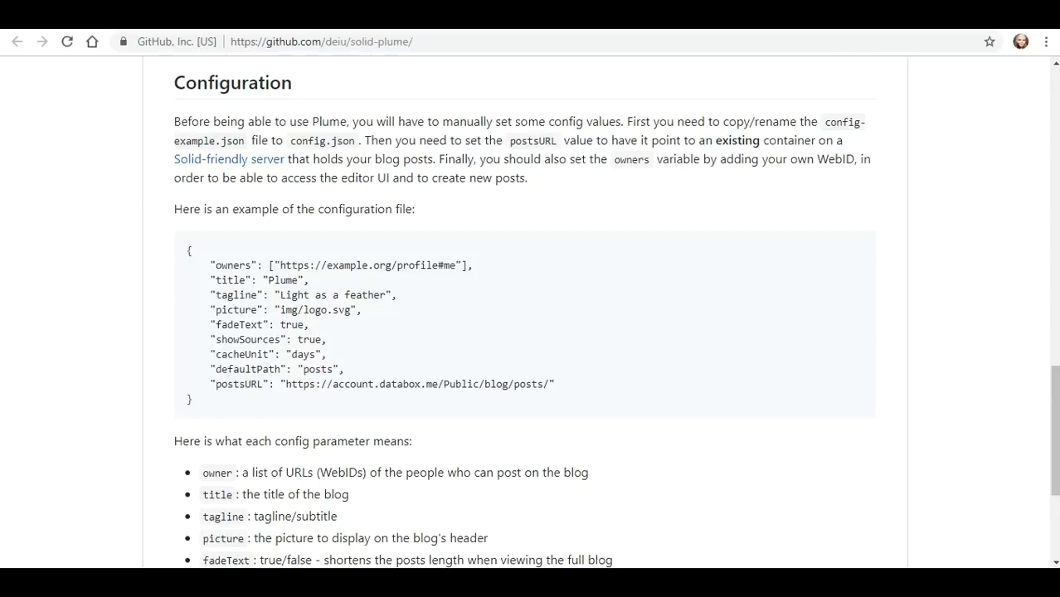
scroll(down, 3)
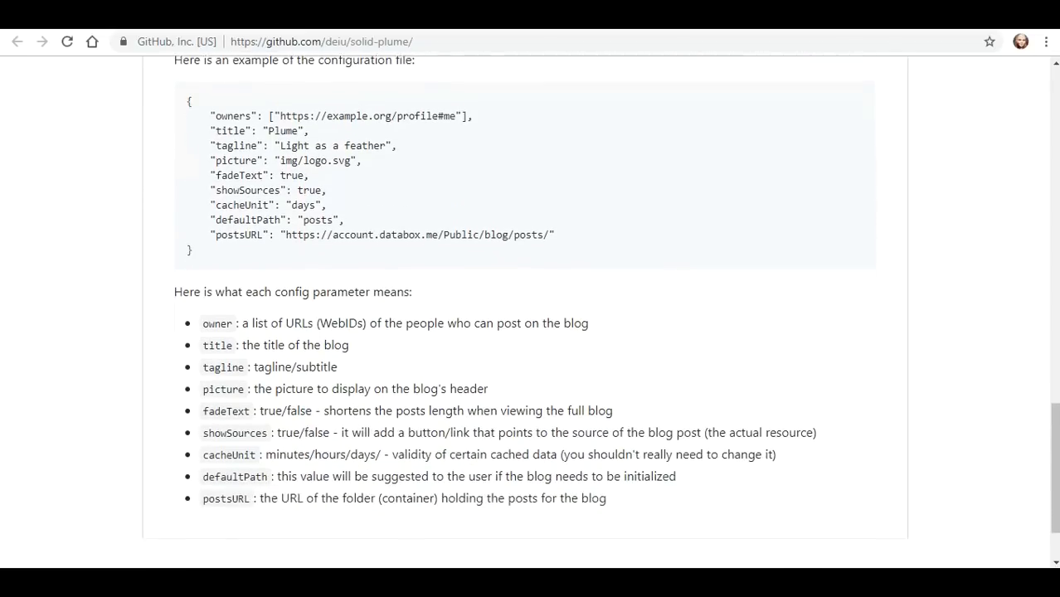
scroll(up, 3)
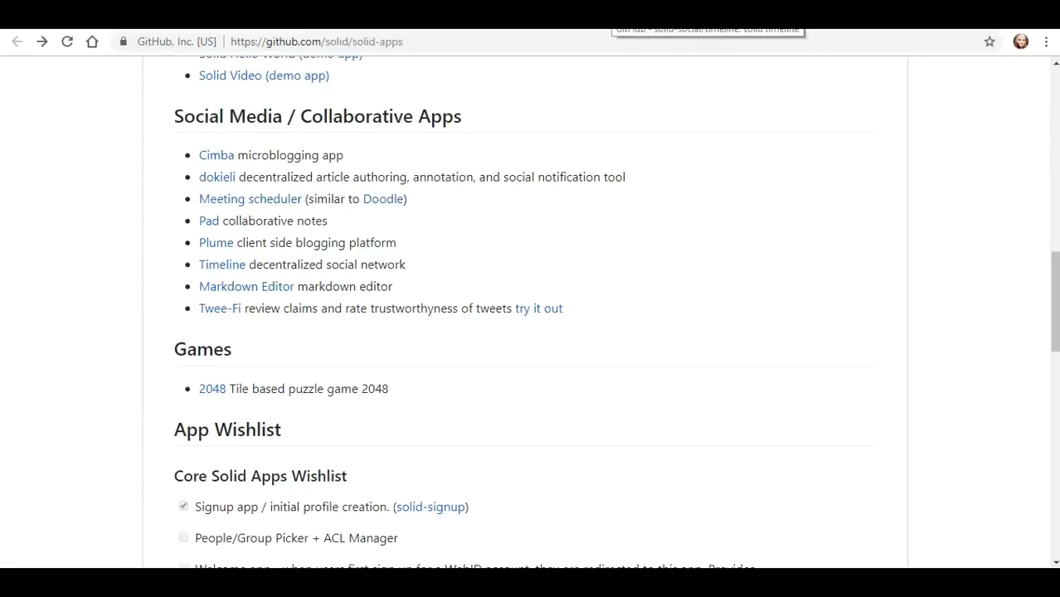
Follow the timeline README's gitbooks.io link to the Solid Social documentation
click(223, 264)
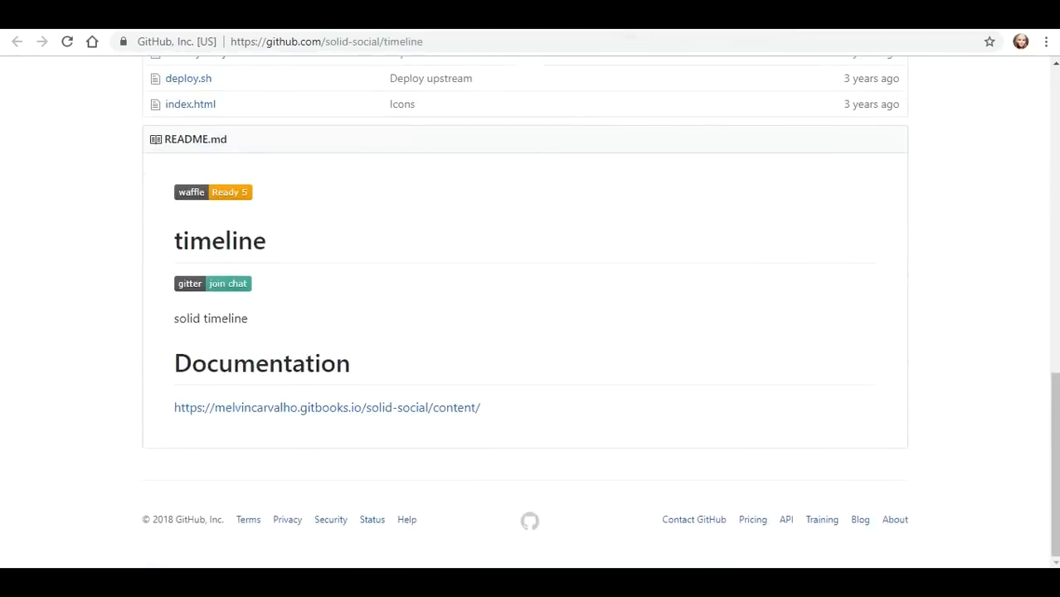
mouse_move(327, 408)
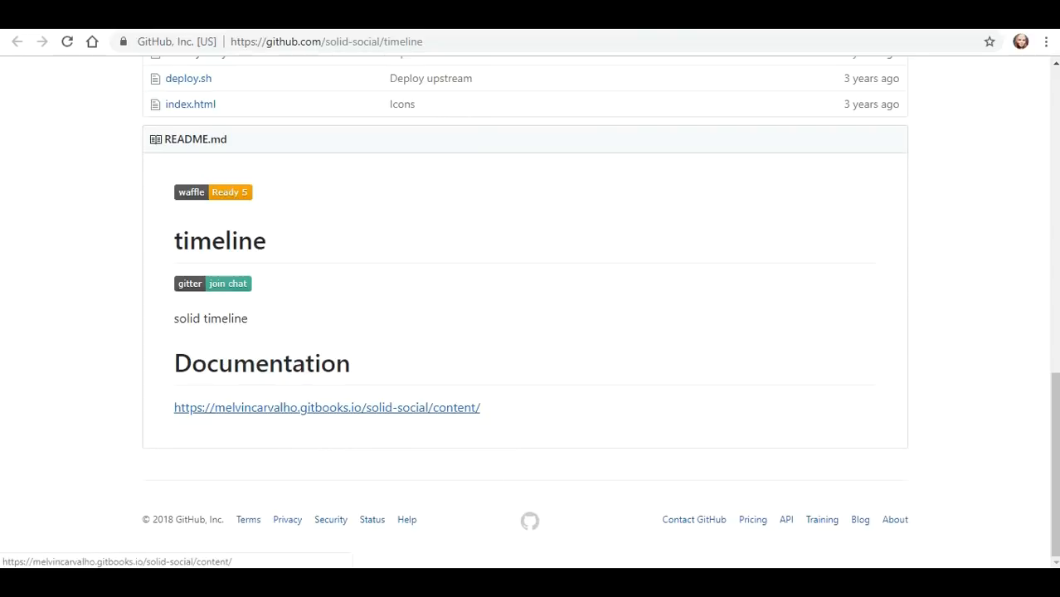
click(327, 408)
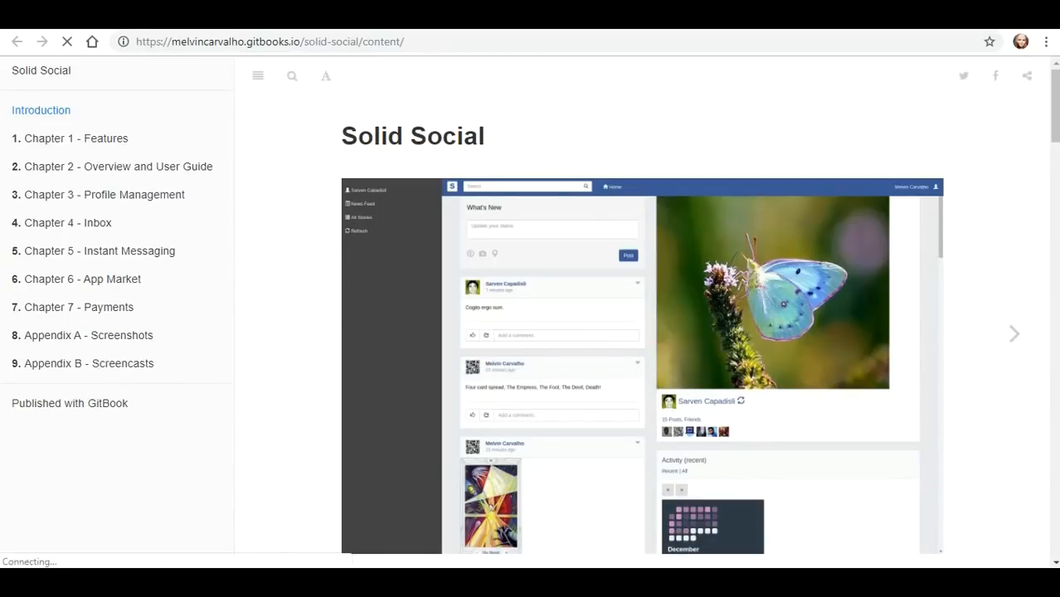
Read through the Solid Social introduction, feature list and gallery
scroll(down, 3)
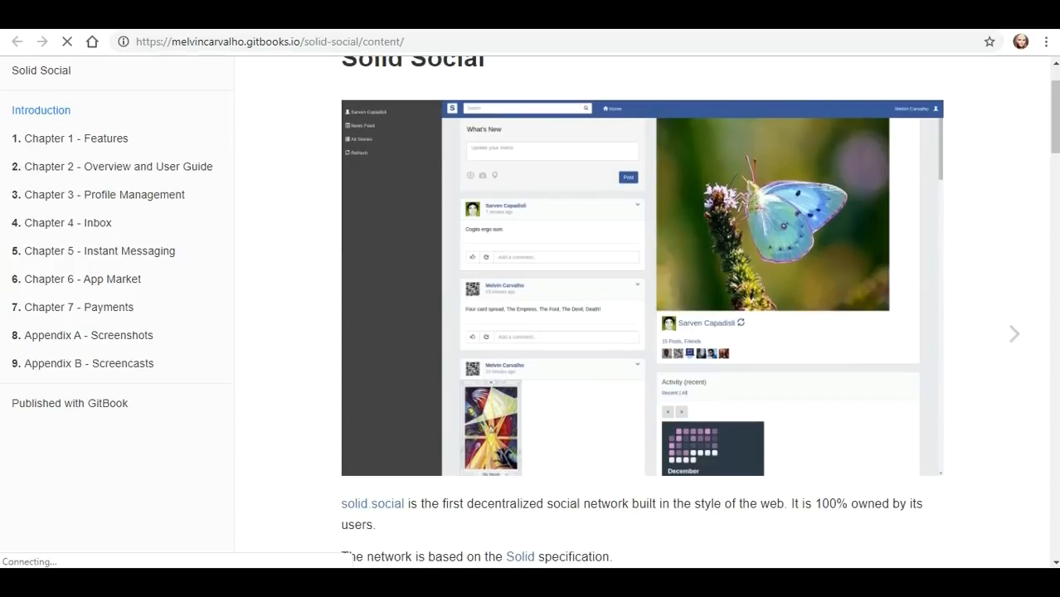
scroll(down, 3)
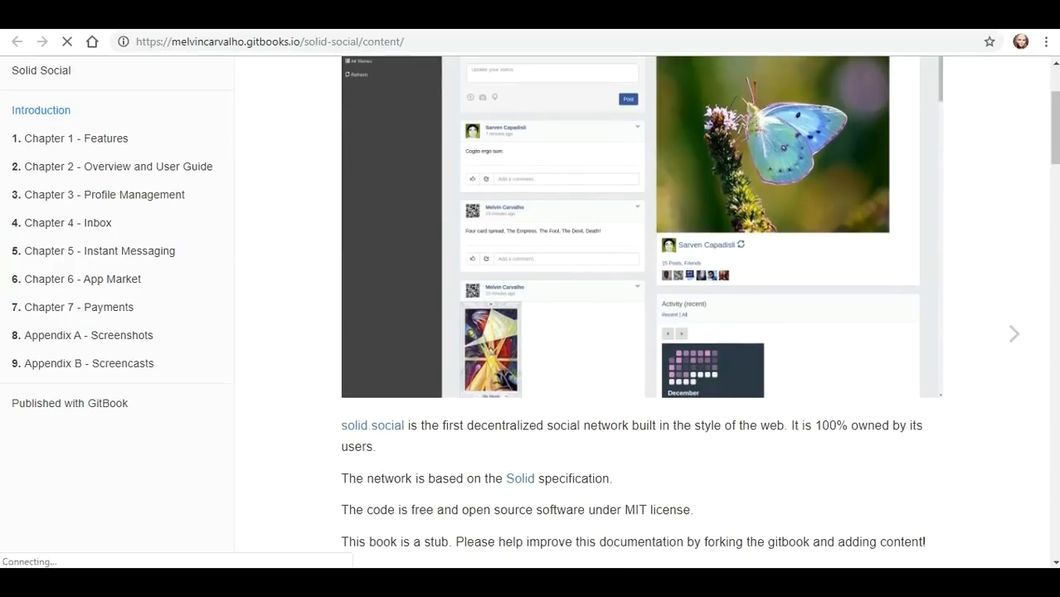
scroll(up, 3)
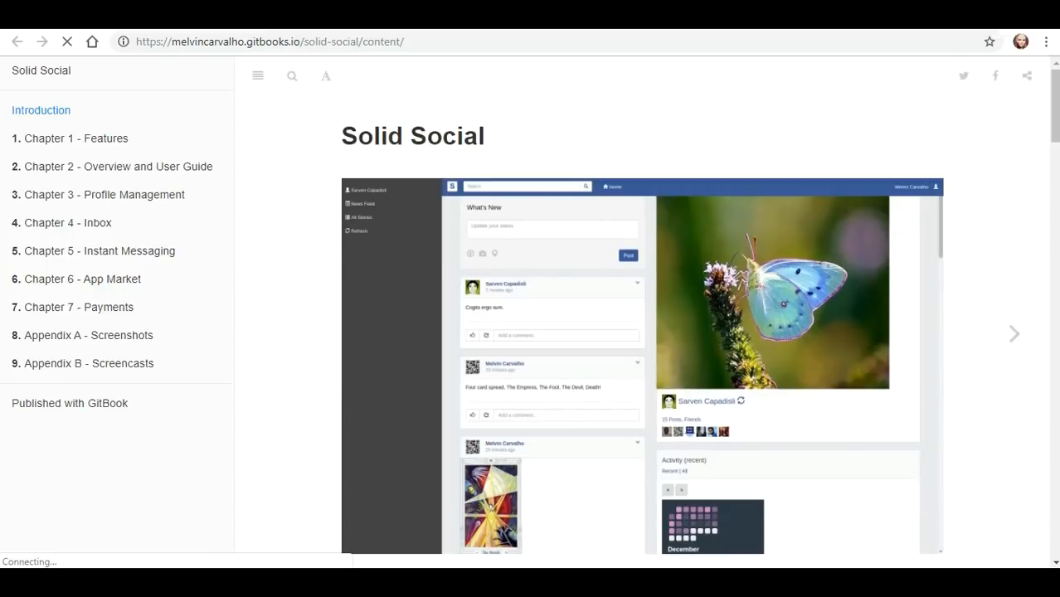
scroll(down, 3)
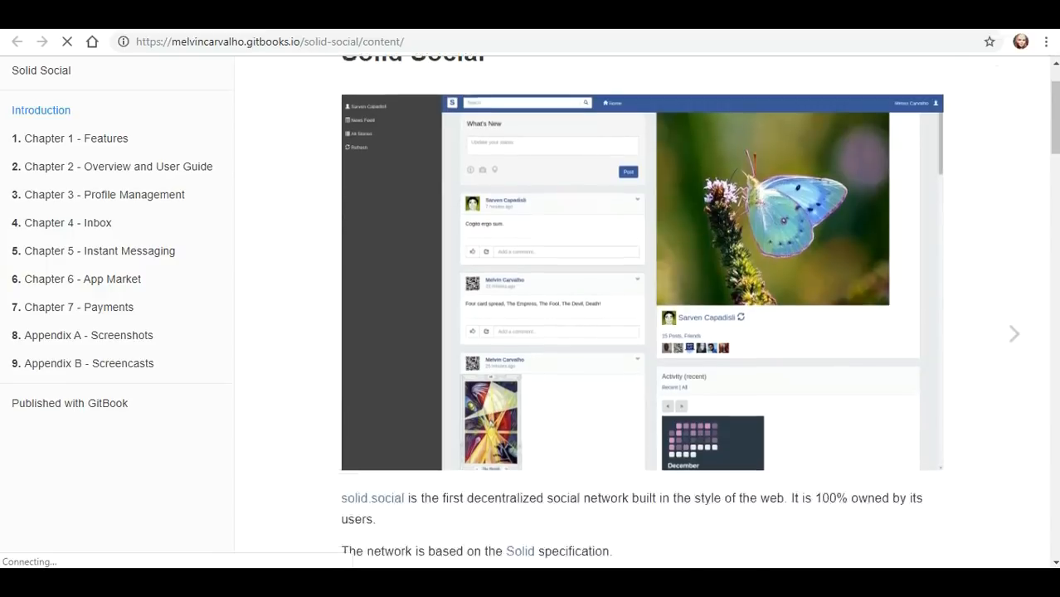
scroll(down, 3)
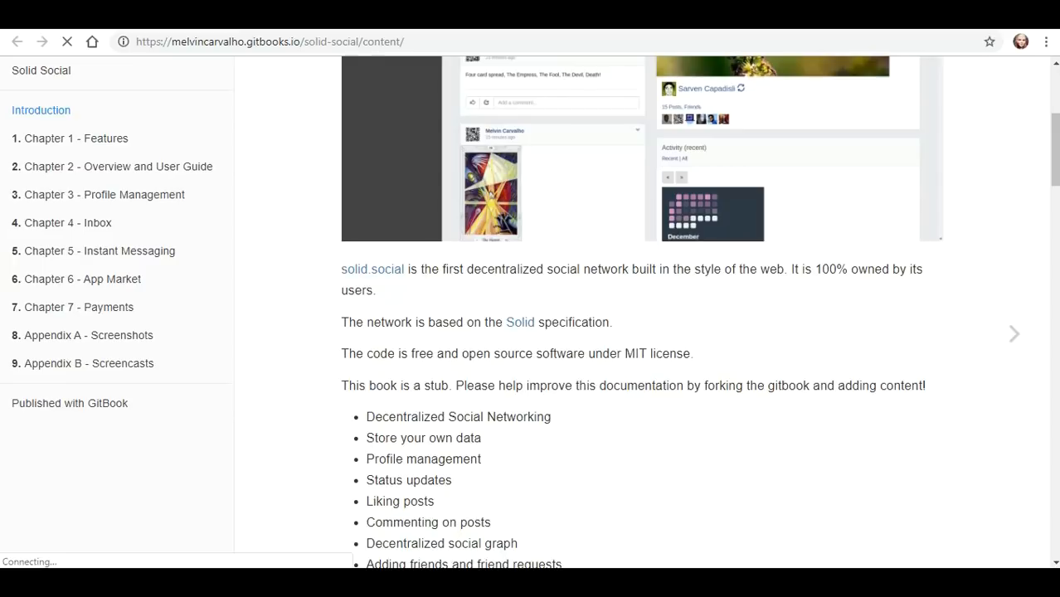
scroll(down, 3)
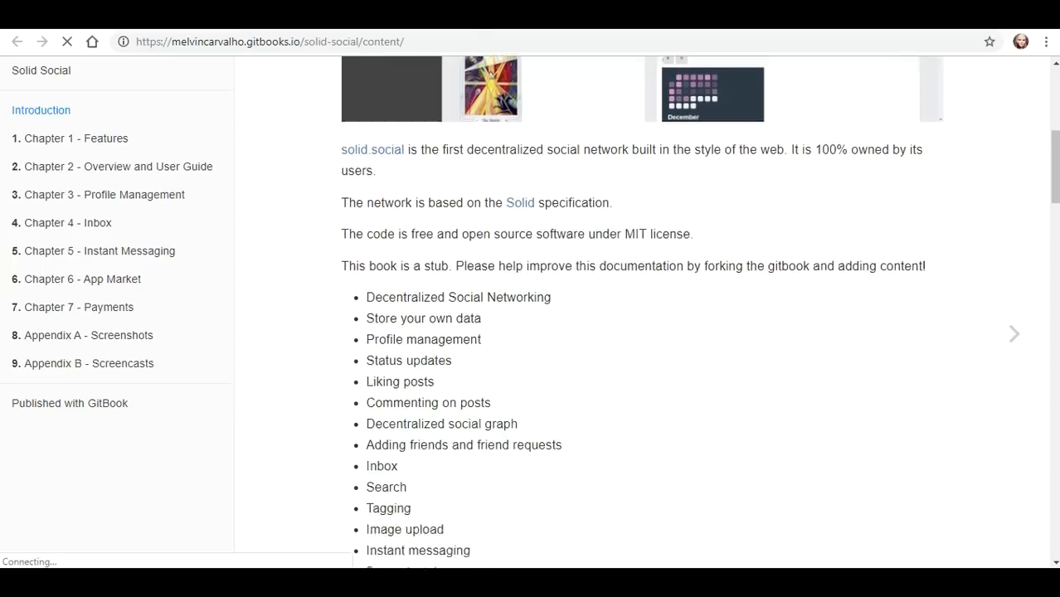
scroll(down, 3)
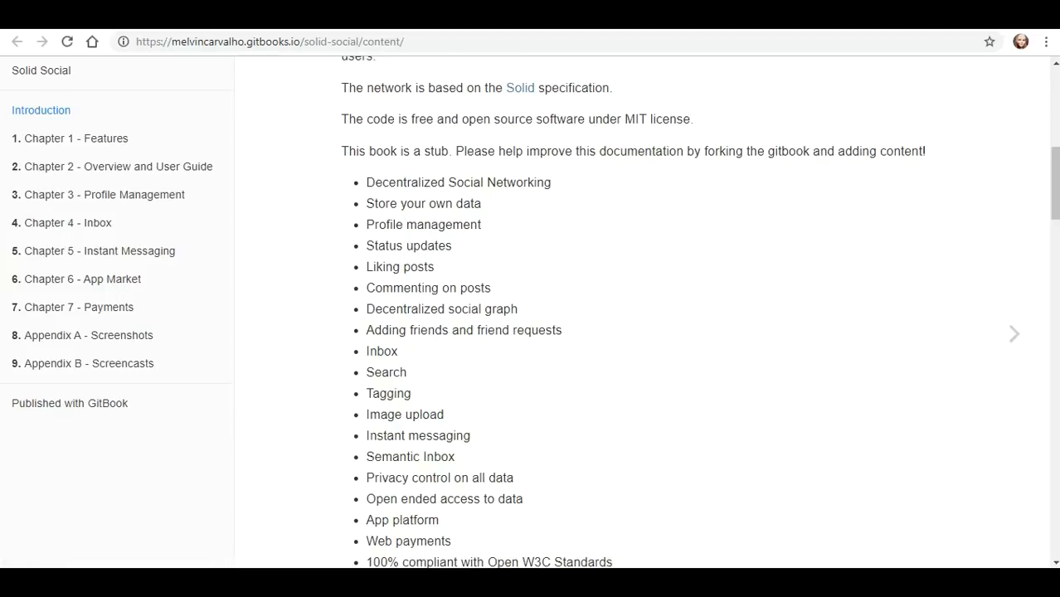
scroll(down, 3)
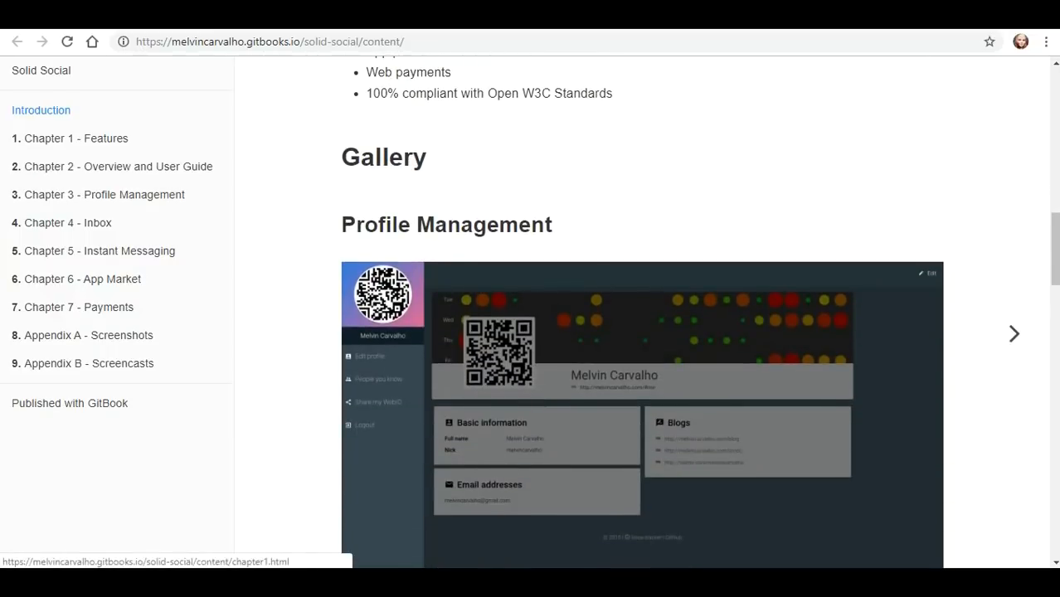
scroll(down, 3)
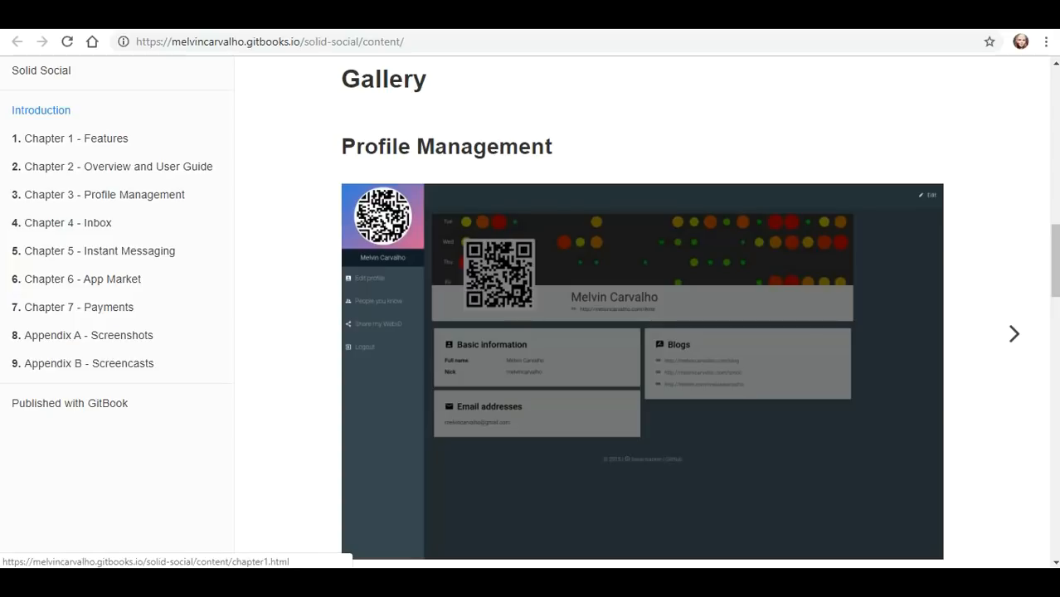
Read the Chapter 1 - Features page
click(77, 138)
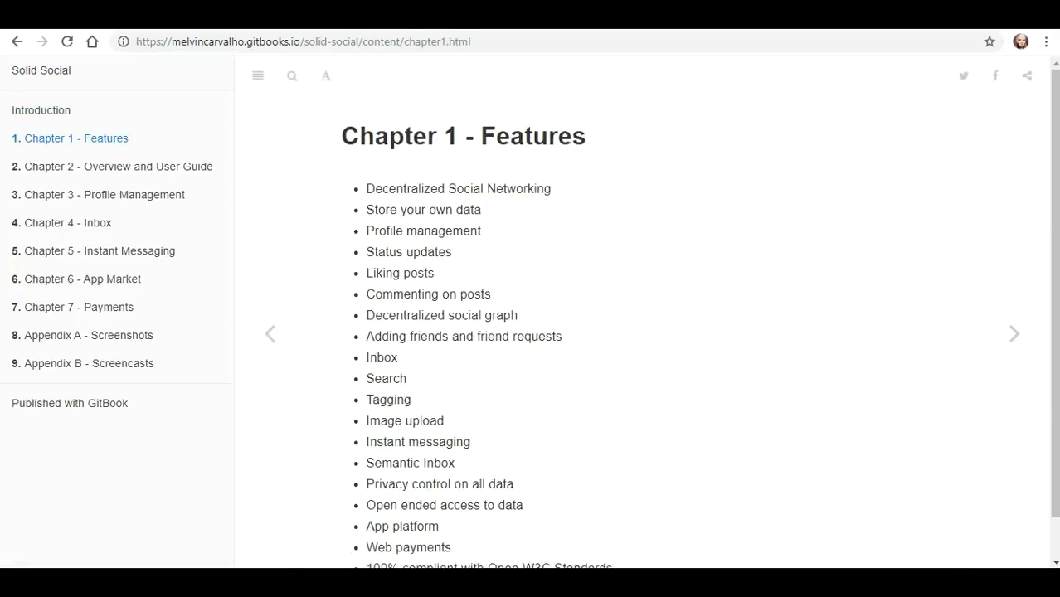
scroll(down, 3)
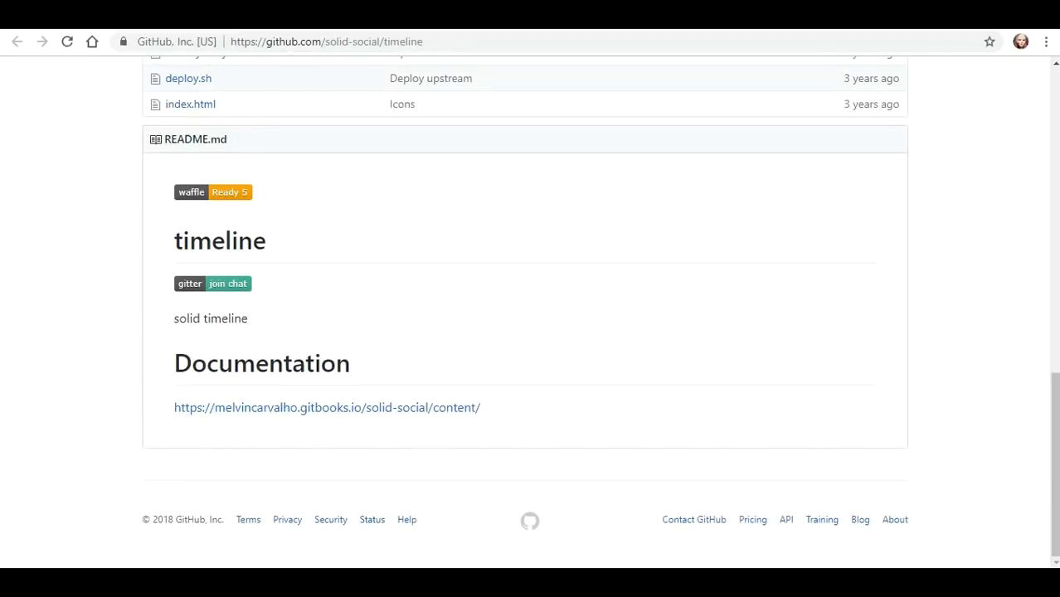
mouse_move(327, 409)
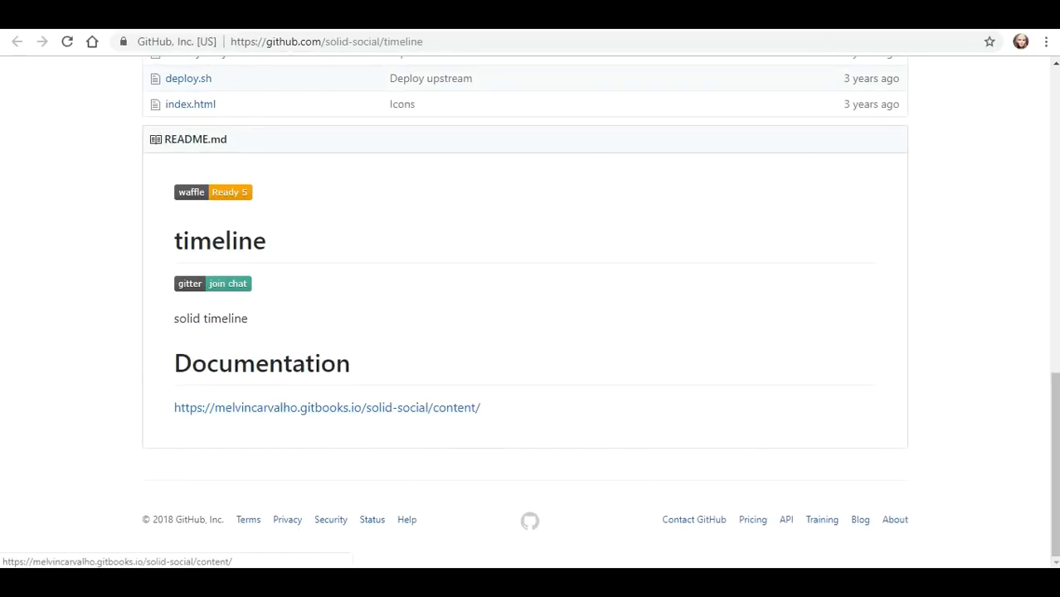
Reopen the Solid Social docs at Chapter 7 - Payments and follow its virtualwallet.org/paper link
click(327, 408)
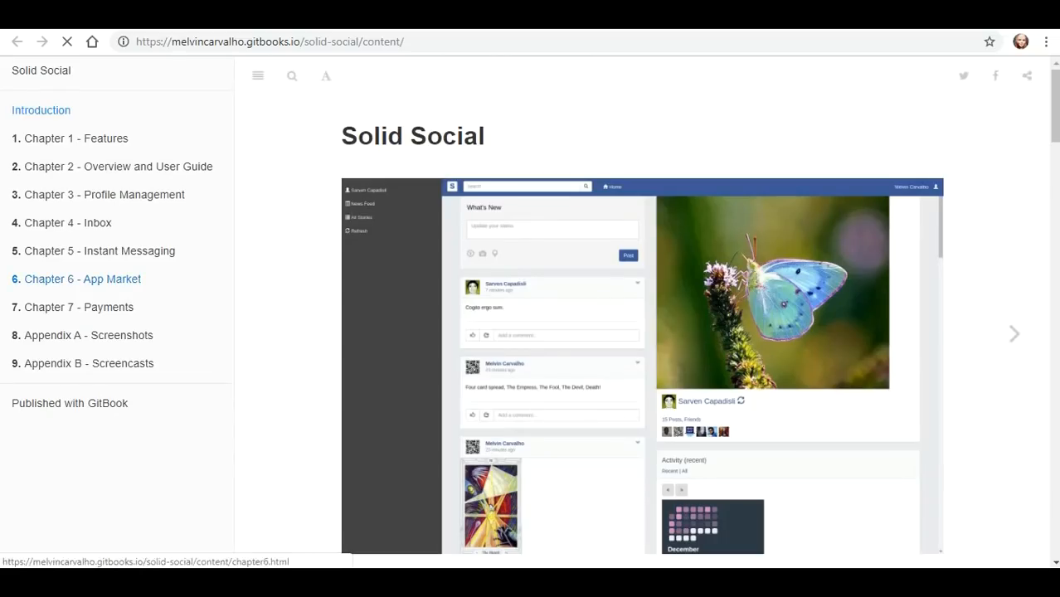
click(80, 307)
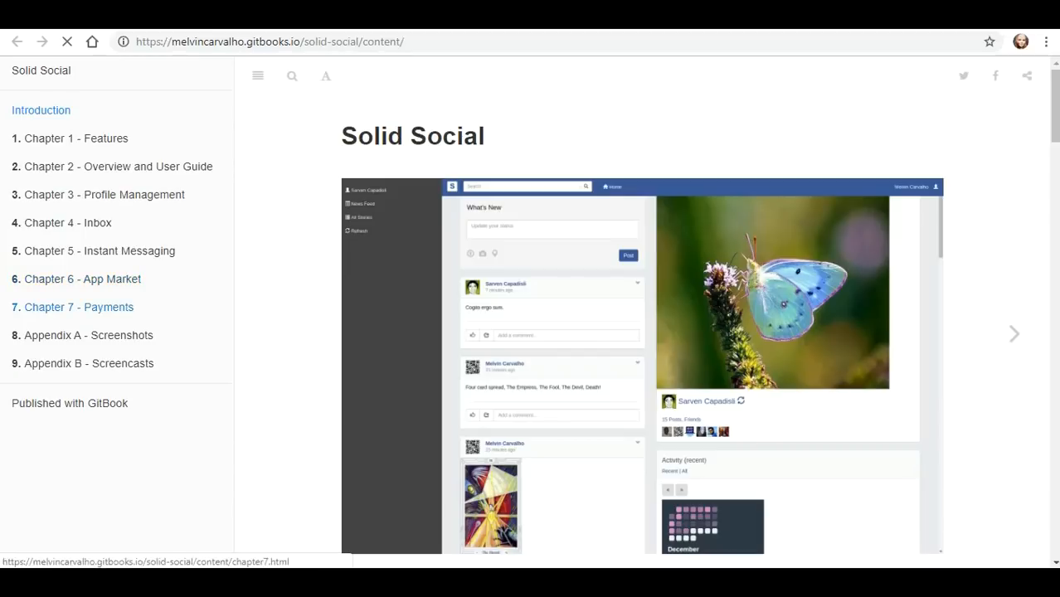
click(78, 307)
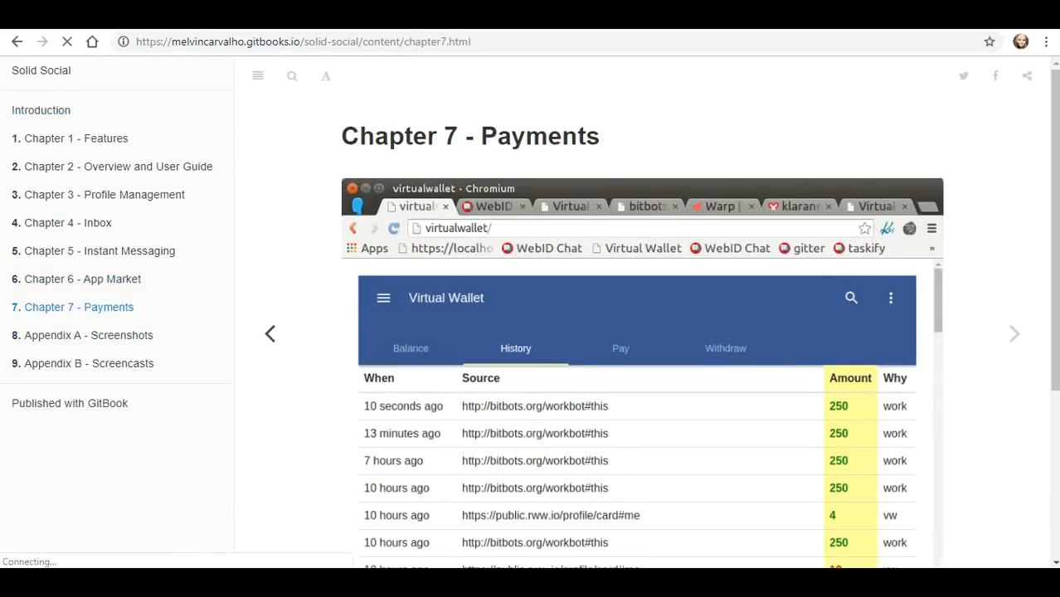
scroll(down, 3)
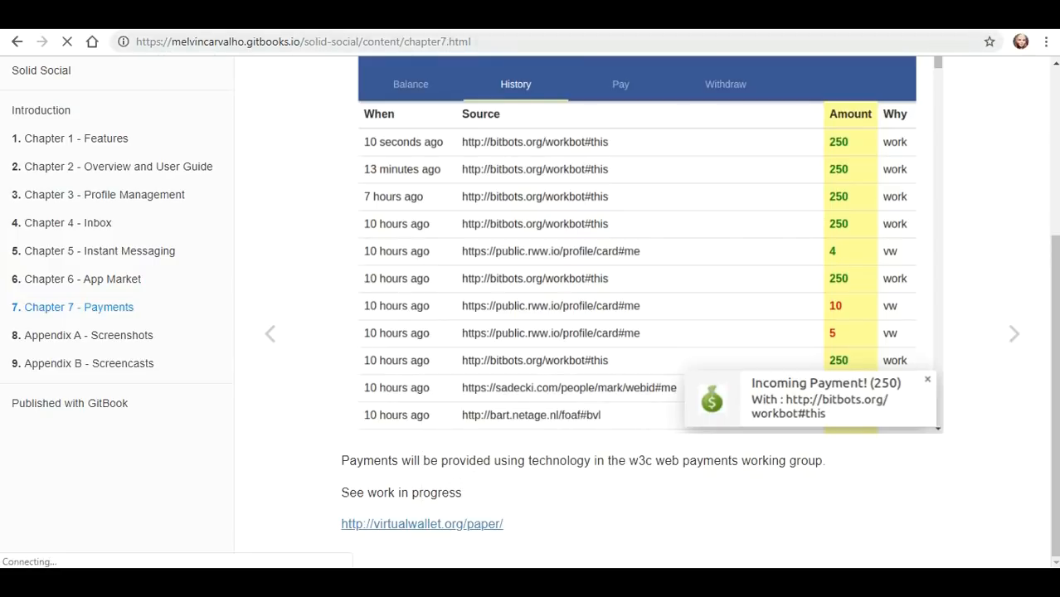
click(422, 525)
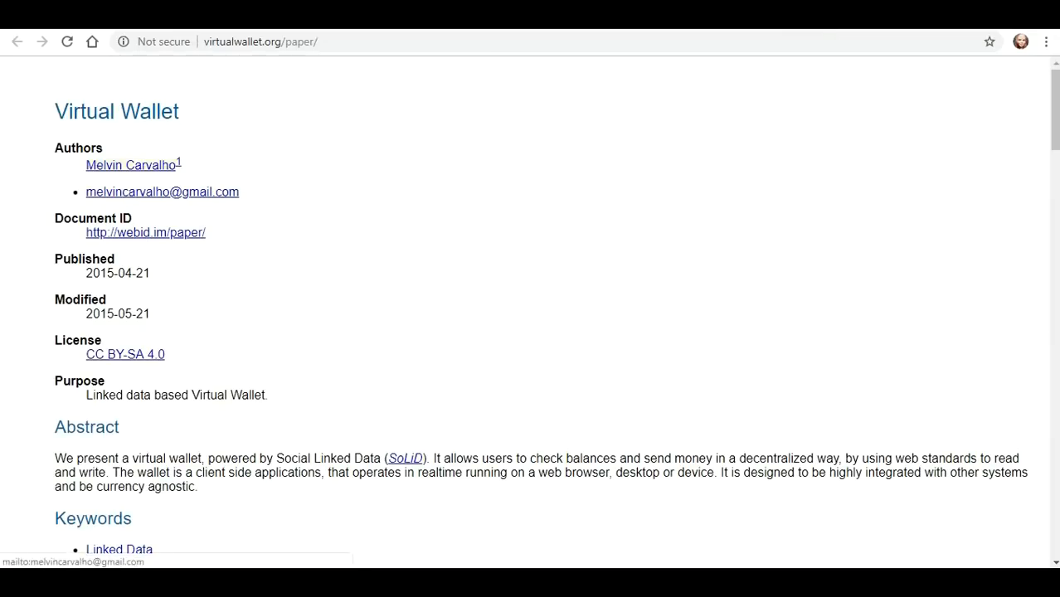
scroll(down, 3)
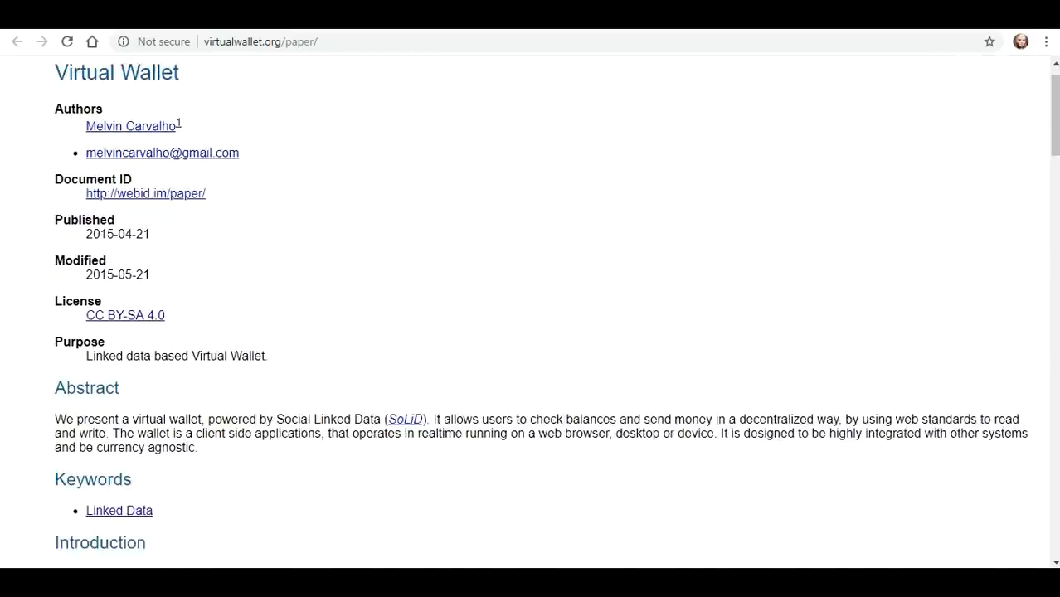
right_click(146, 153)
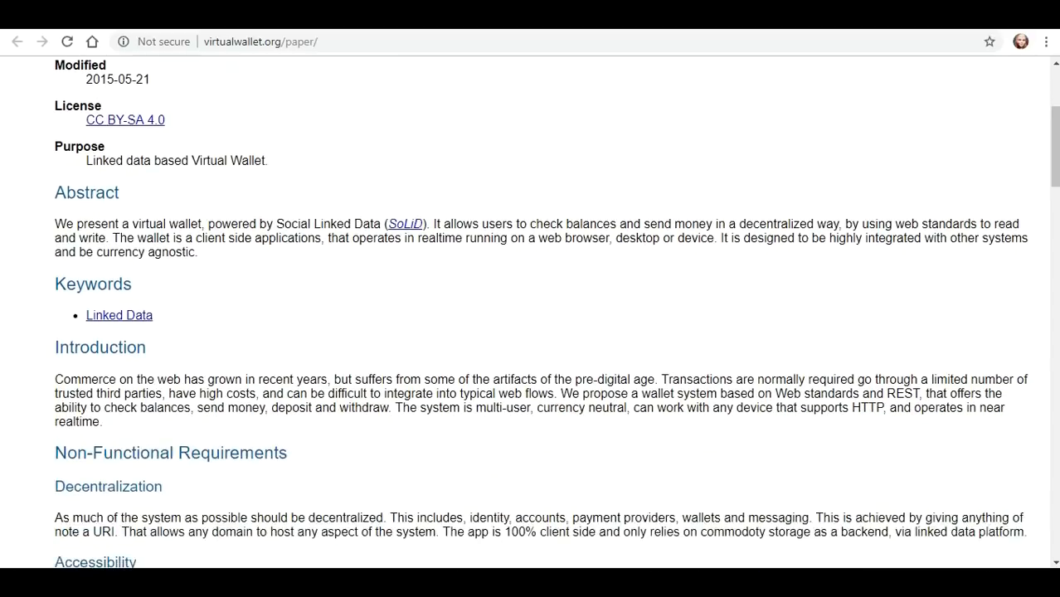
scroll(down, 3)
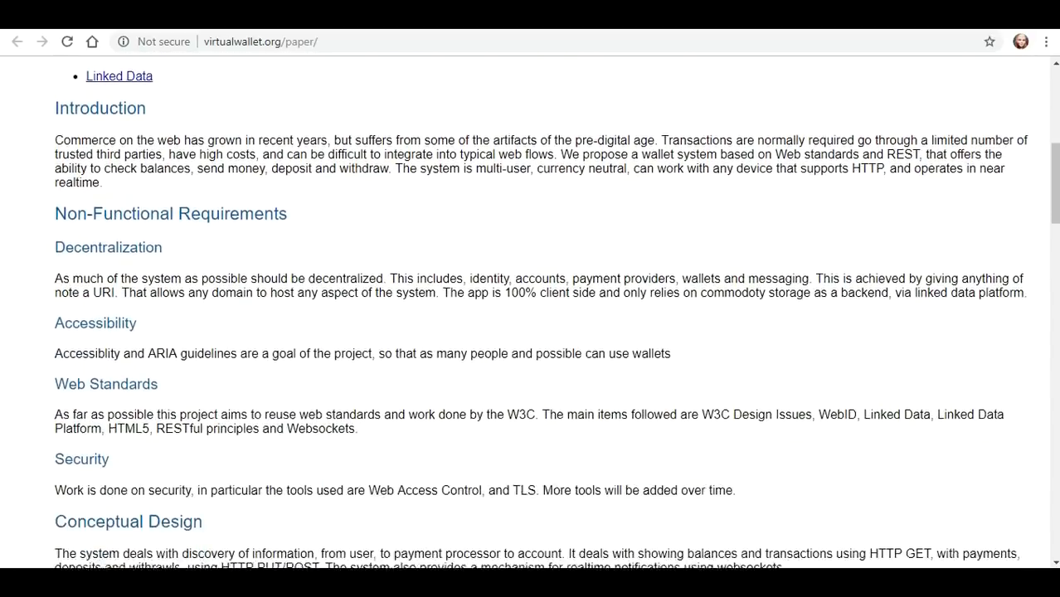
scroll(down, 3)
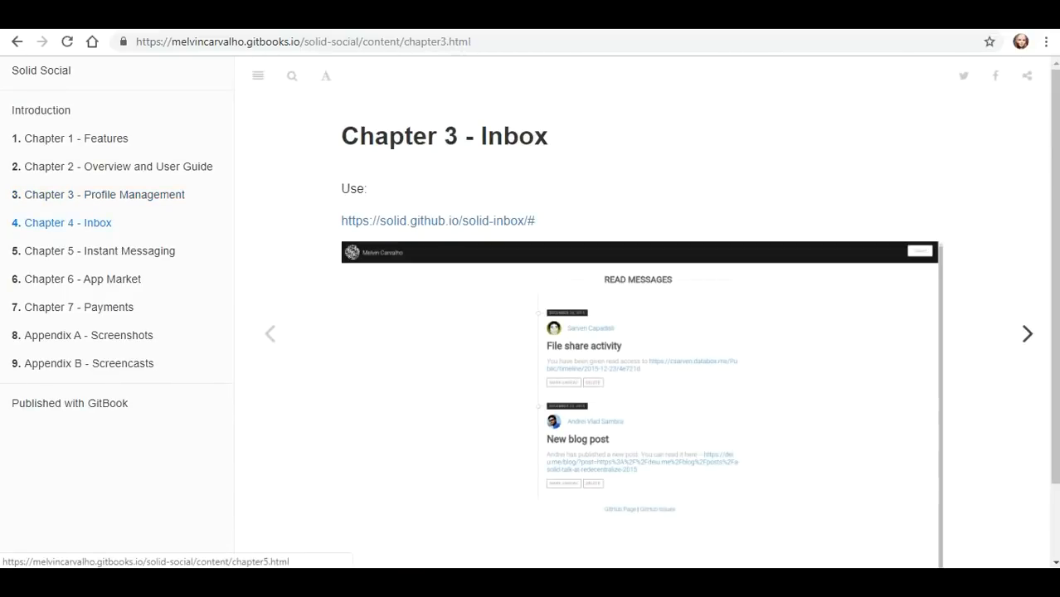
Follow the Inbox chapter's solid-inbox link to its login prompt, then go to Chapter 5 - Instant Messaging
scroll(down, 3)
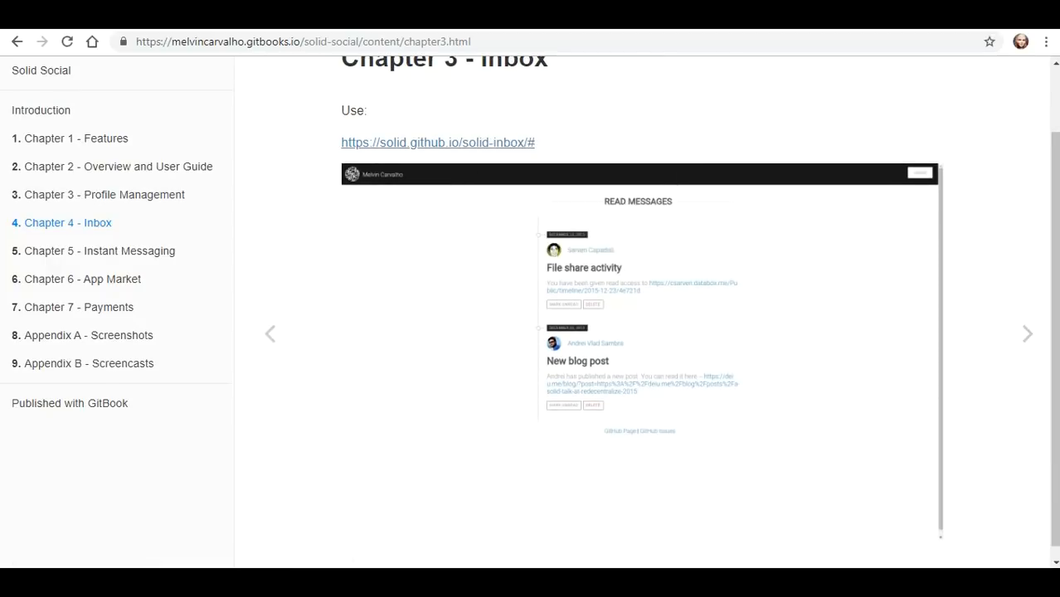
click(438, 142)
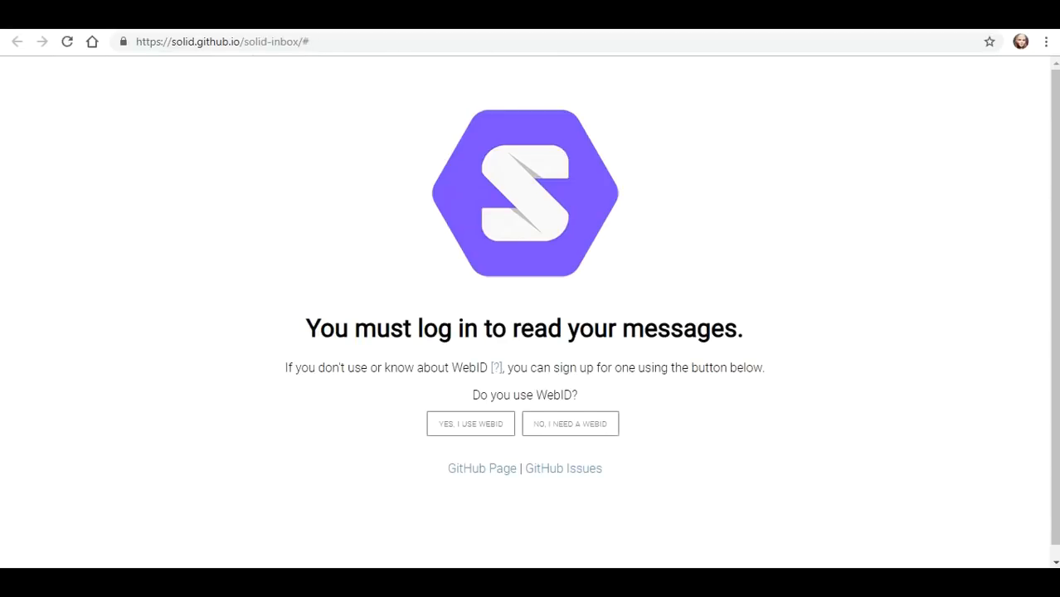
mouse_move(471, 425)
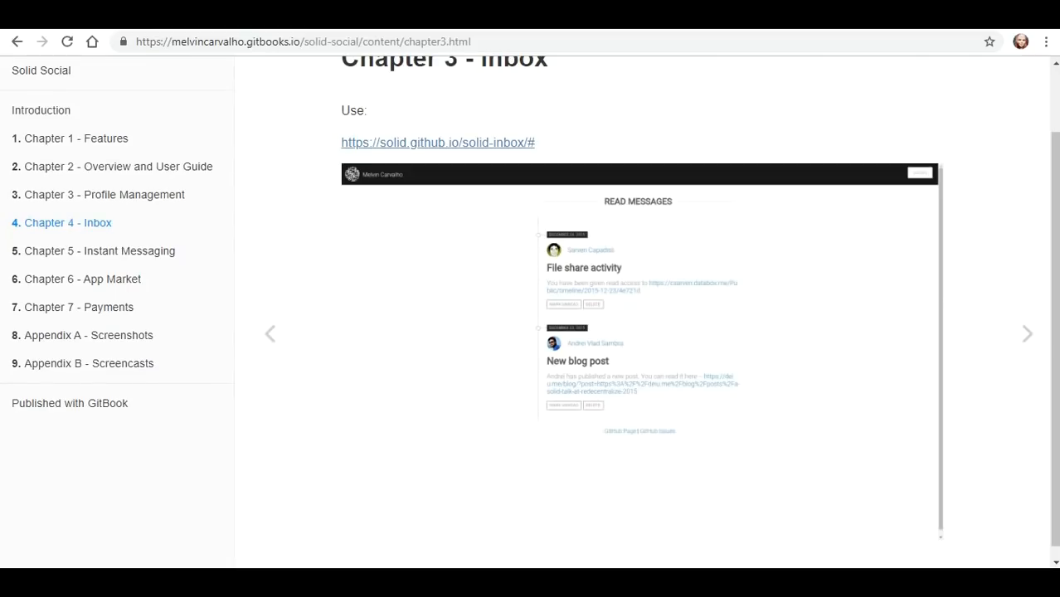
click(100, 251)
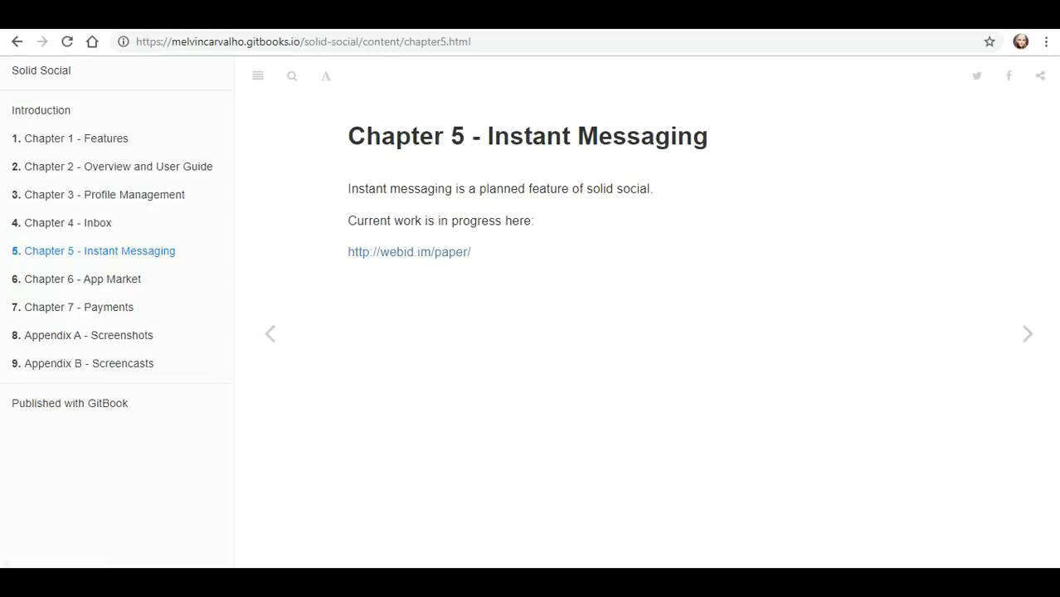
mouse_move(408, 252)
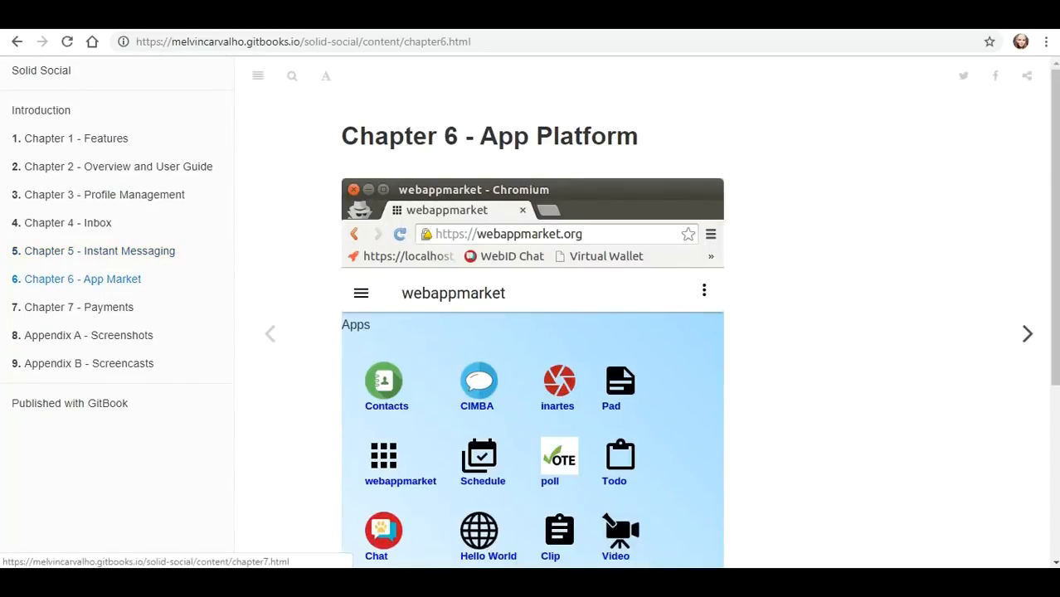
Read down the Payments chapter to its History table, then move on to Appendix A - Screenshots
scroll(down, 3)
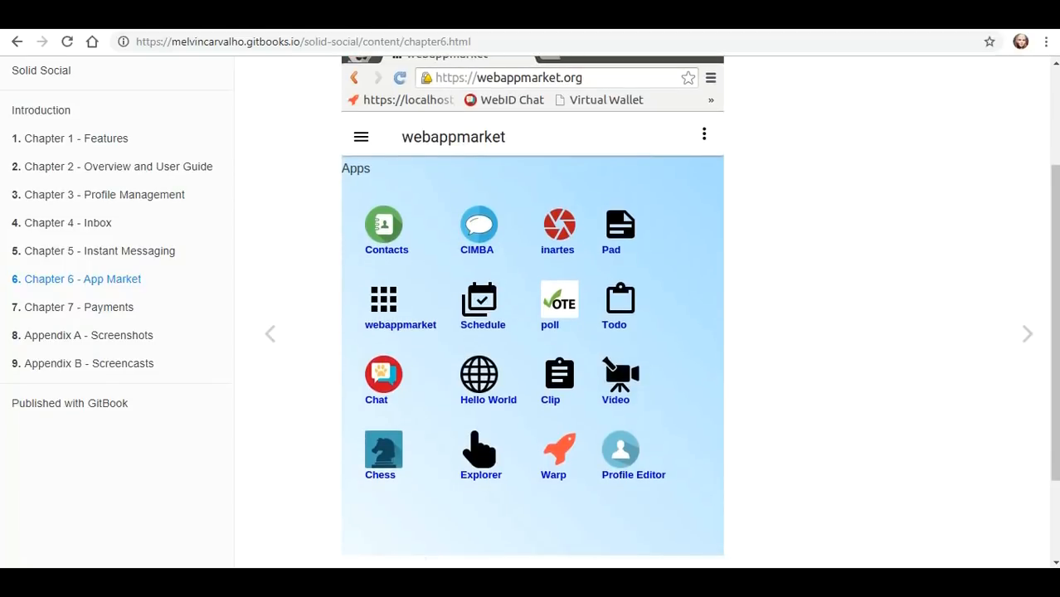
scroll(down, 3)
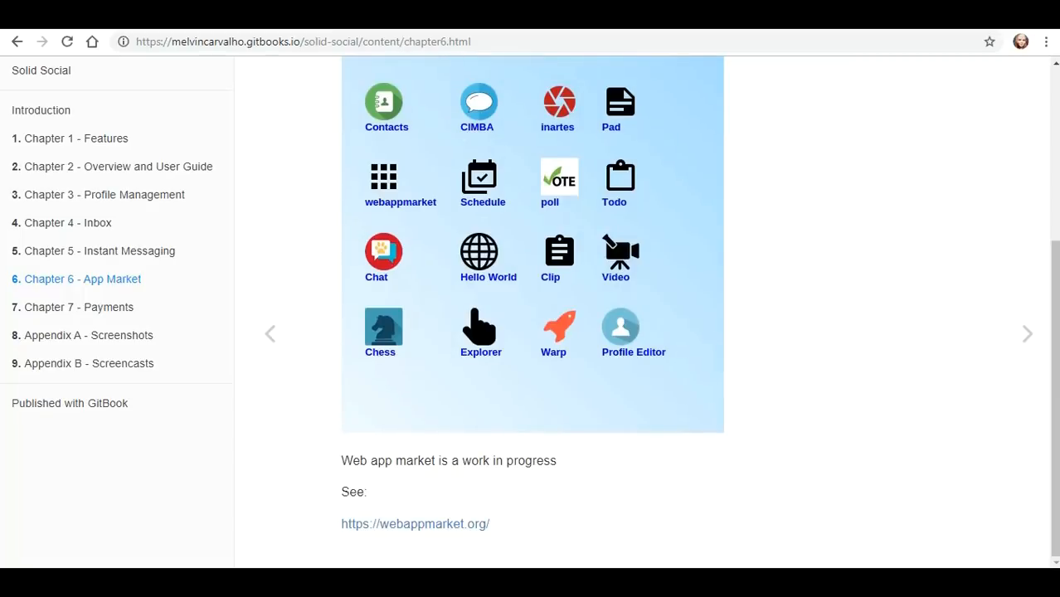
mouse_move(415, 524)
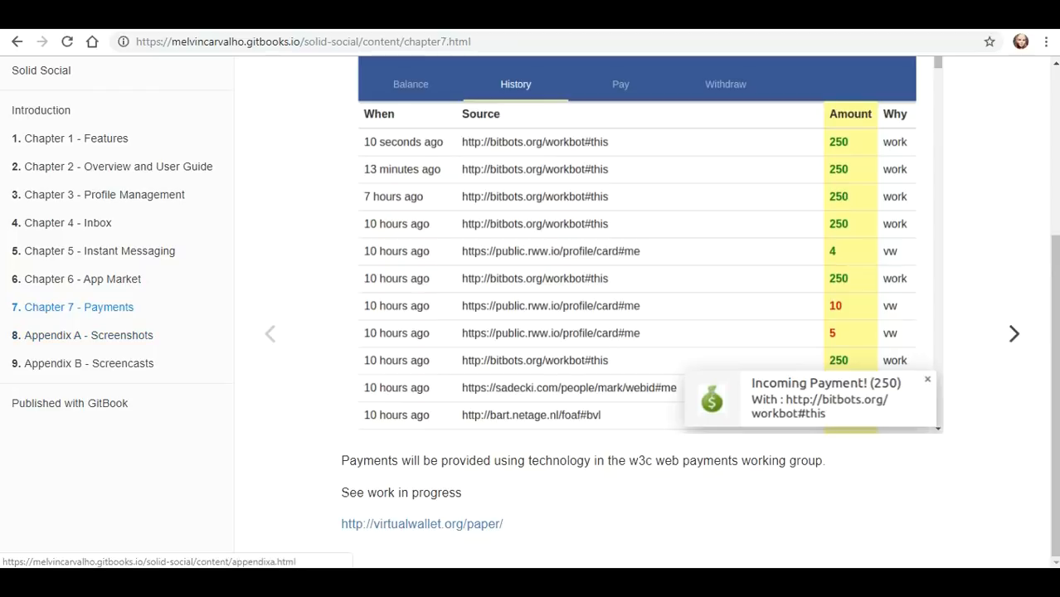
click(88, 336)
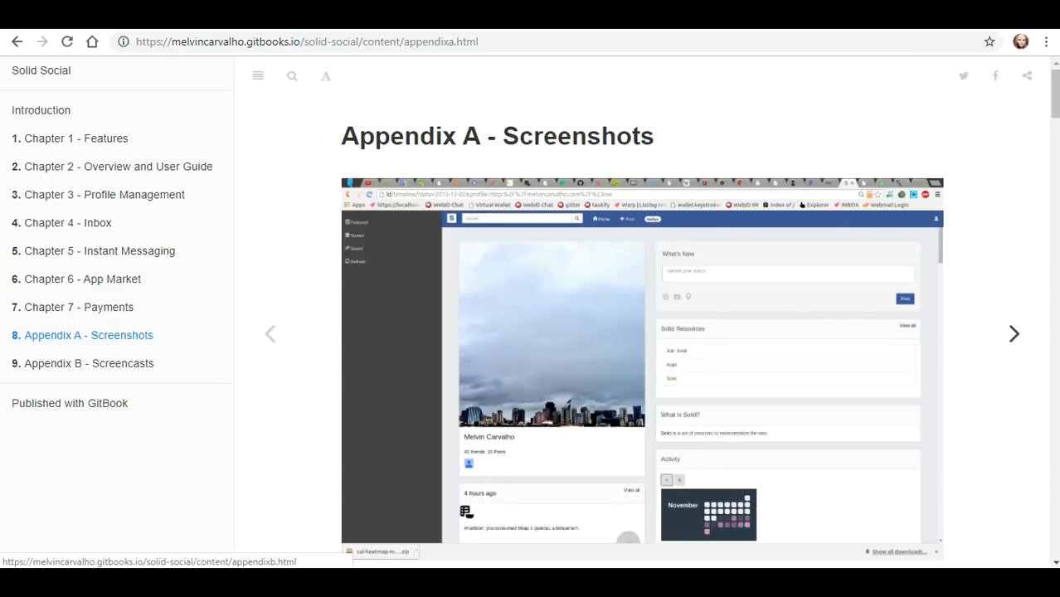
Scroll through the Appendix A screenshots and open Appendix B - Screencasts
scroll(down, 3)
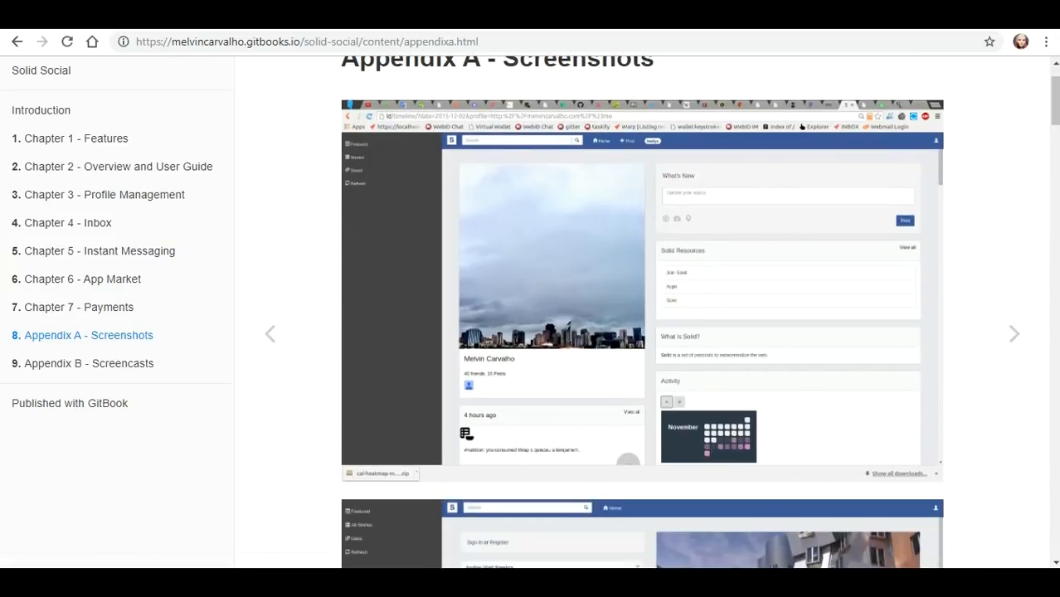
scroll(down, 3)
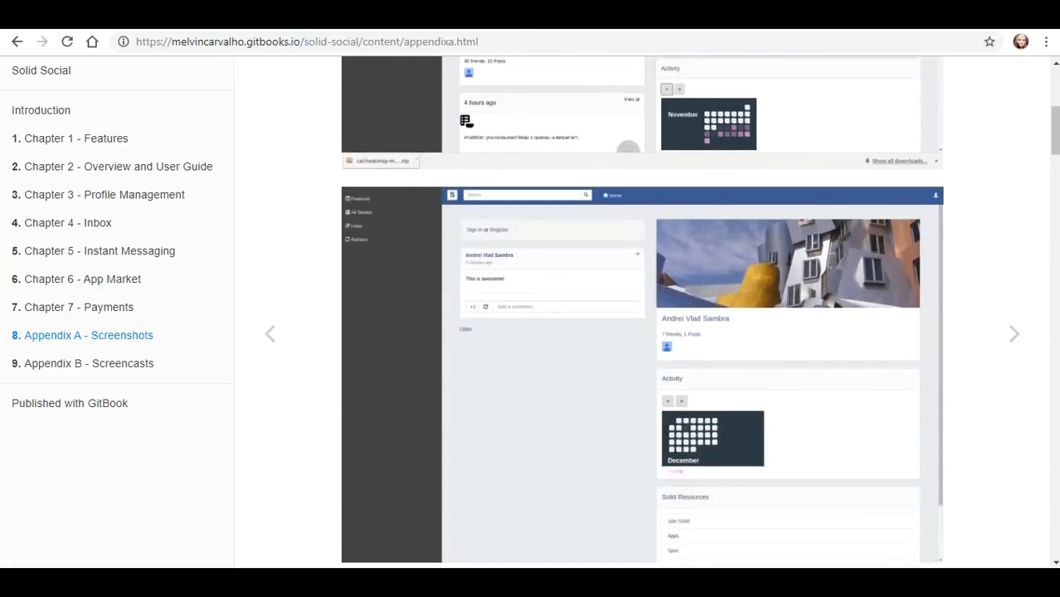
scroll(down, 3)
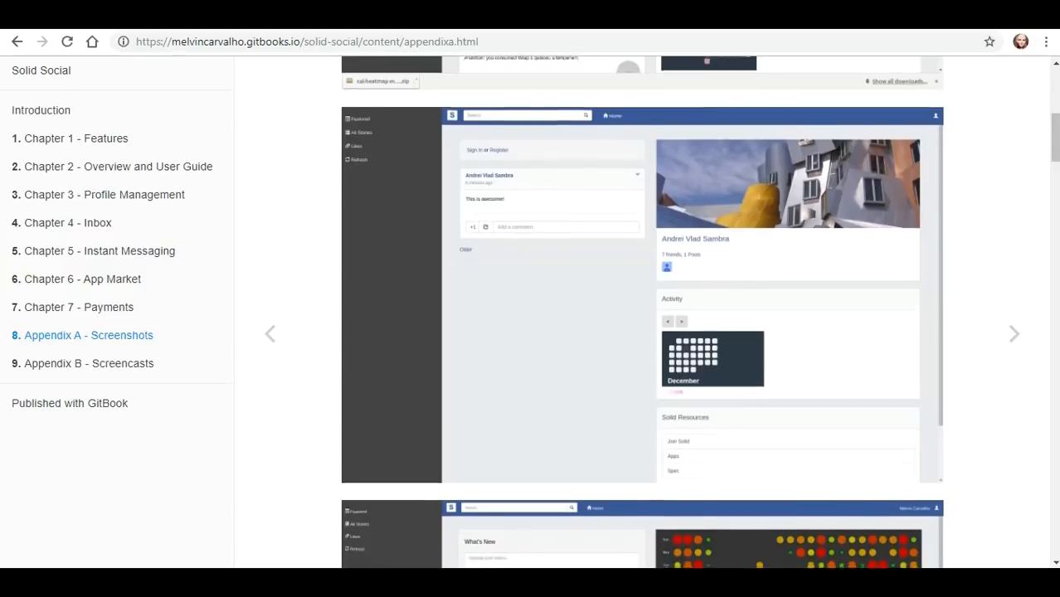
scroll(down, 3)
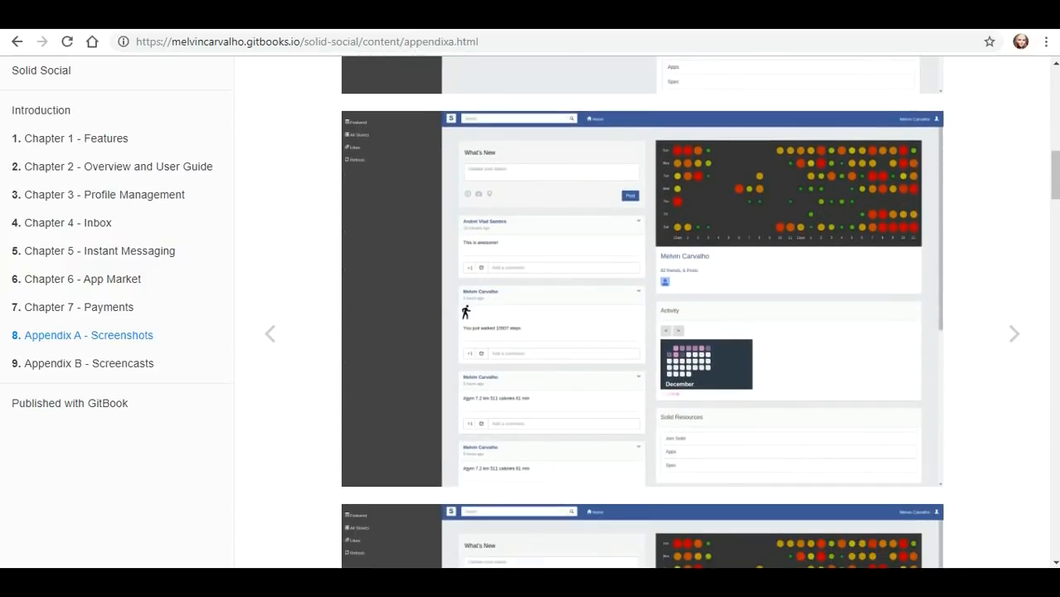
scroll(down, 3)
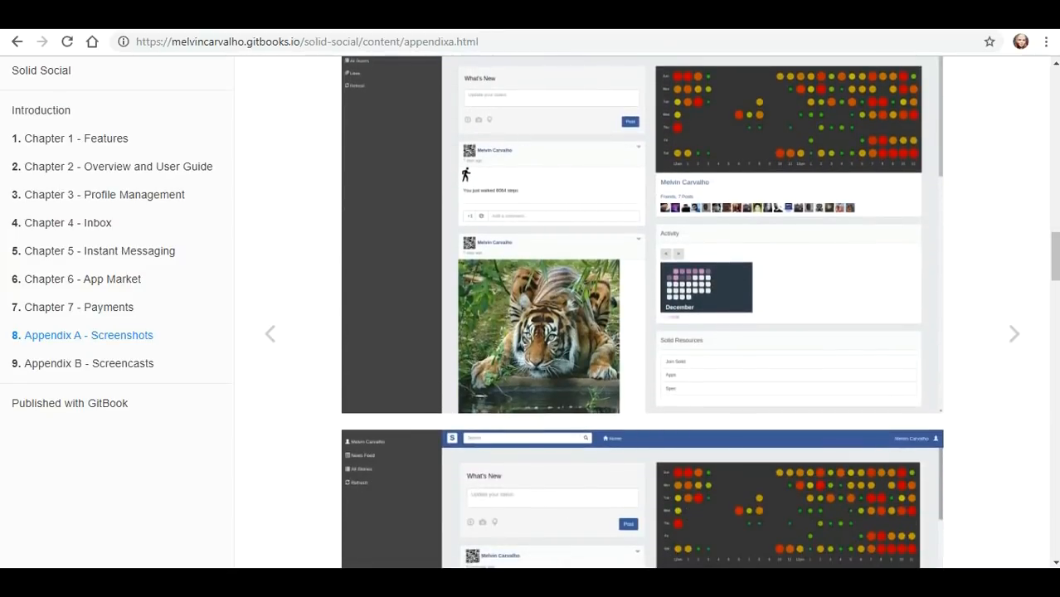
scroll(down, 3)
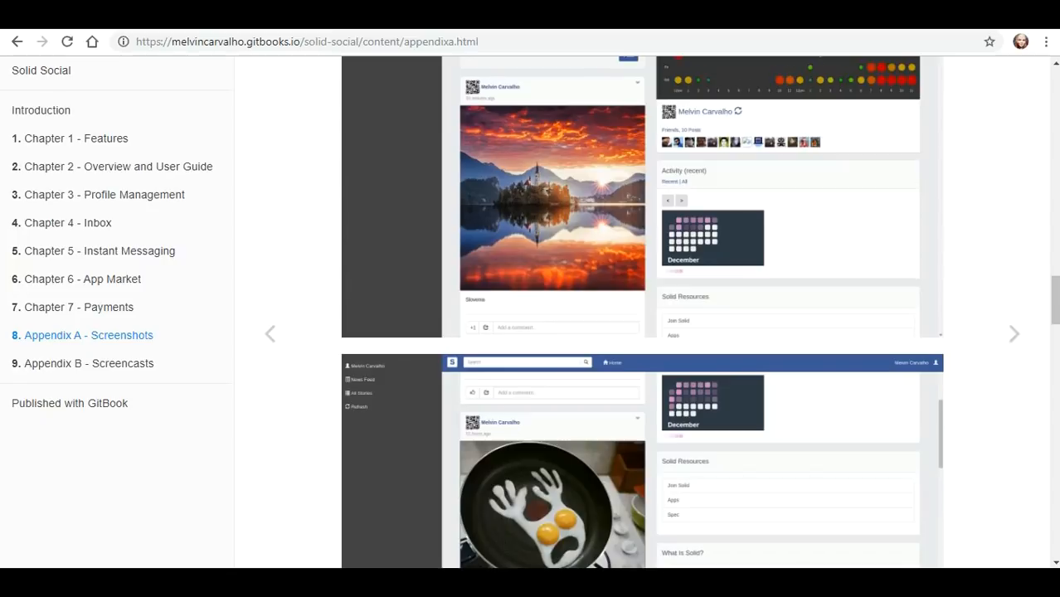
scroll(down, 3)
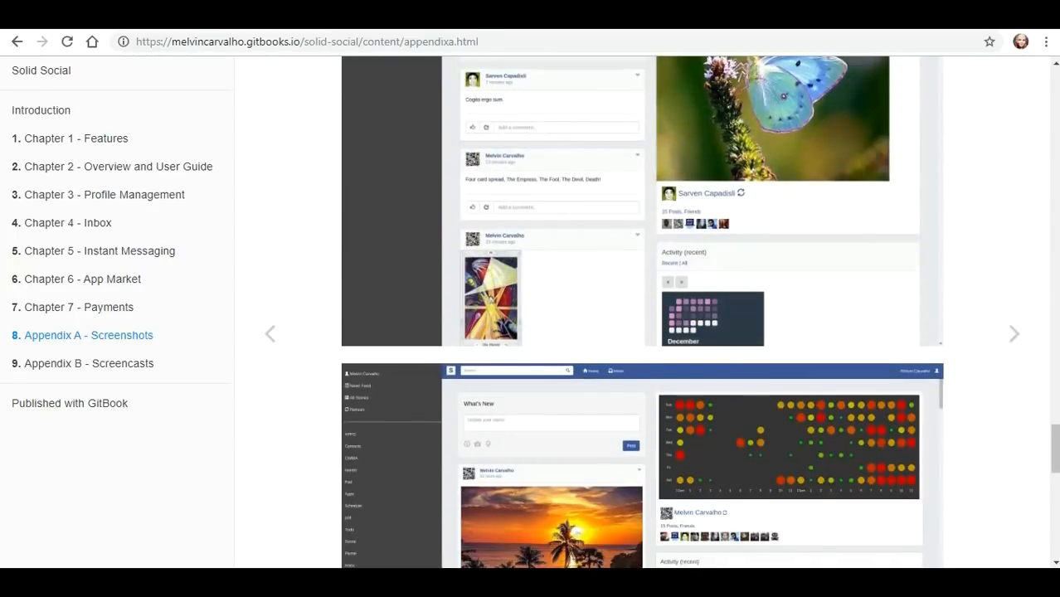
scroll(down, 3)
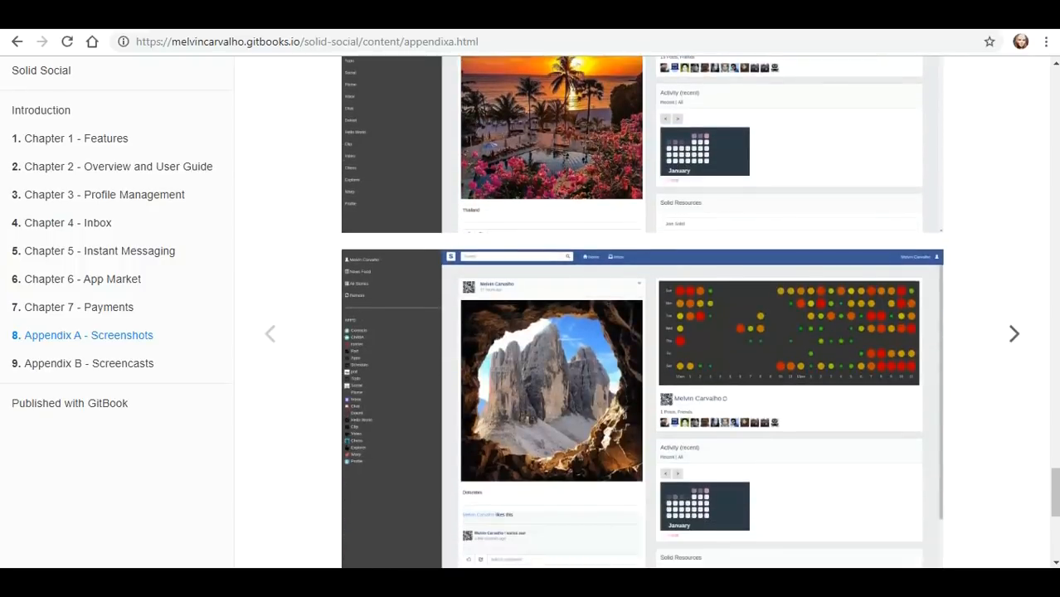
click(90, 363)
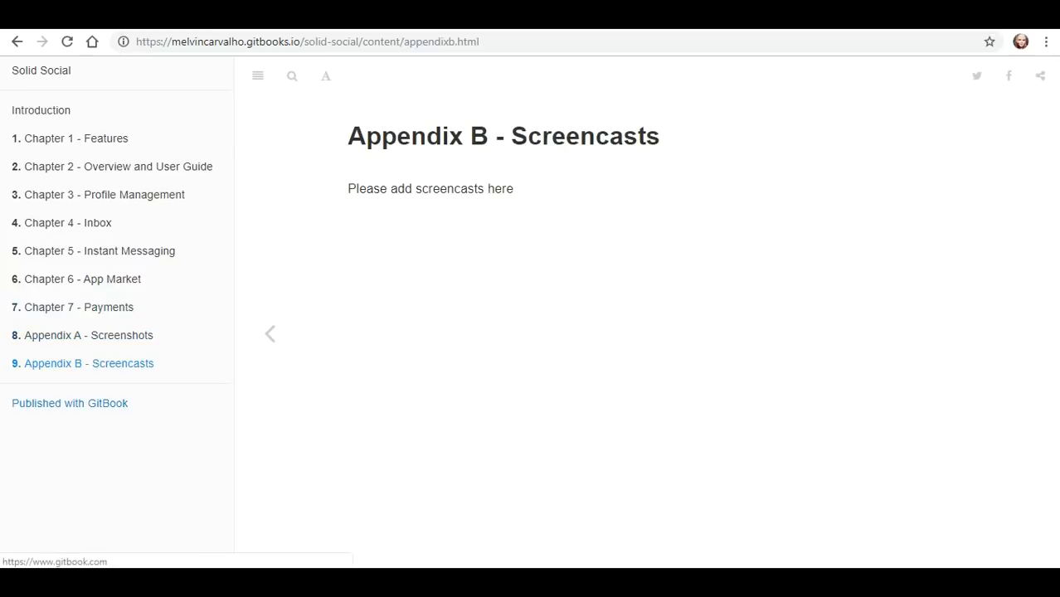
Return to the GitHub solid-apps list and open the Markdown Editor project page
click(69, 403)
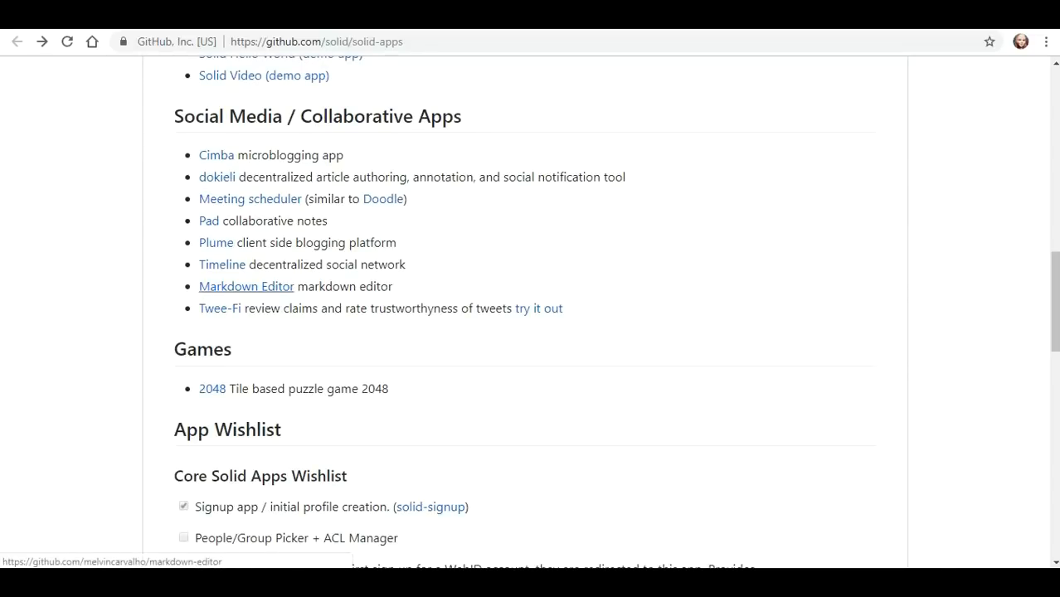
click(246, 285)
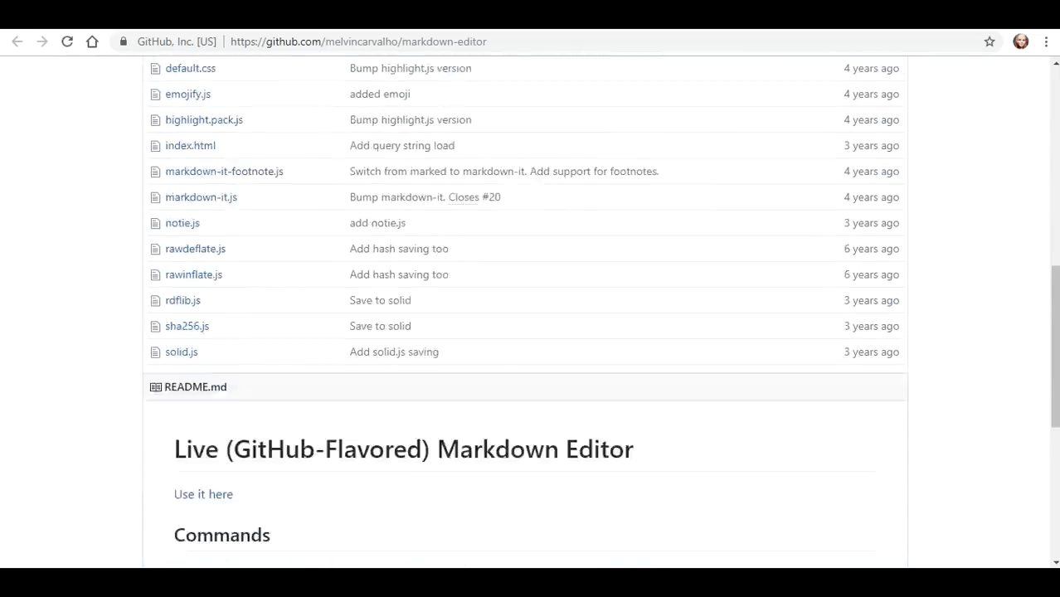
Read the markdown-editor README down through its Commands and Advanced sections
scroll(down, 3)
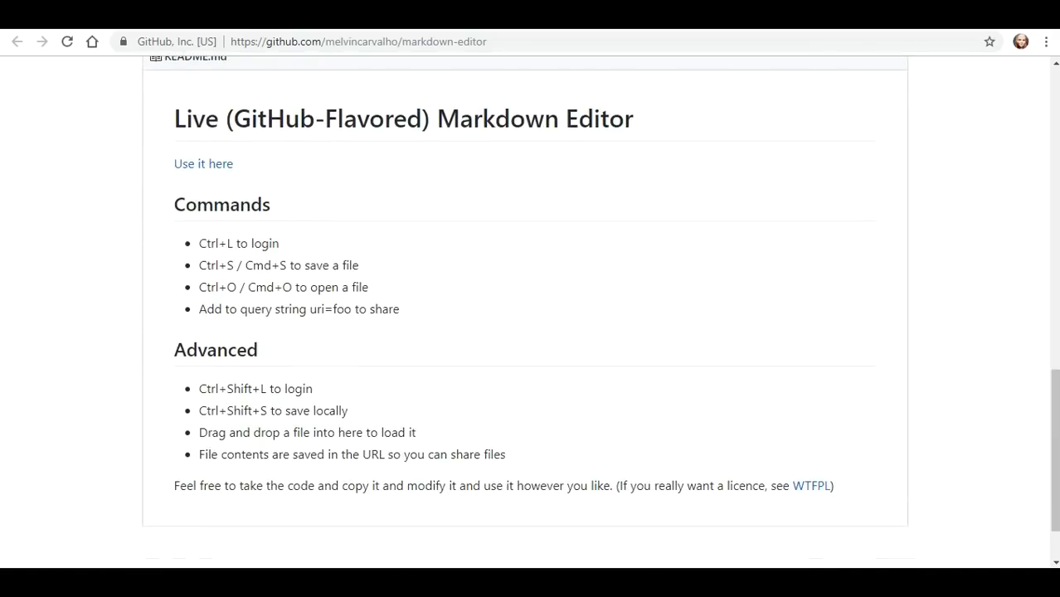
mouse_move(203, 164)
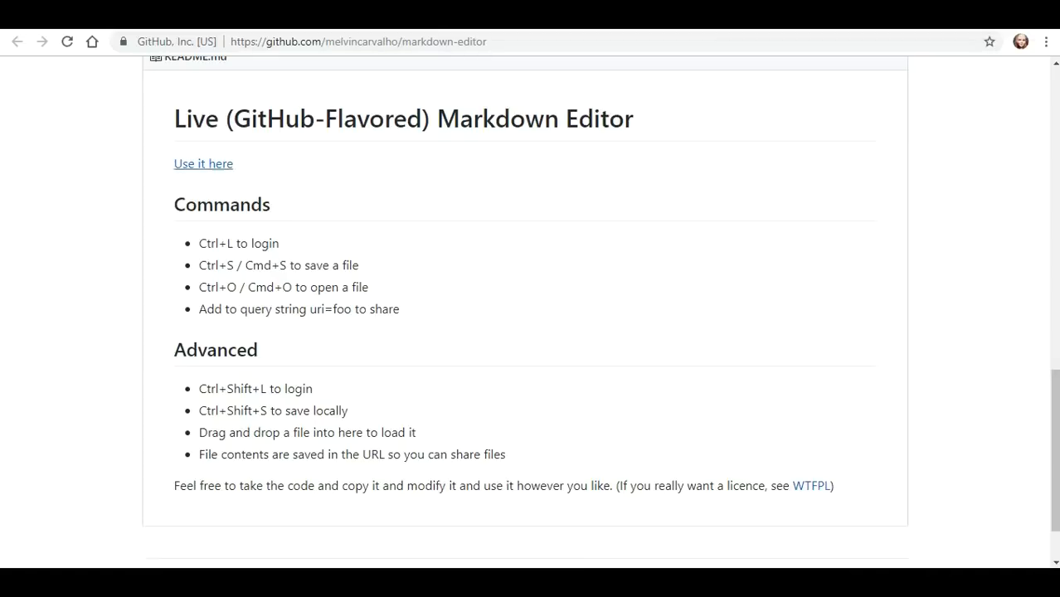
Launch the live Markdown Editor via 'Use it here', bring up the markdown.txt load prompt with Ctrl+O, then dismiss it
click(202, 165)
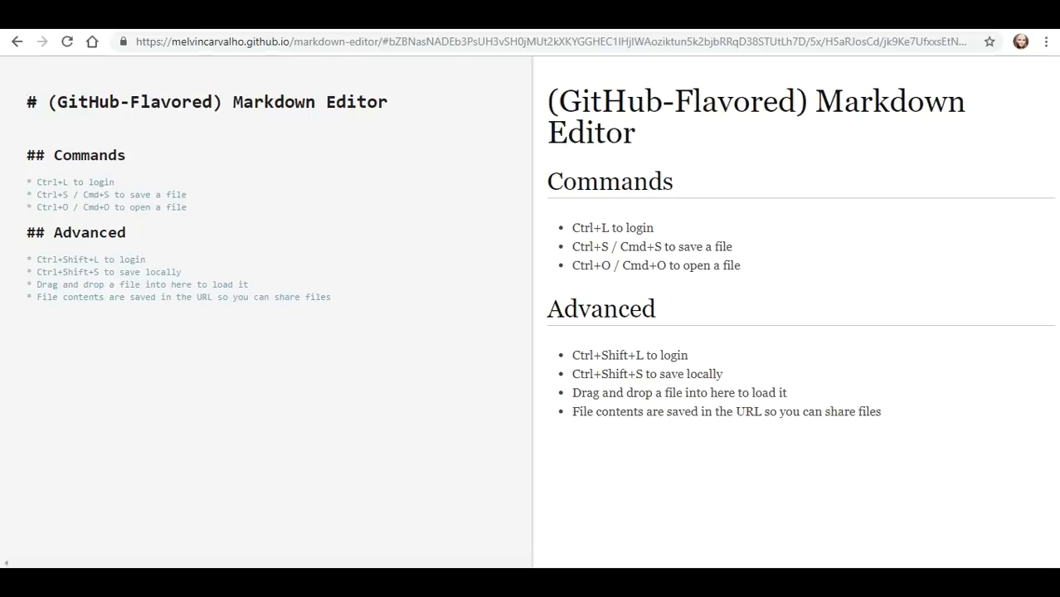
key(ctrl+l)
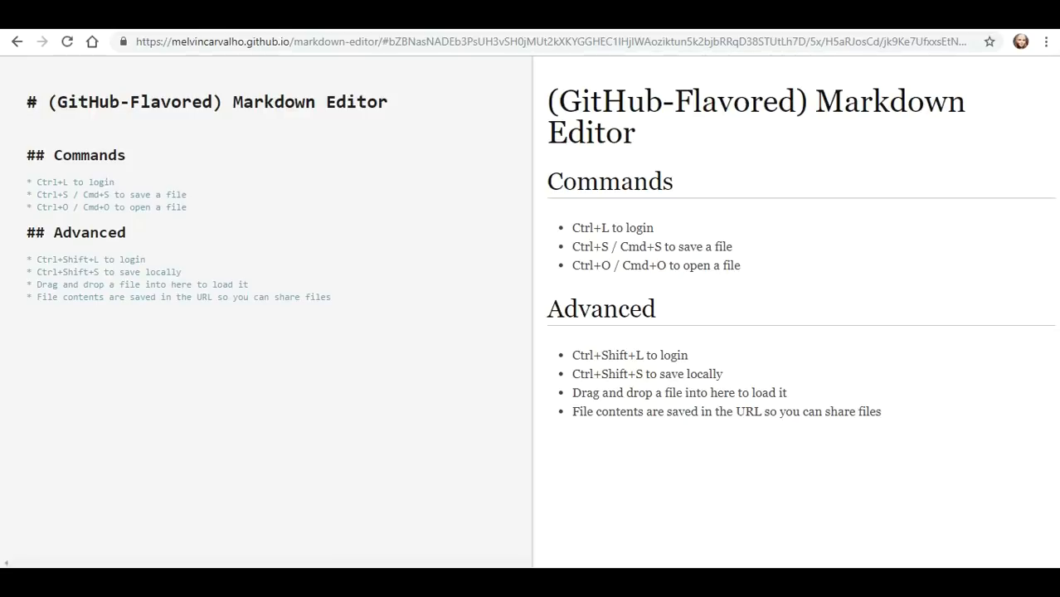
key(ctrl+o)
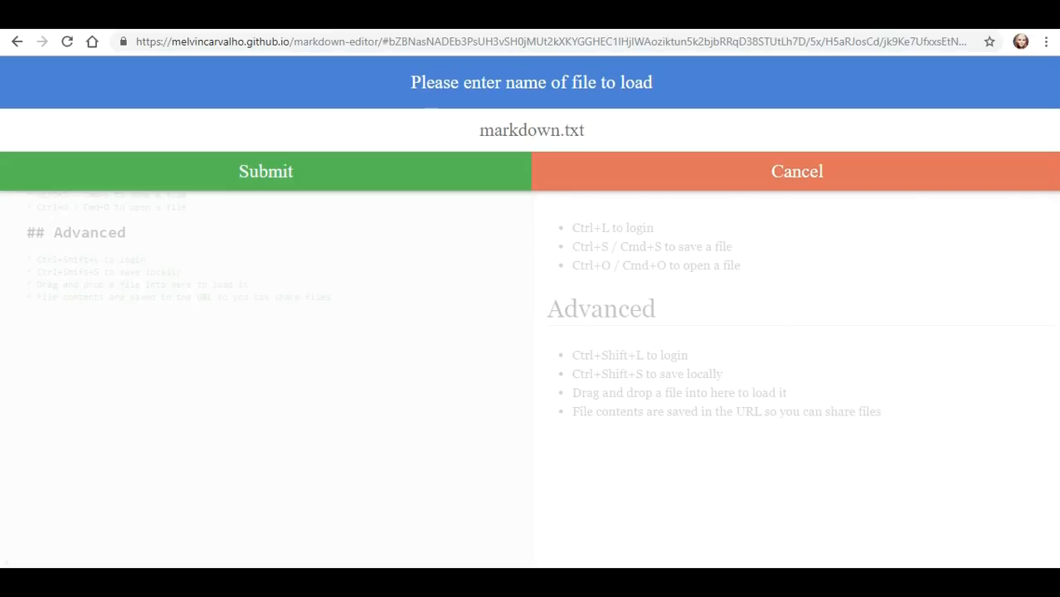
click(797, 171)
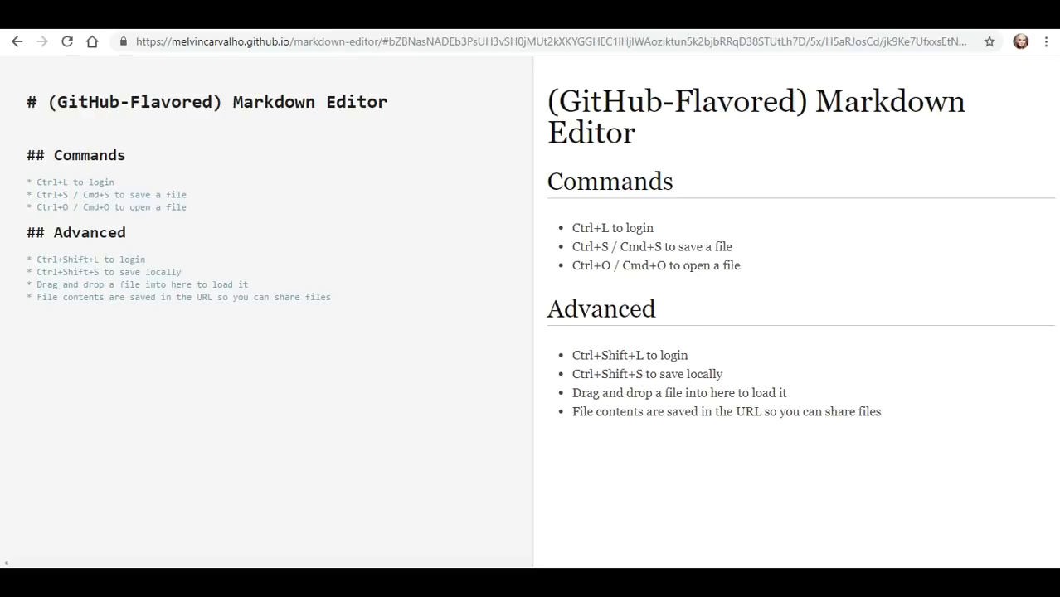
From the Solid apps list open the factsmission/twee-fi repo, follow its 'Online at' link to the live Twee-Fi site, then switch to the pod profile tab
click(17, 41)
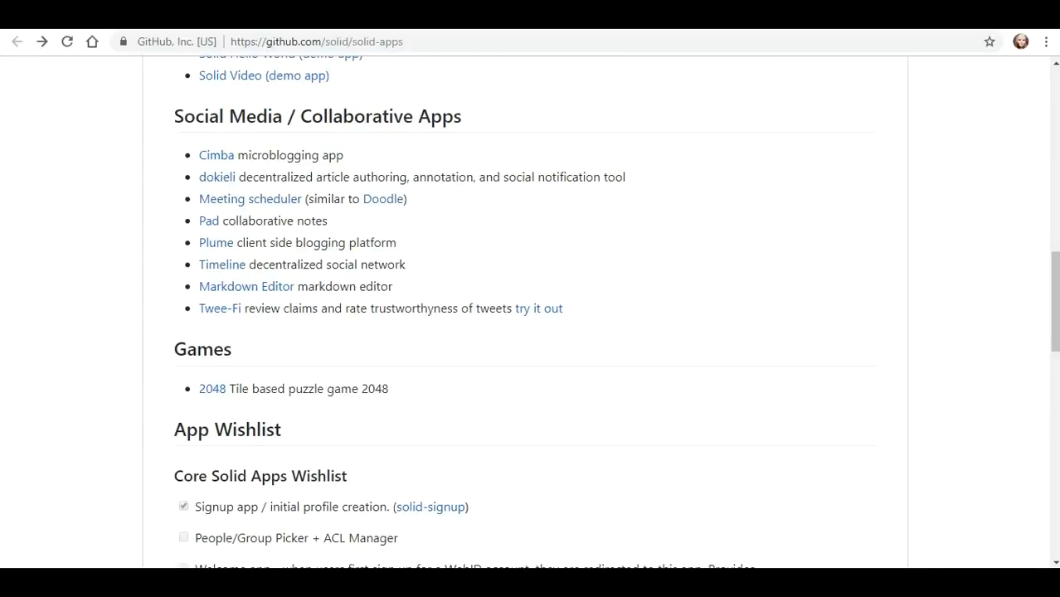
mouse_move(219, 307)
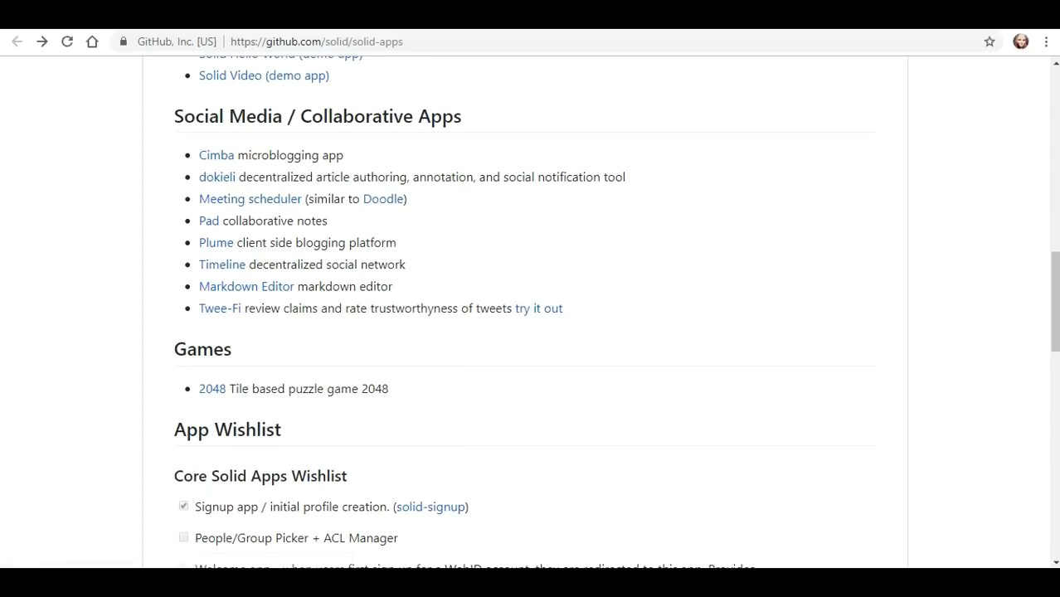
click(219, 307)
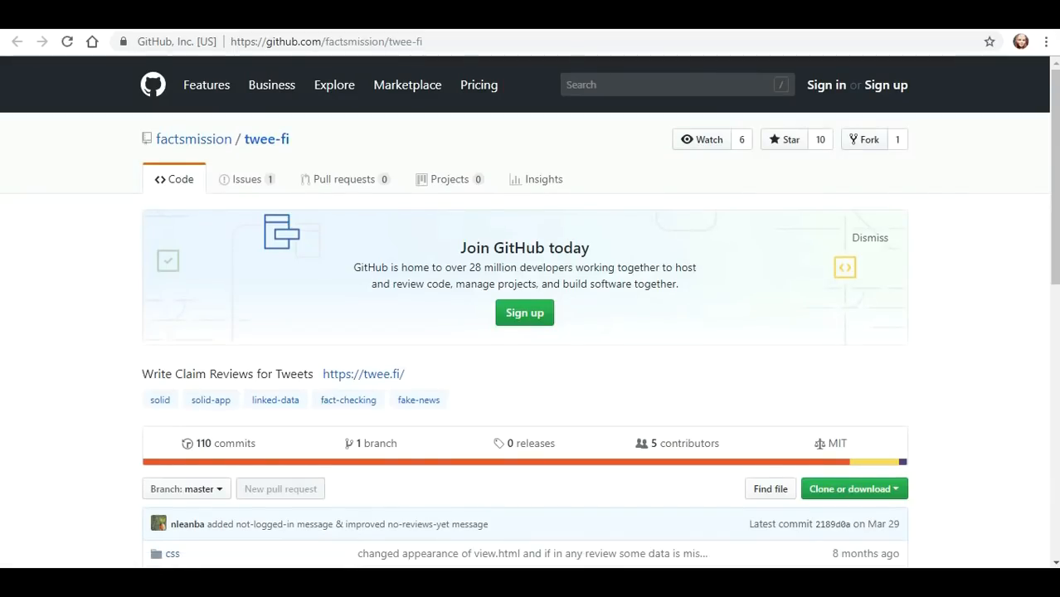
scroll(down, 3)
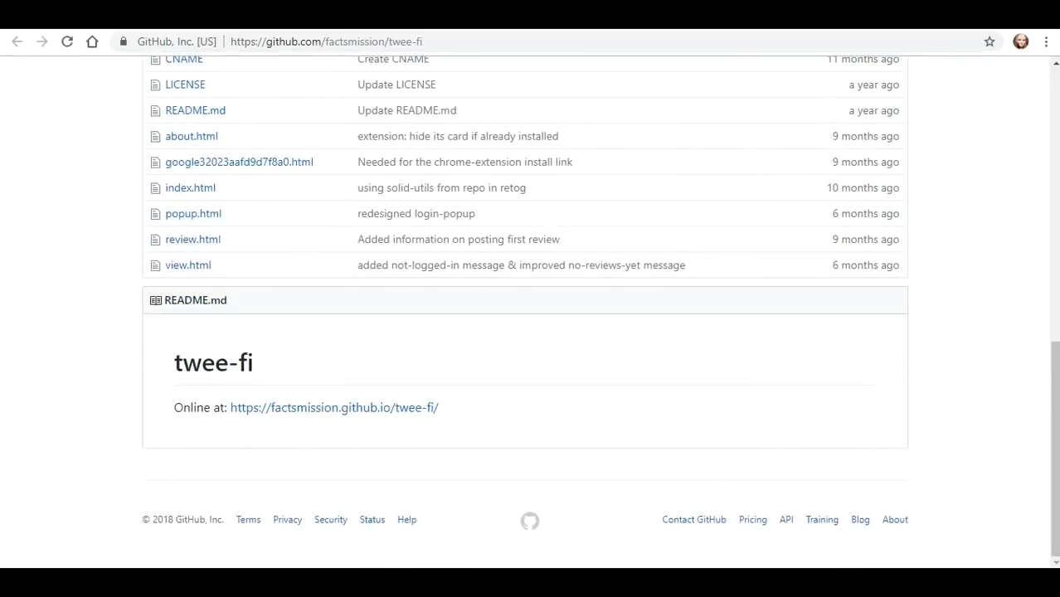
mouse_move(335, 409)
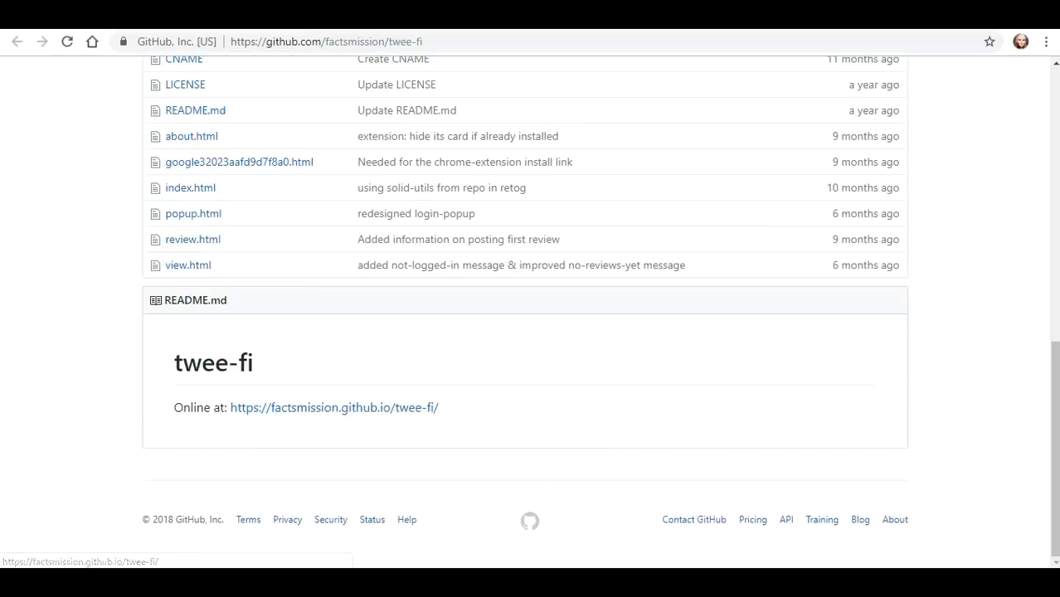
click(335, 408)
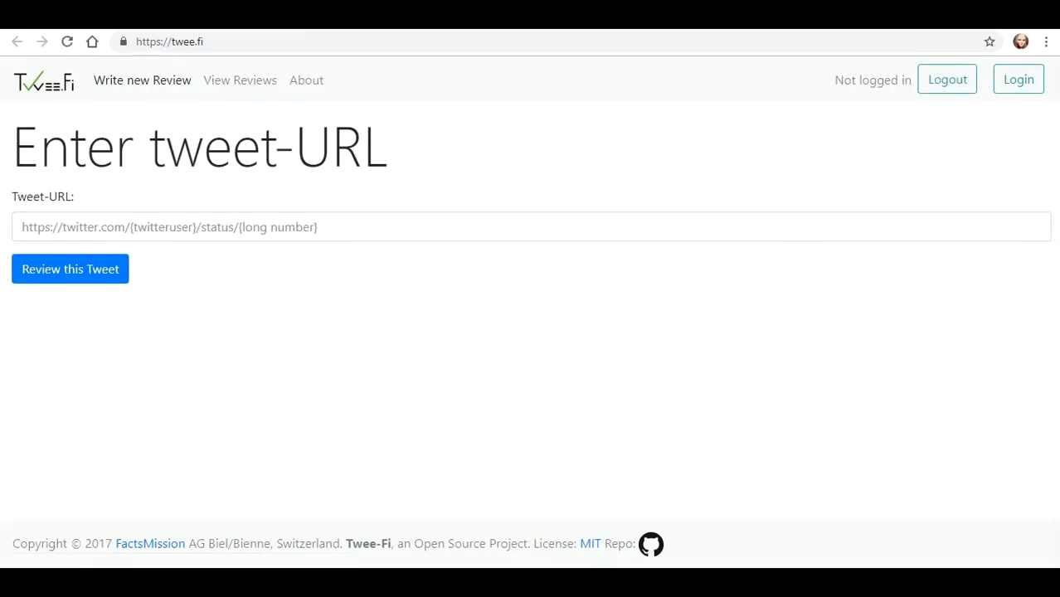
click(1018, 80)
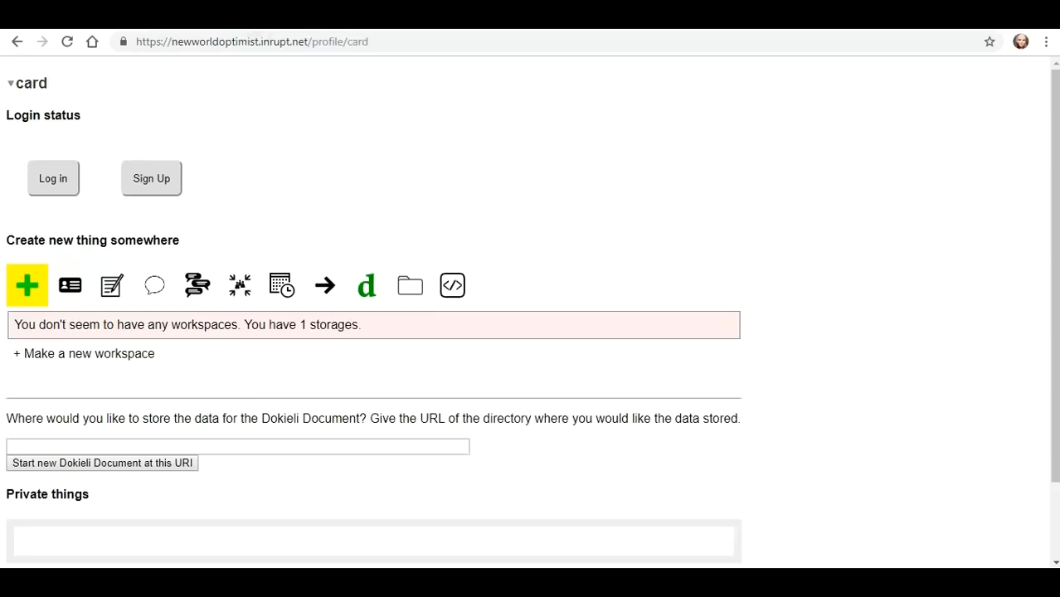
Switch to the Twitter home timeline and browse down past the Futurism vaping tweet
click(249, 42)
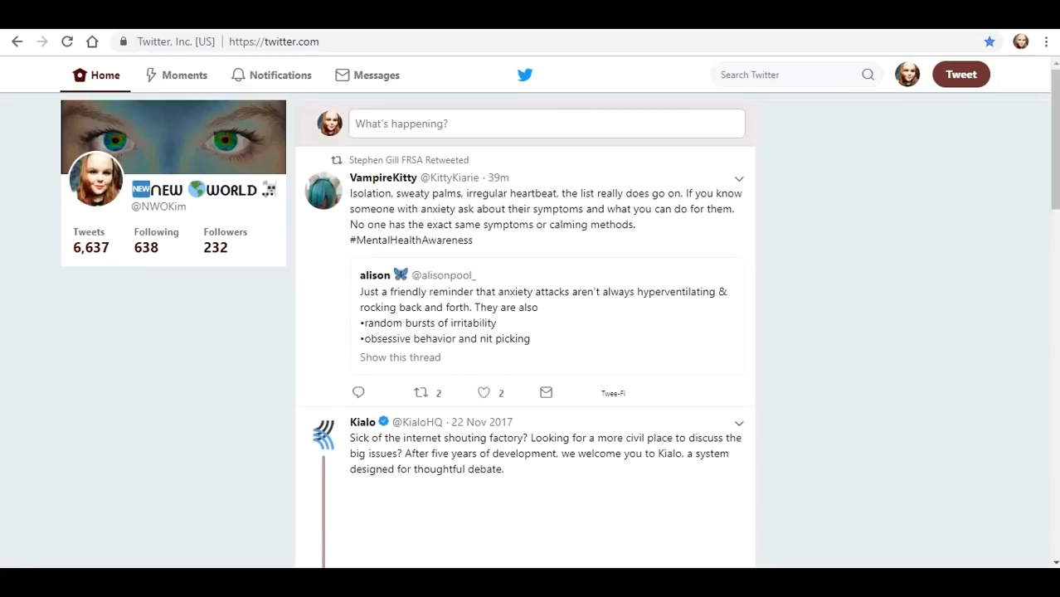
scroll(down, 3)
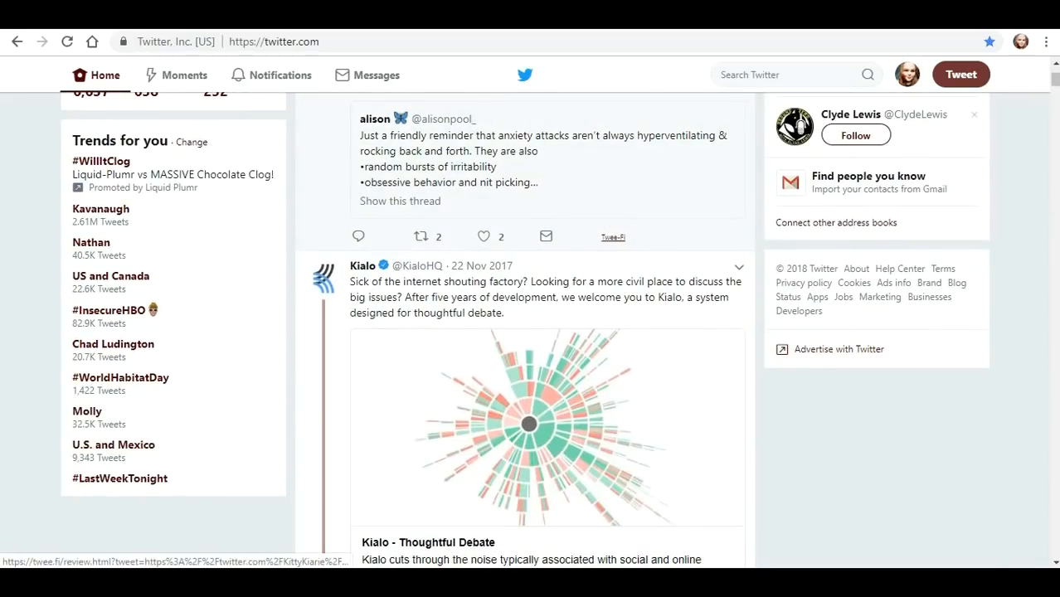
scroll(down, 3)
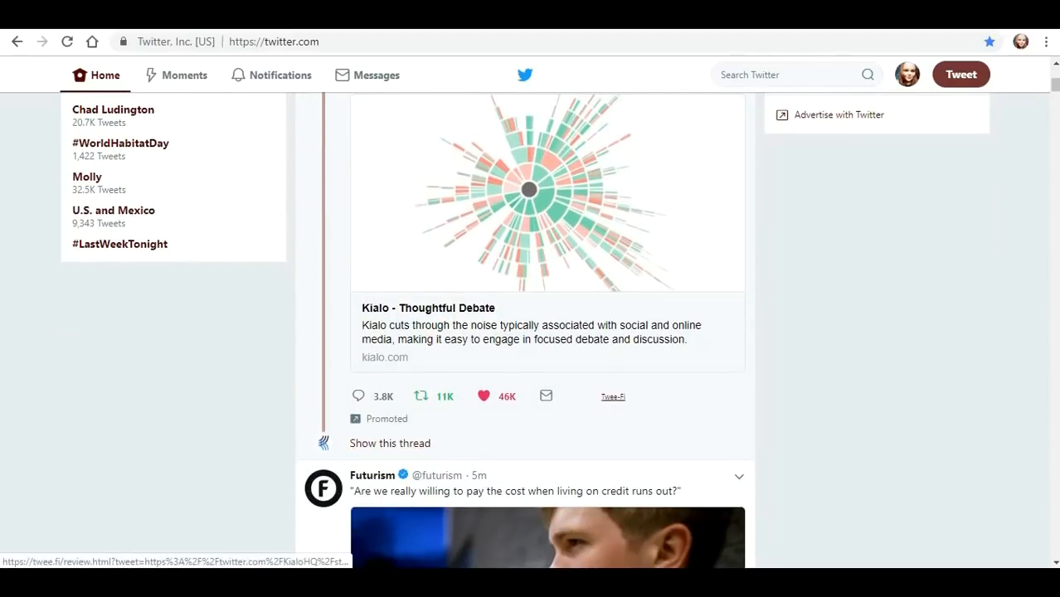
scroll(down, 3)
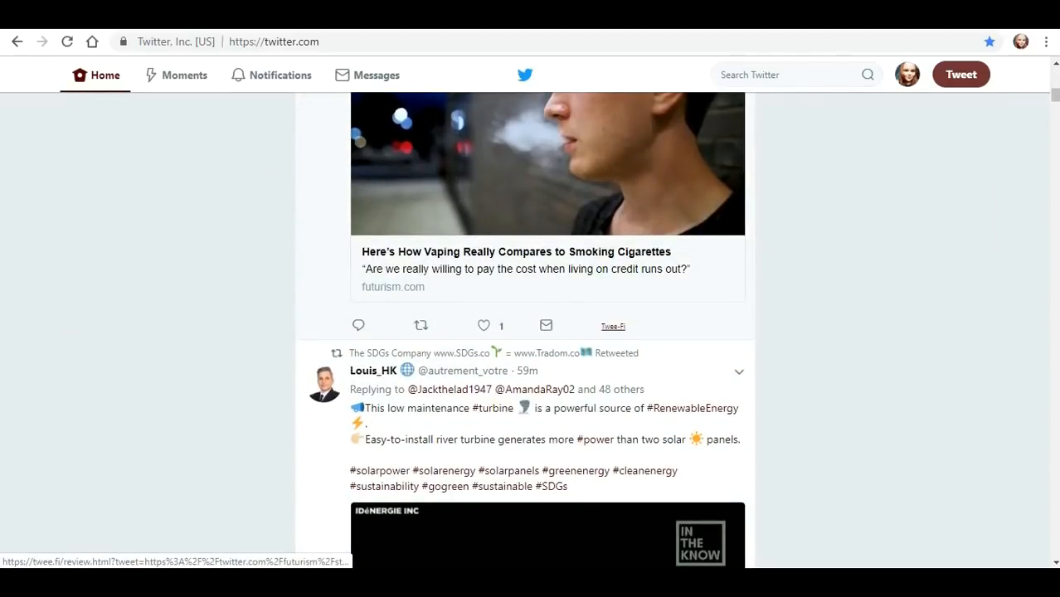
Start a Twee-Fi review of the Futurism tweet, rate it five stars, create the ClaimReview and enter claim 'Stuff' and 'Yes'
click(612, 326)
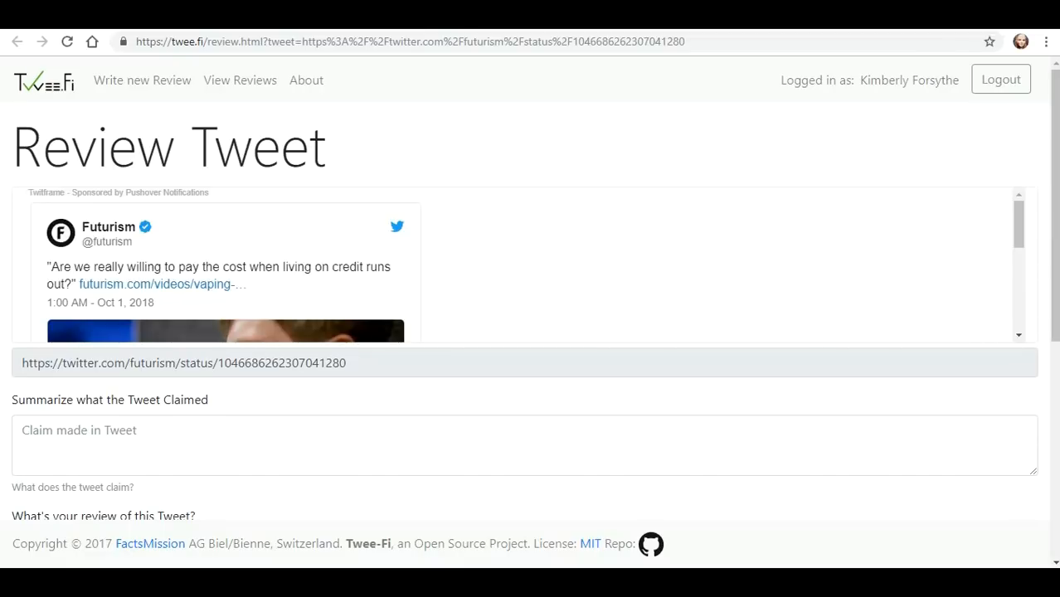
scroll(down, 3)
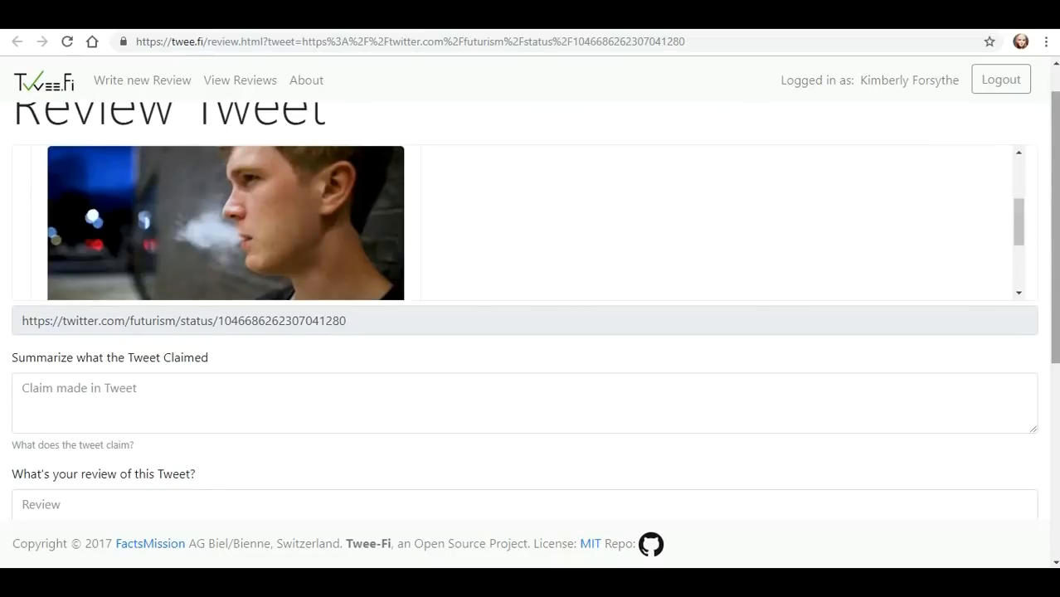
scroll(down, 3)
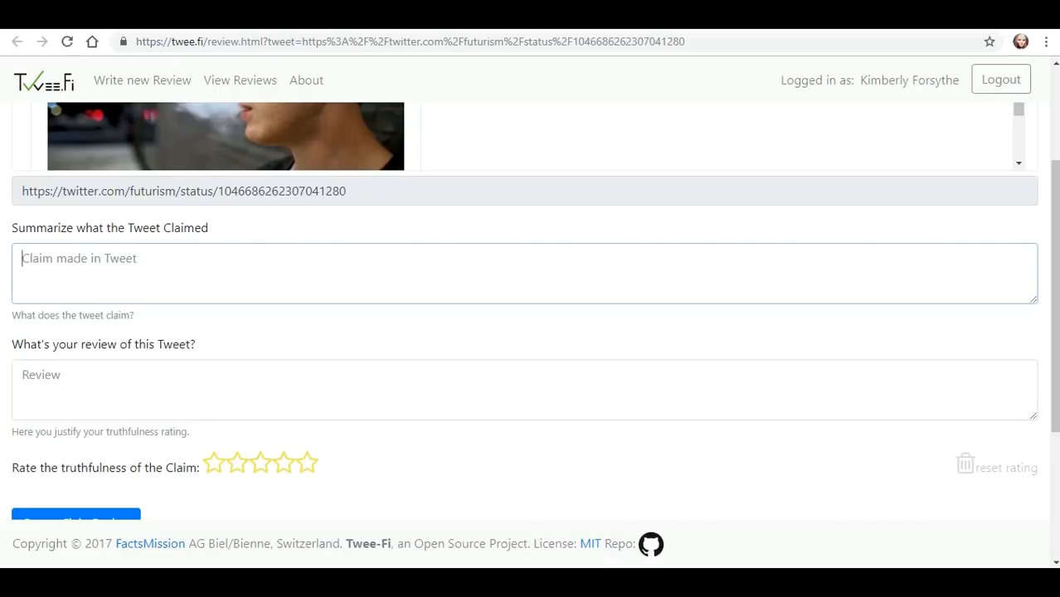
click(524, 390)
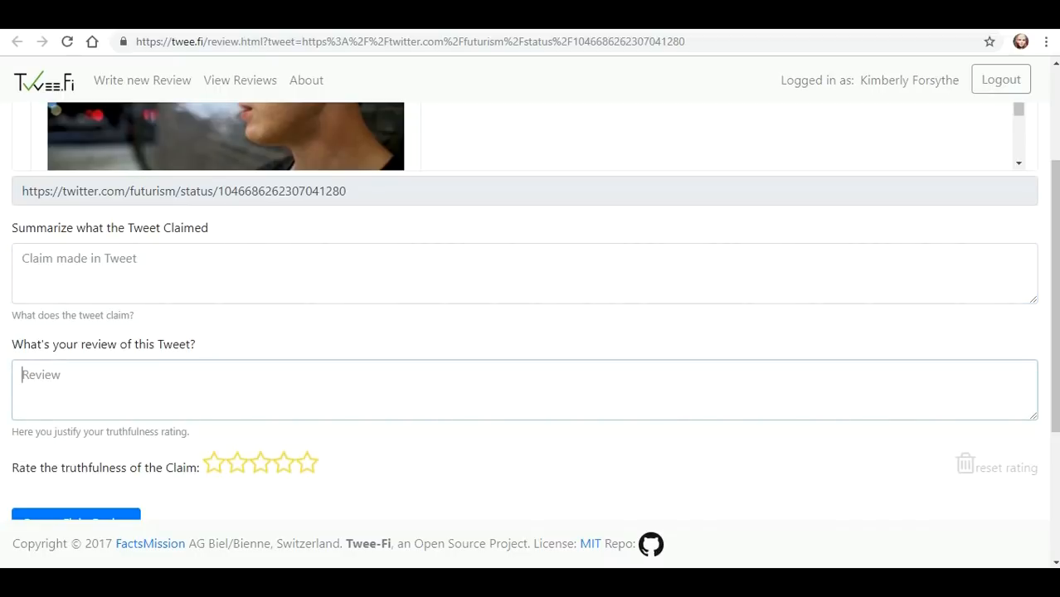
click(306, 461)
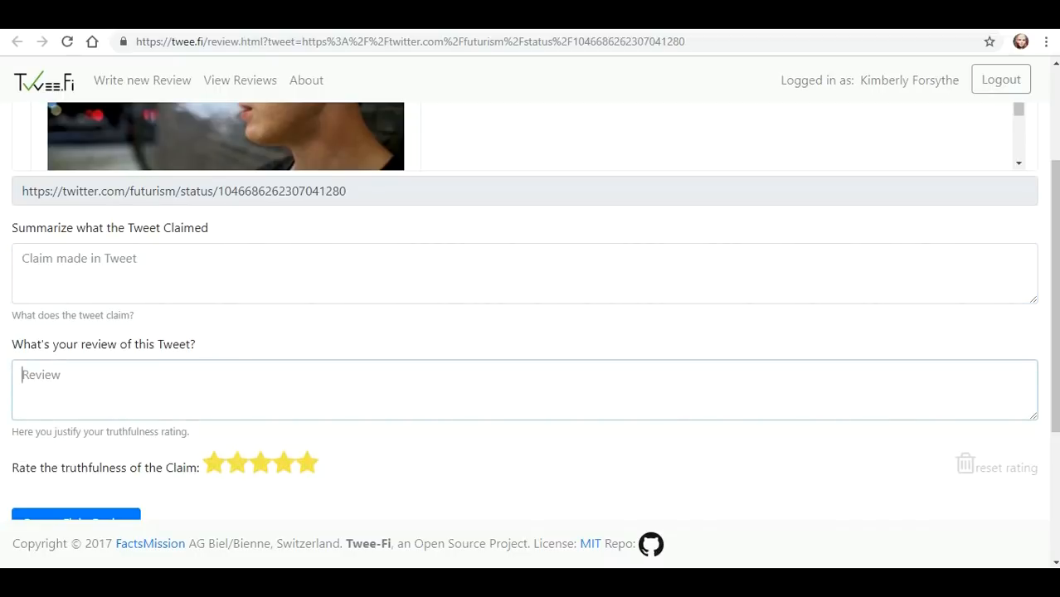
scroll(down, 3)
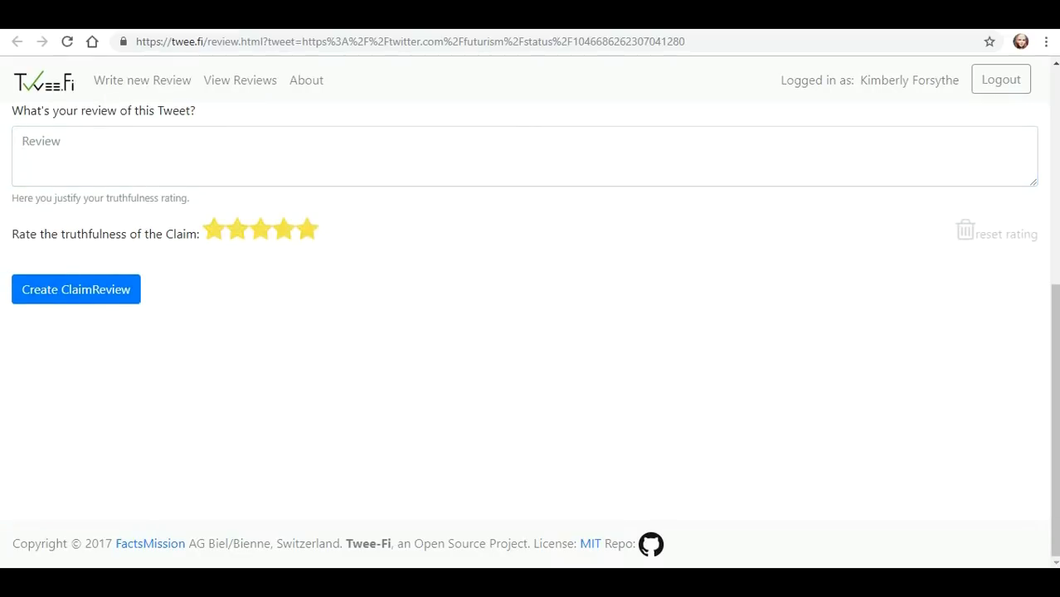
click(76, 288)
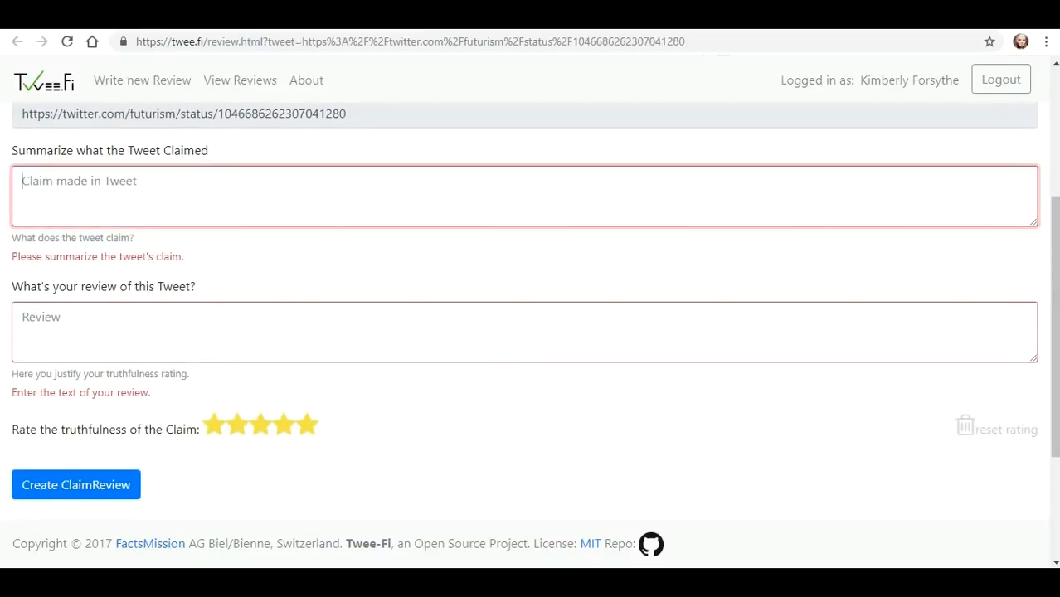
text(Stuff)
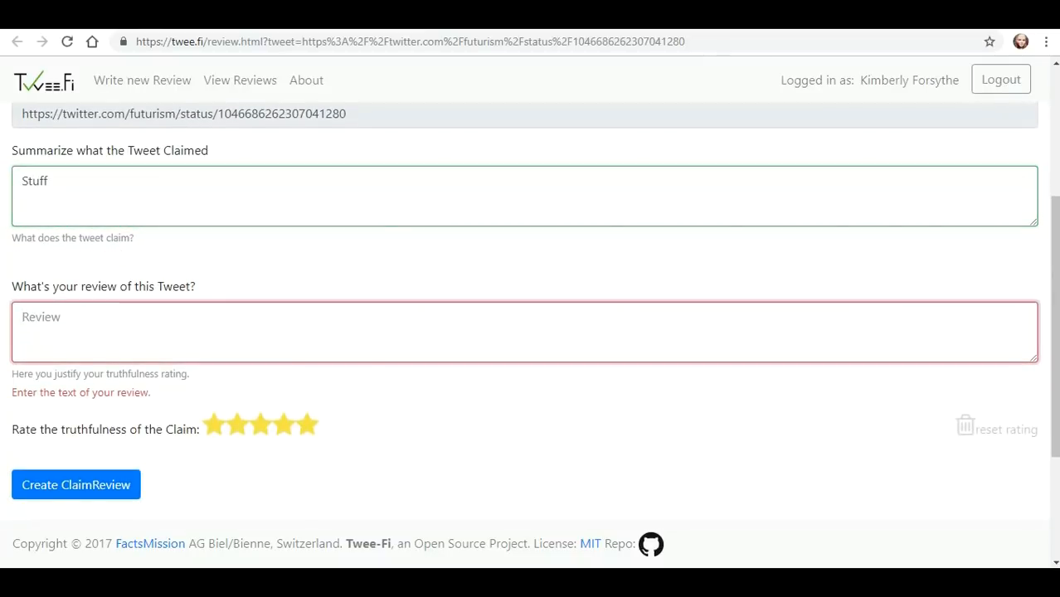
text(Yes)
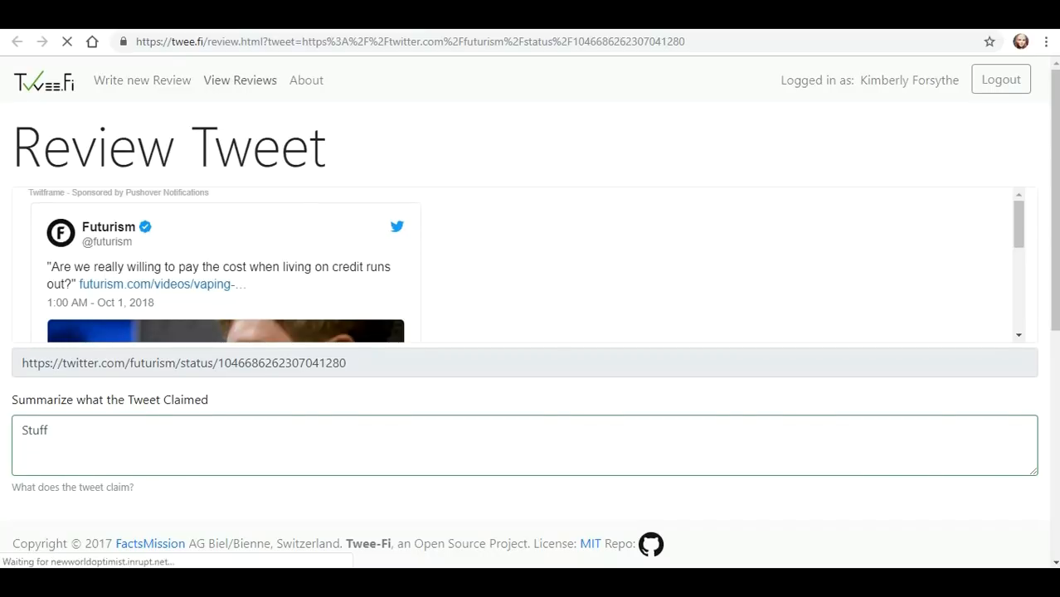
Return to Write new Review for a fresh tweet URL, then view the About Twee-Fi page
click(239, 80)
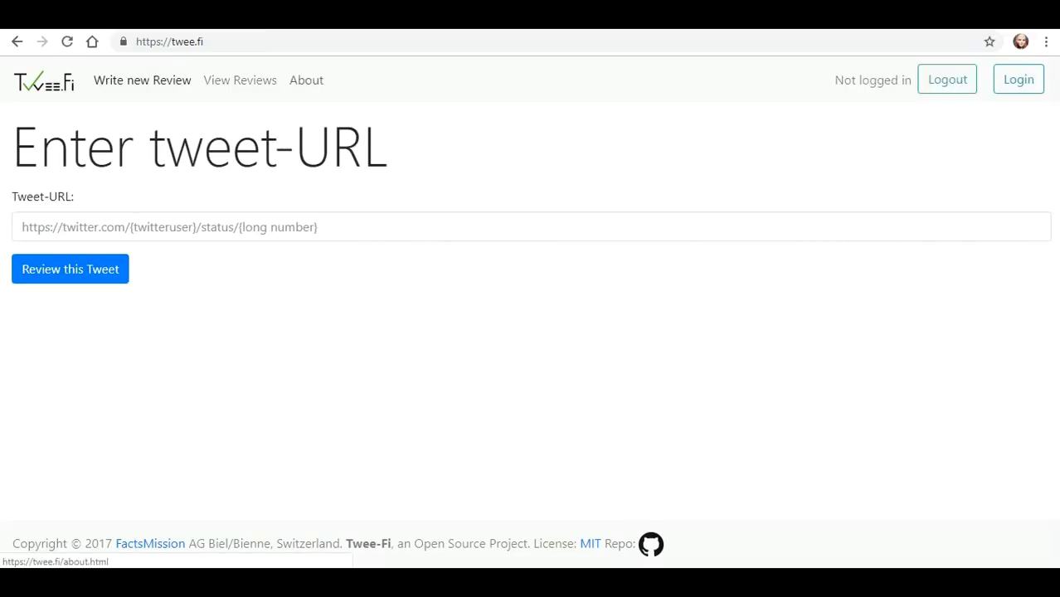
click(305, 80)
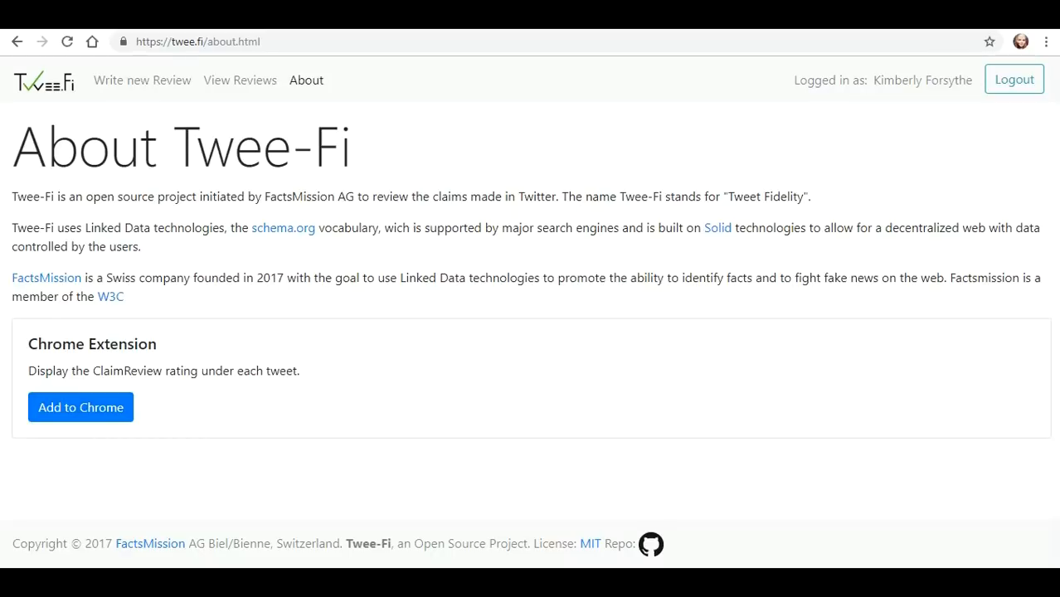
right_click(45, 279)
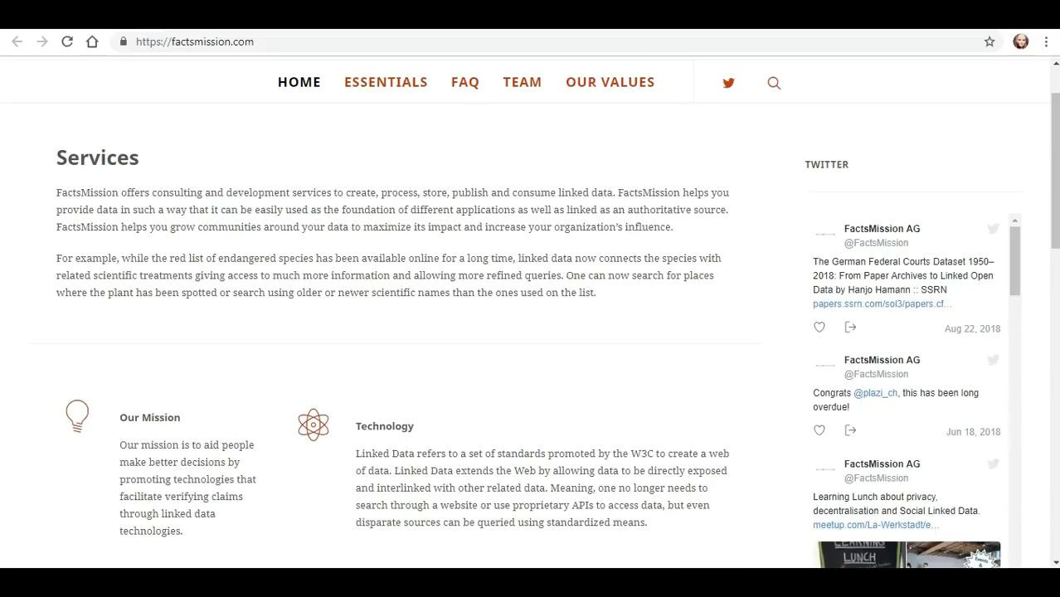
scroll(down, 3)
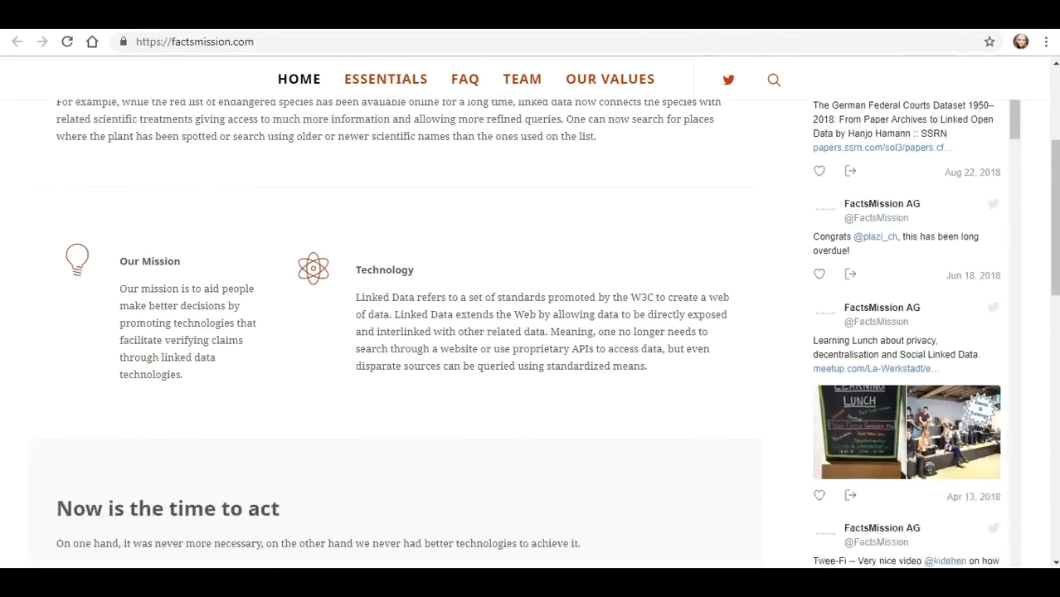
scroll(down, 3)
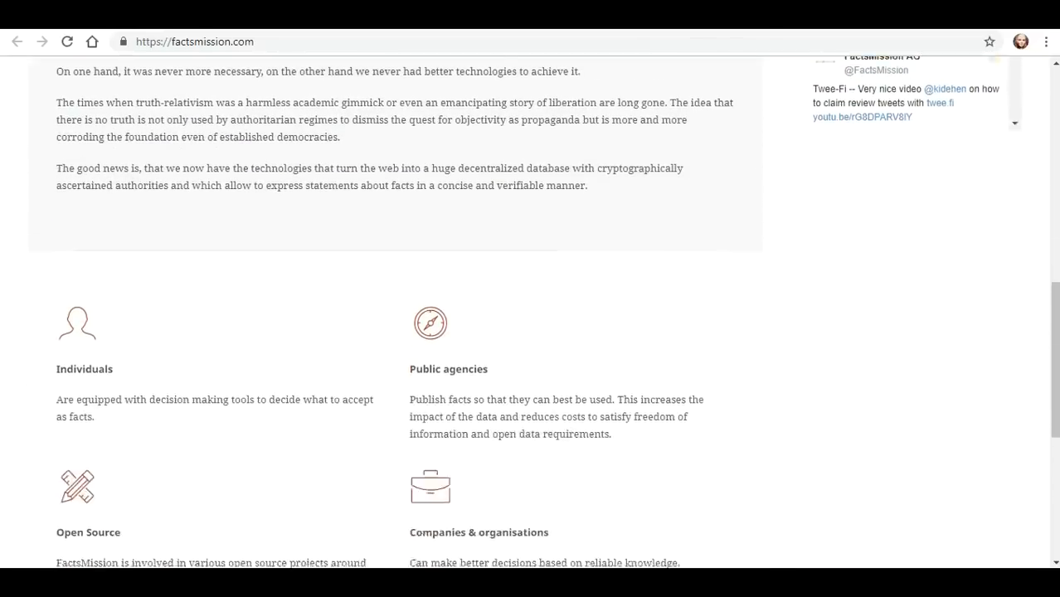
scroll(down, 3)
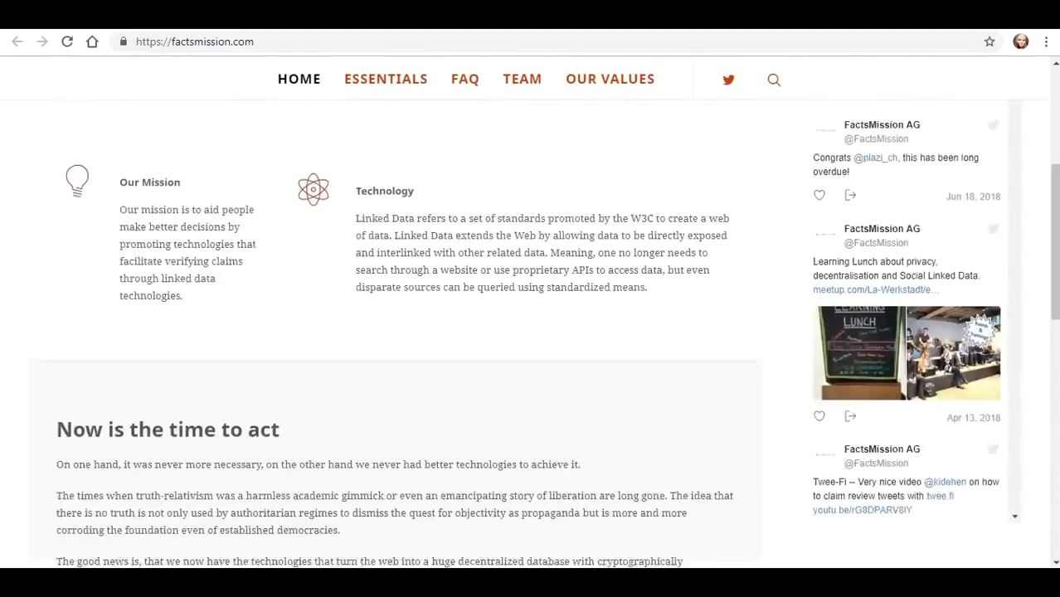
click(464, 78)
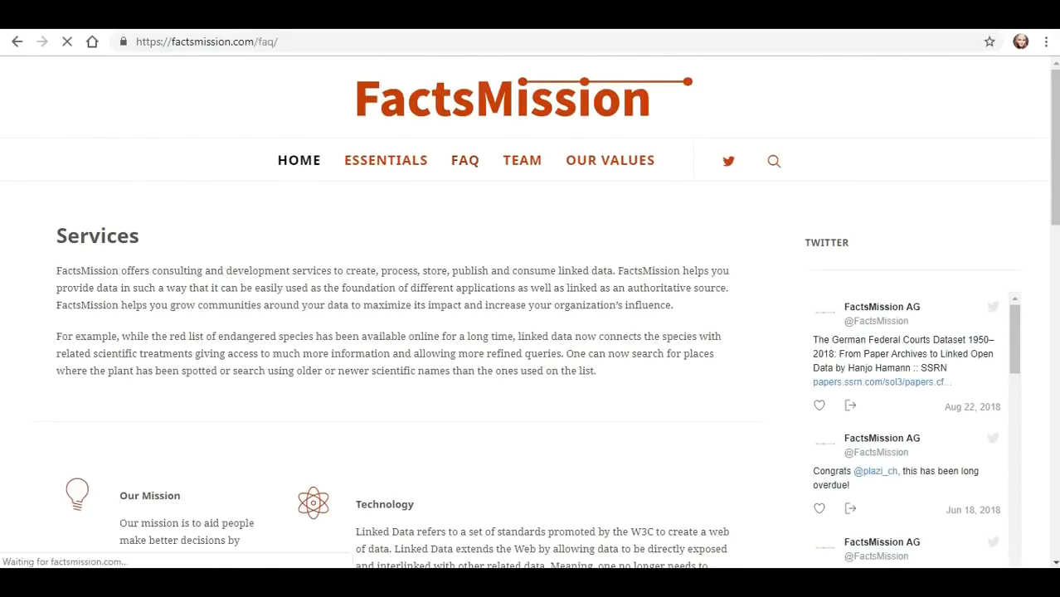
scroll(down, 3)
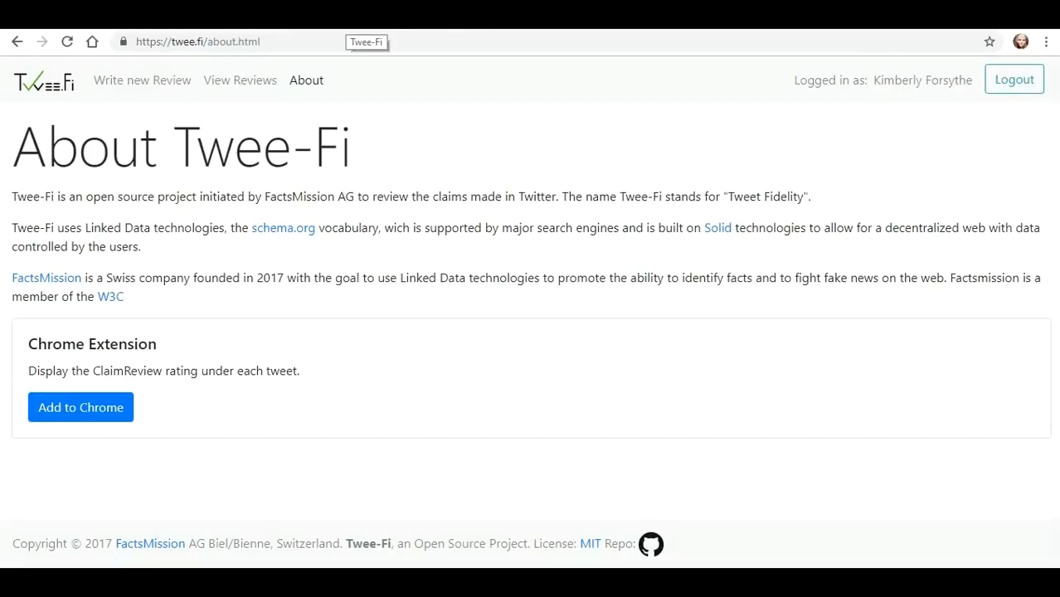
click(717, 228)
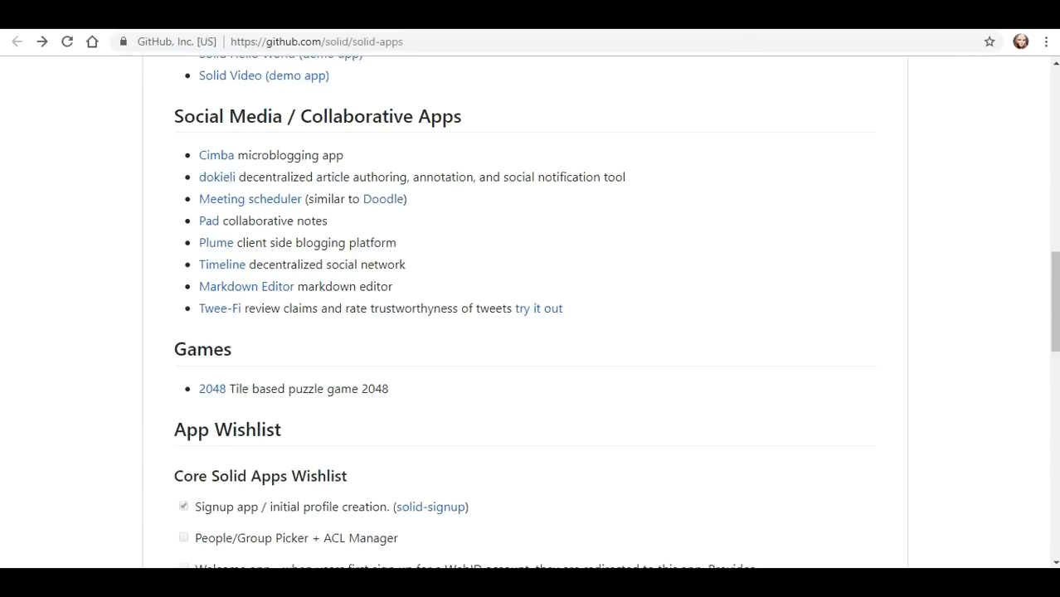
Open the webize/2048 repository from the Solid apps list and launch the hosted game at webize.github.io/2048
right_click(212, 232)
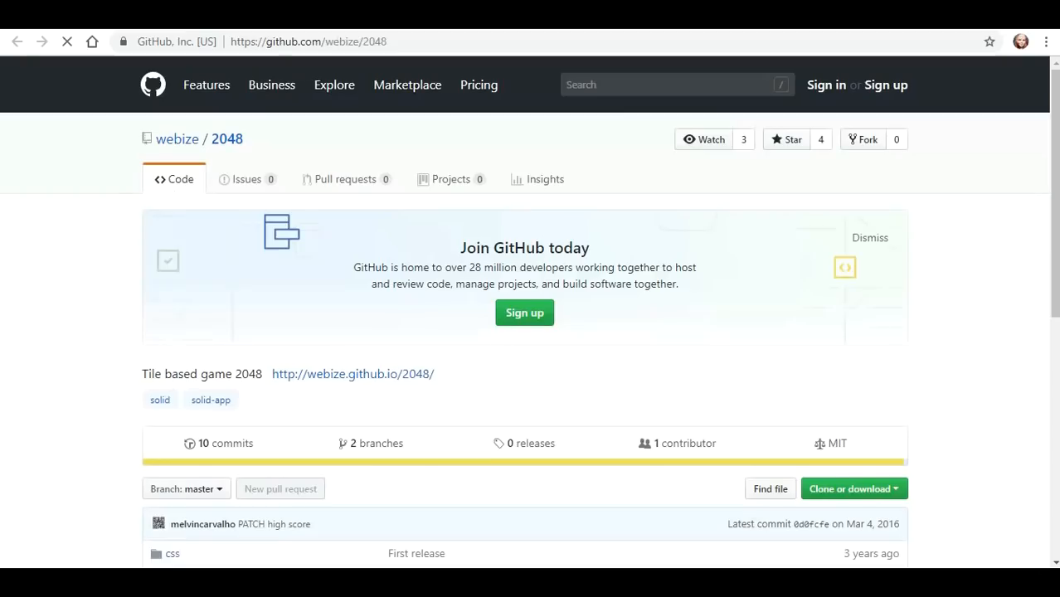
scroll(down, 3)
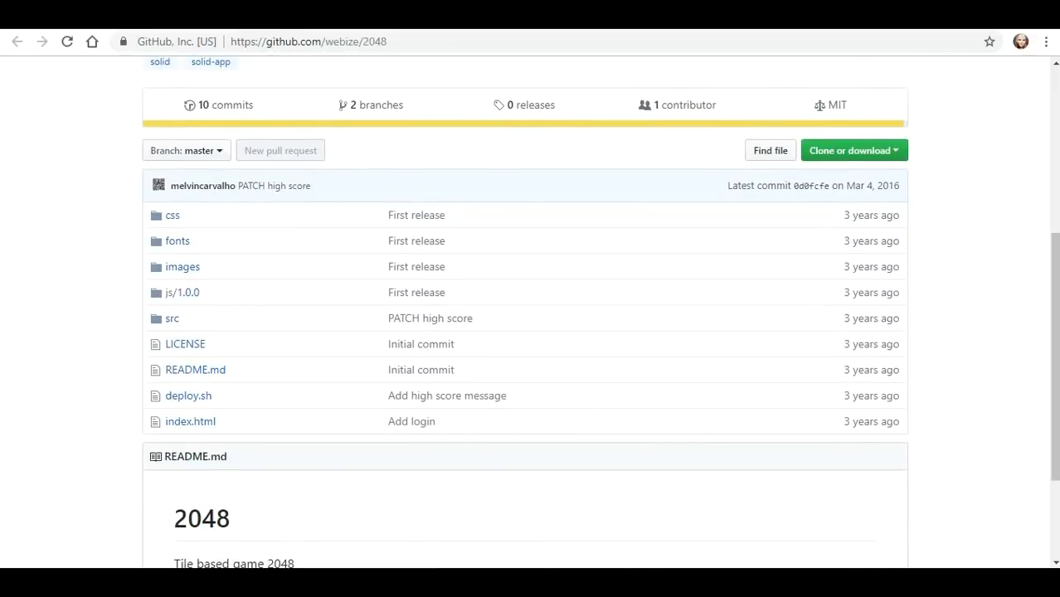
scroll(up, 3)
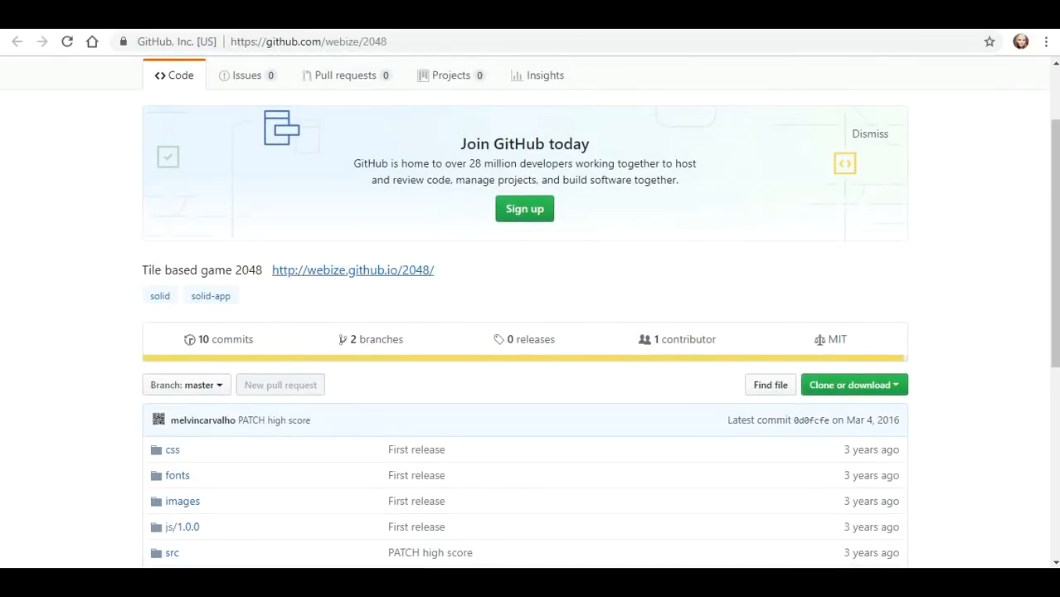
right_click(353, 269)
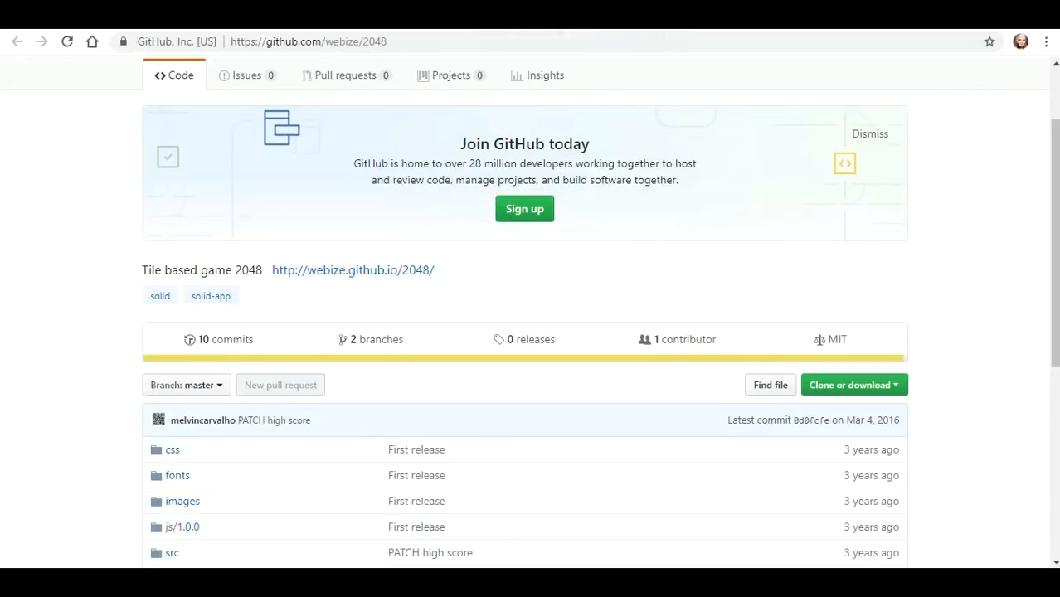
mouse_move(354, 268)
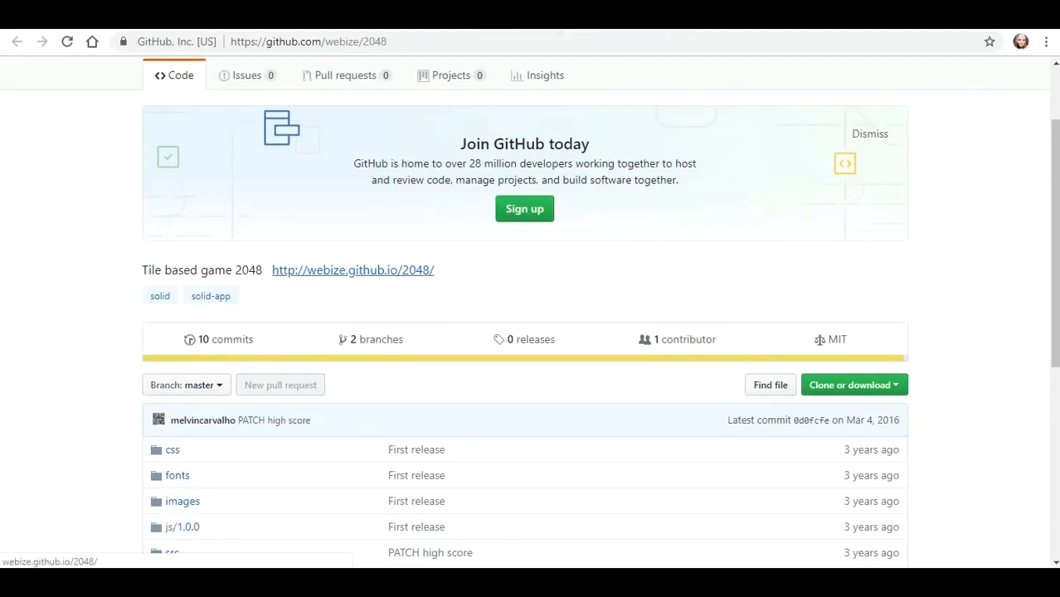
click(353, 268)
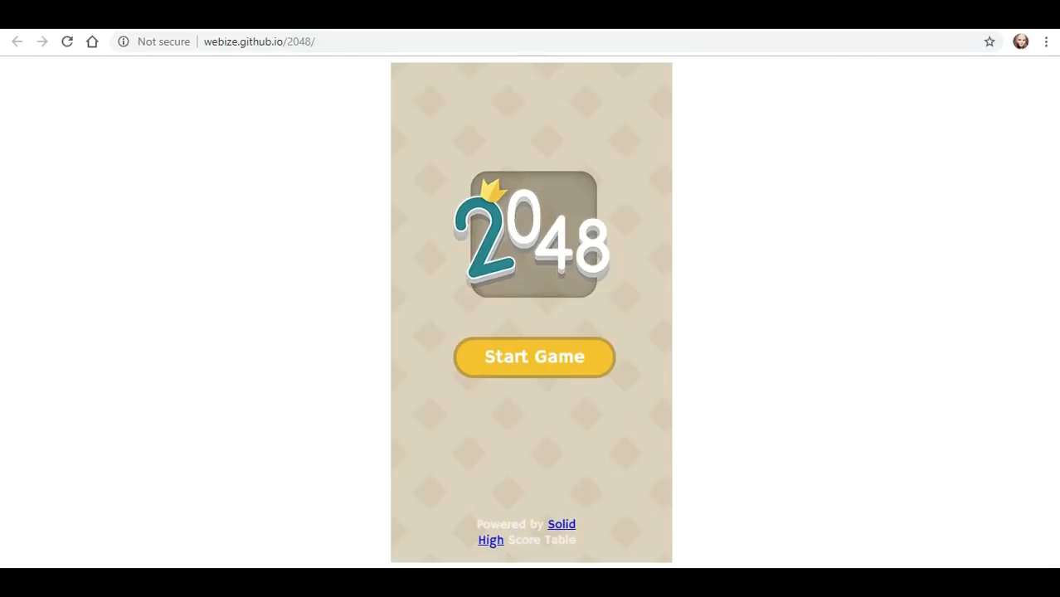
Start a 2048 game and slide tiles with the arrow keys until a 64 tile appears and the score reaches 170
click(535, 357)
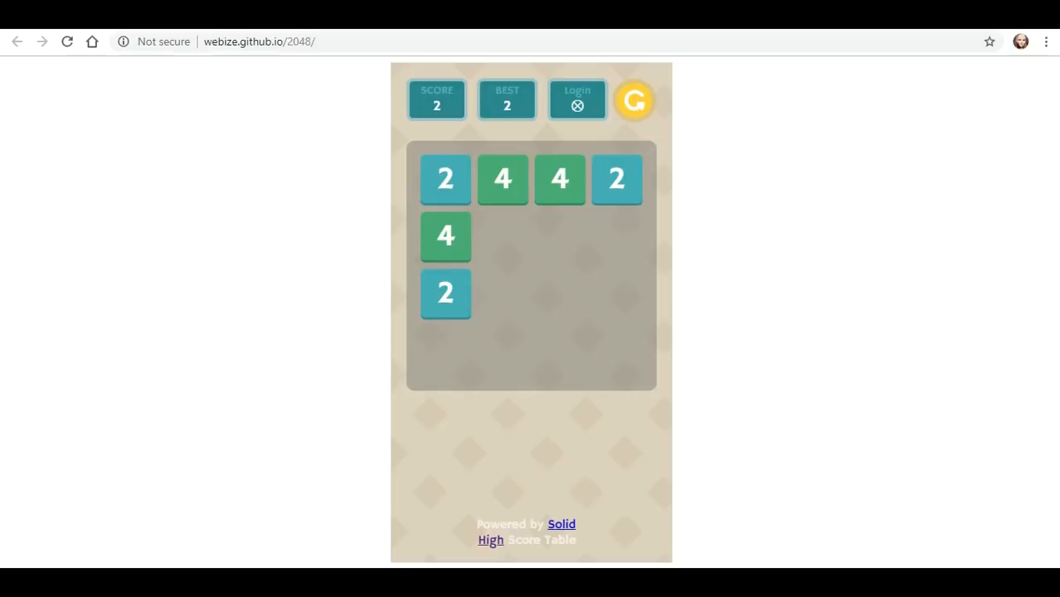
key(Right)
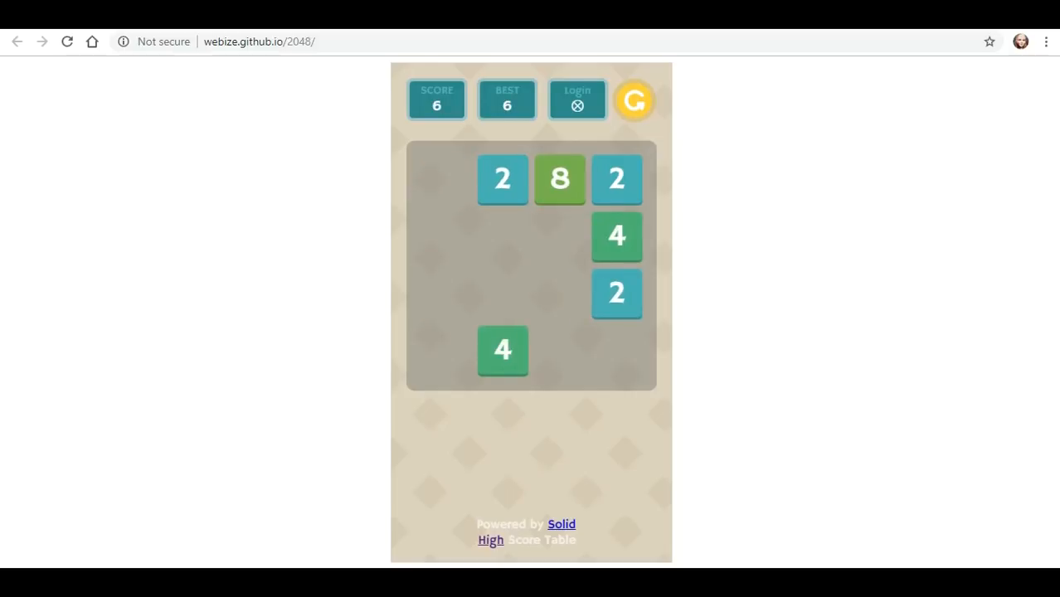
key(Down)
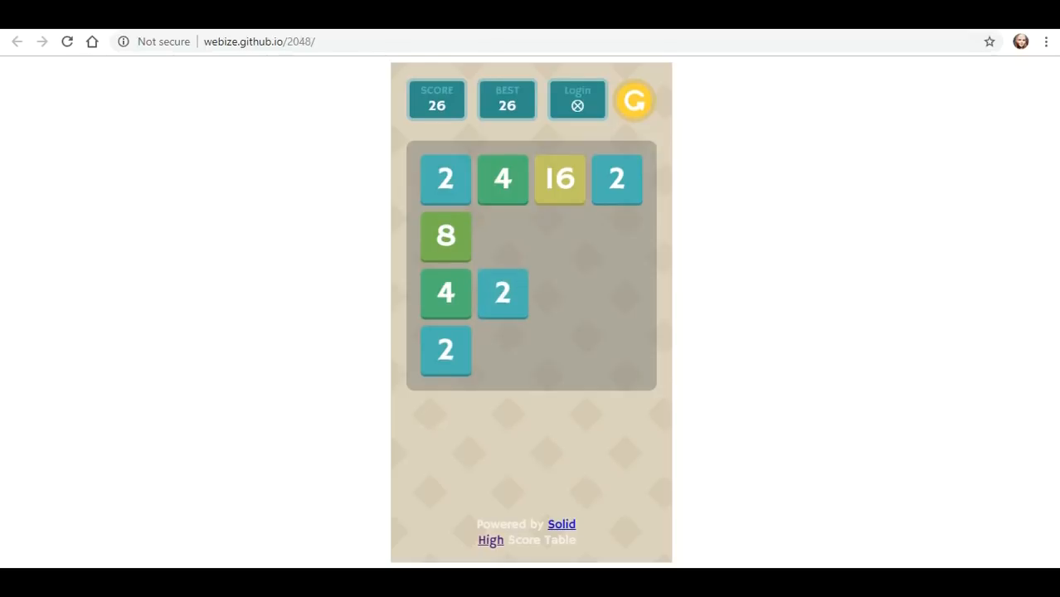
key(Down)
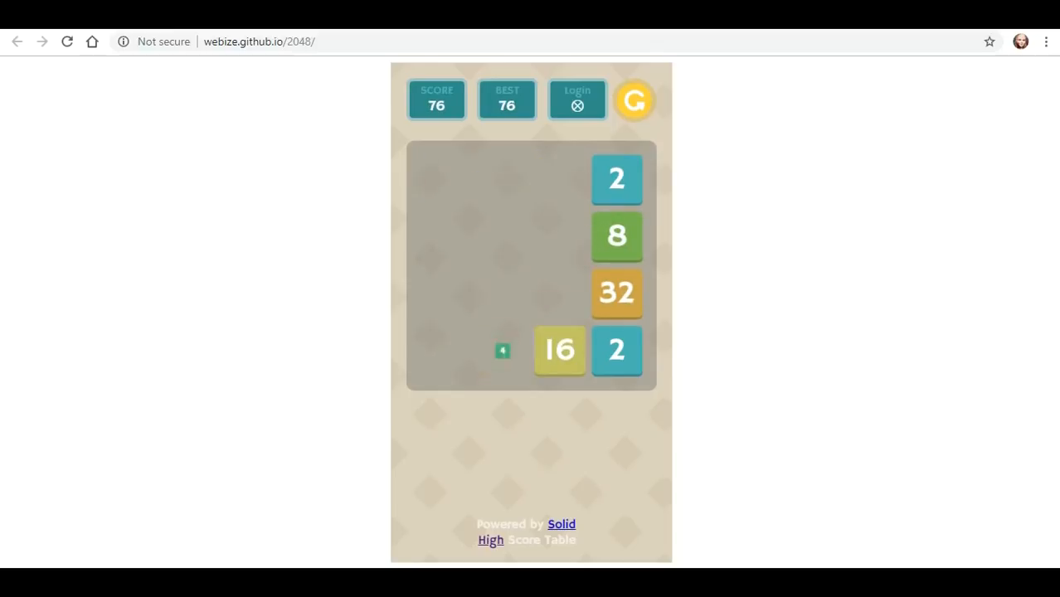
key(Left)
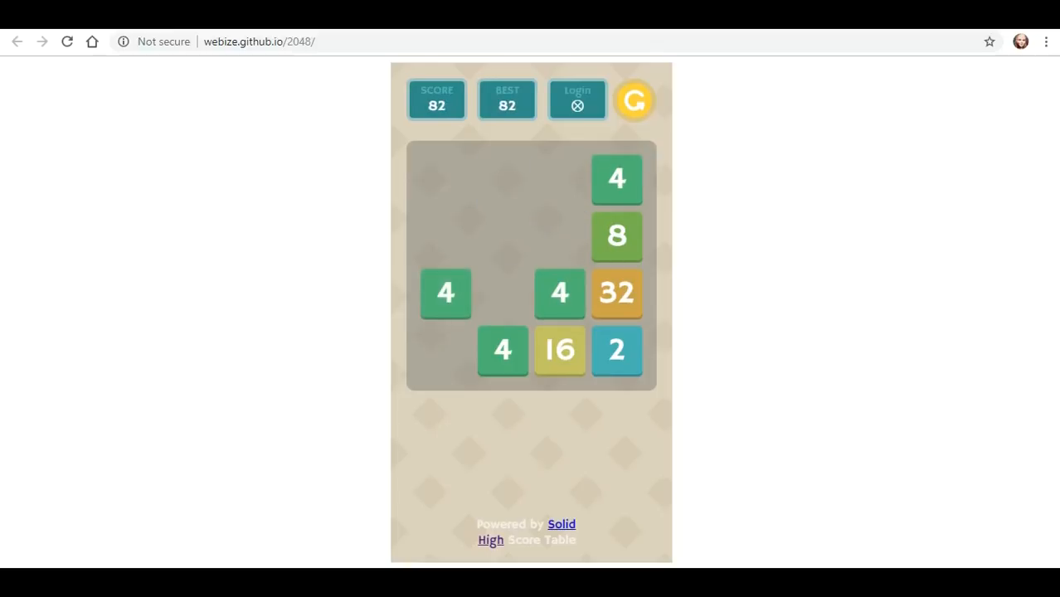
key(Down)
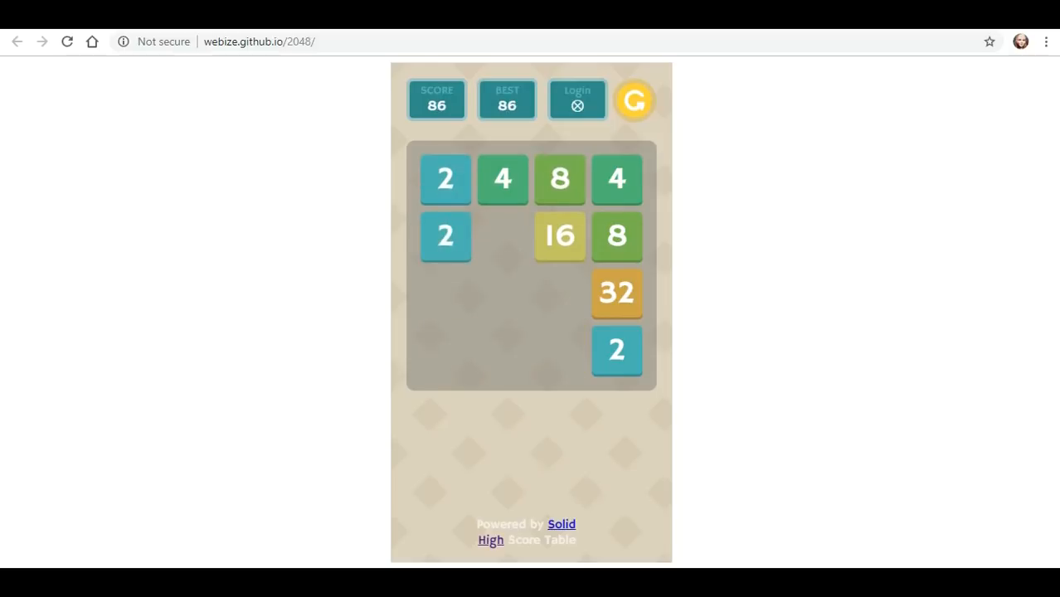
key(Down)
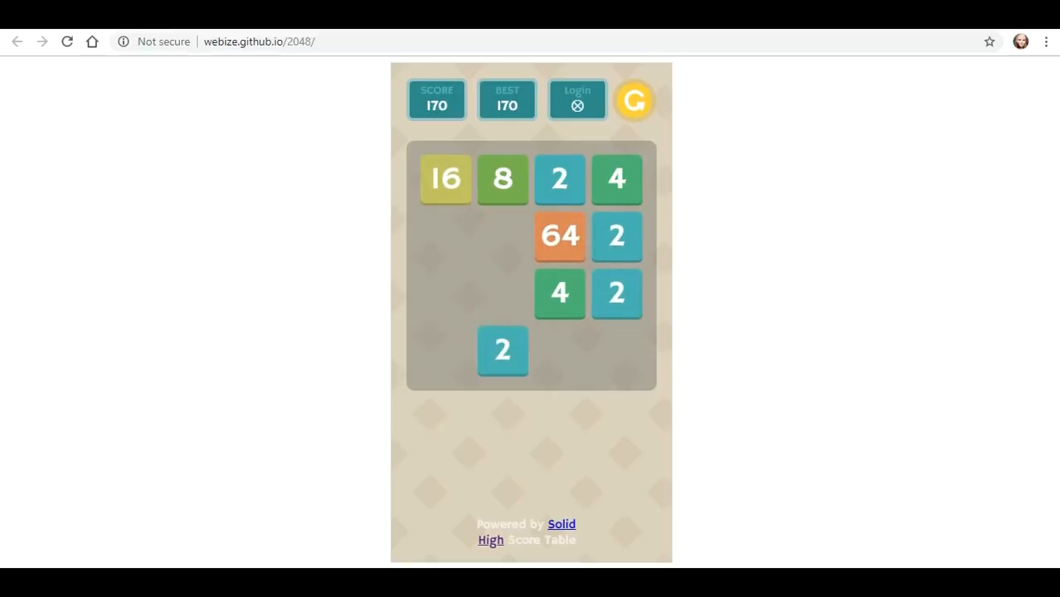
key(Down)
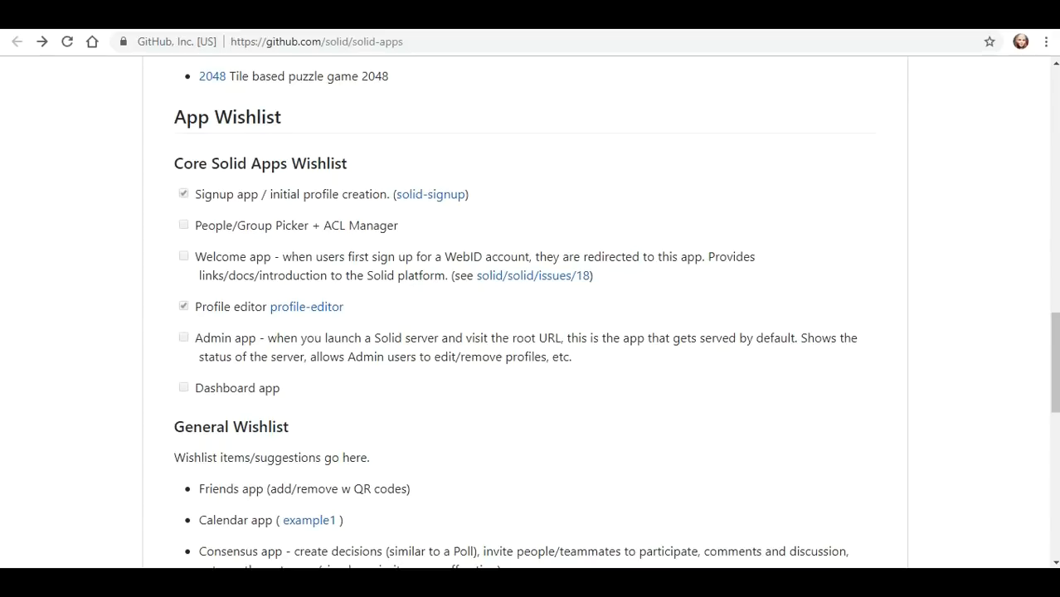
Revisit the solid-signup README and read down through it
click(430, 194)
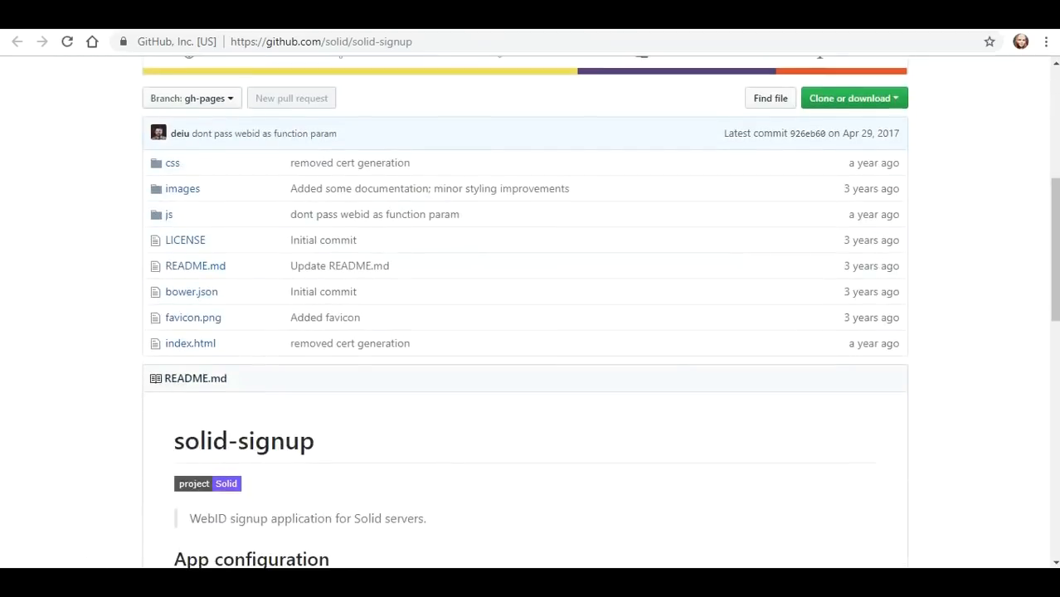
scroll(down, 3)
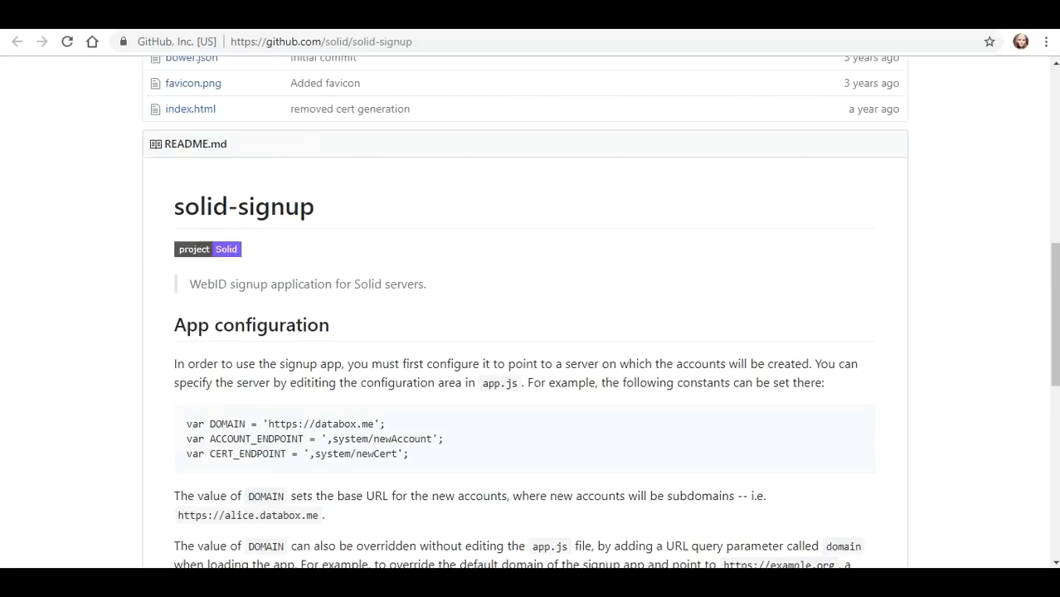
scroll(down, 3)
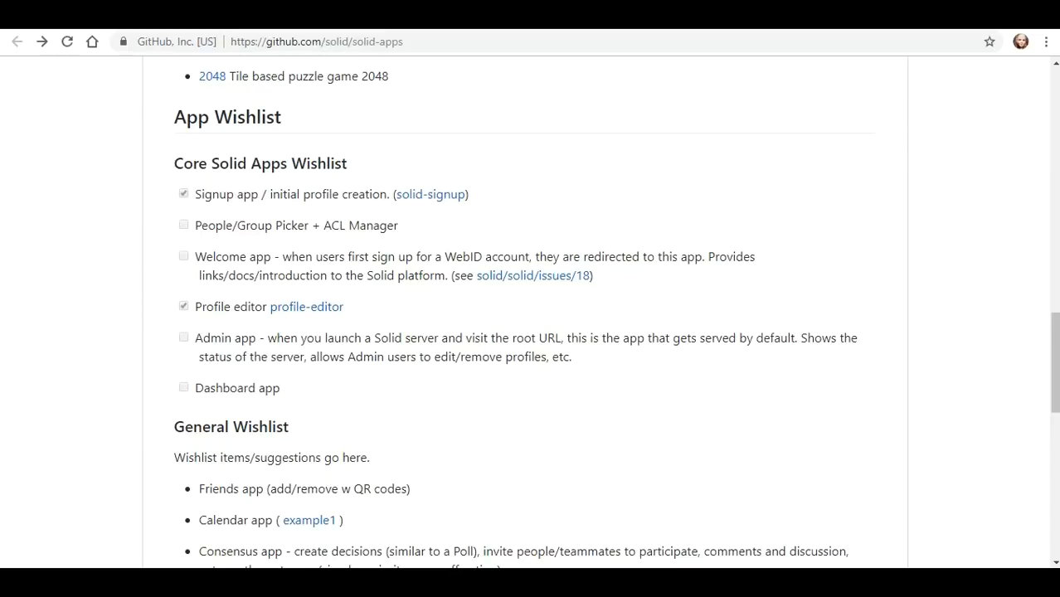
scroll(down, 3)
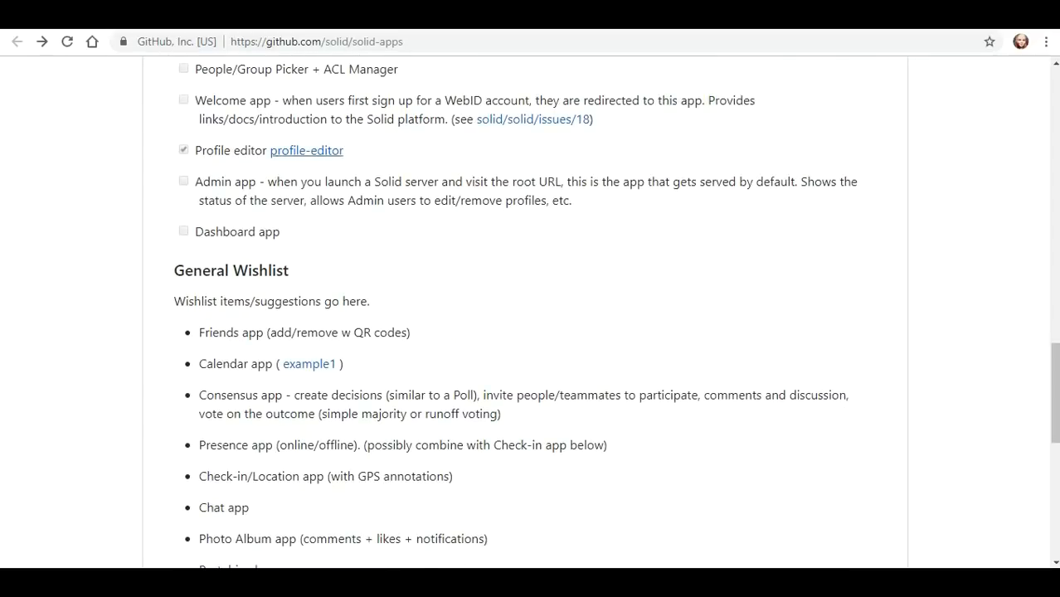
Move to the solid-apps App Wishlist and General Wishlist, then follow the example calendar link under Calendar app
click(305, 149)
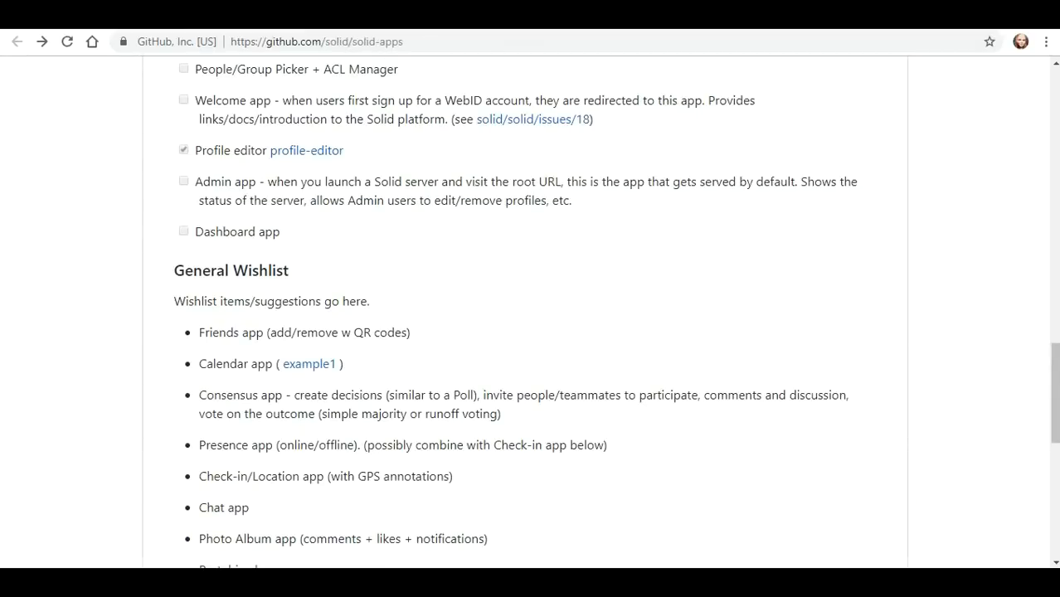
click(305, 150)
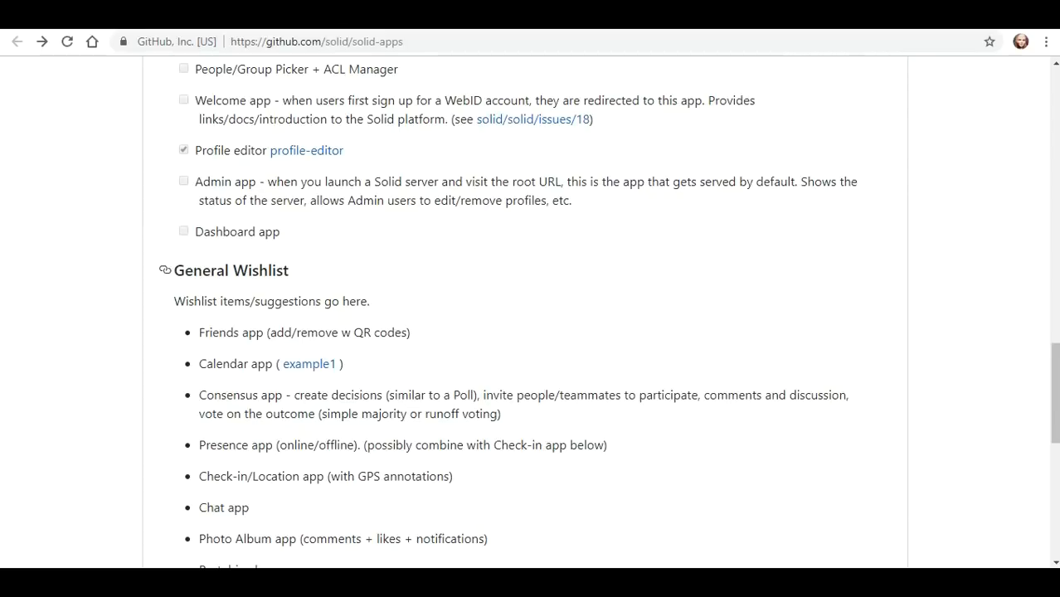
scroll(down, 3)
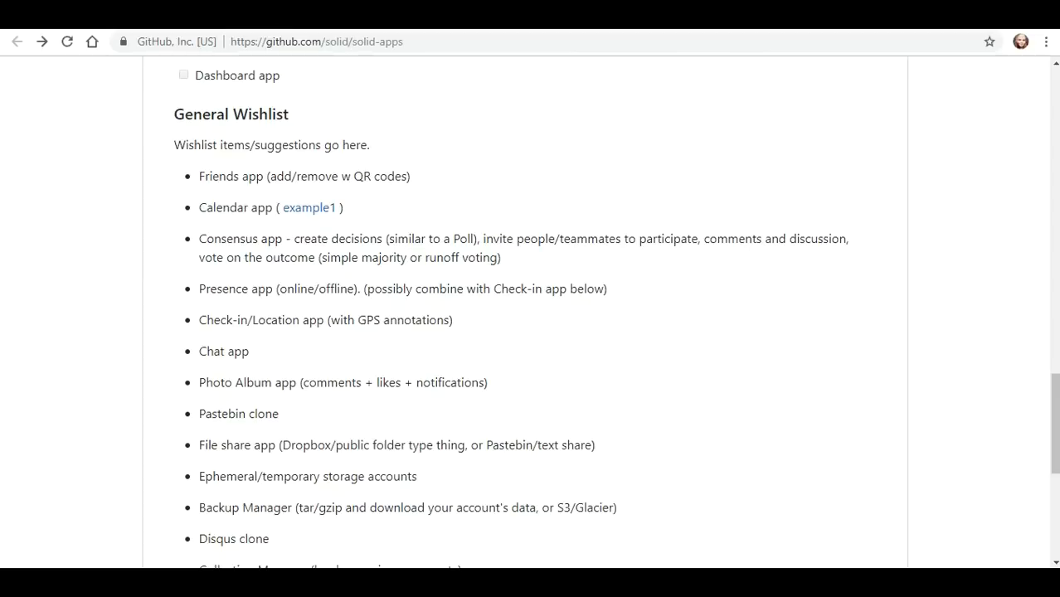
scroll(down, 3)
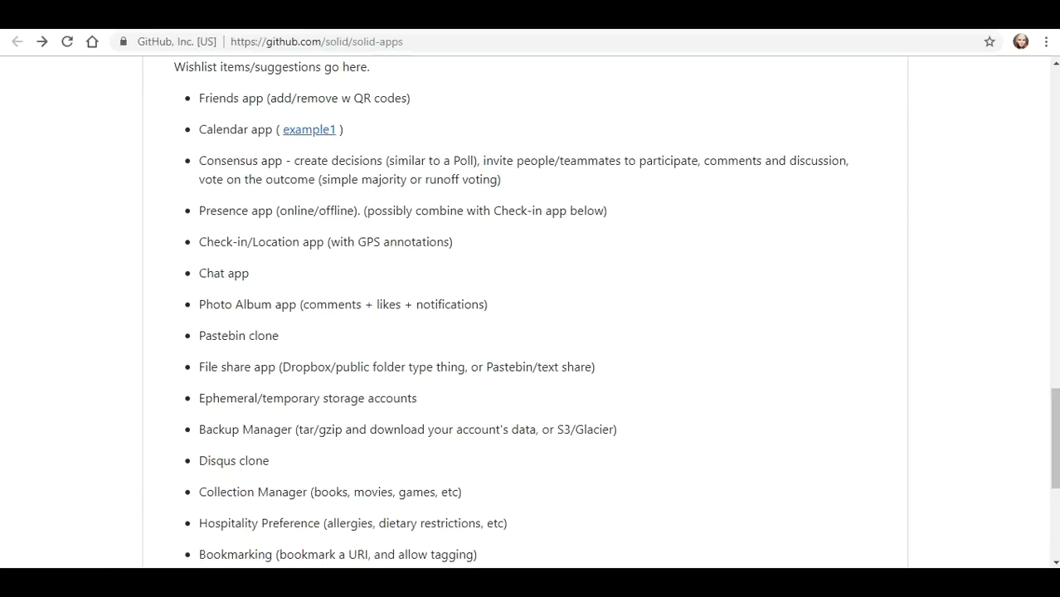
click(308, 129)
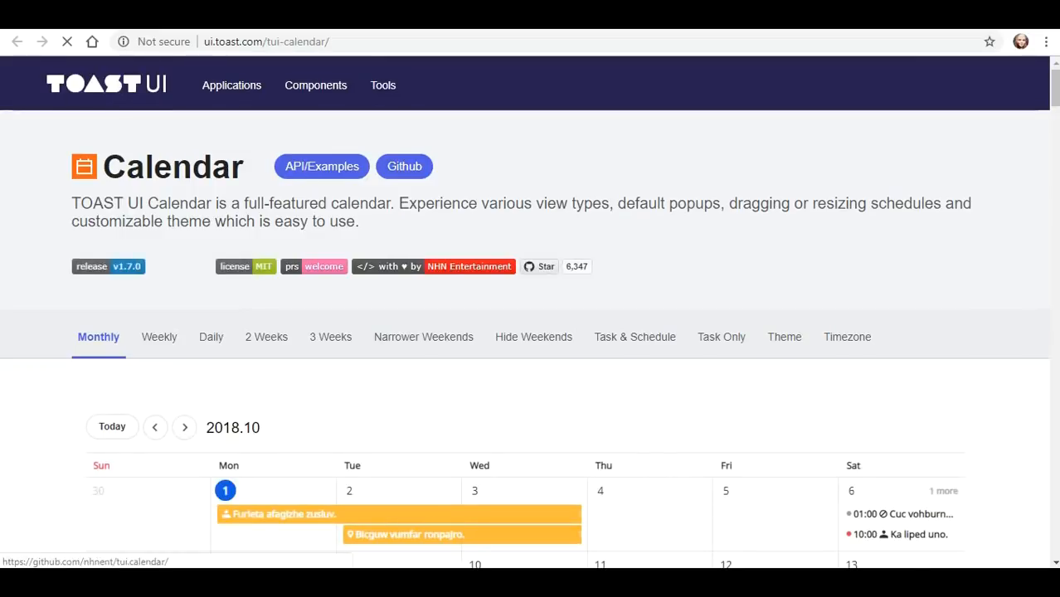
Preview the TOAST UI calendar example1 page and return to the wishlist
scroll(down, 3)
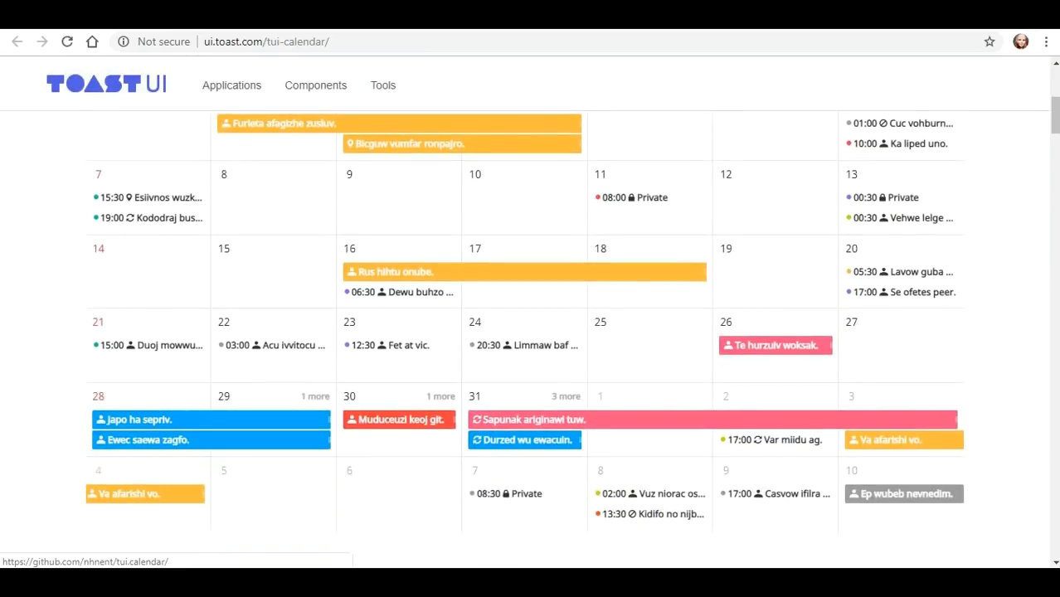
scroll(down, 3)
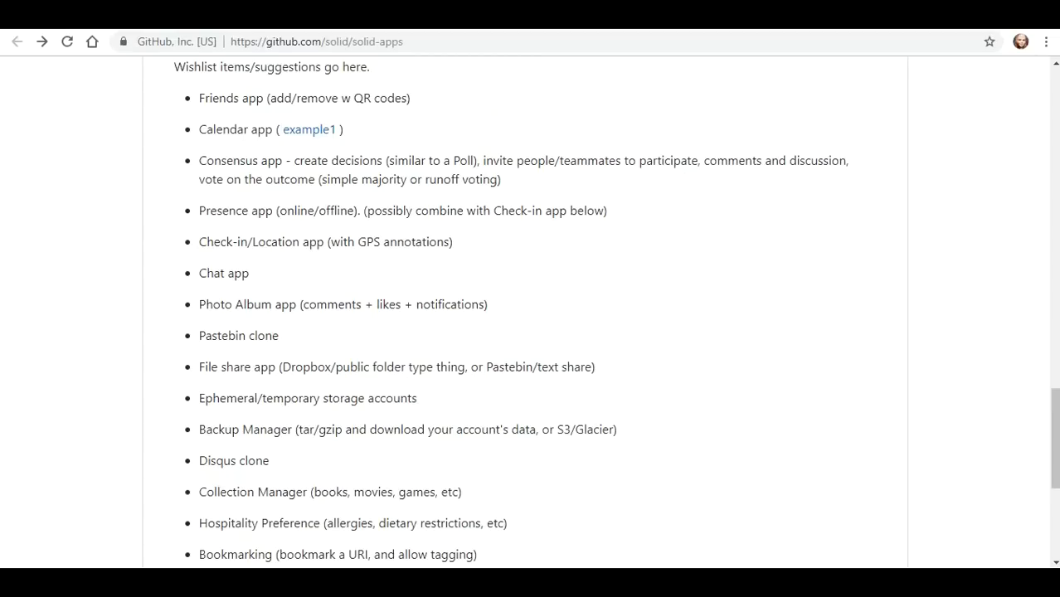
double_click(235, 159)
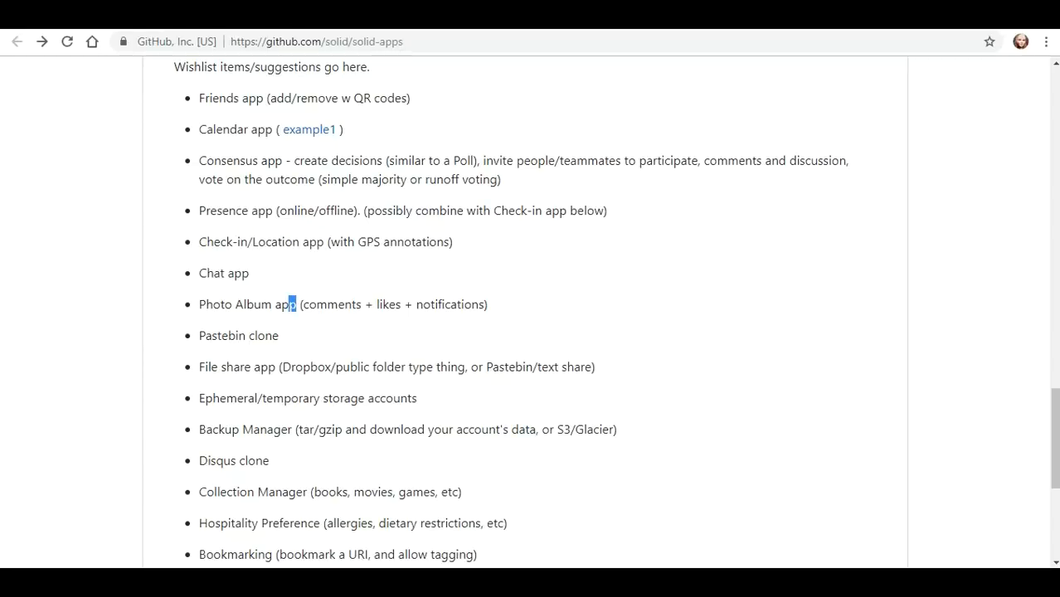
scroll(down, 3)
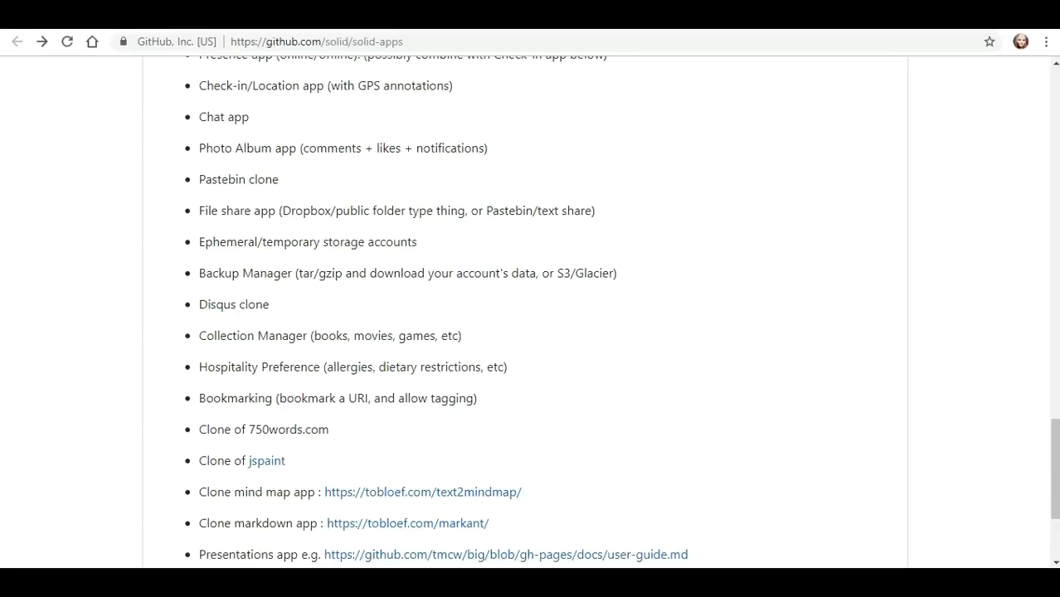
Visit the 750words.com site from the wishlist, then come back to the top of the solid-apps README
double_click(229, 399)
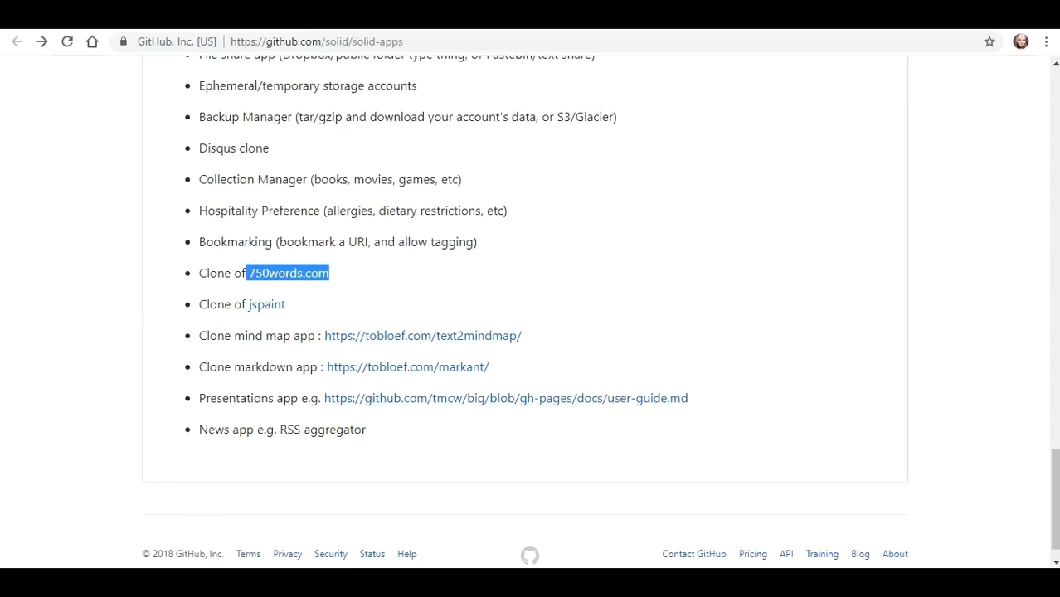
click(287, 272)
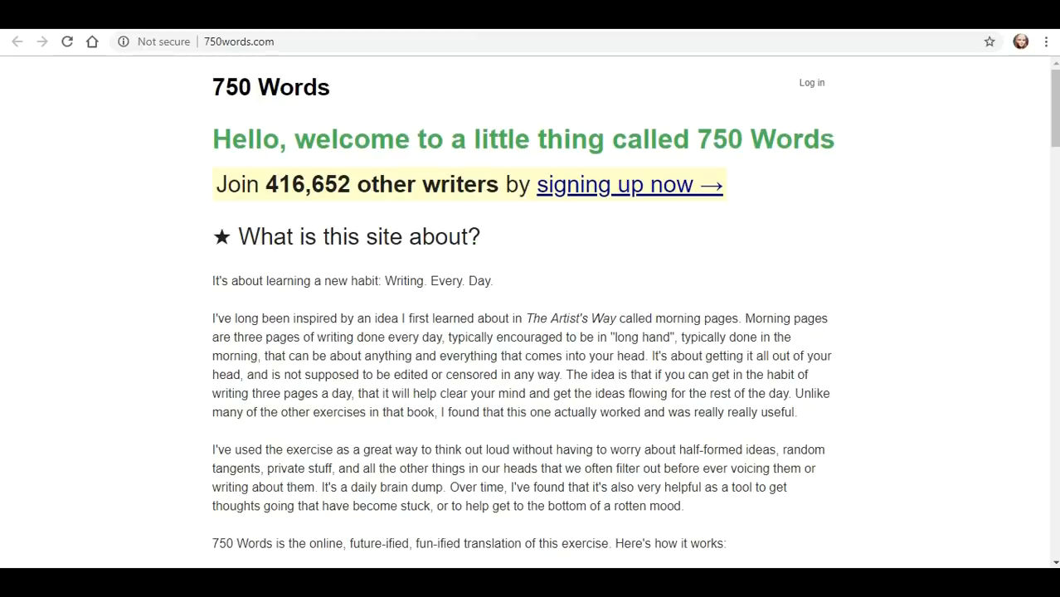
scroll(down, 3)
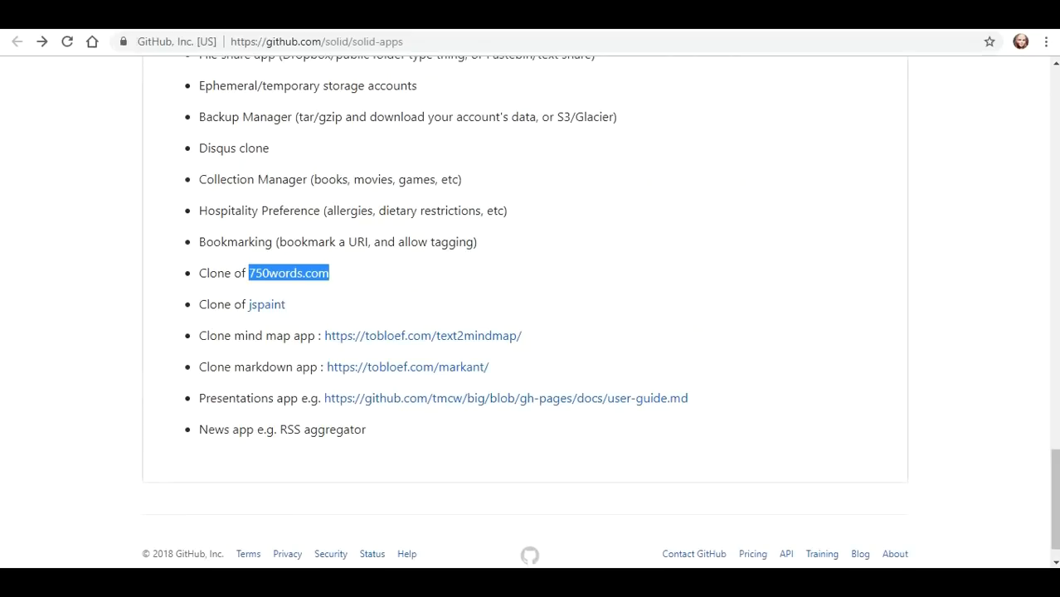
right_click(265, 305)
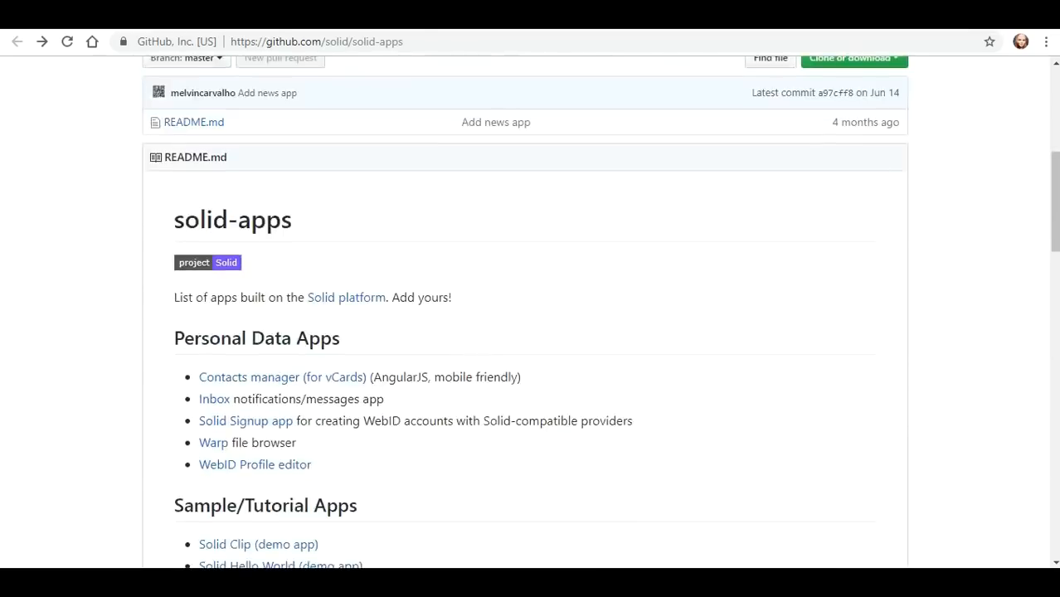
scroll(down, 3)
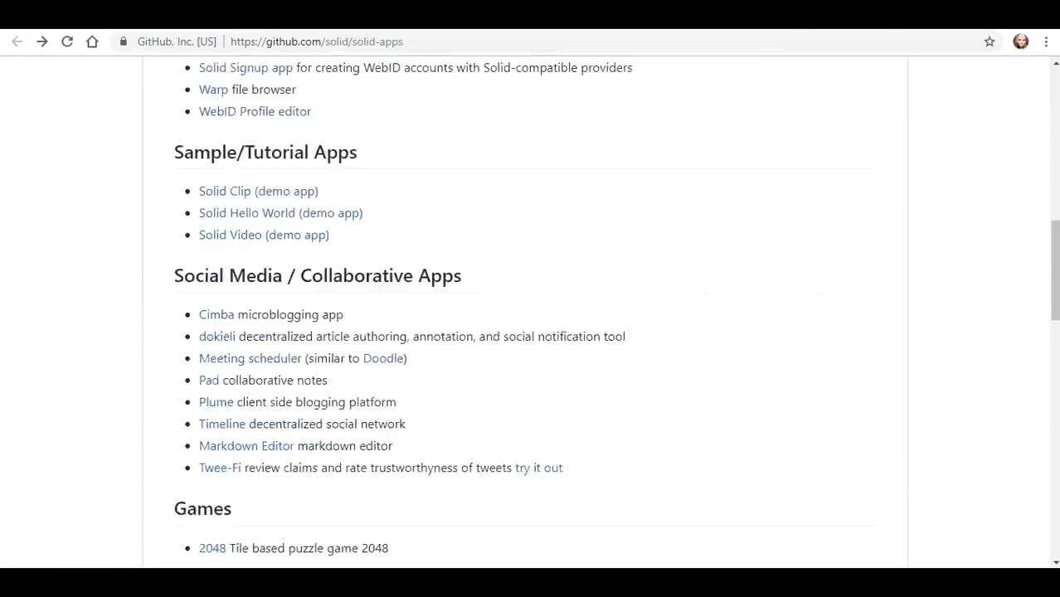
scroll(down, 3)
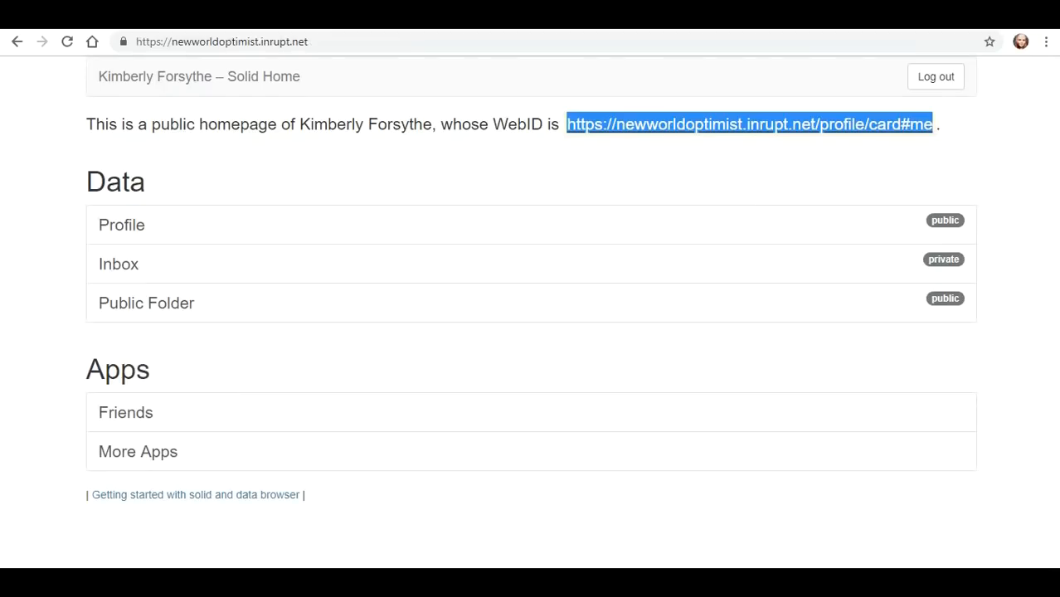
mouse_move(146, 302)
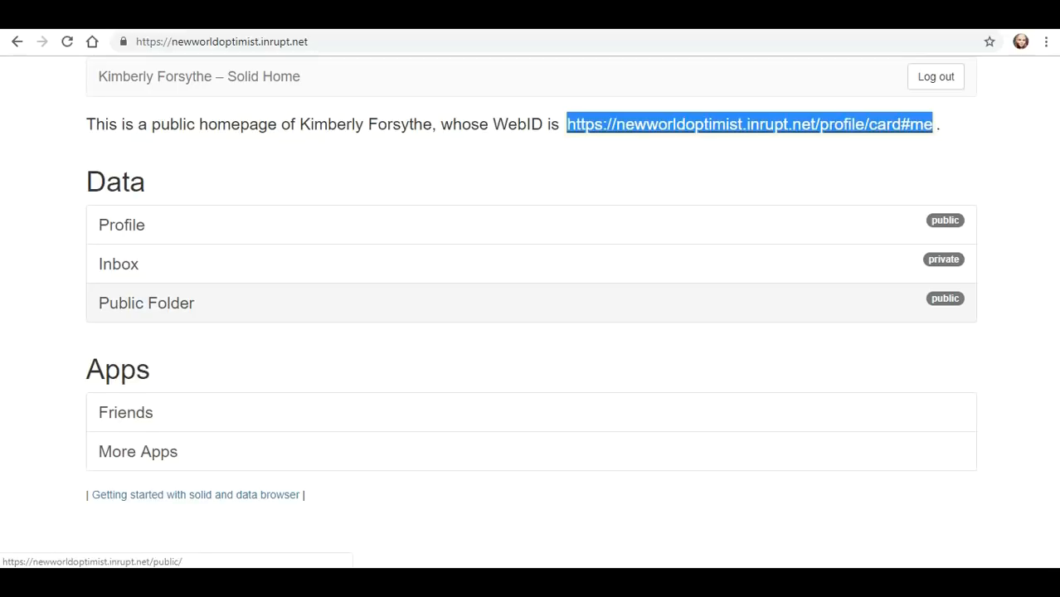
mouse_move(146, 302)
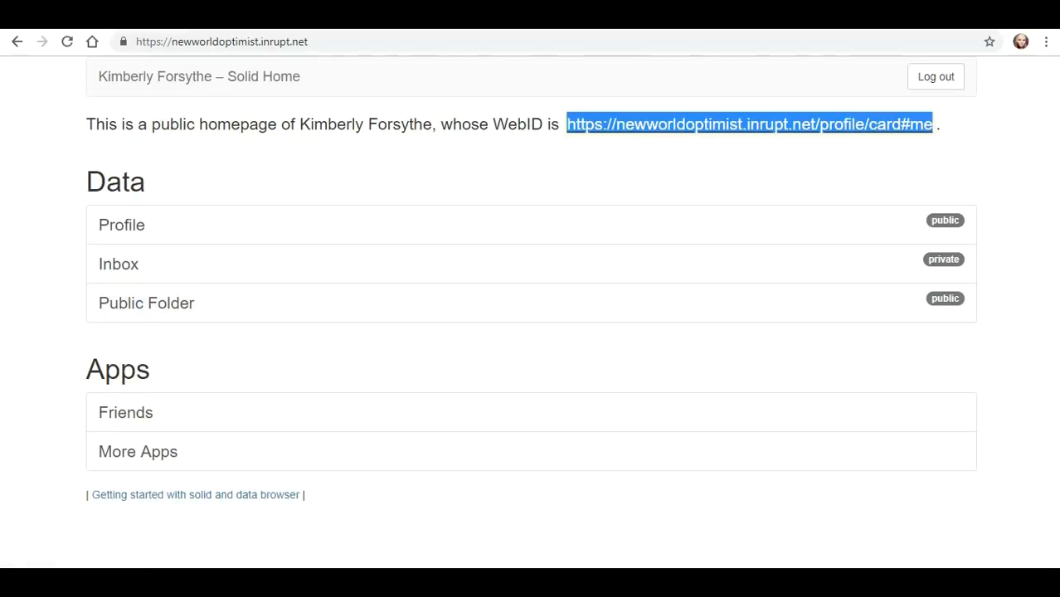